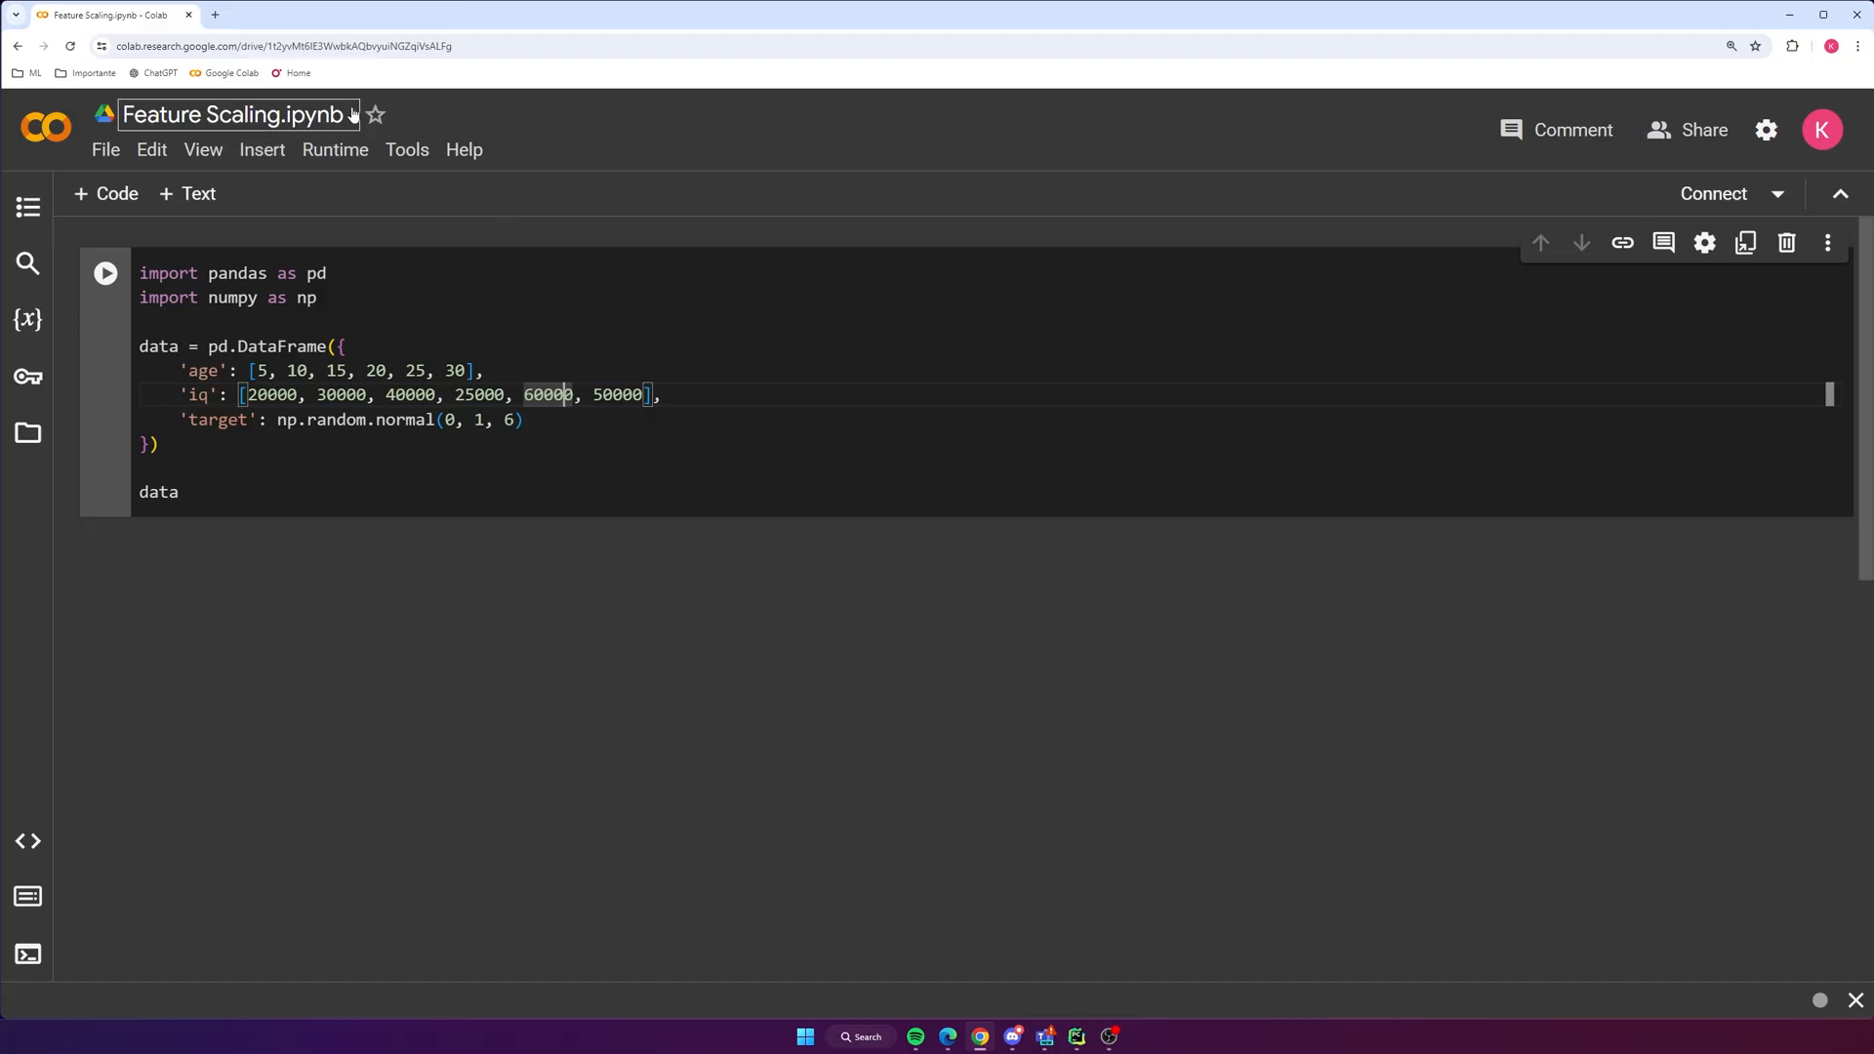
Run the DataFrame cell to show the six-row age, iq, target table and add an empty cell below
{"action": "left_click", "coordinate": [305, 273]}
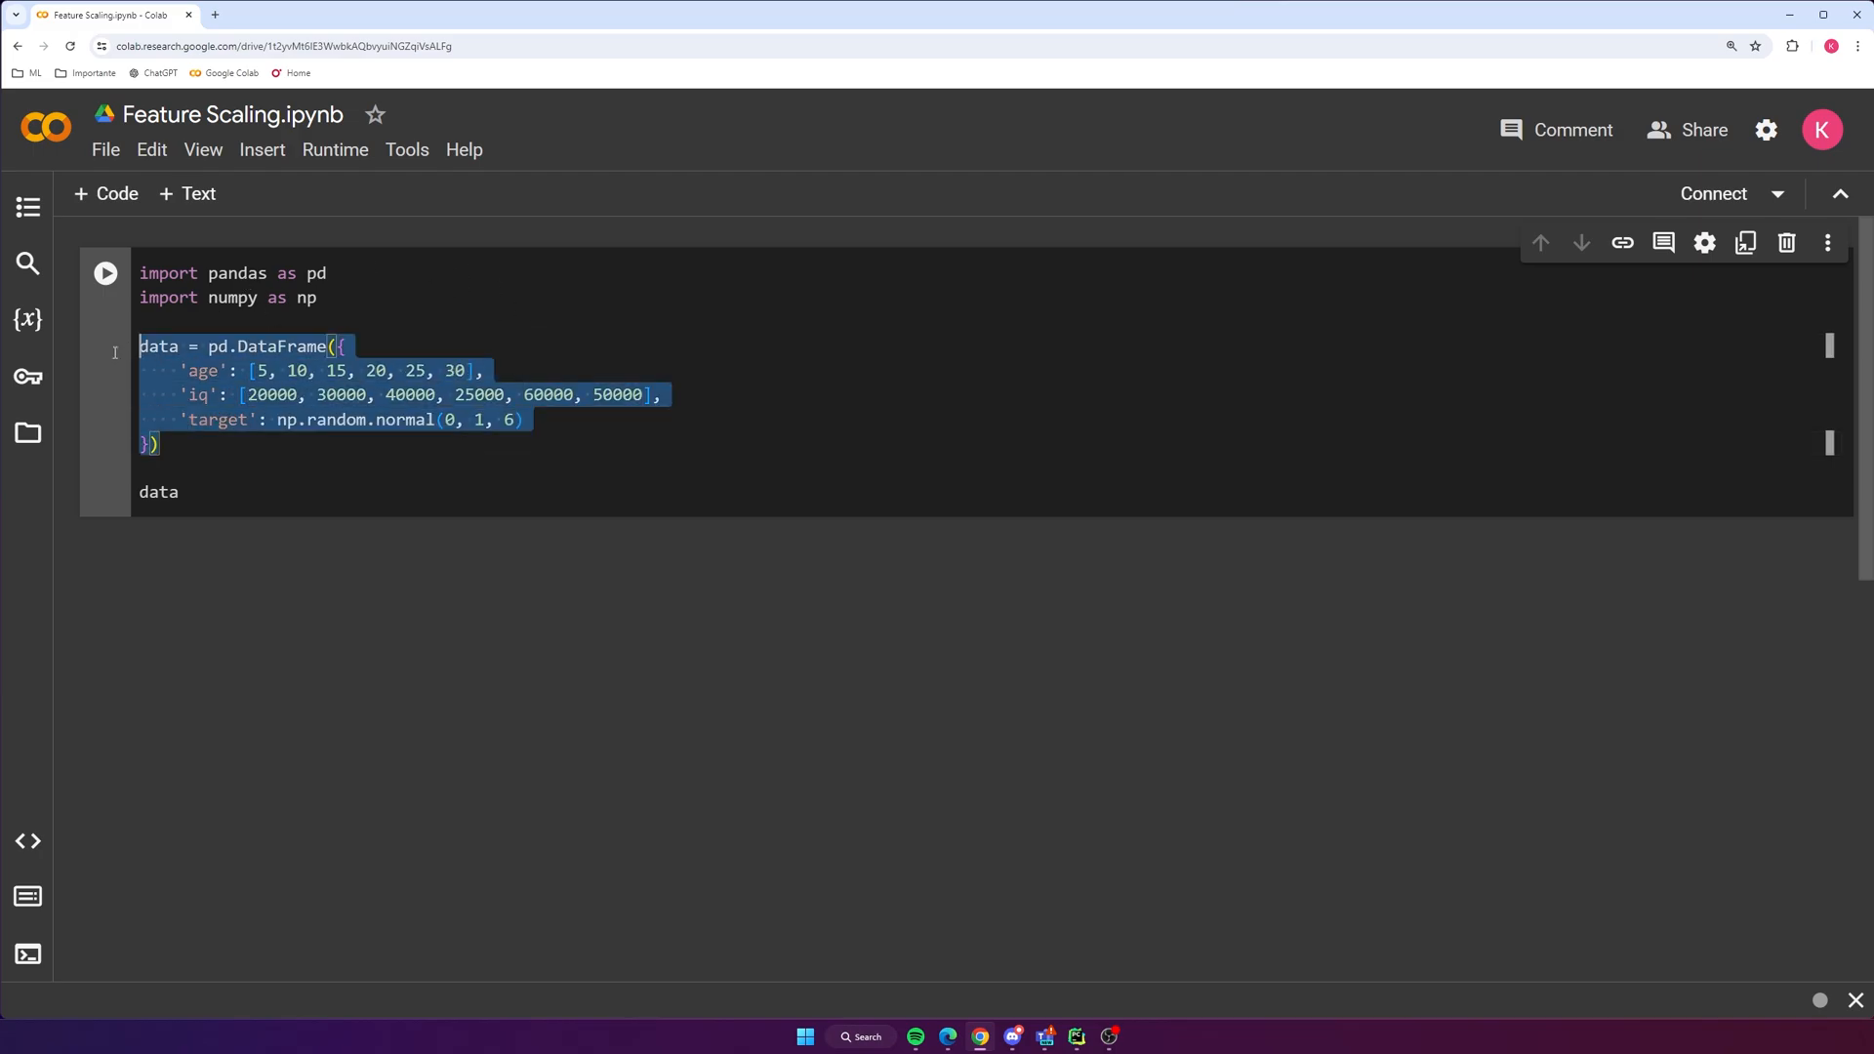
{"action": "left_click", "coordinate": [318, 296]}
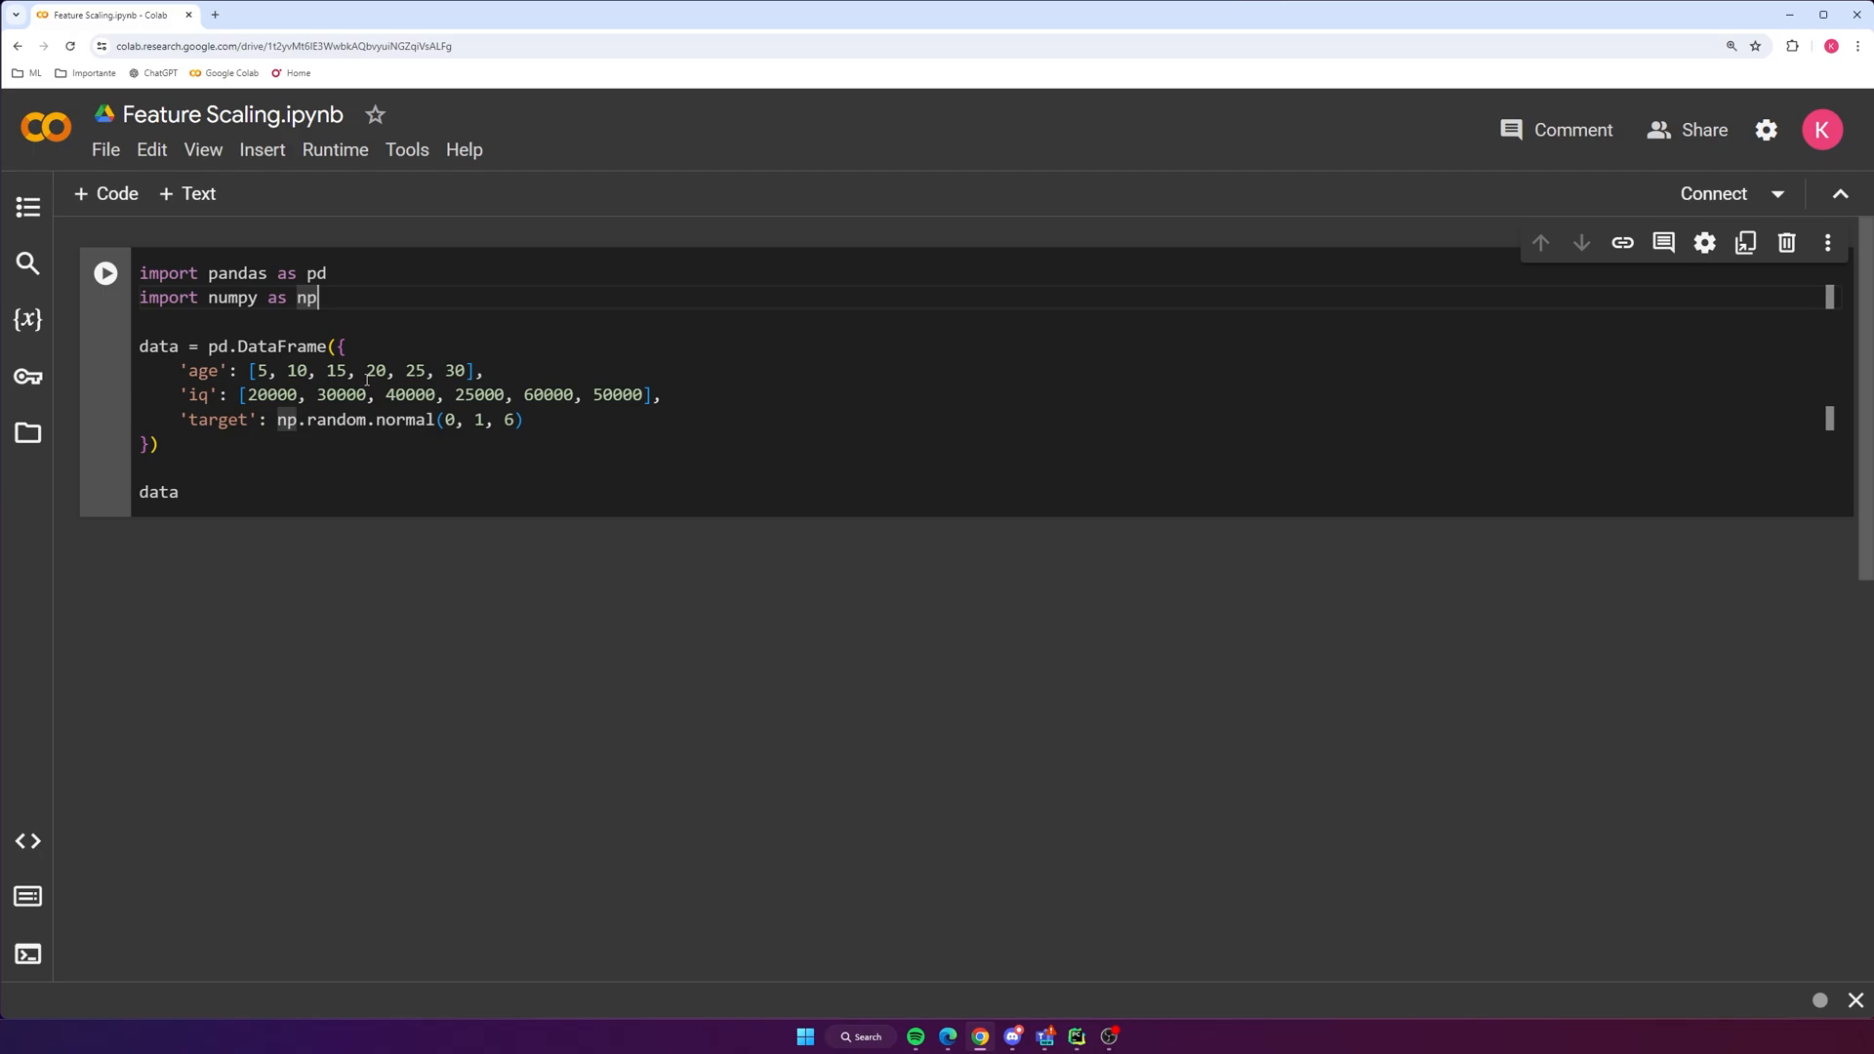
{"action": "left_click", "coordinate": [105, 273]}
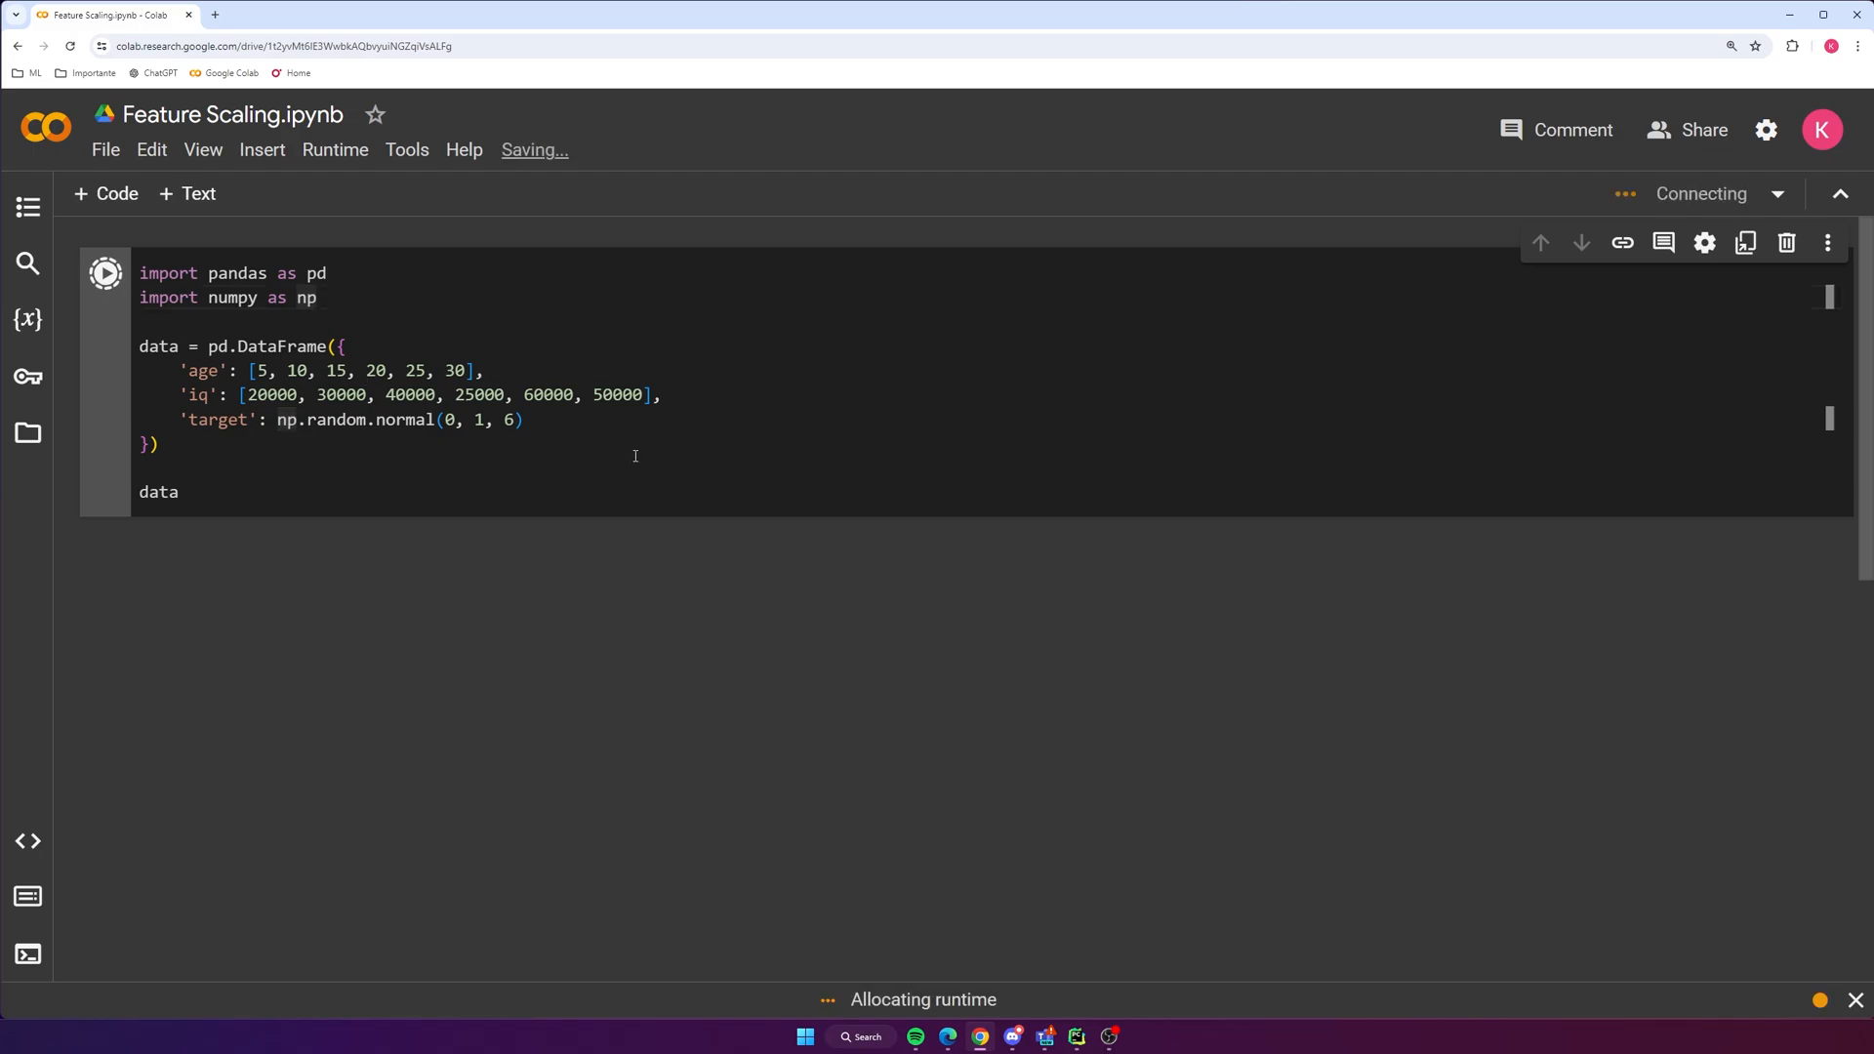
{"action": "left_click", "coordinate": [105, 273]}
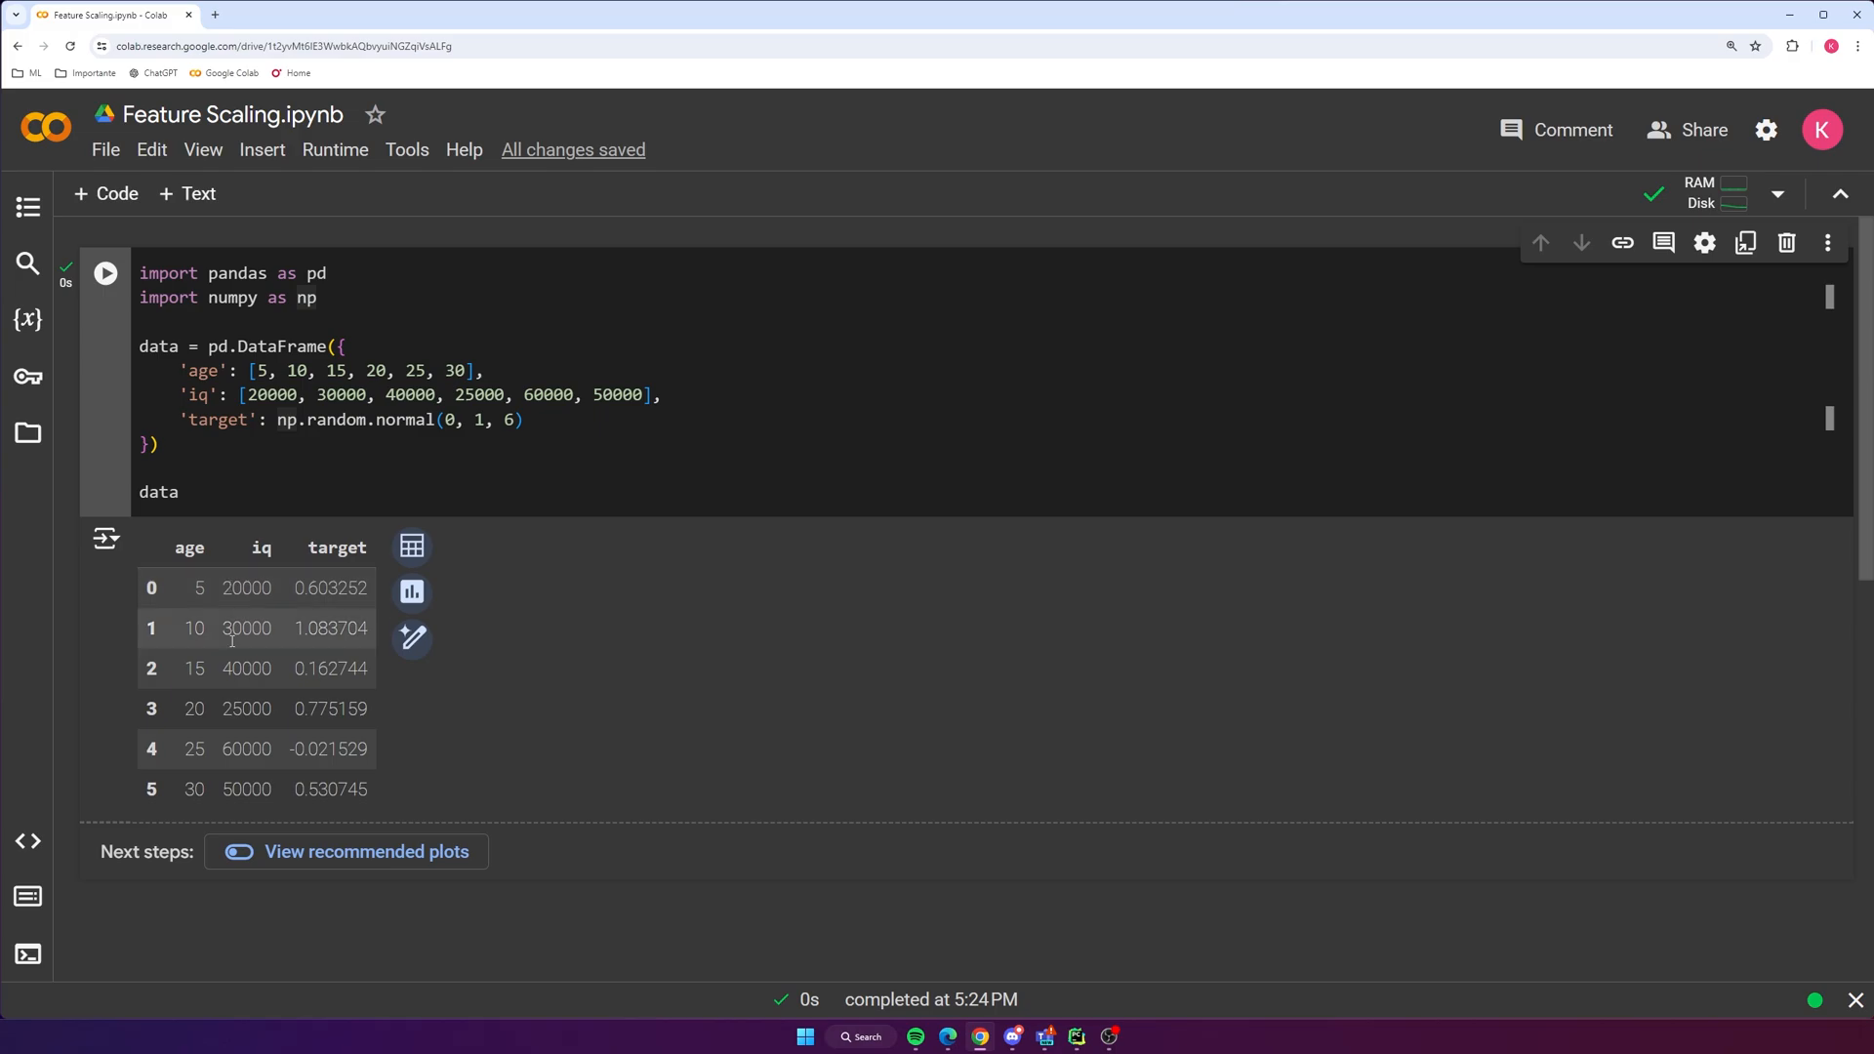
{"action": "double_click", "coordinate": [236, 750]}
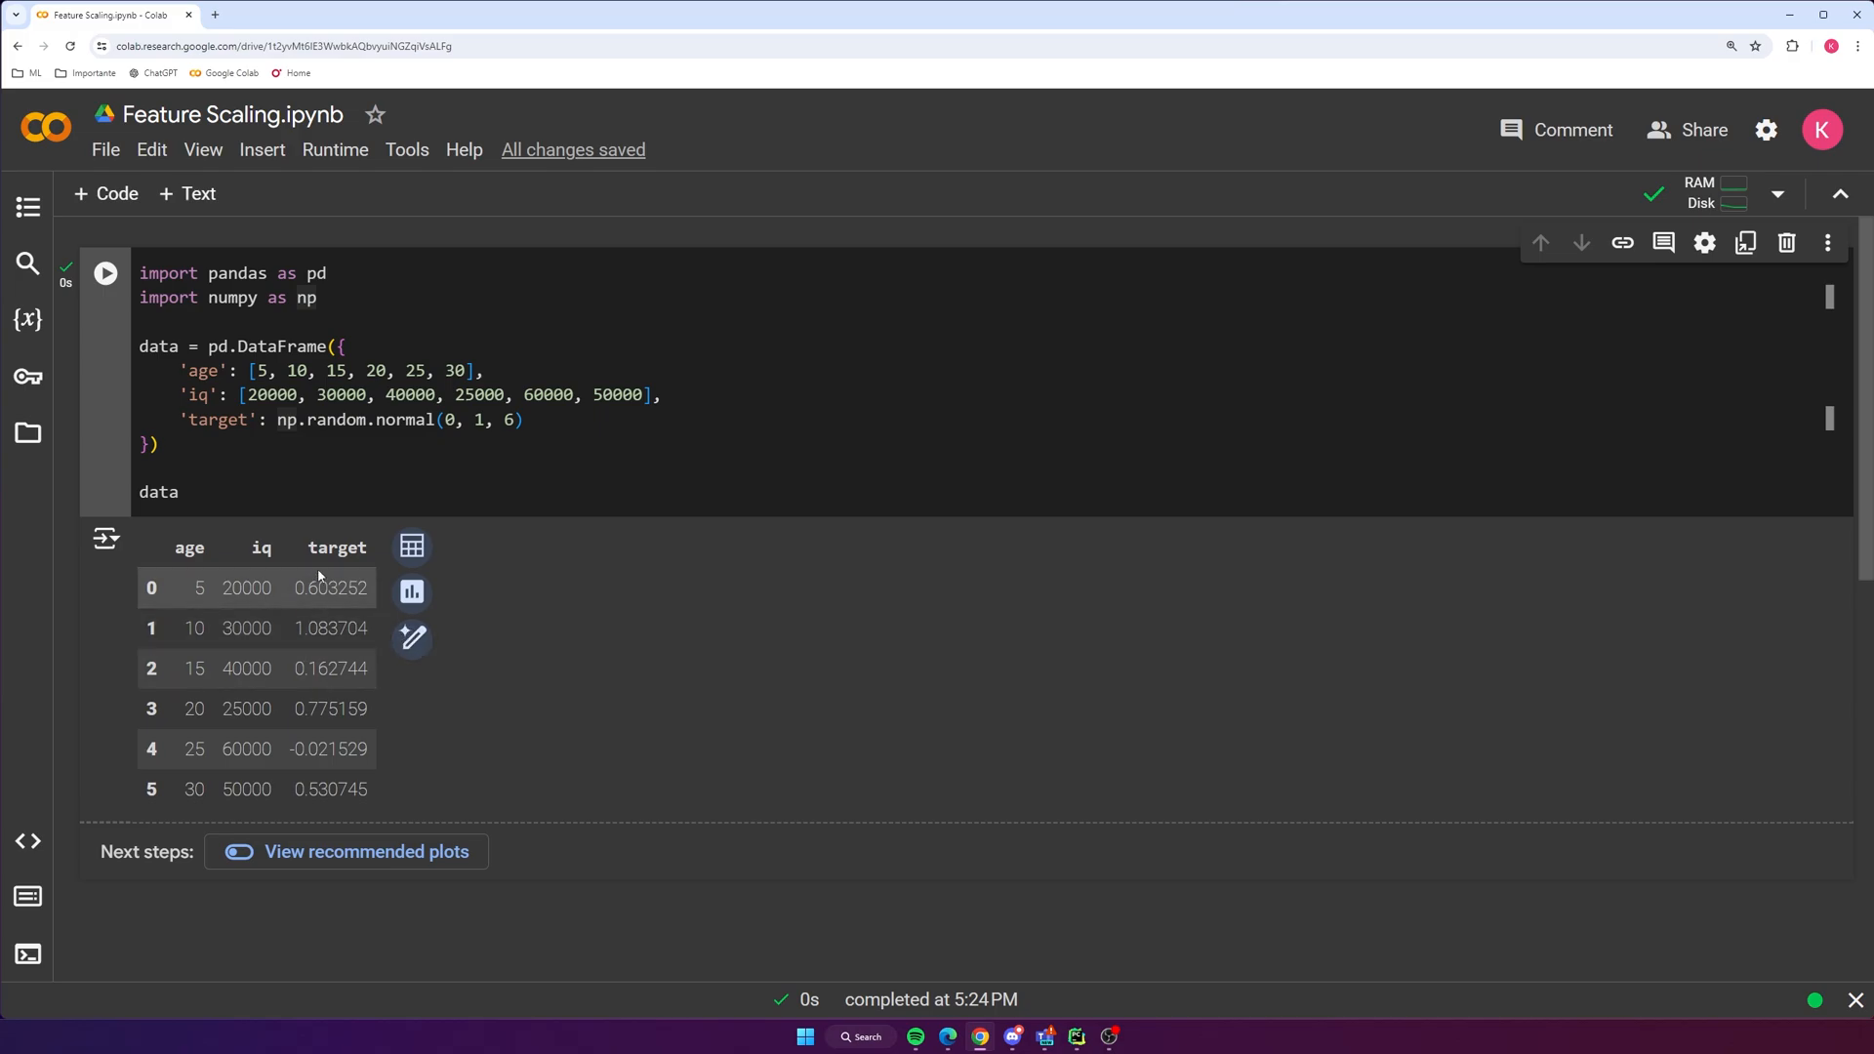
{"action": "mouse_move", "coordinate": [334, 568]}
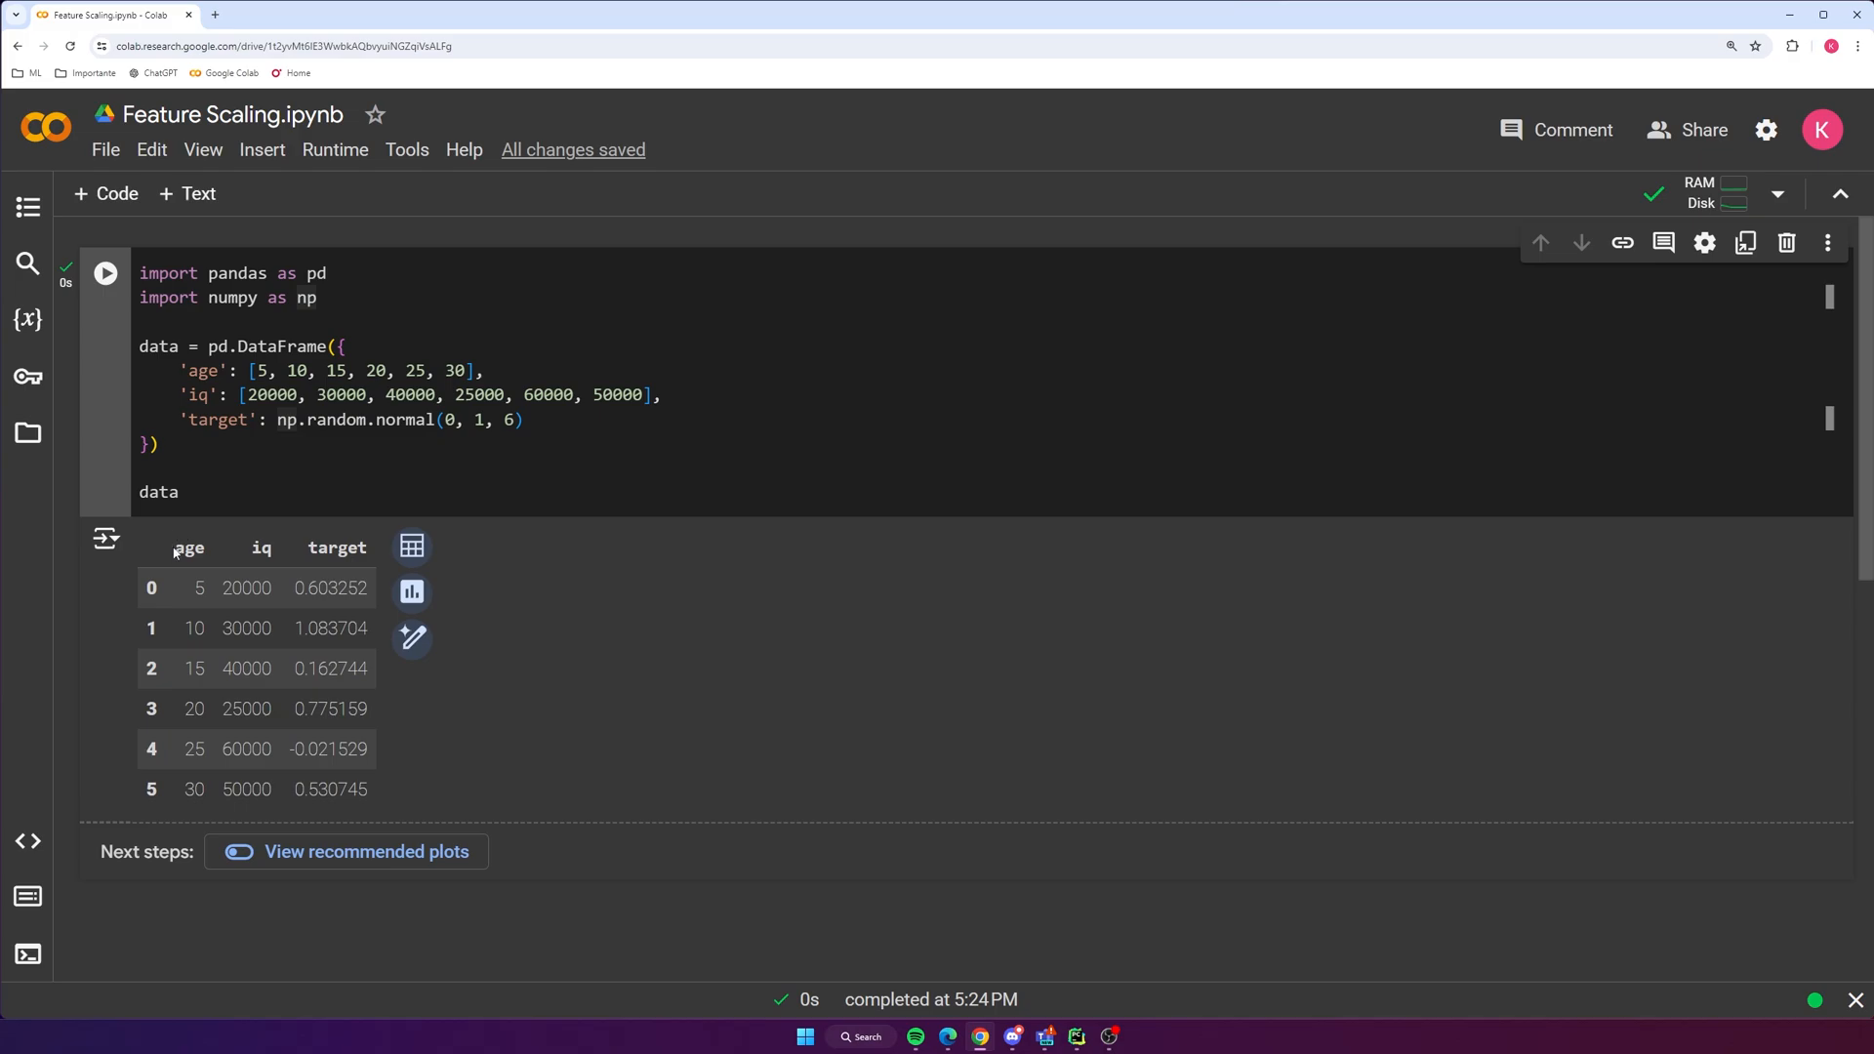
{"action": "mouse_move", "coordinate": [220, 693]}
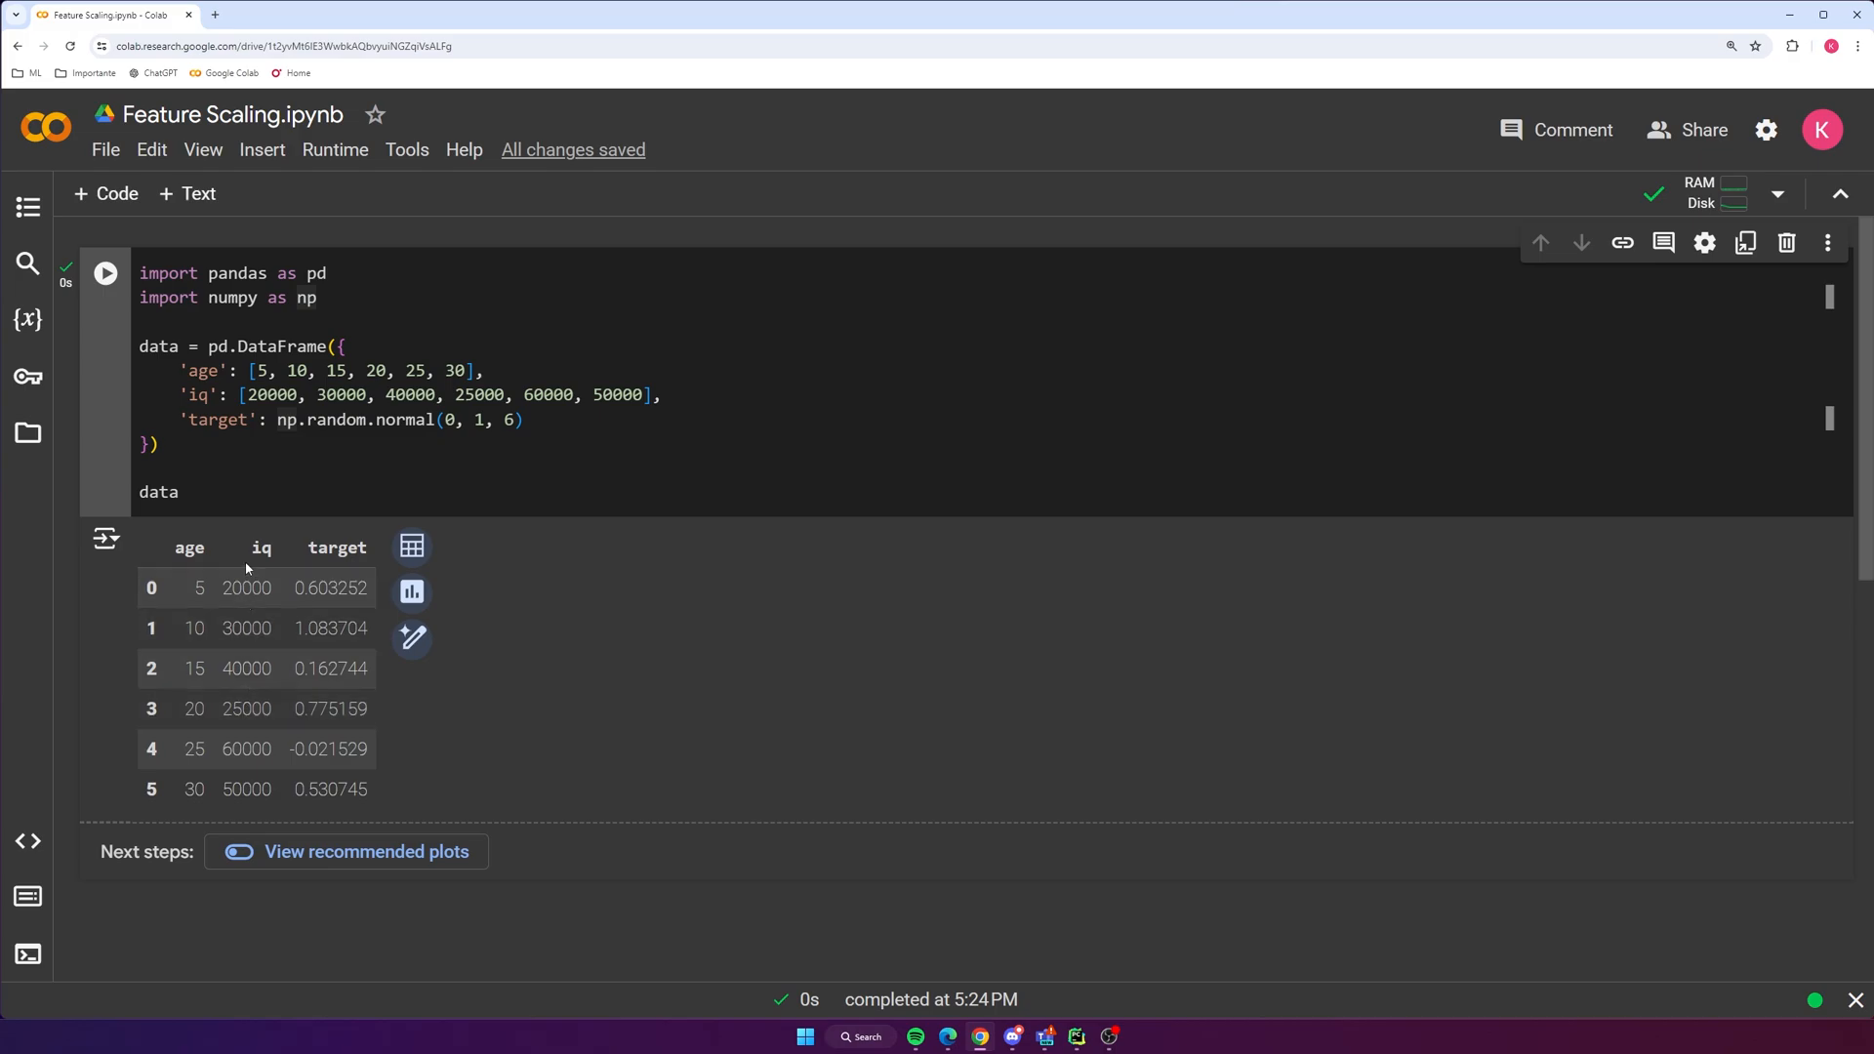
{"action": "mouse_move", "coordinate": [277, 586]}
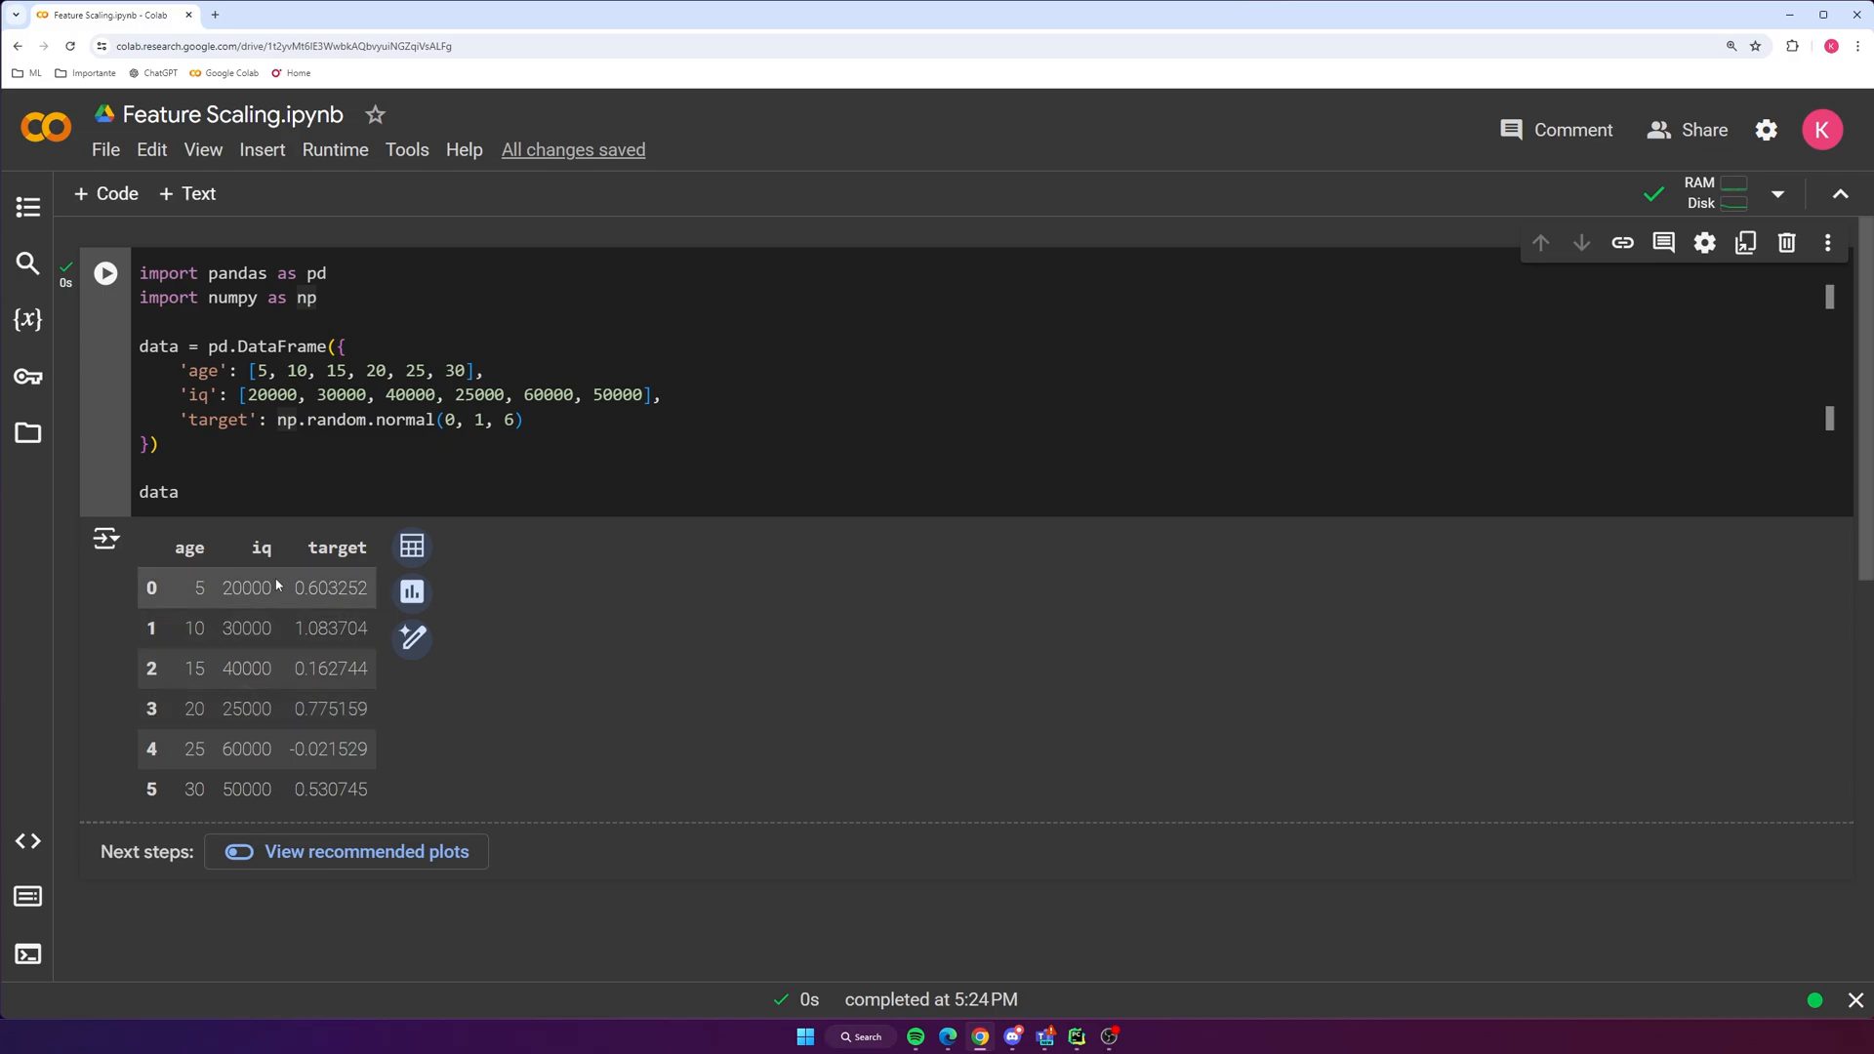
{"action": "scroll", "scroll_direction": "down", "scroll_amount": 3}
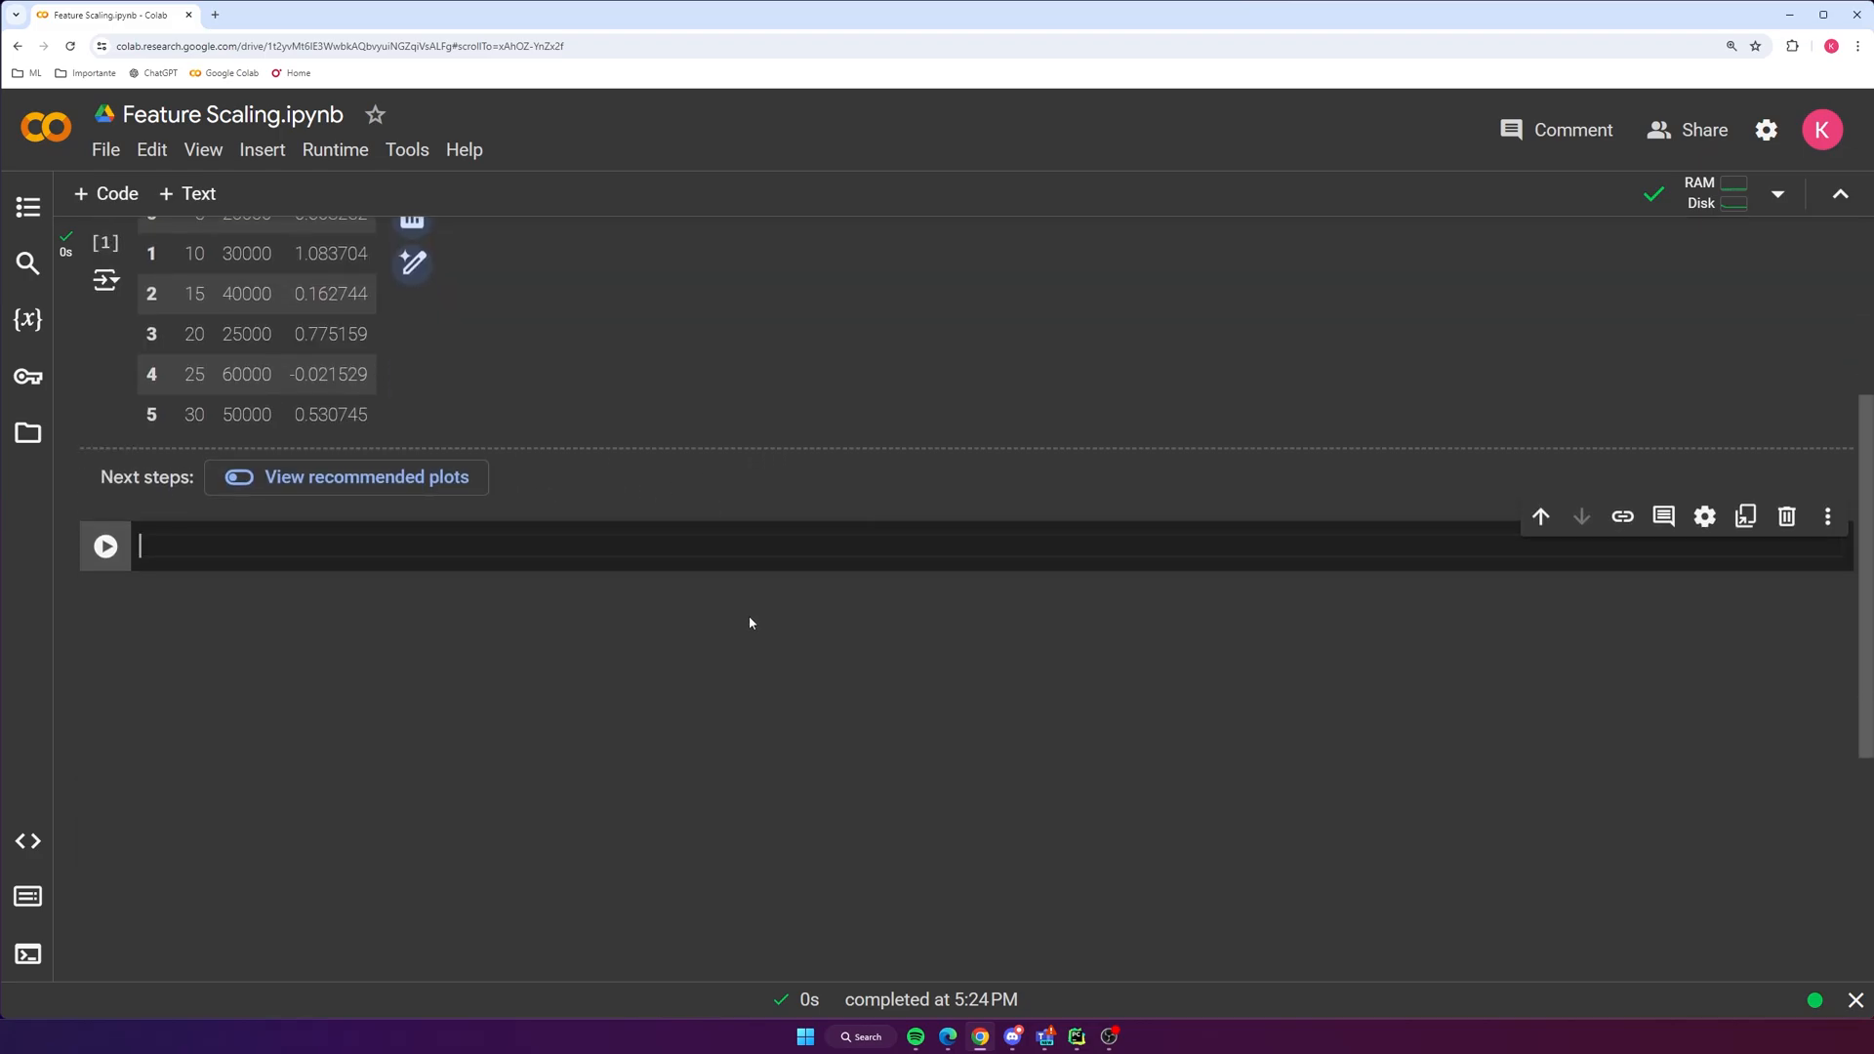
Write X = data.iloc[:, :-1] and y = data.iloc[:, -1] to split features from target
{"action": "type", "text": "X = d"}
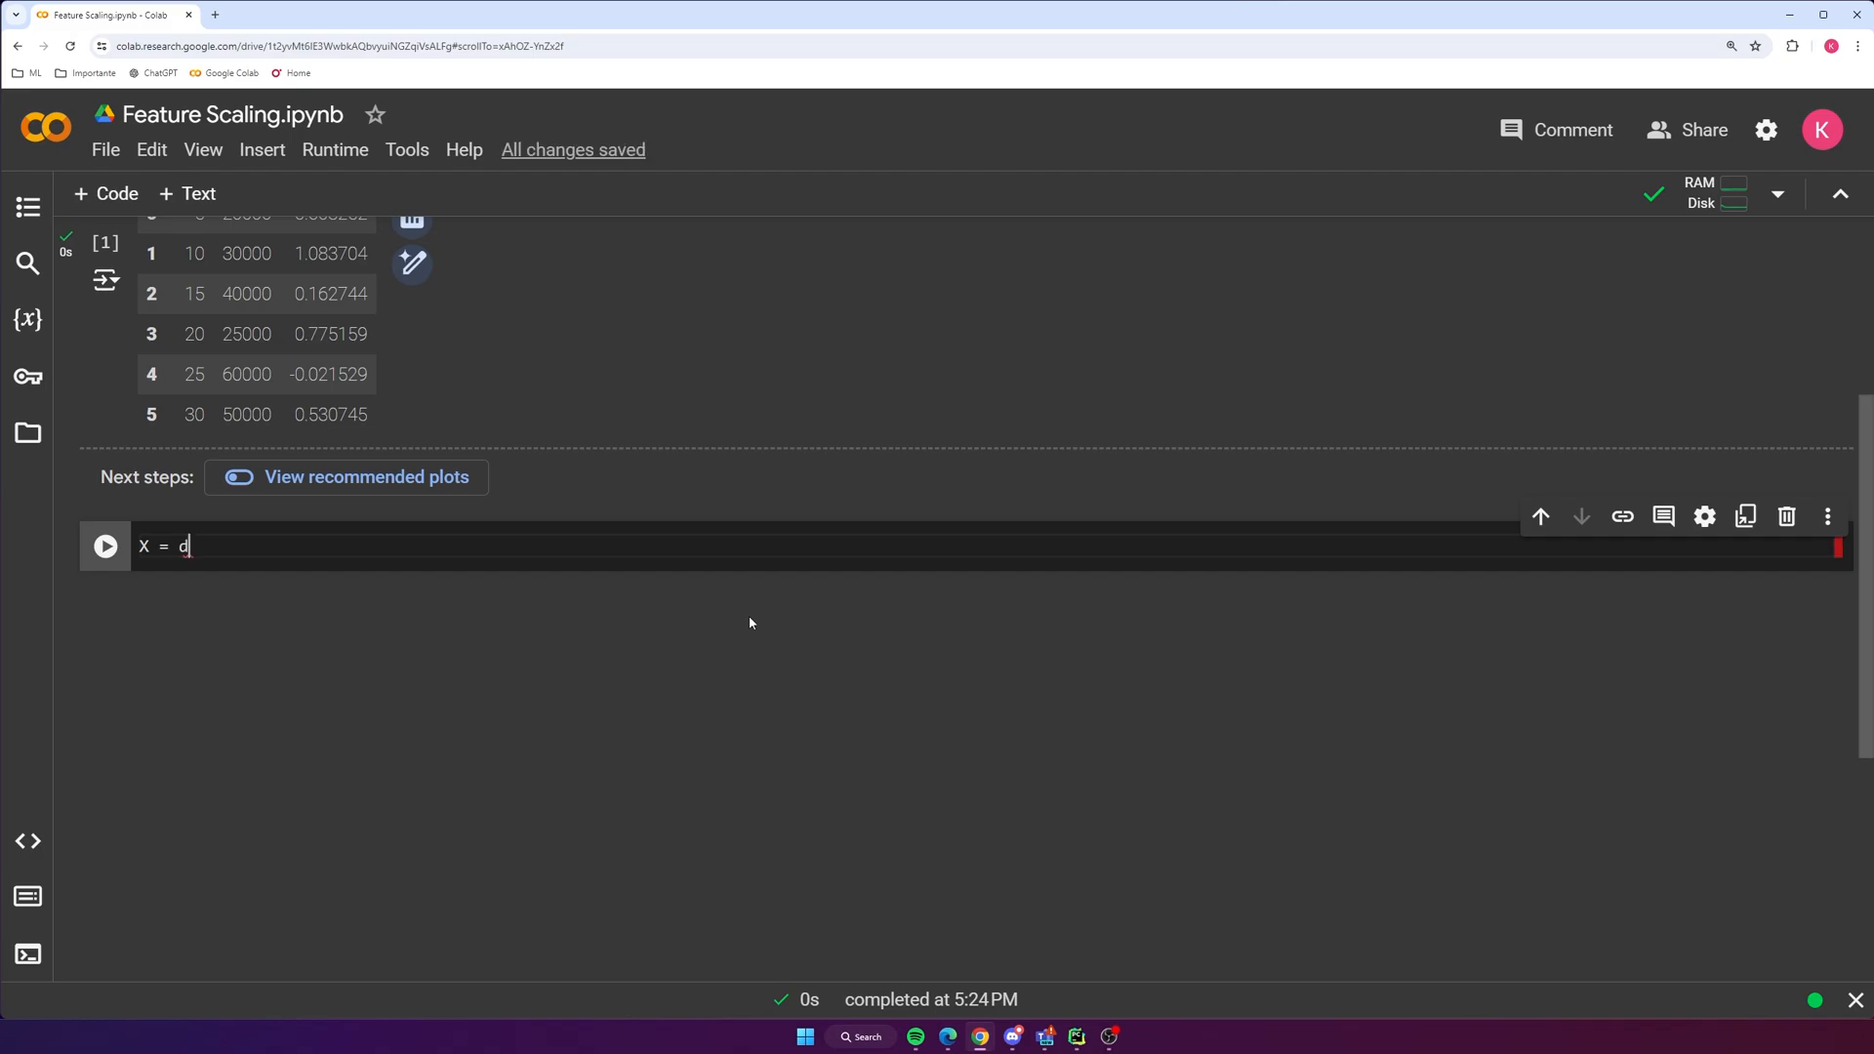
{"action": "type", "text": "ata.iloc[]"}
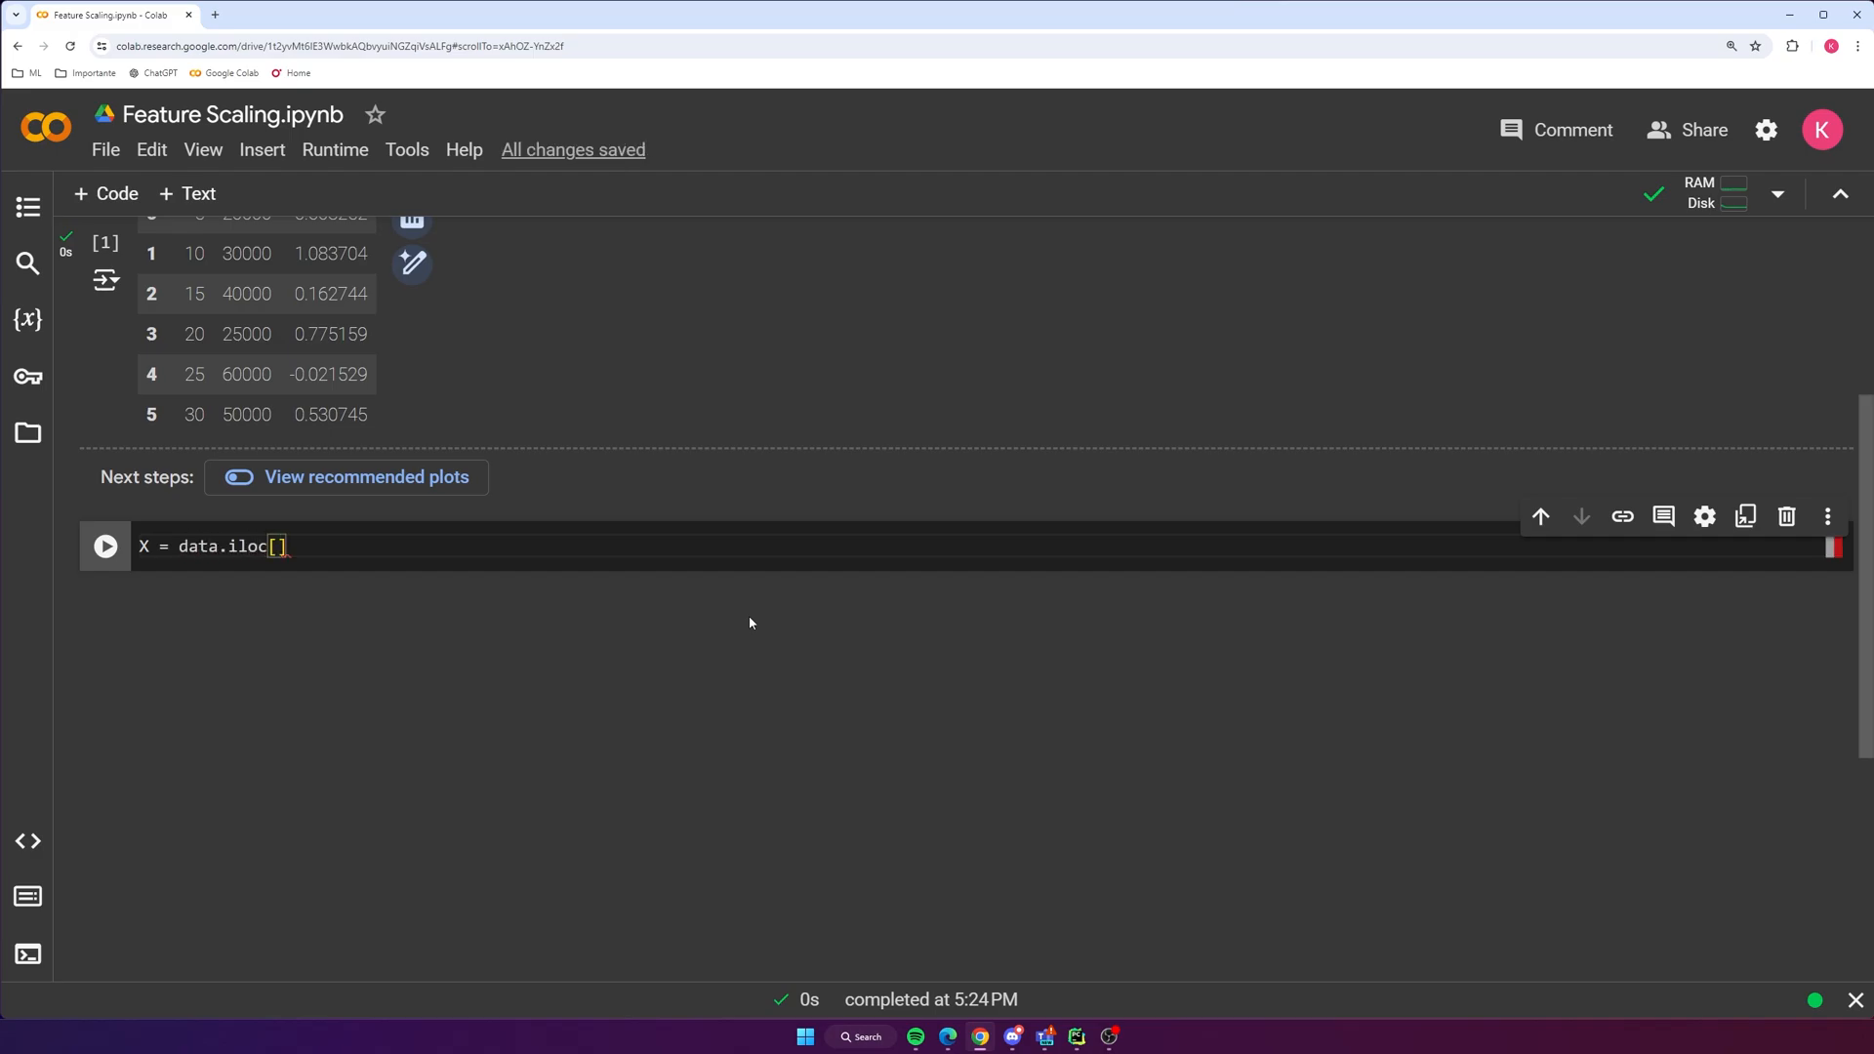
{"action": "type", "text": ":, :-1"}
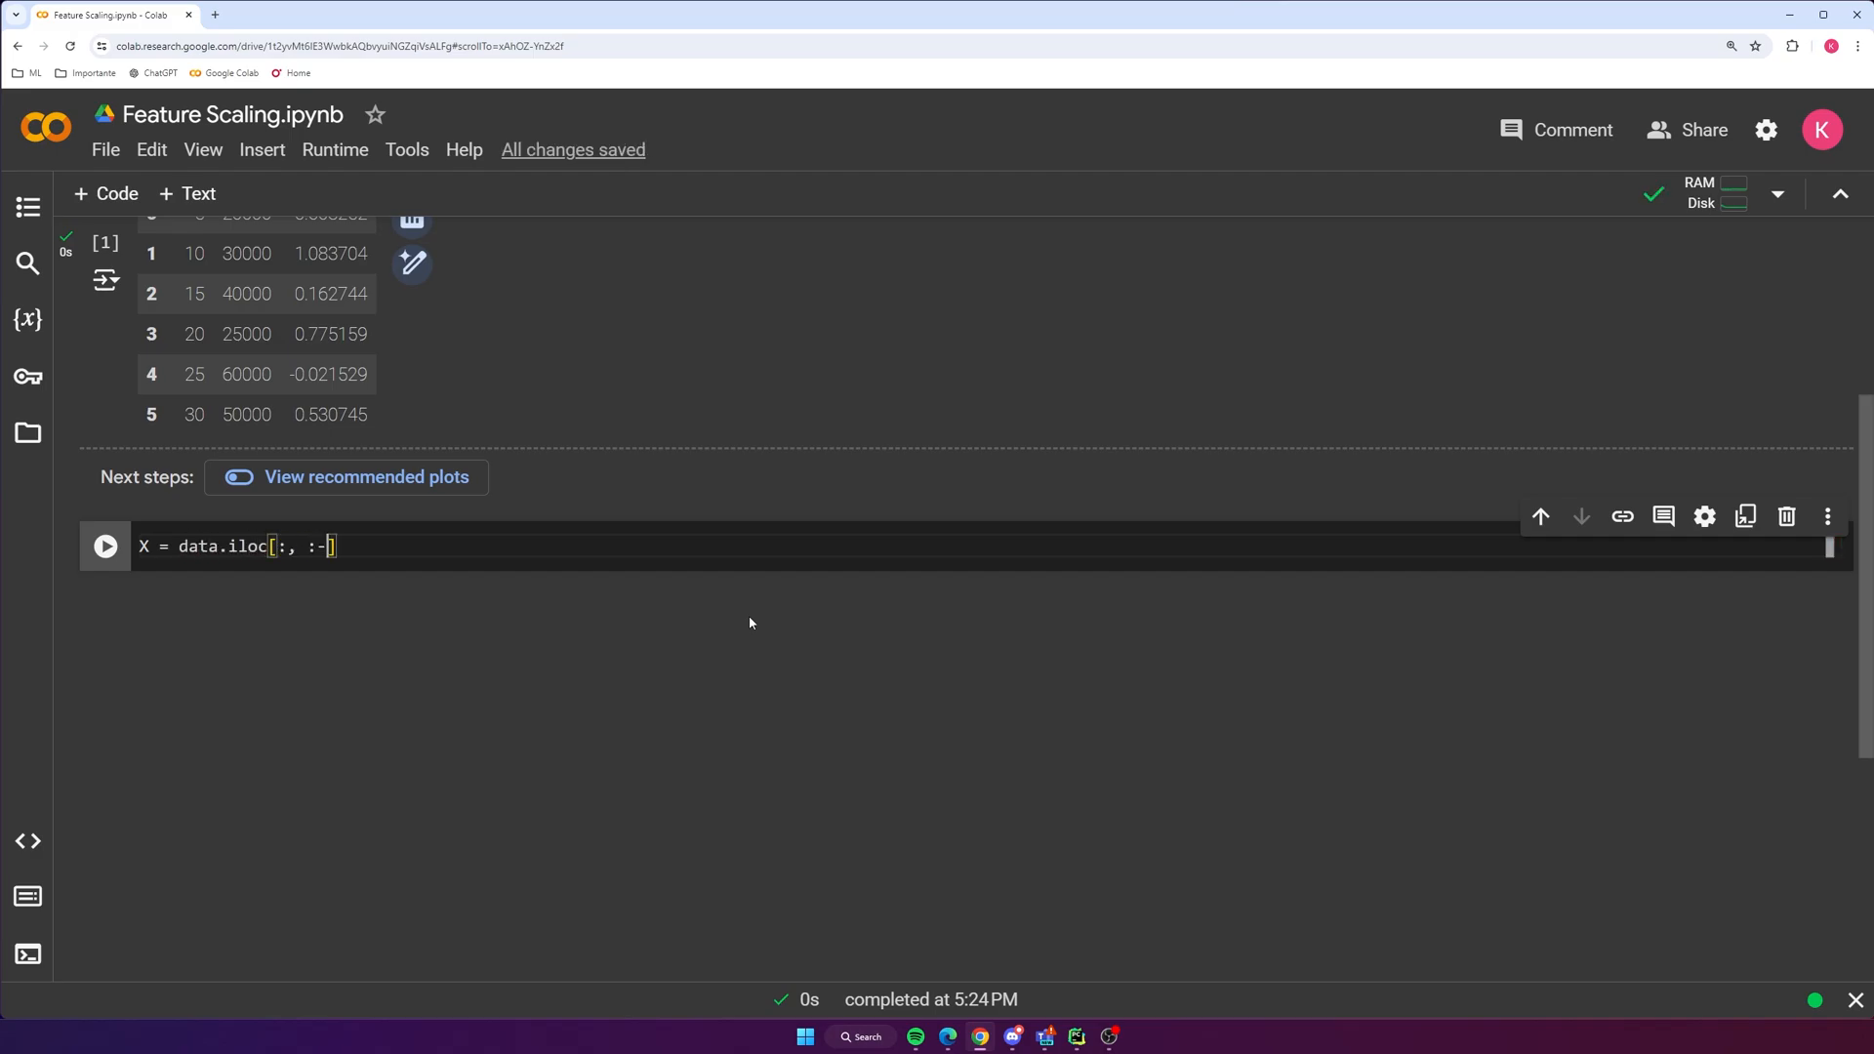
{"action": "type", "text": "1]"}
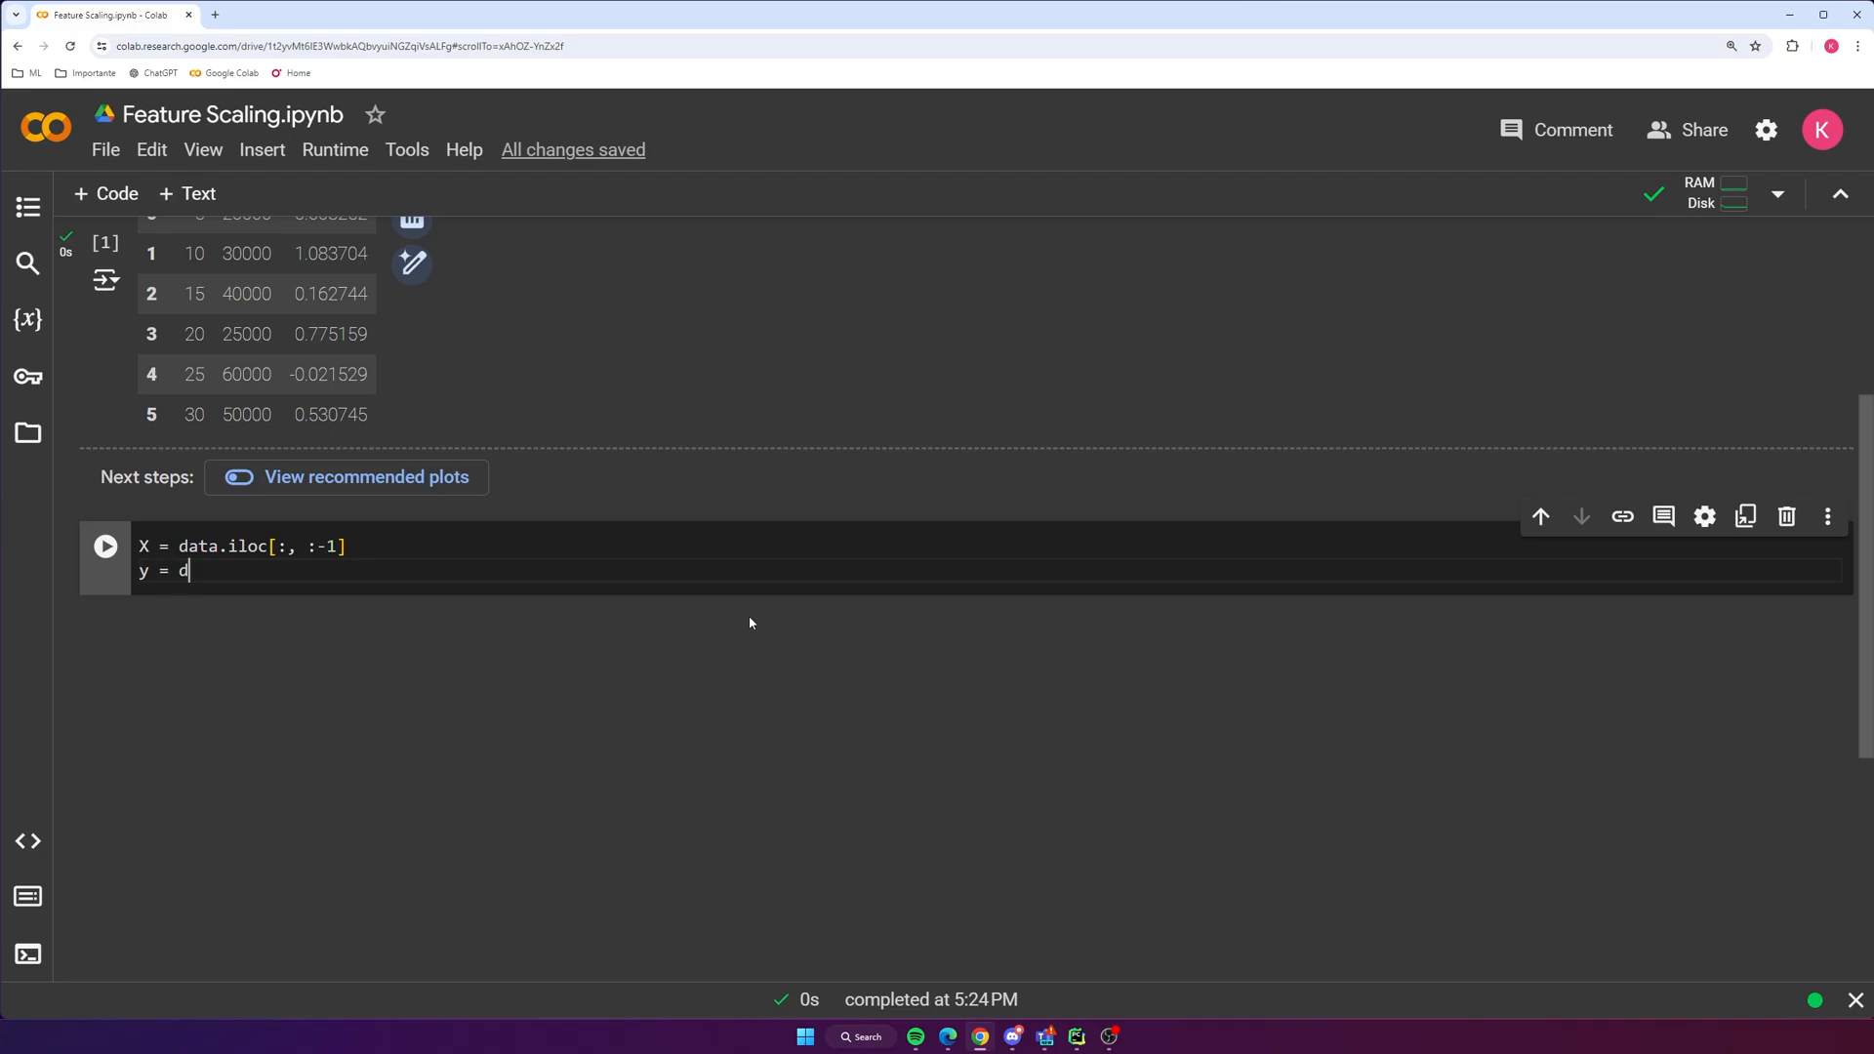
{"action": "type", "text": "ata.iloc[:]"}
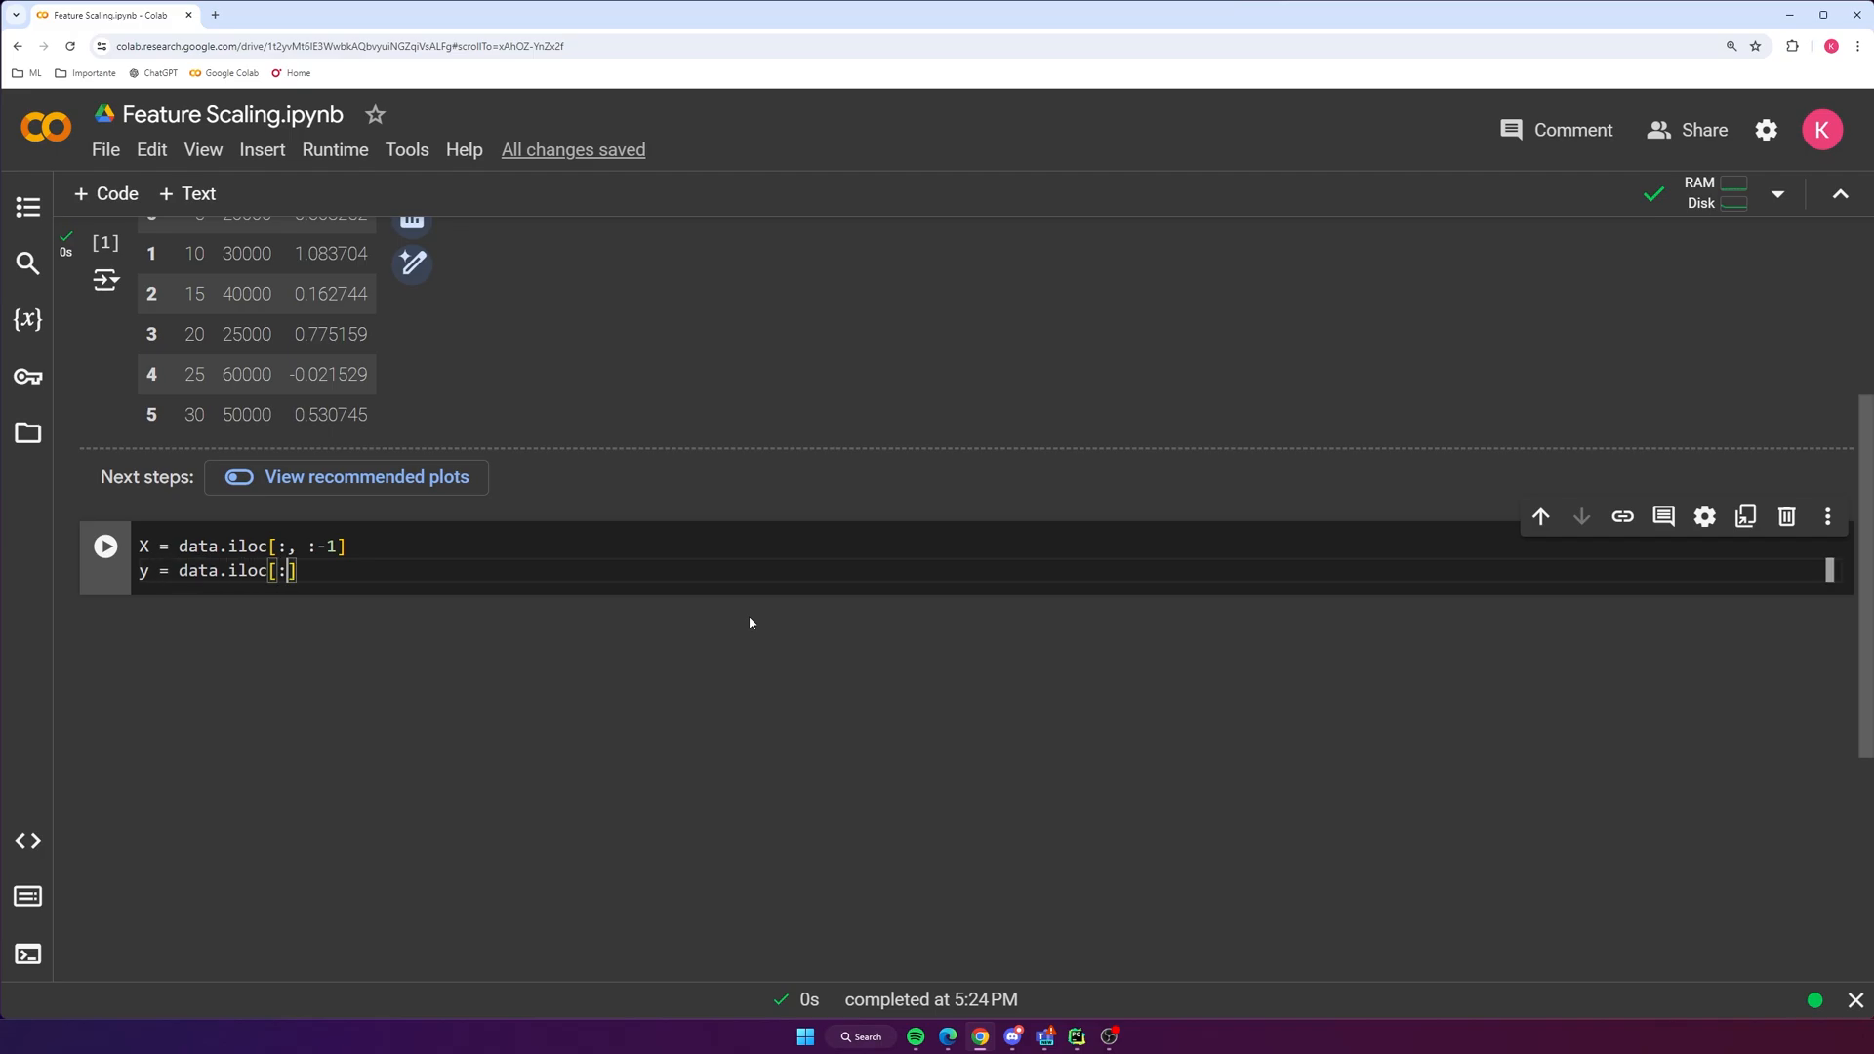
{"action": "type", "text": ", -1"}
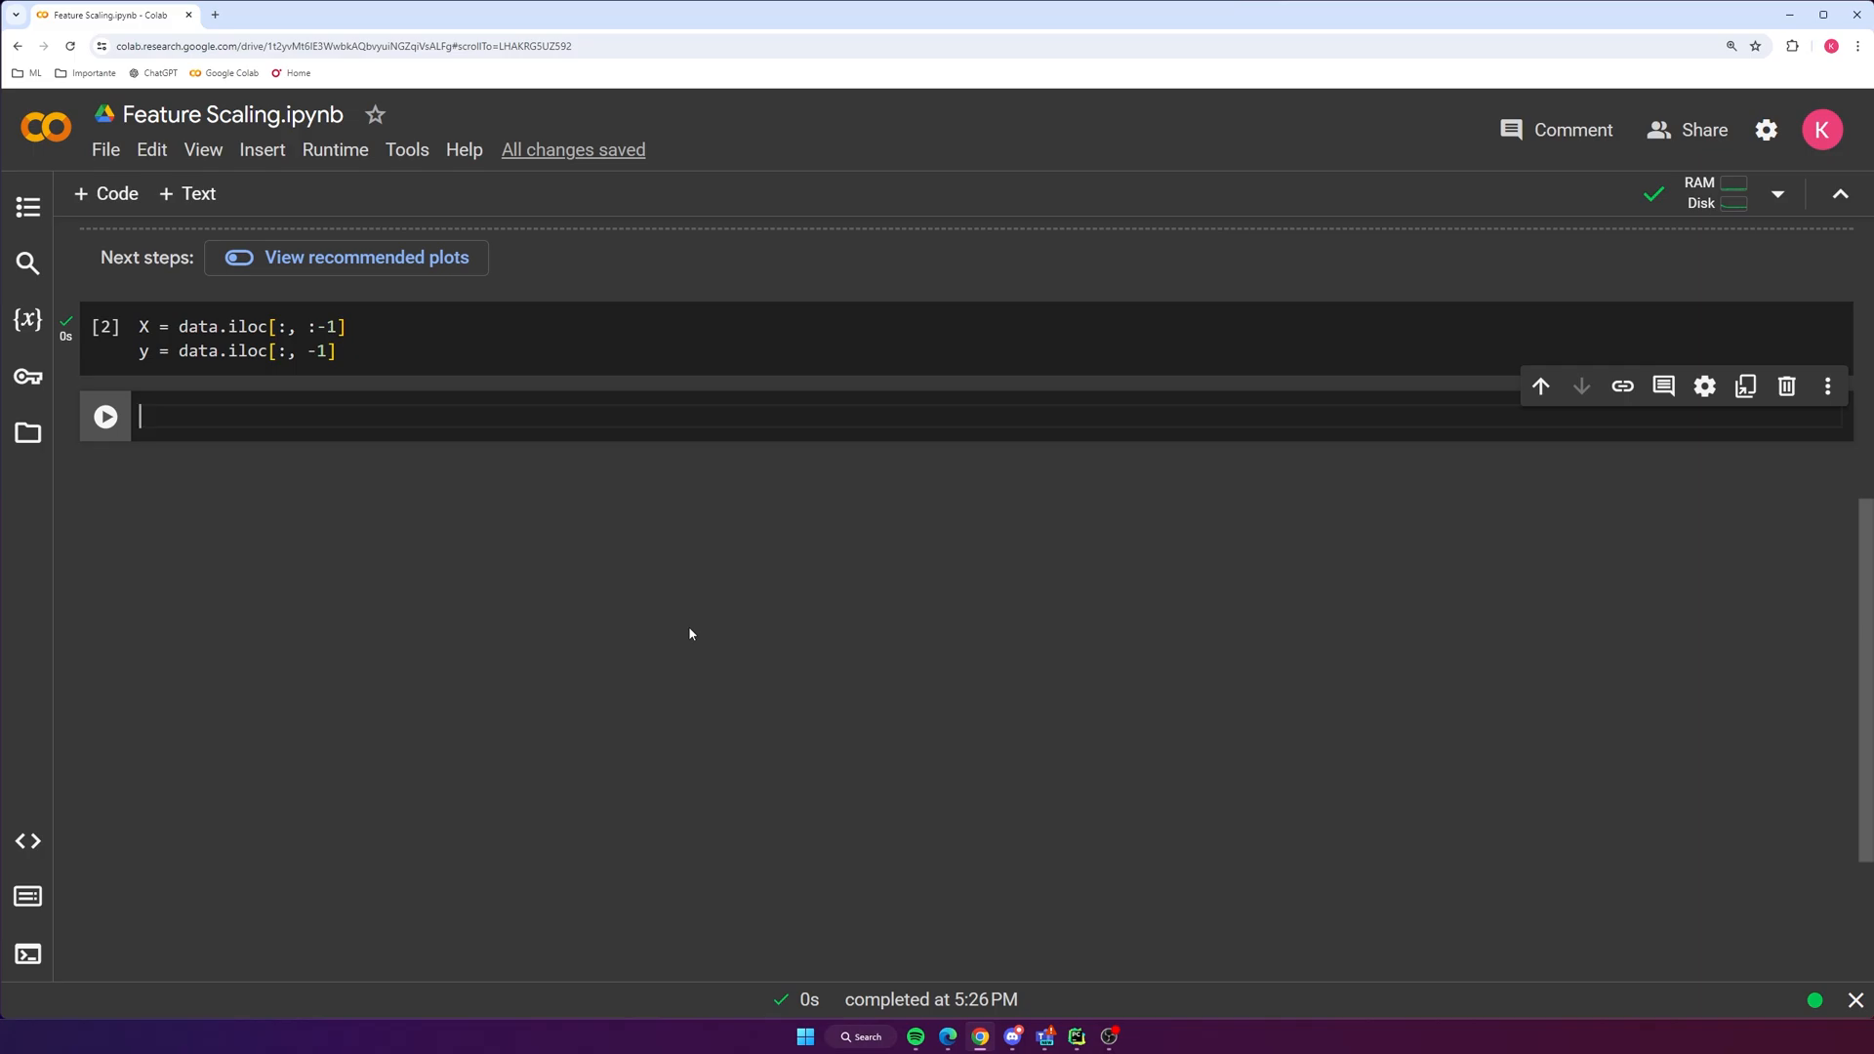
Import train_test_split from sklearn.model_selection
{"action": "type", "text": "from"}
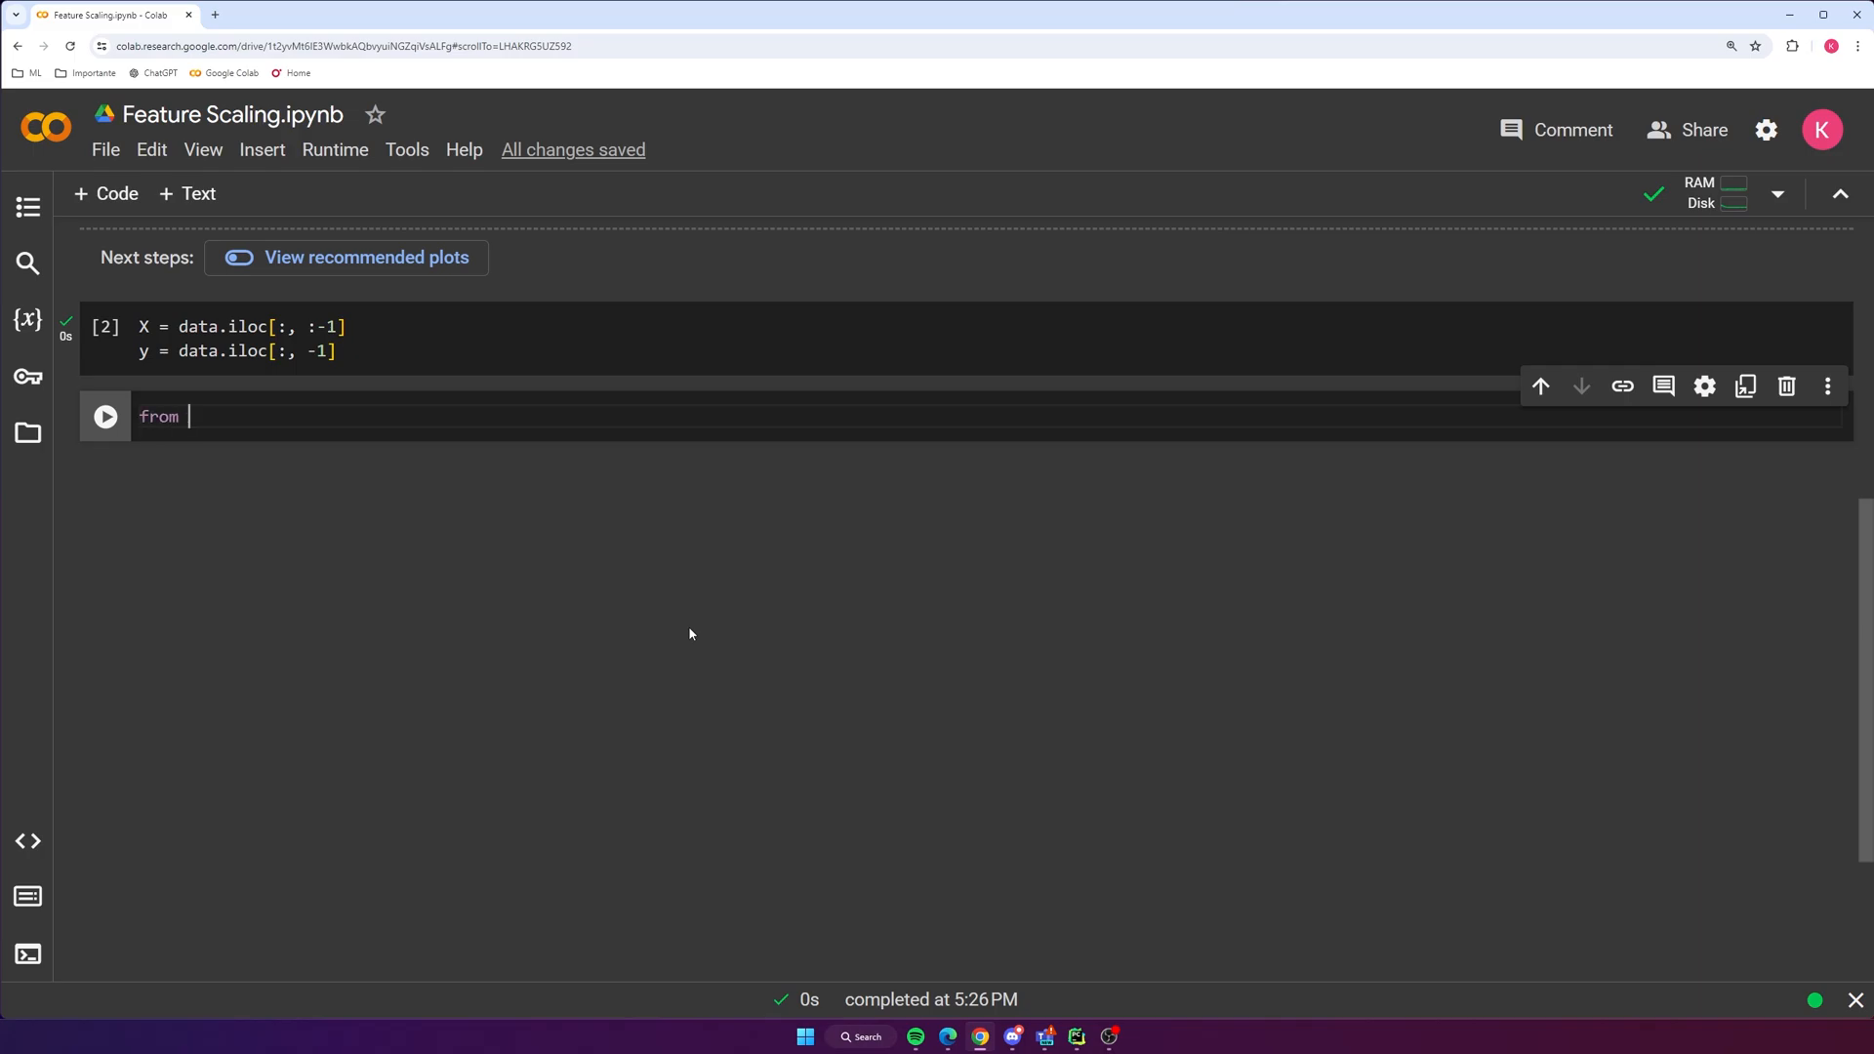
{"action": "type", "text": "skl"}
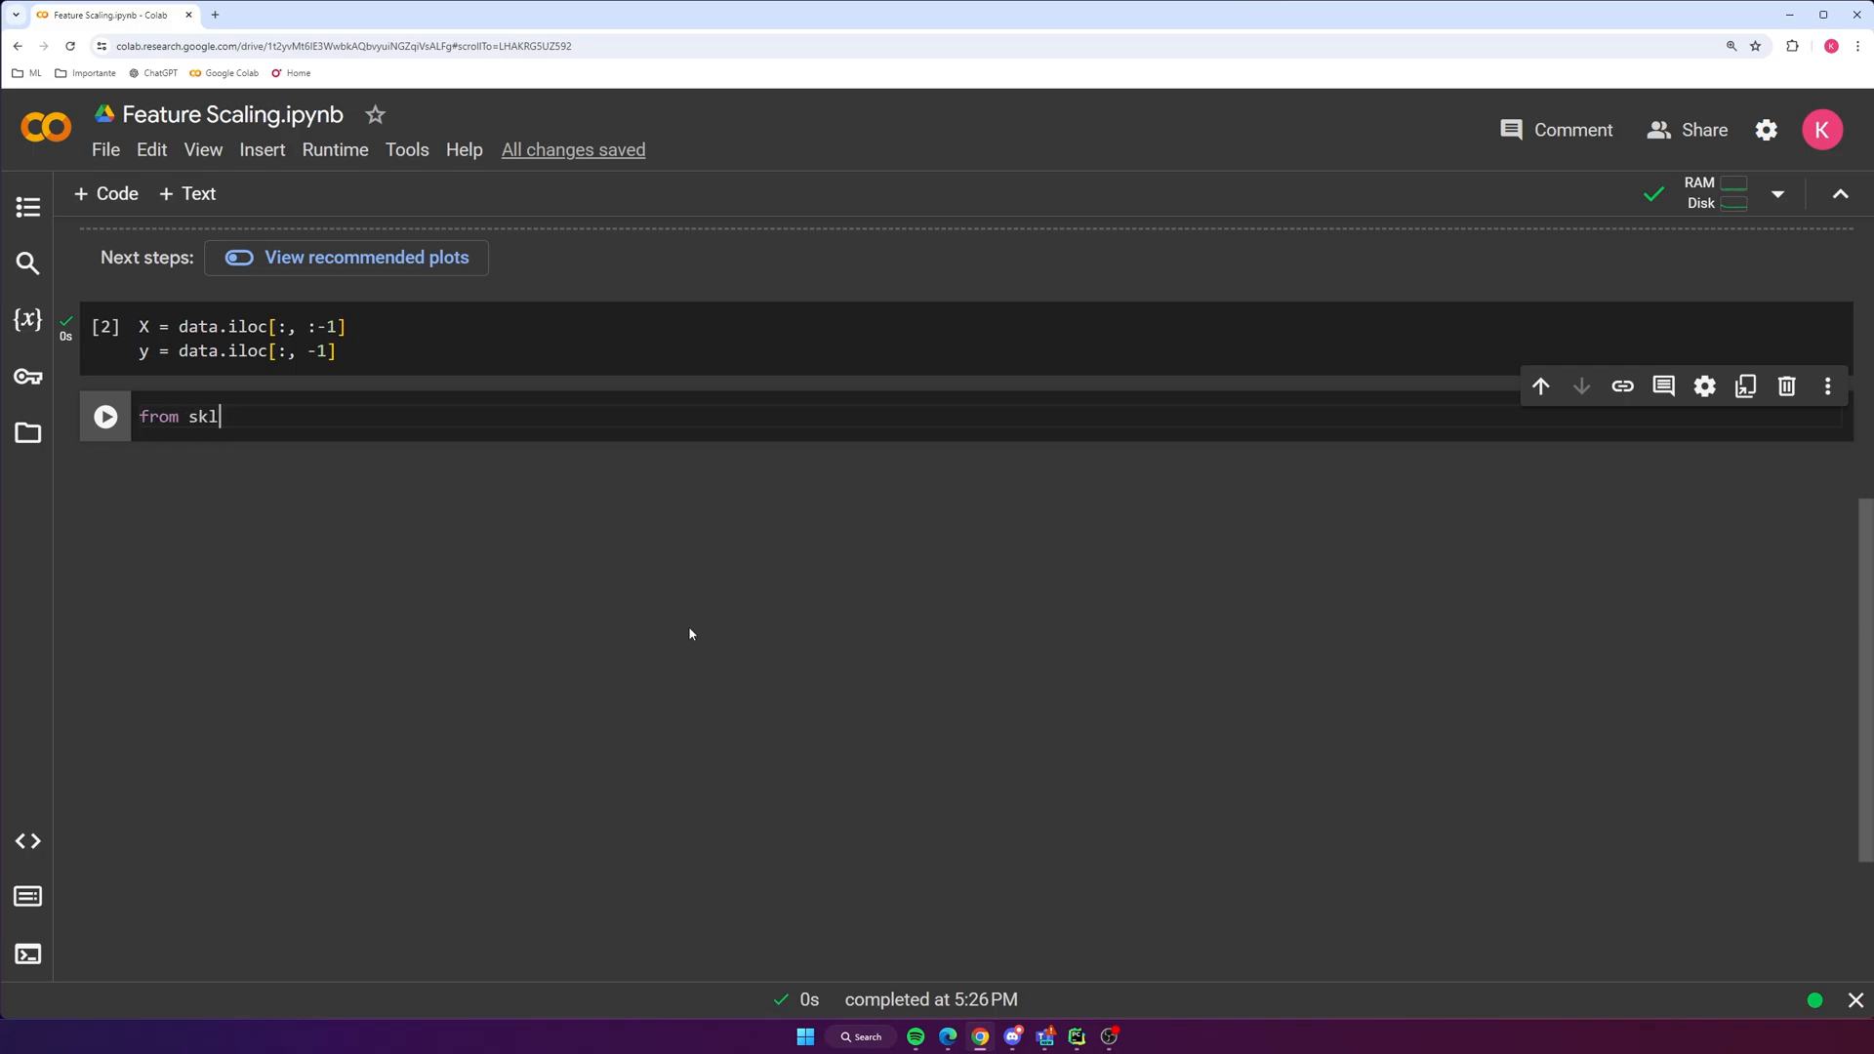
{"action": "type", "text": "earn.model_sele"}
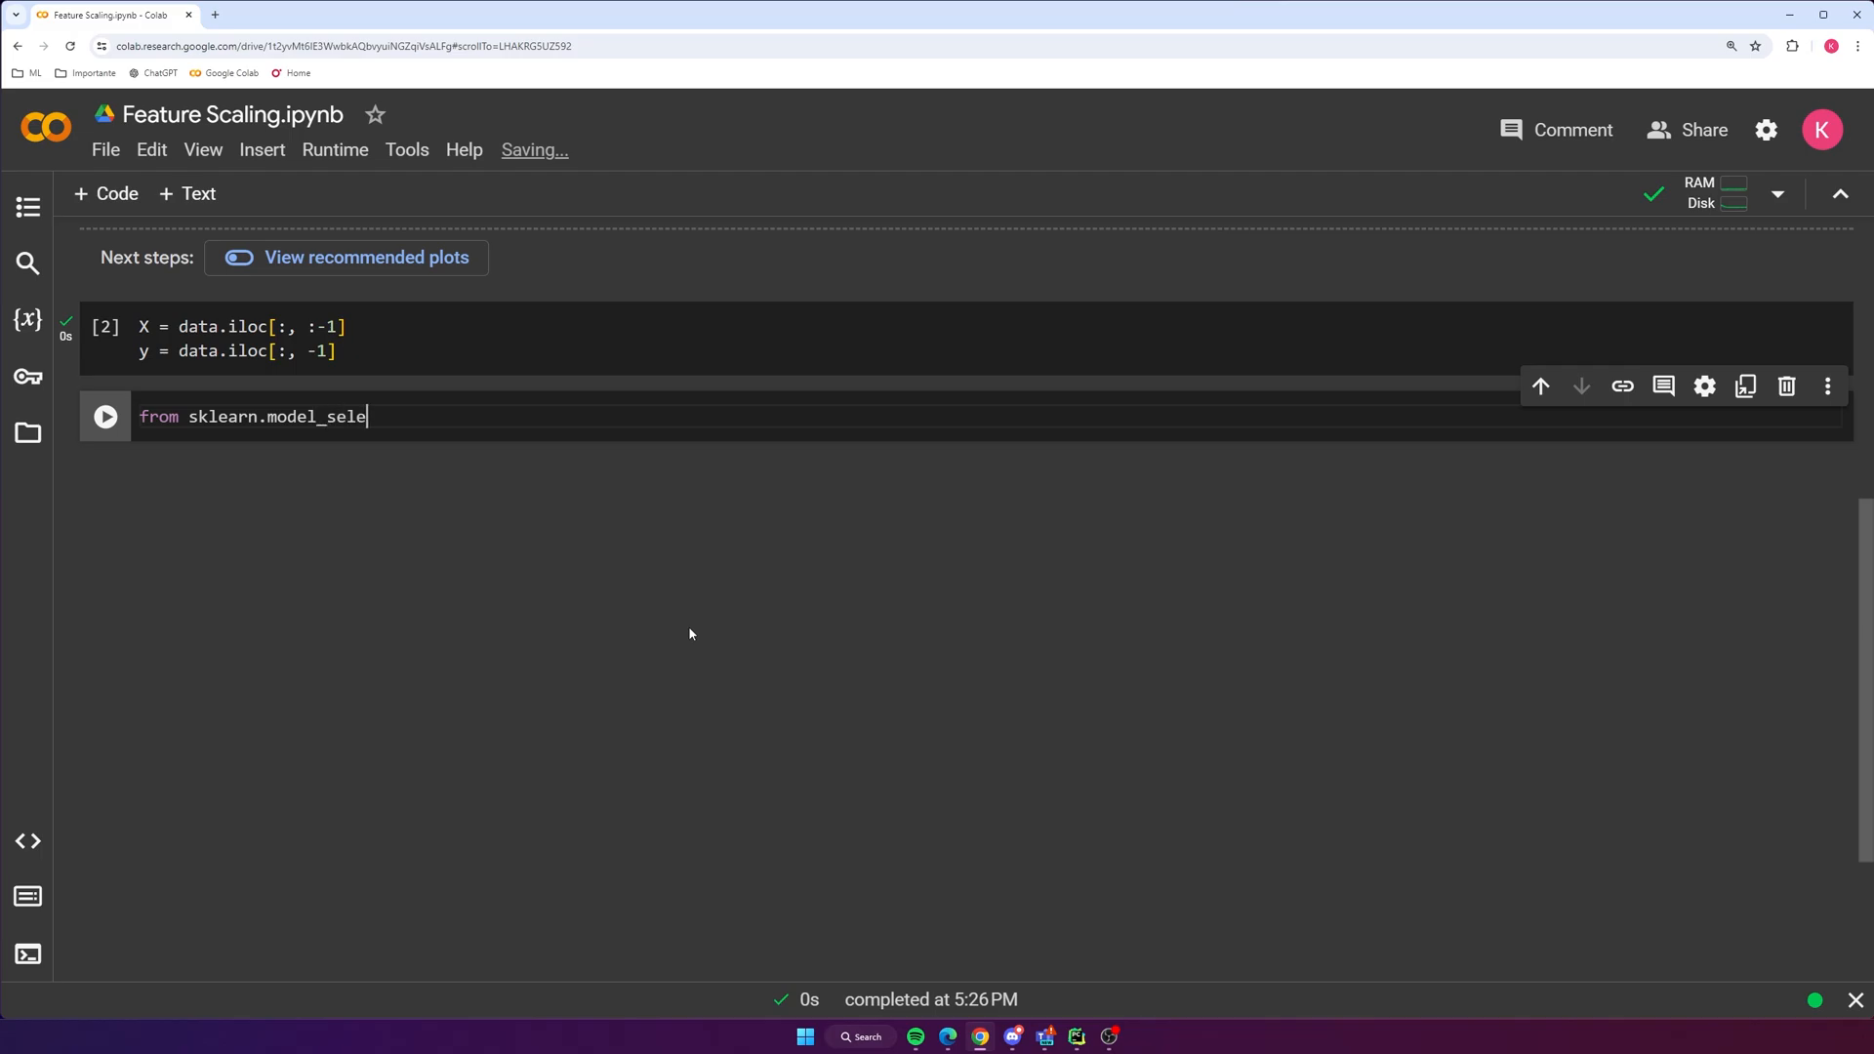
{"action": "type", "text": "ction import t"}
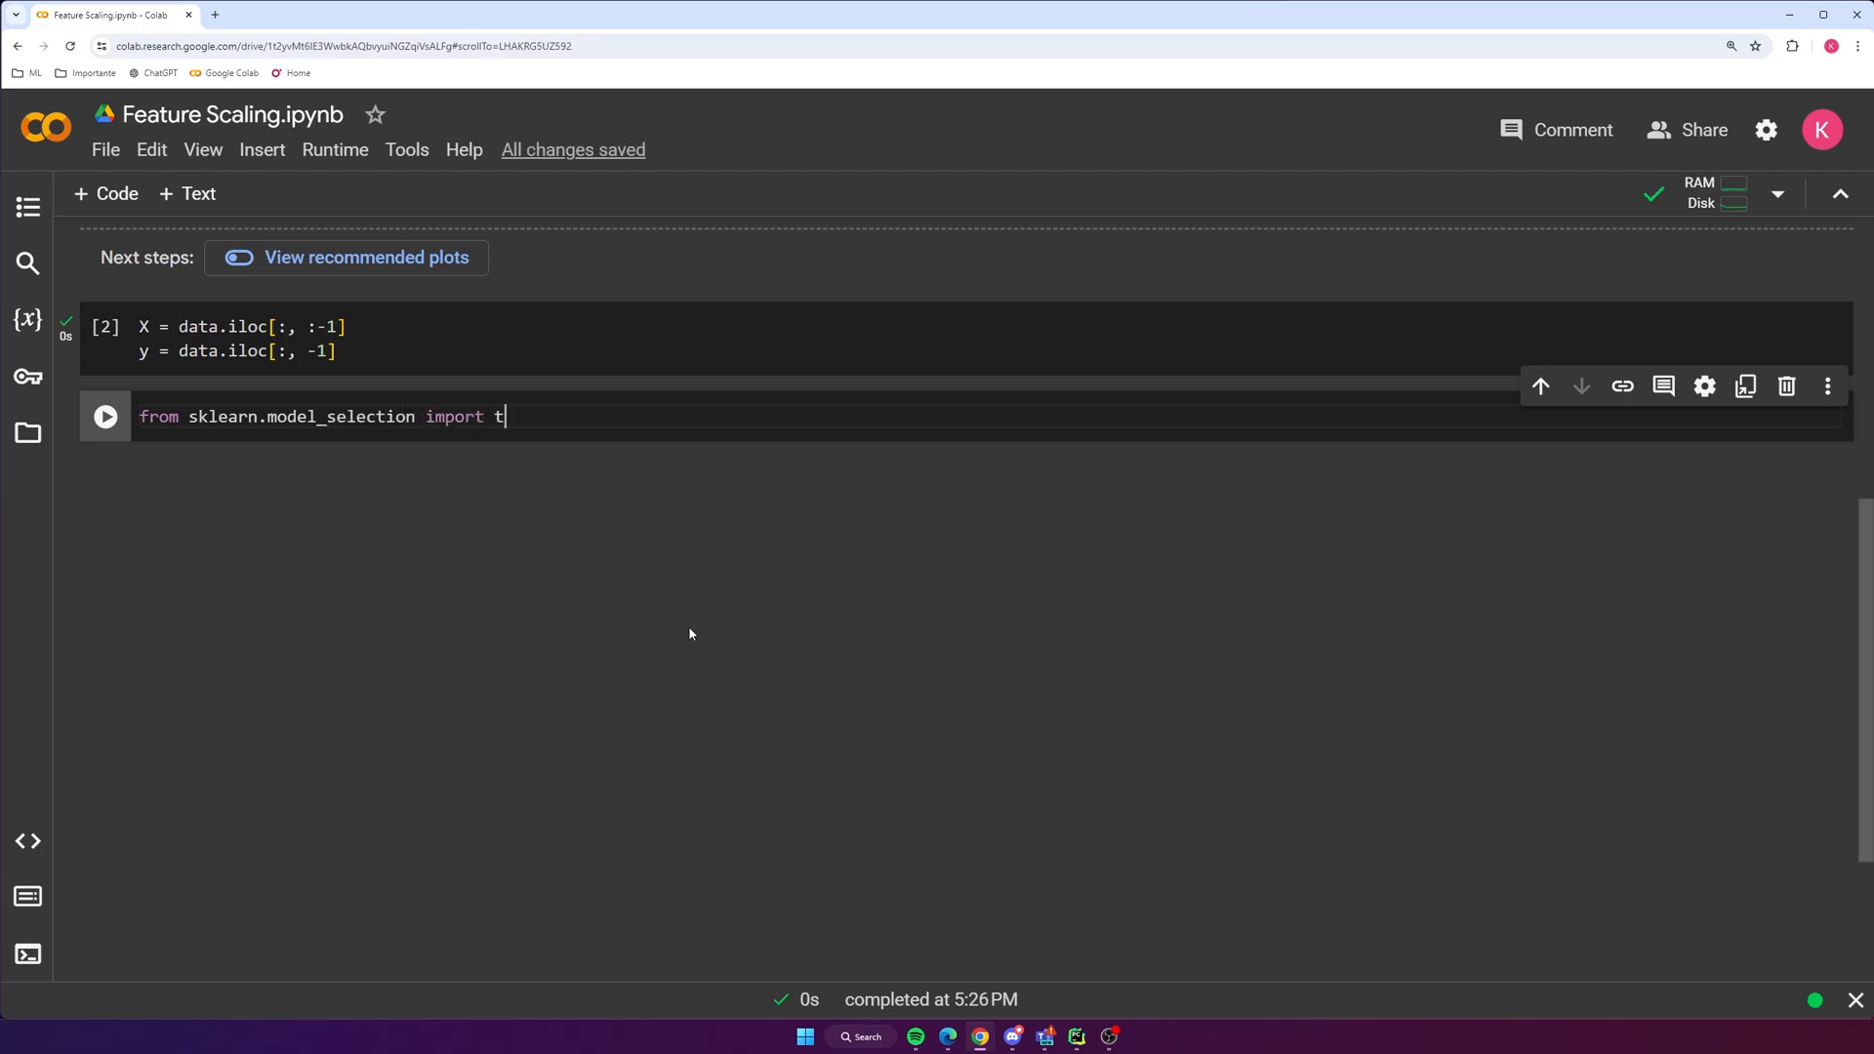
{"action": "type", "text": "rain_test_split"}
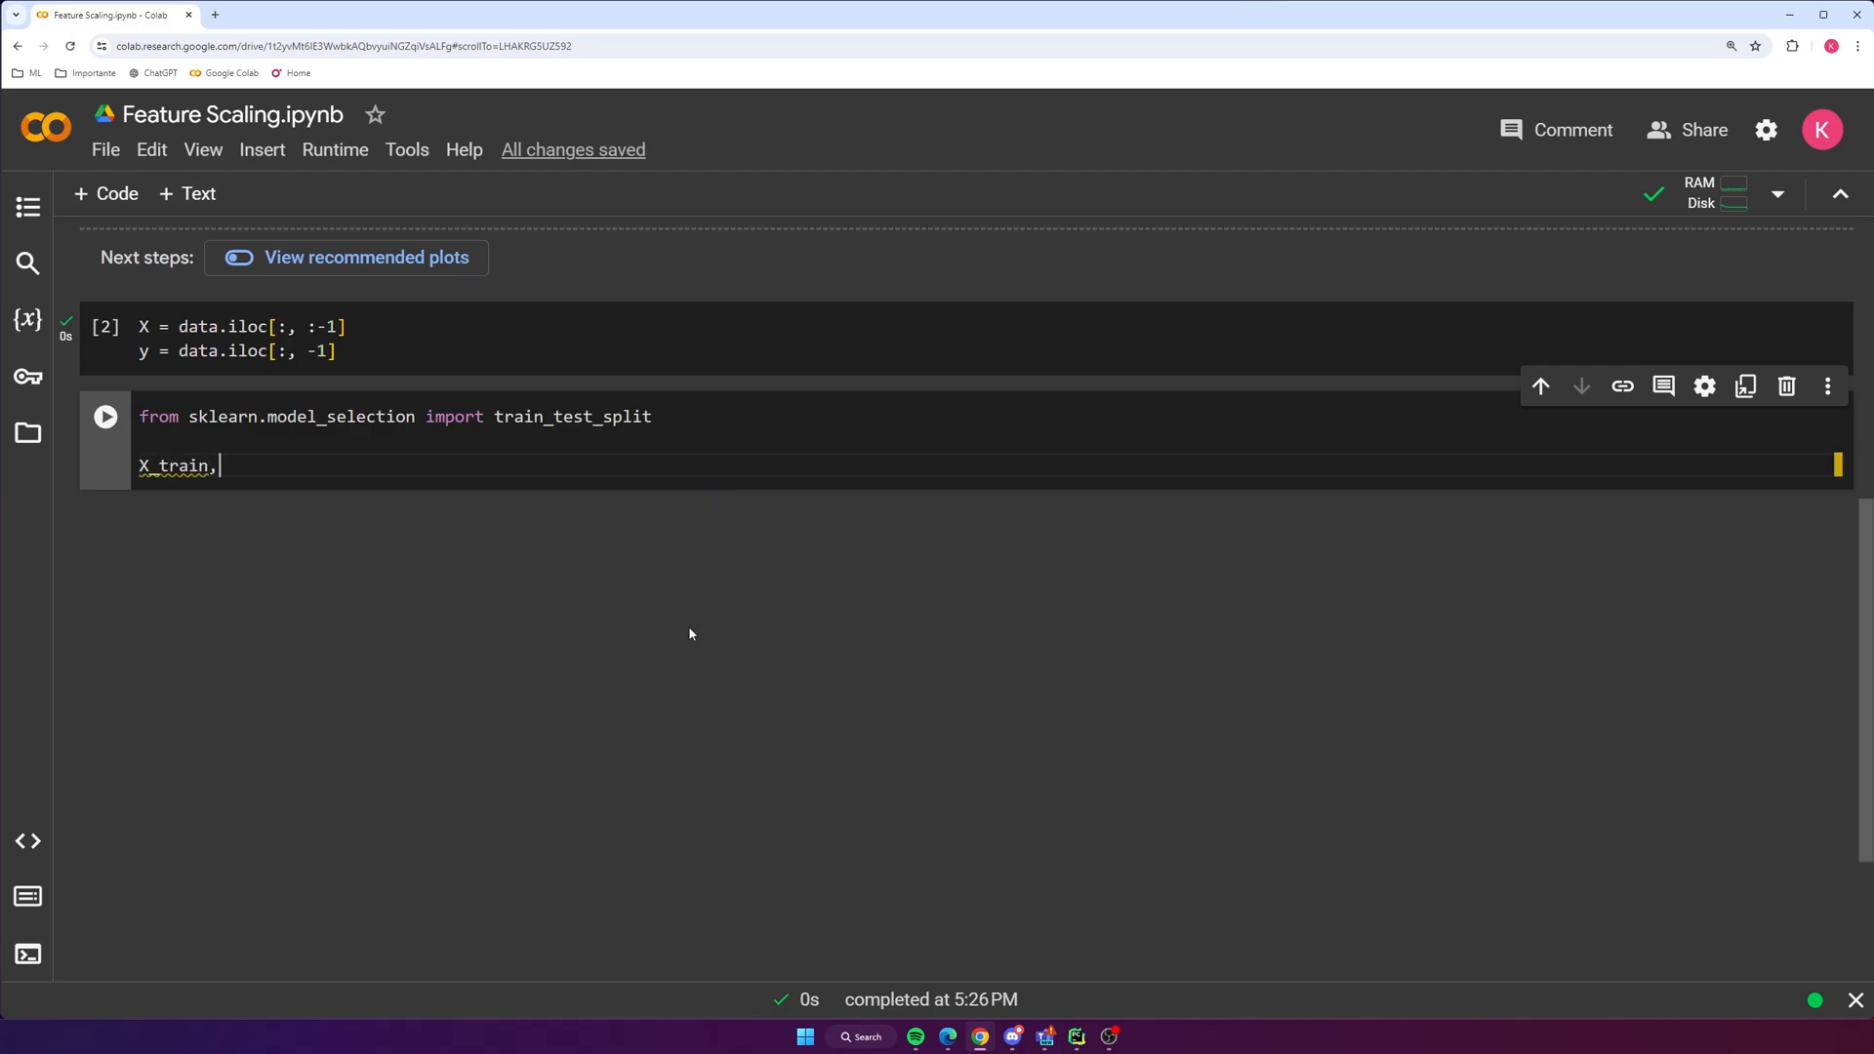
Write X_train, X_test, y_train, y_test = train_test_split(X, y, test_size=.2, random_state=...)
{"action": "type", "text": "X_"}
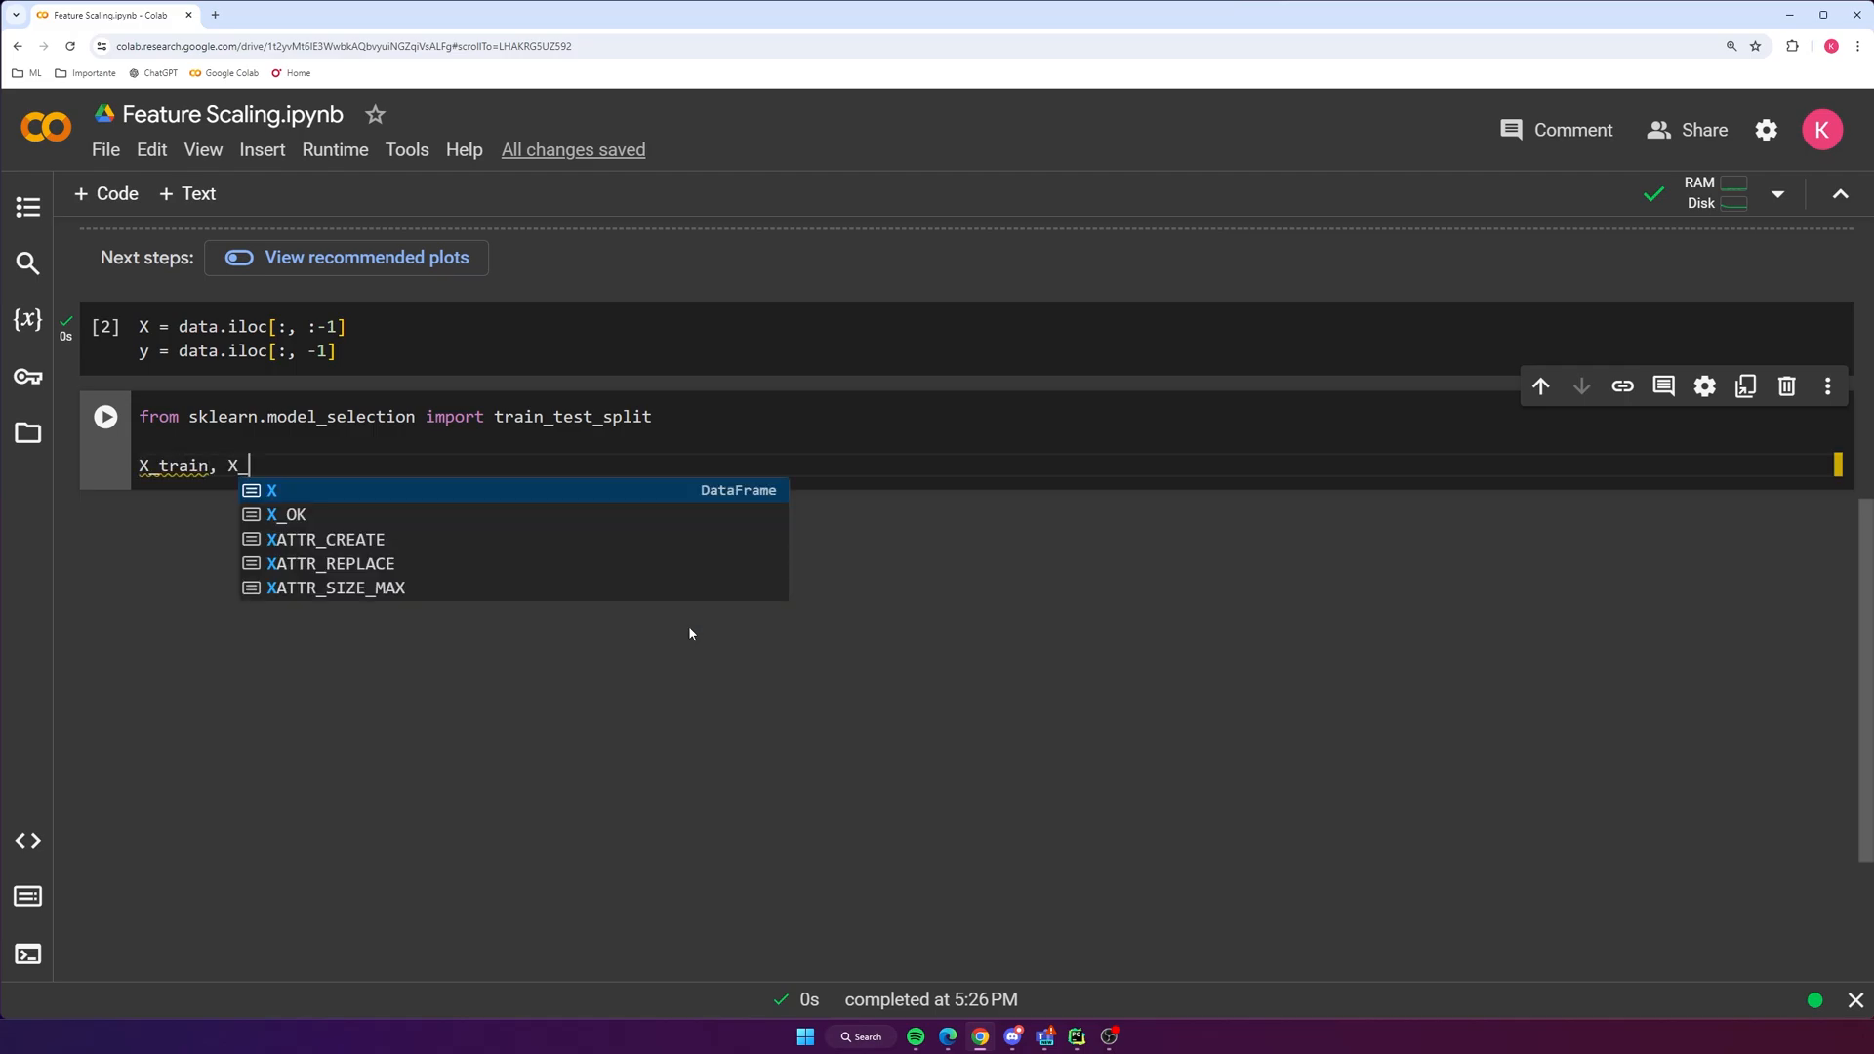
{"action": "type", "text": "test, y"}
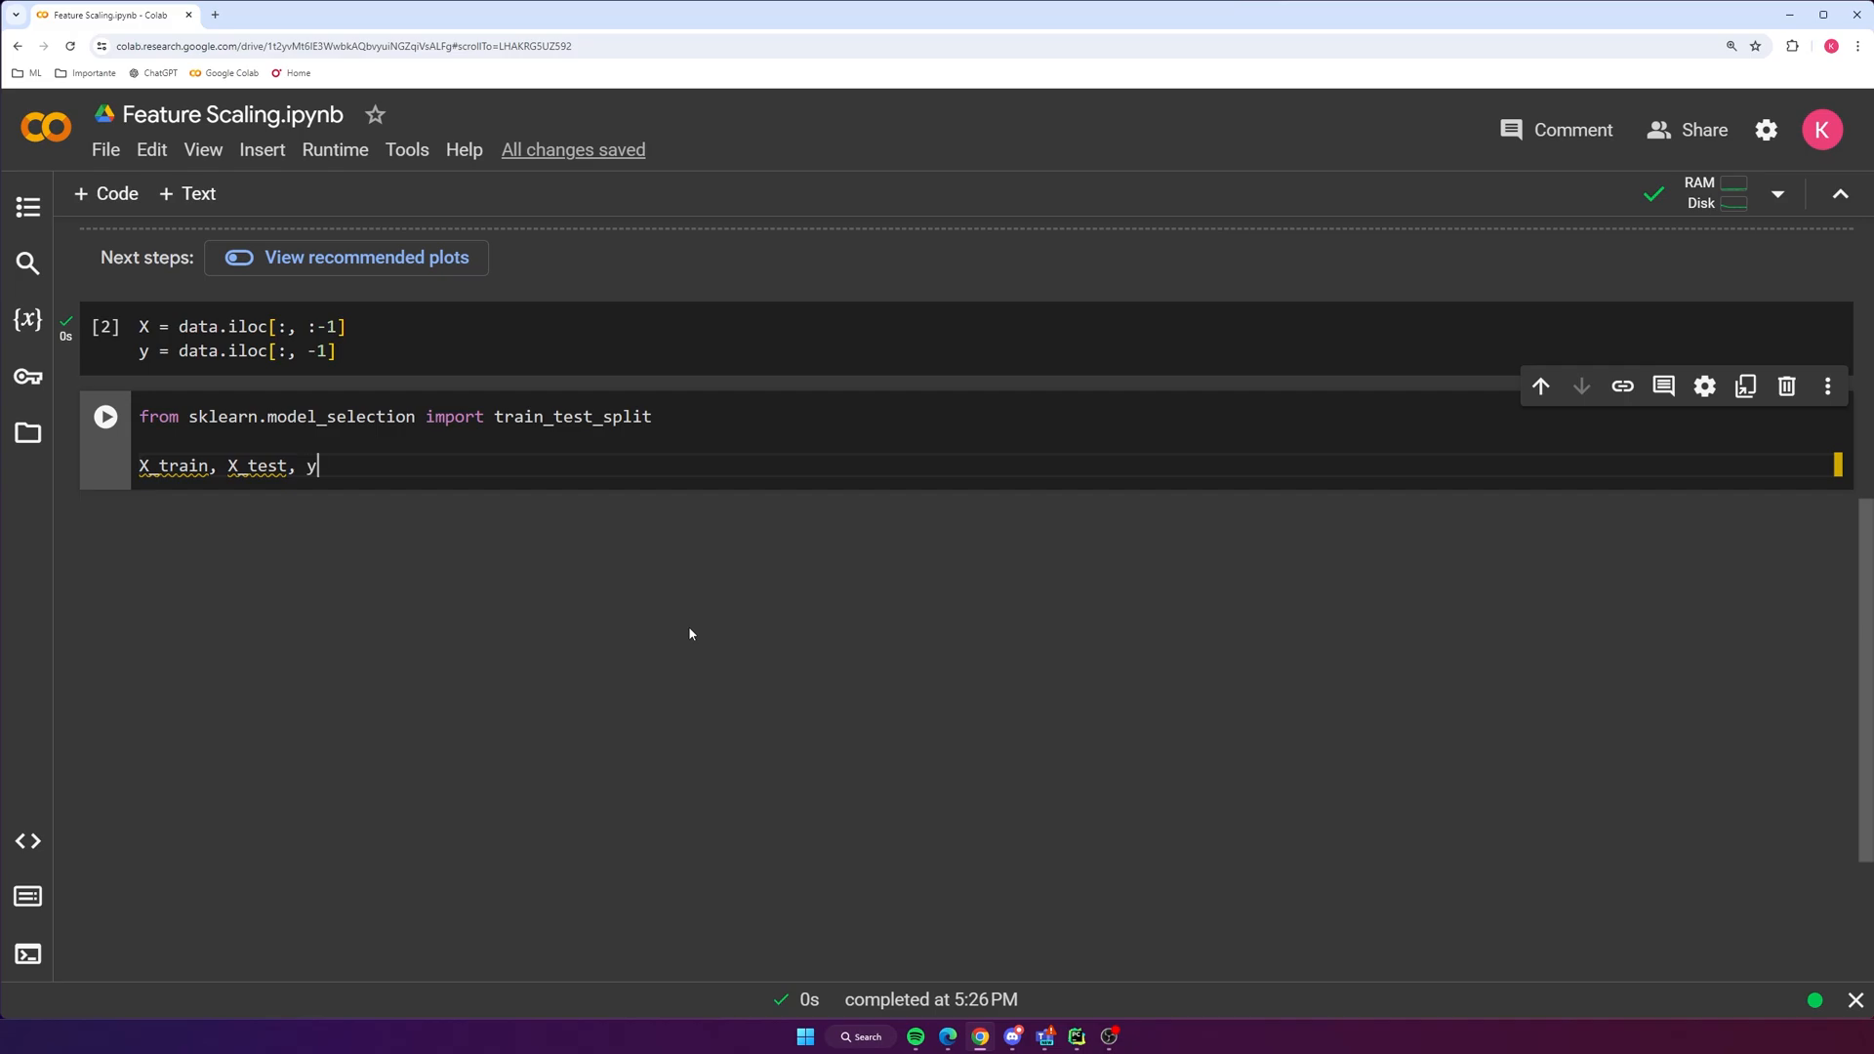
{"action": "type", "text": "_train,"}
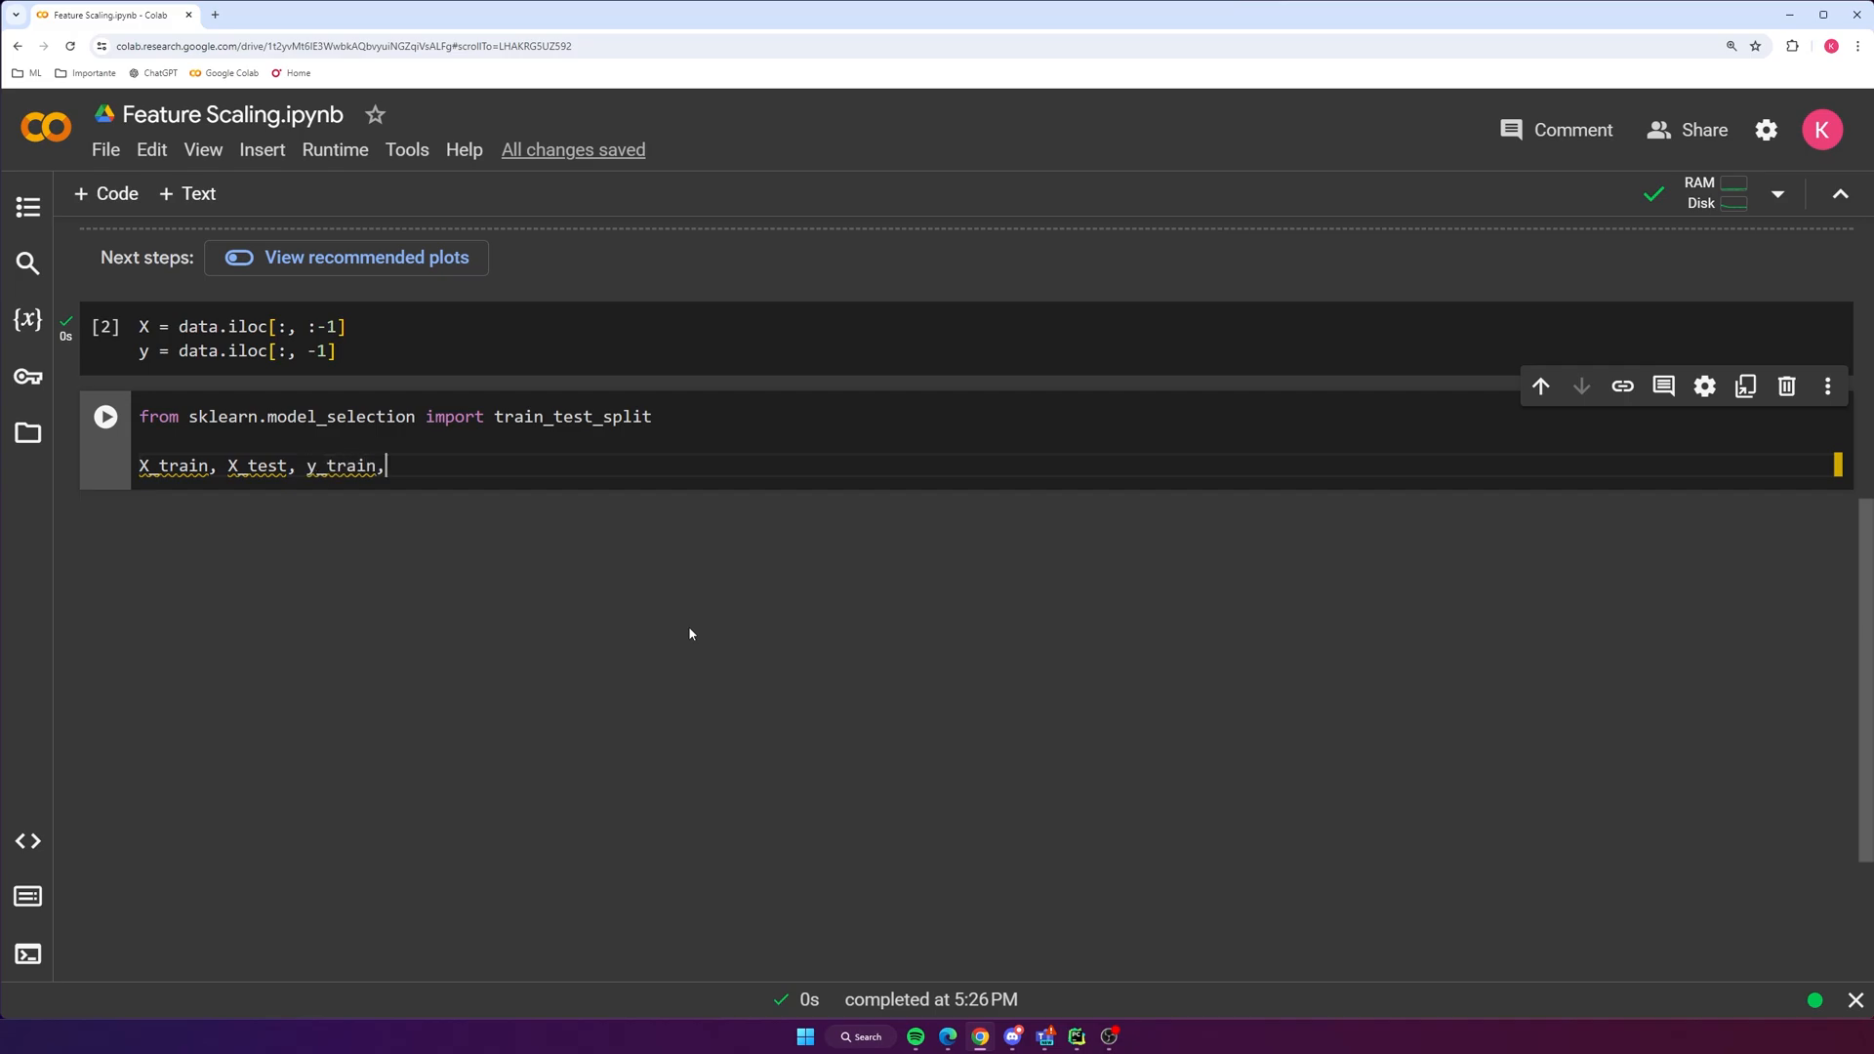
{"action": "type", "text": "y_test ="}
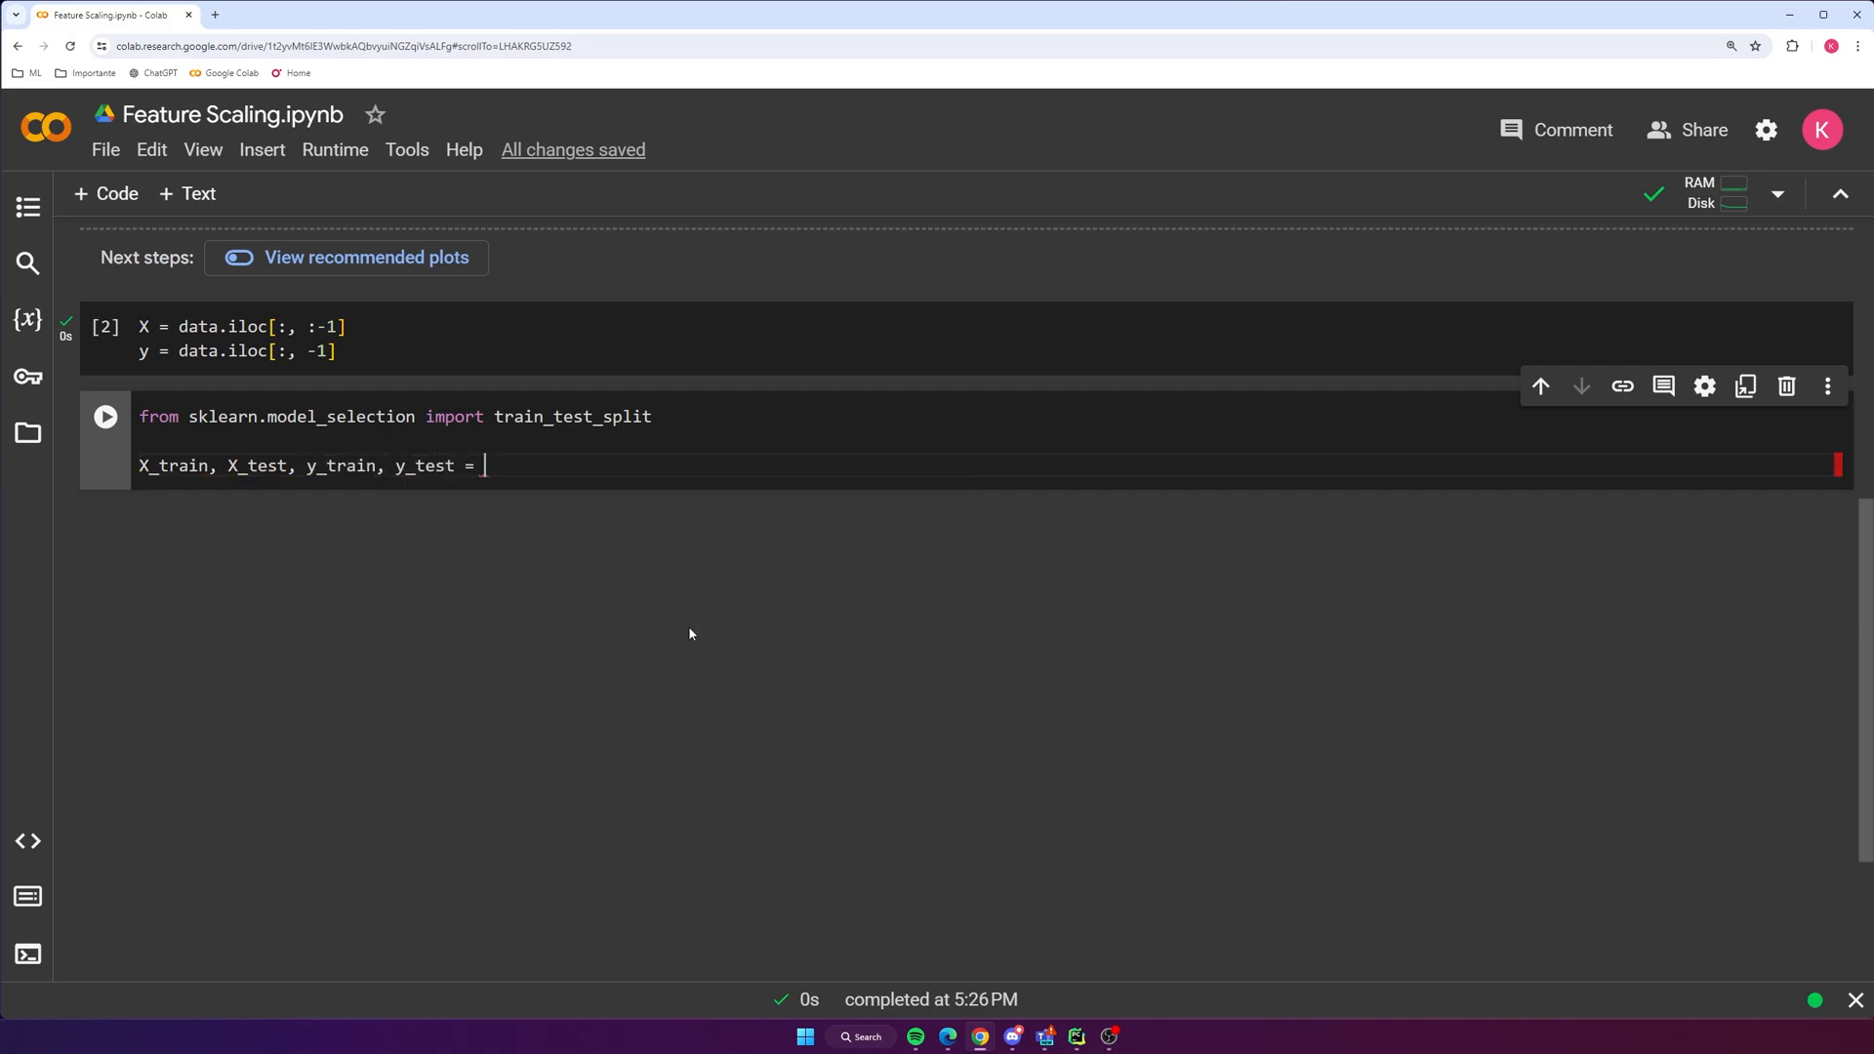
{"action": "type", "text": "train_test_split(X,"}
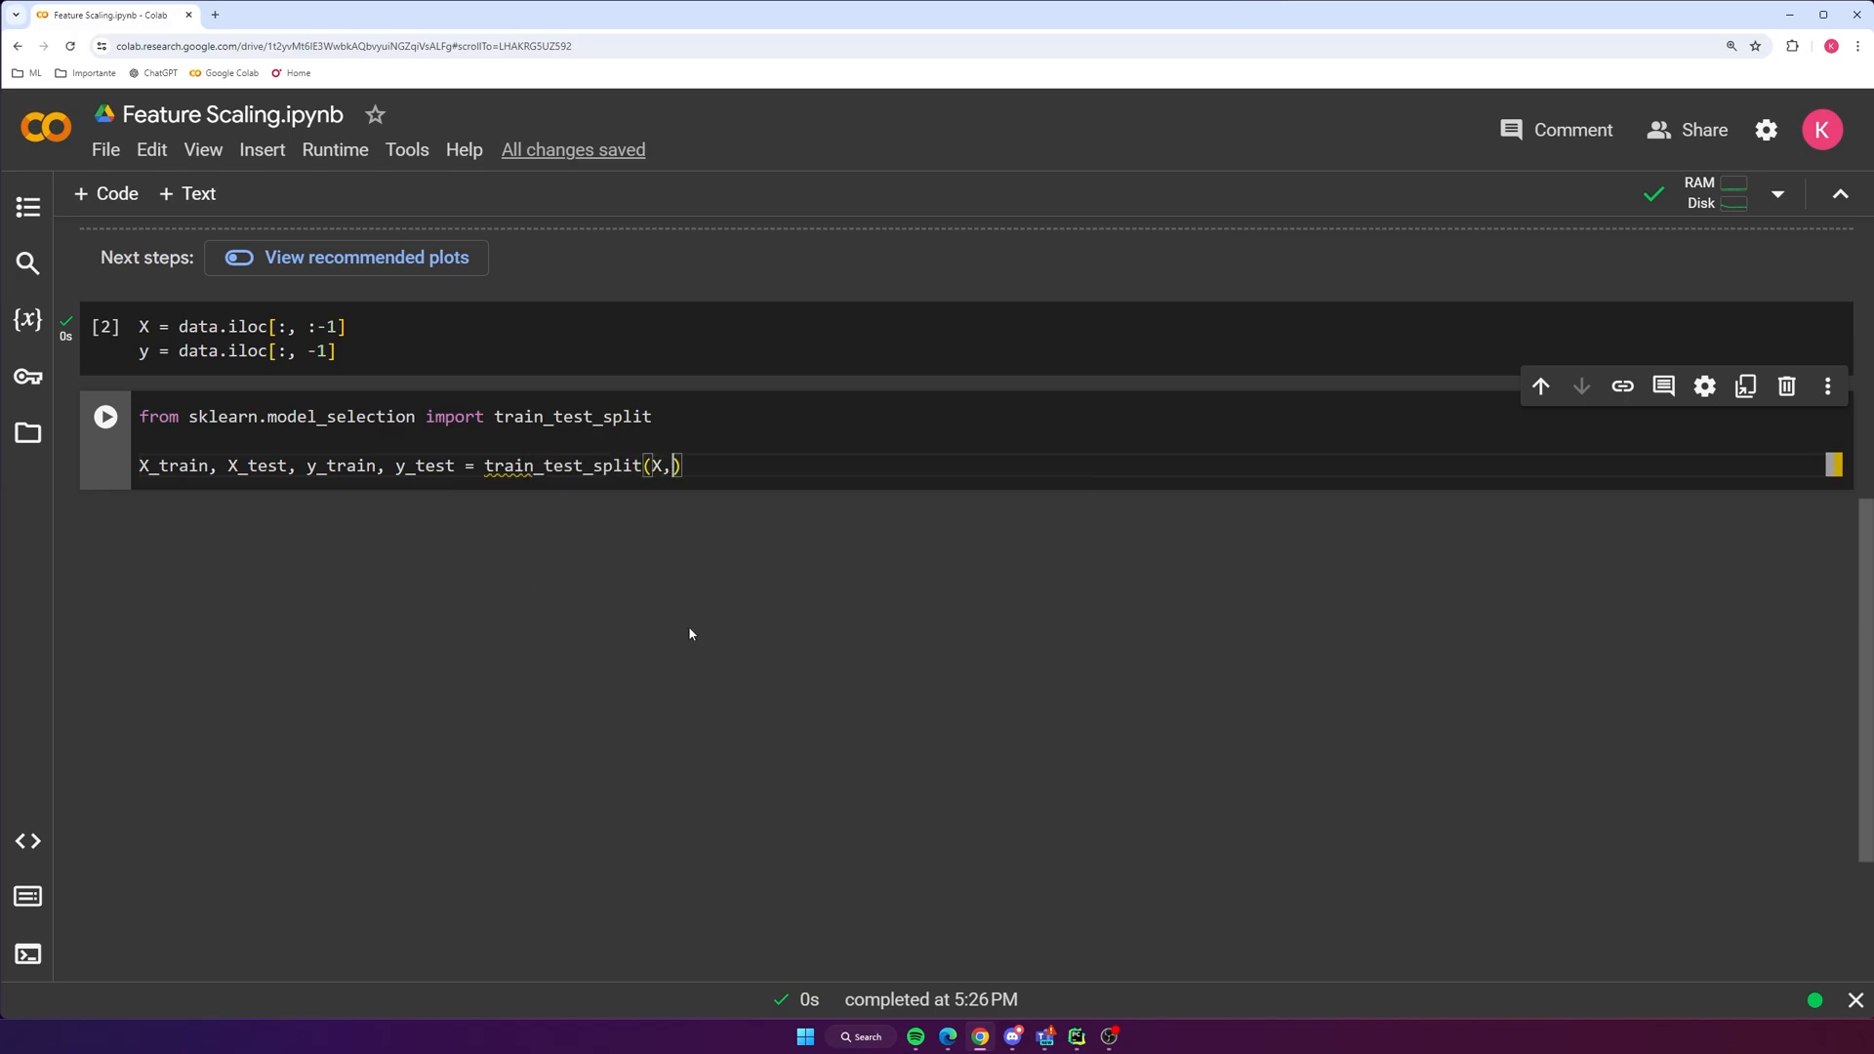
{"action": "type", "text": "y, test_size=0"}
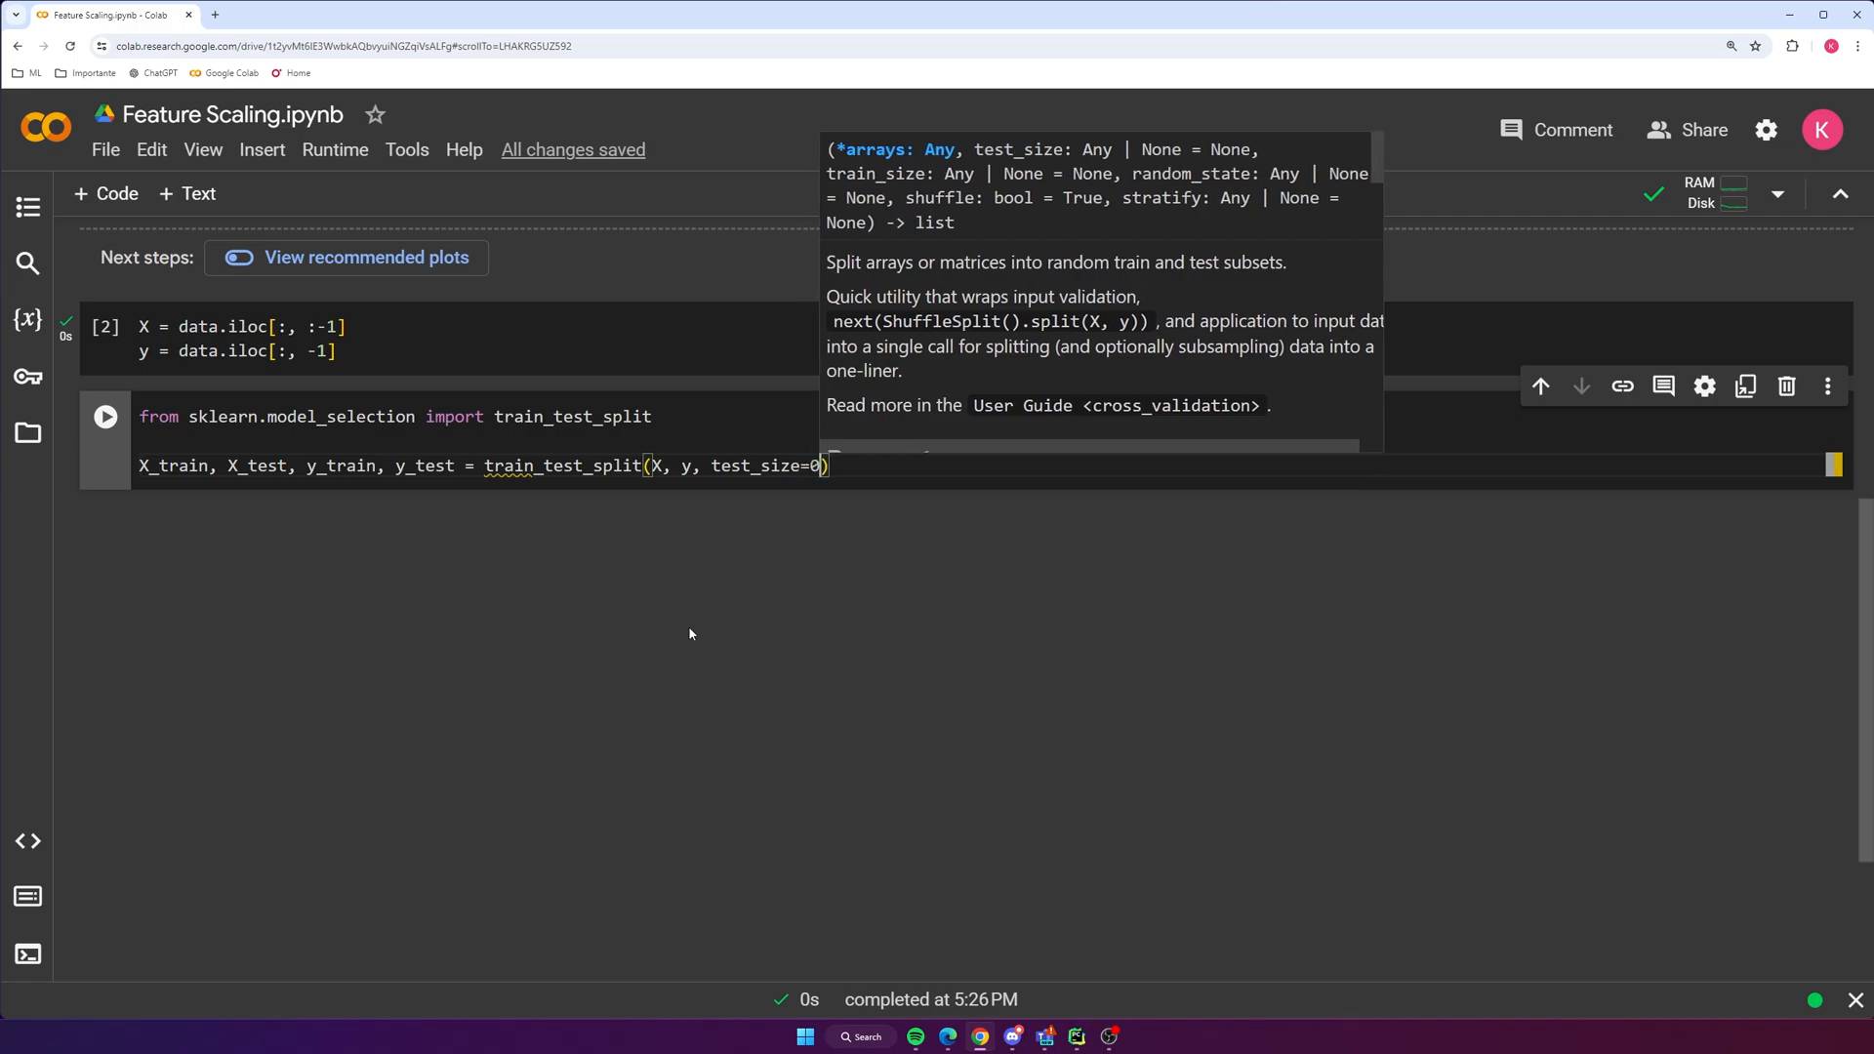
{"action": "type", "text": ".2"}
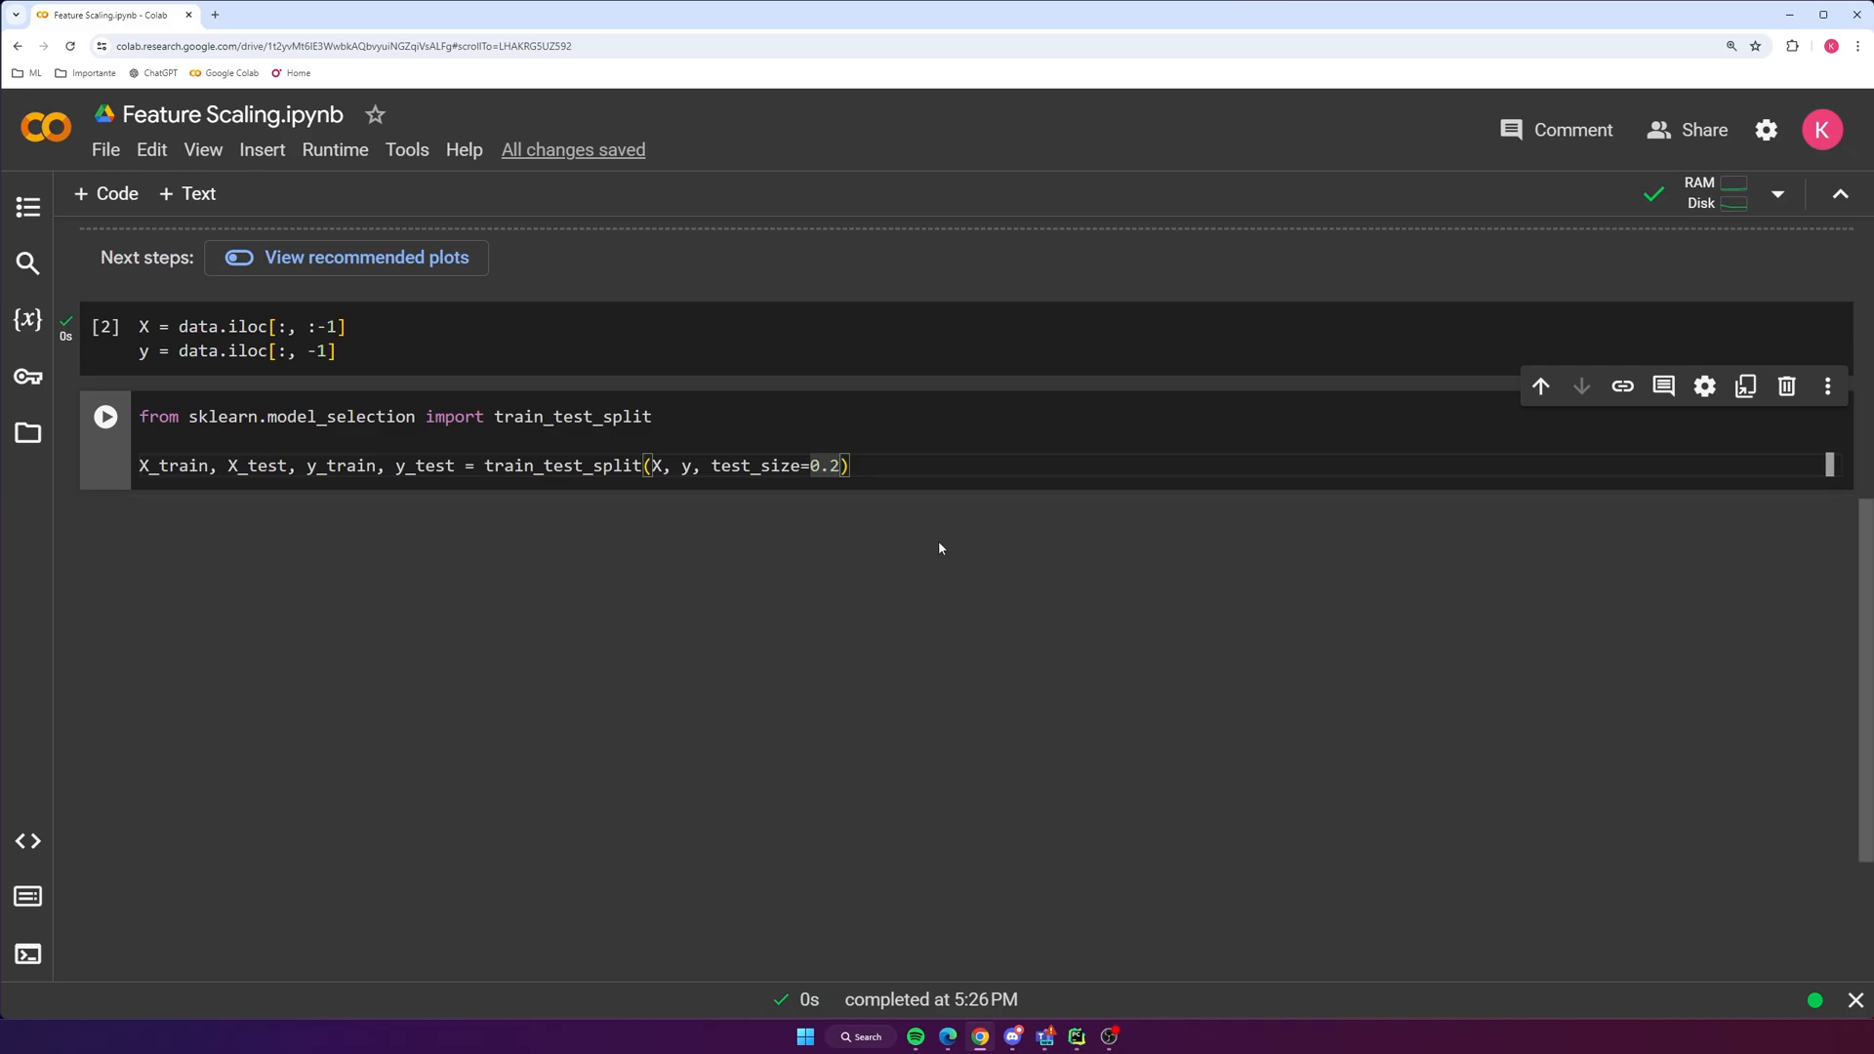
{"action": "type", "text": ", random_state=1"}
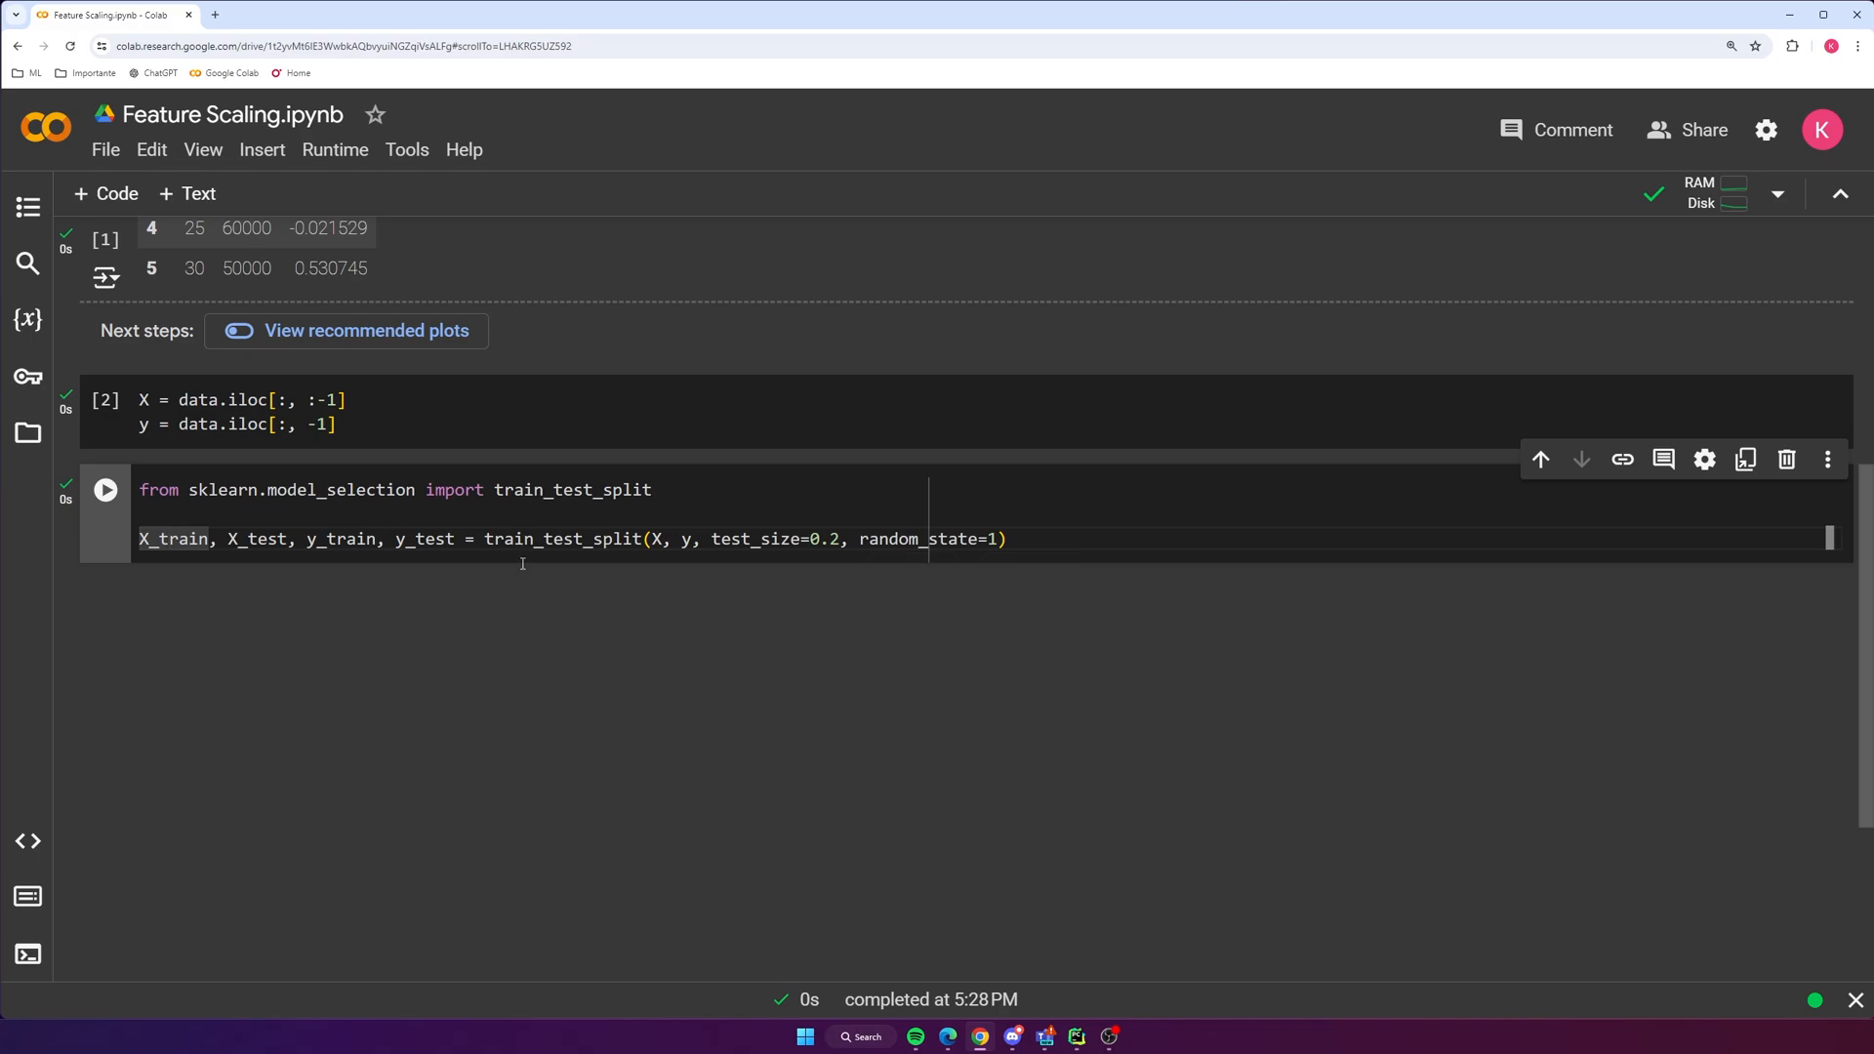
Run the split and display X_train as a four-row age/iq table with an empty cell below
{"action": "left_click", "coordinate": [256, 539]}
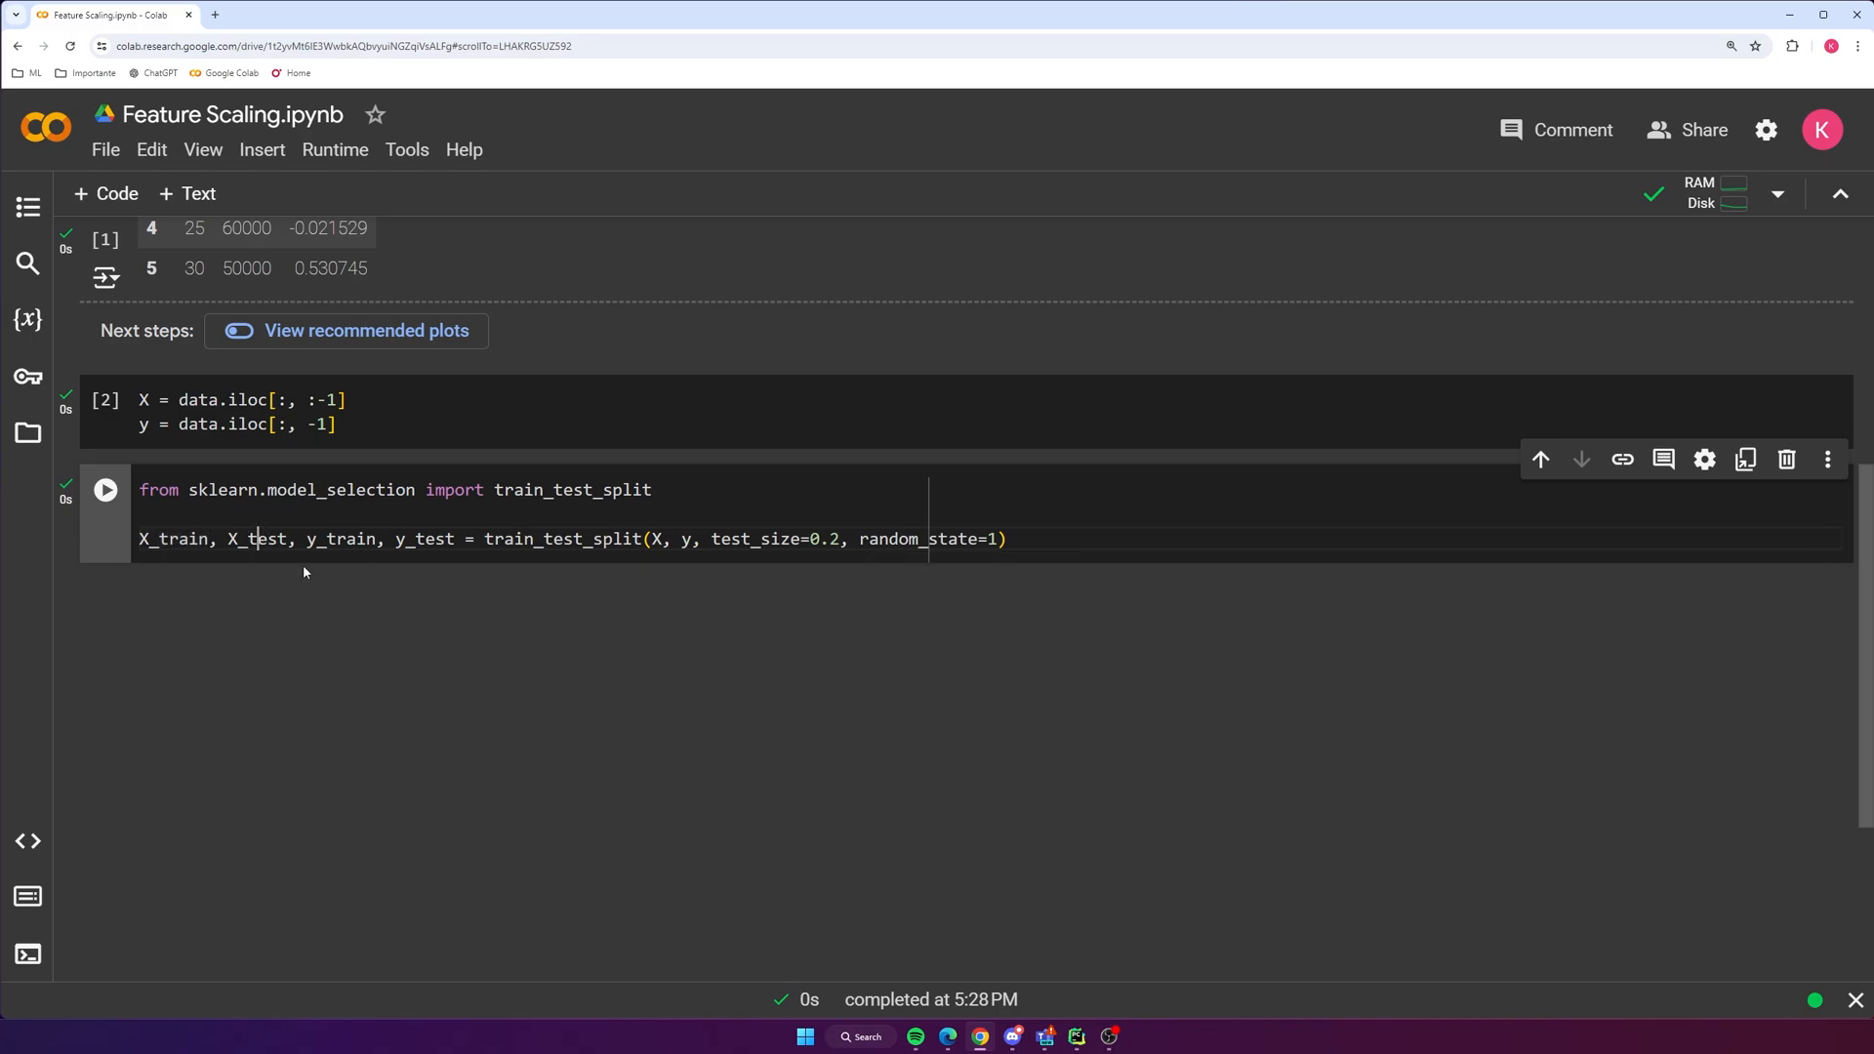
{"action": "double_click", "coordinate": [424, 538]}
{"action": "type", "text": "X_train"}
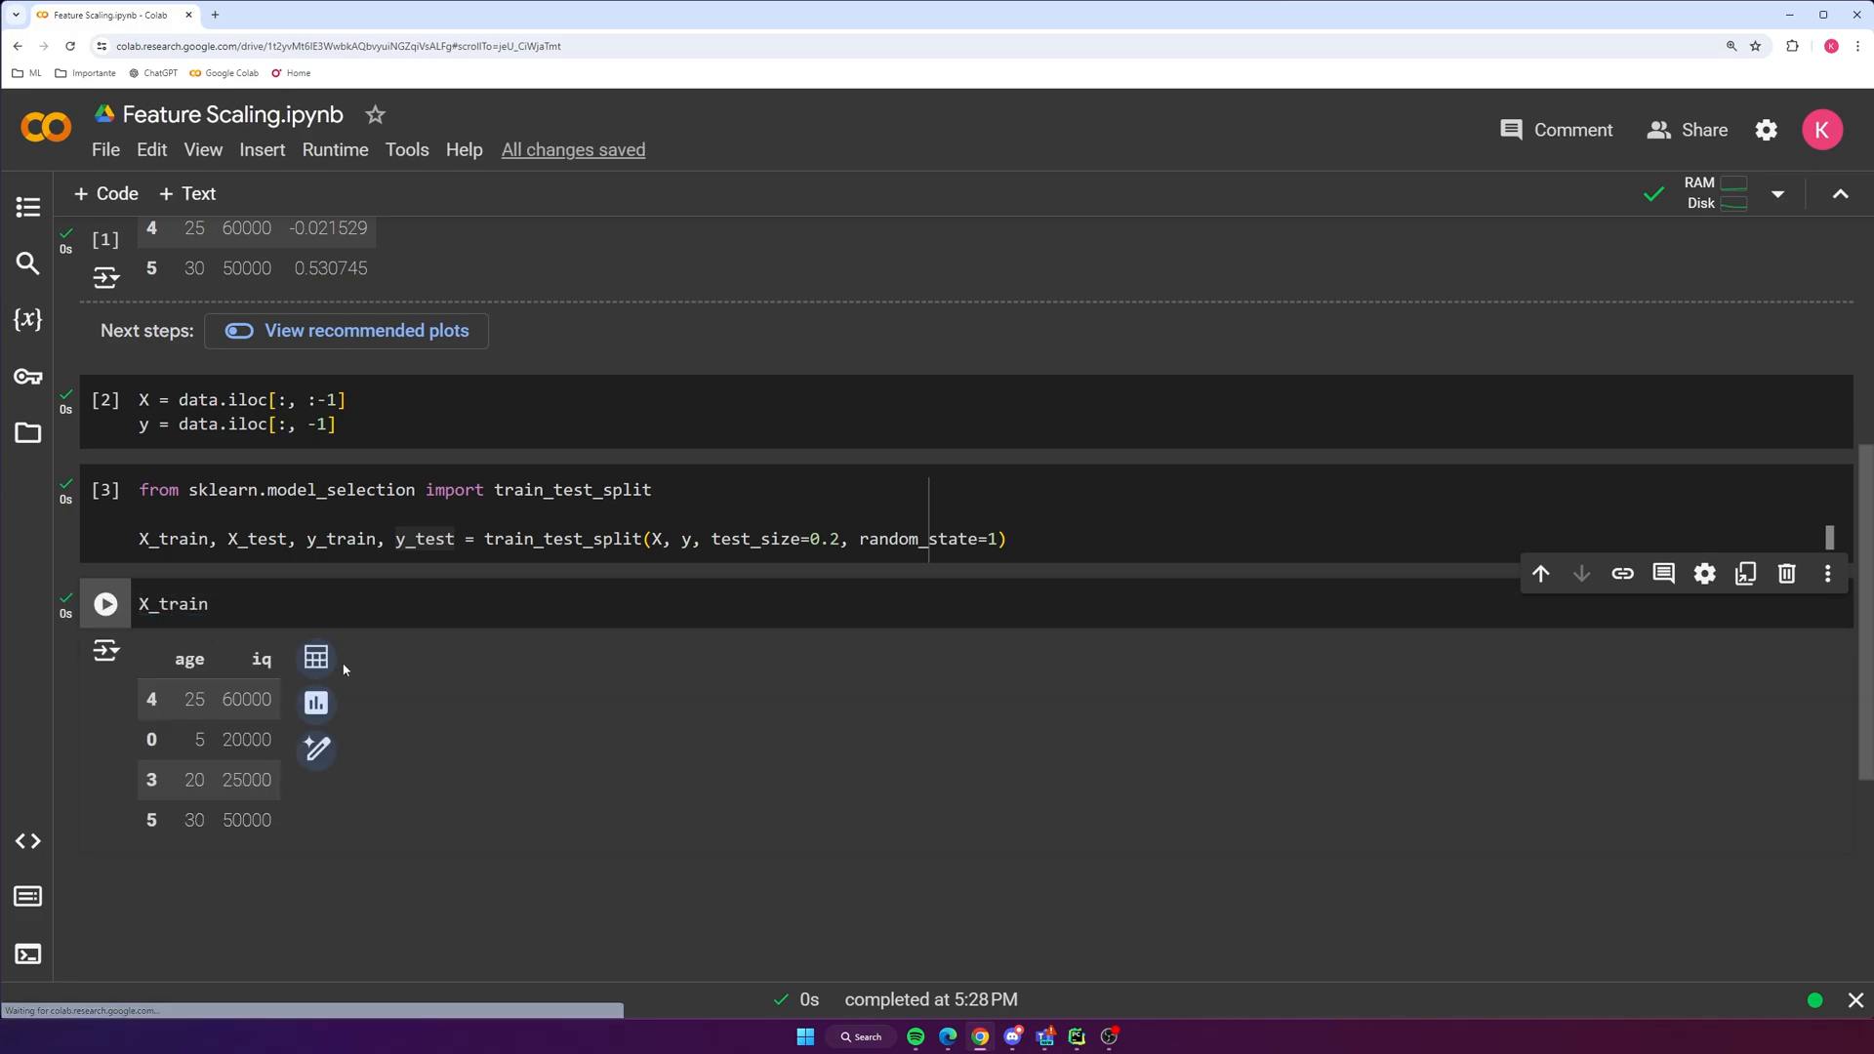
{"action": "scroll", "scroll_direction": "down", "scroll_amount": 3}
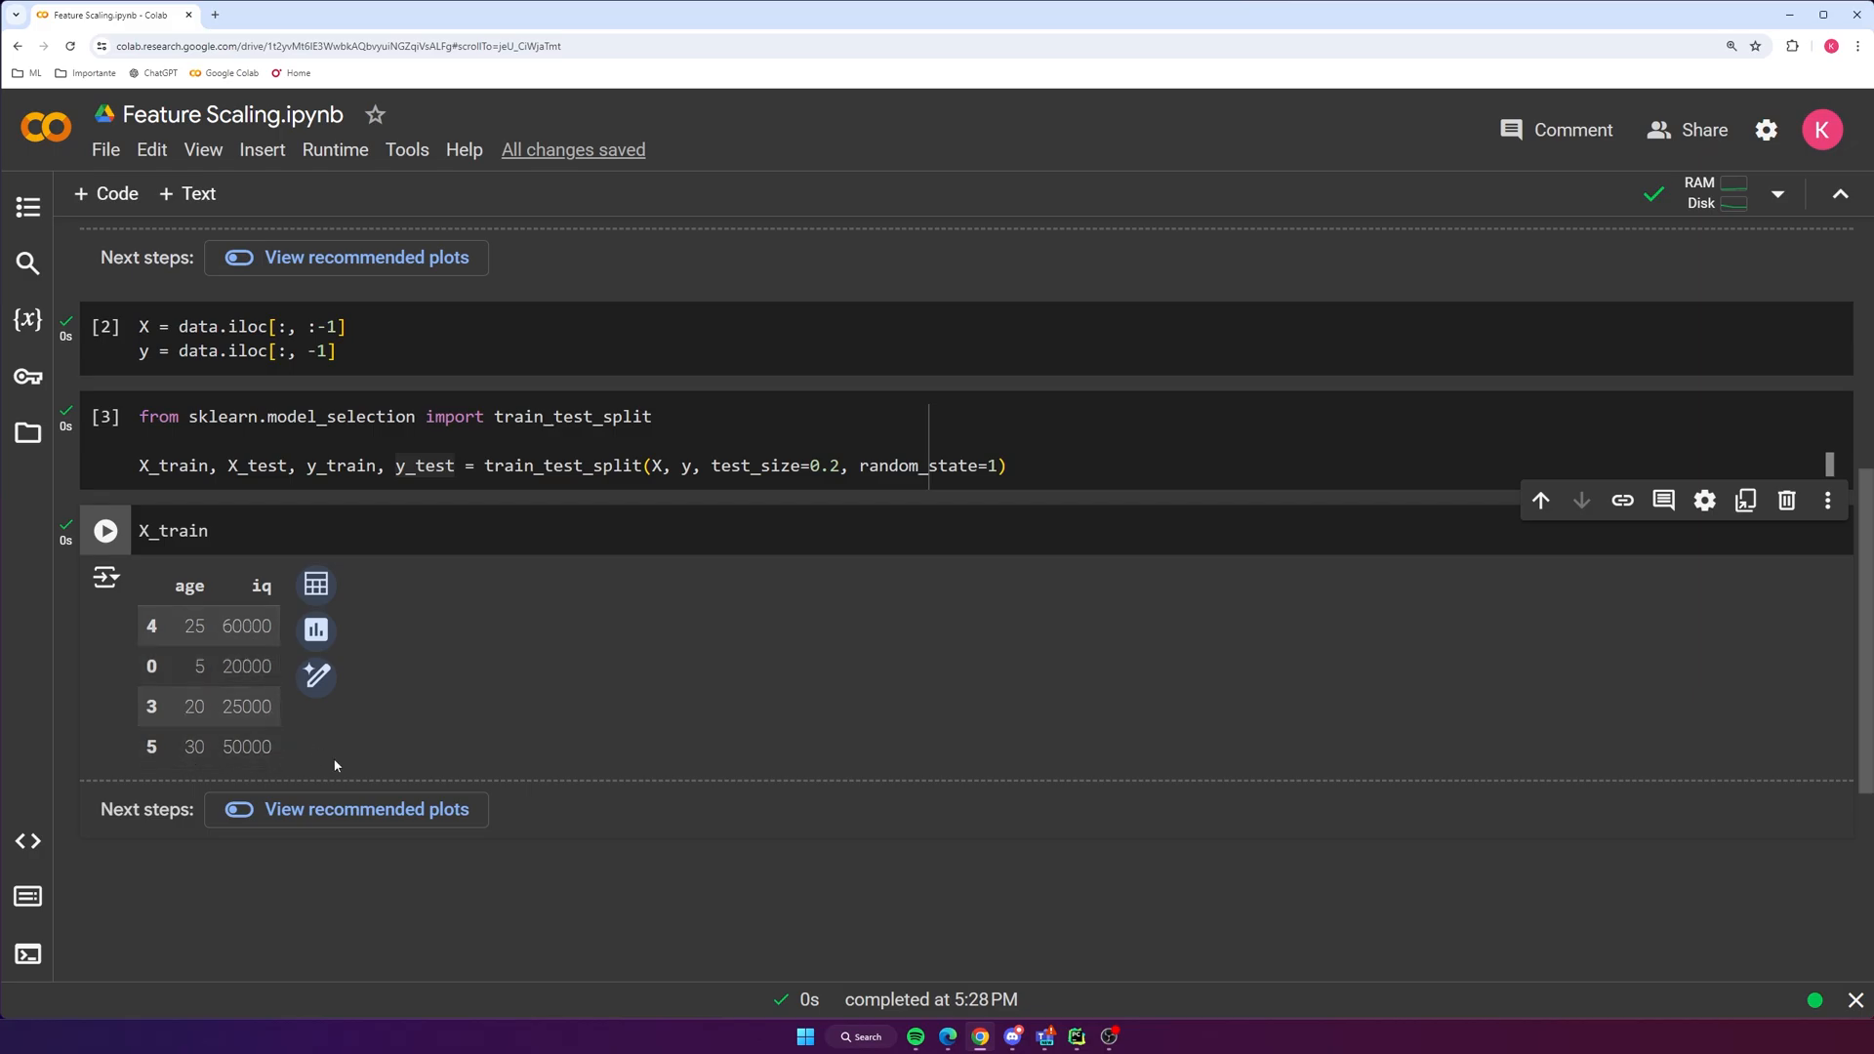
{"action": "scroll", "scroll_direction": "down", "scroll_amount": 3}
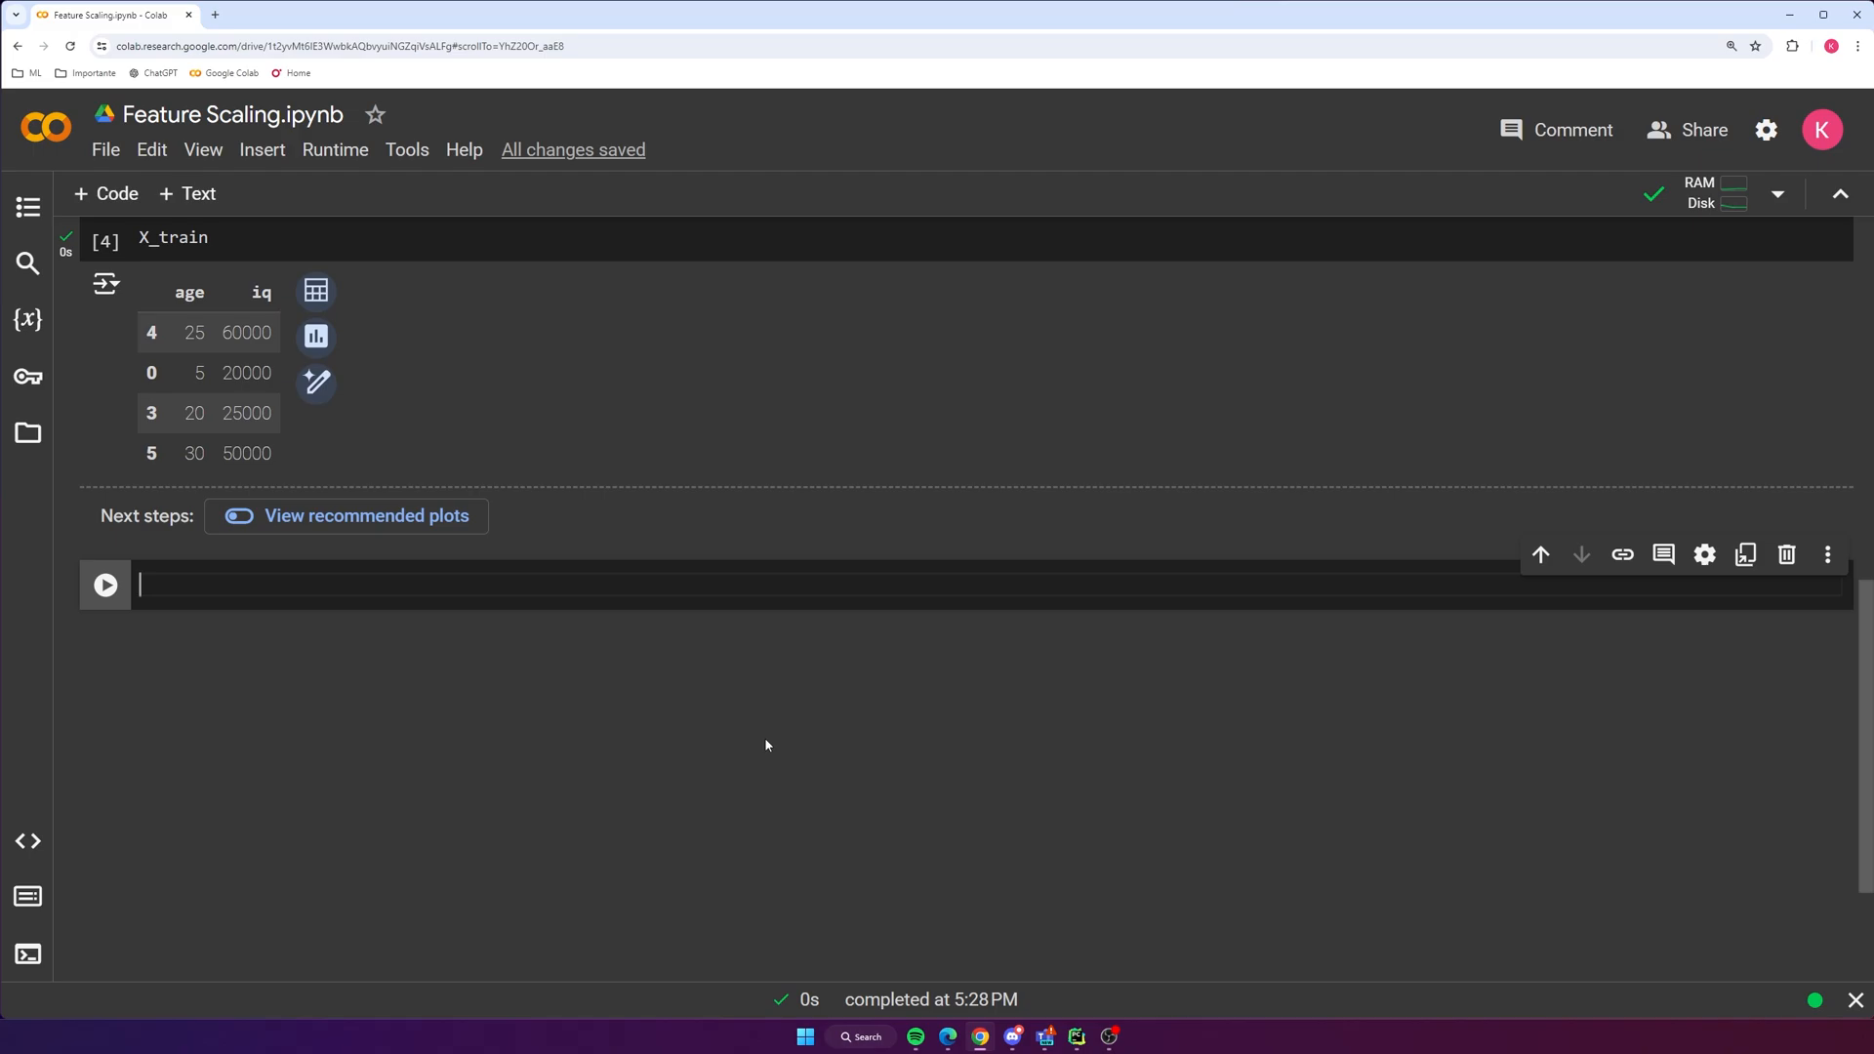
Import MinMaxScaler from sklearn.preprocessing and create scaler = MinMaxScaler()
{"action": "type", "text": "from skle"}
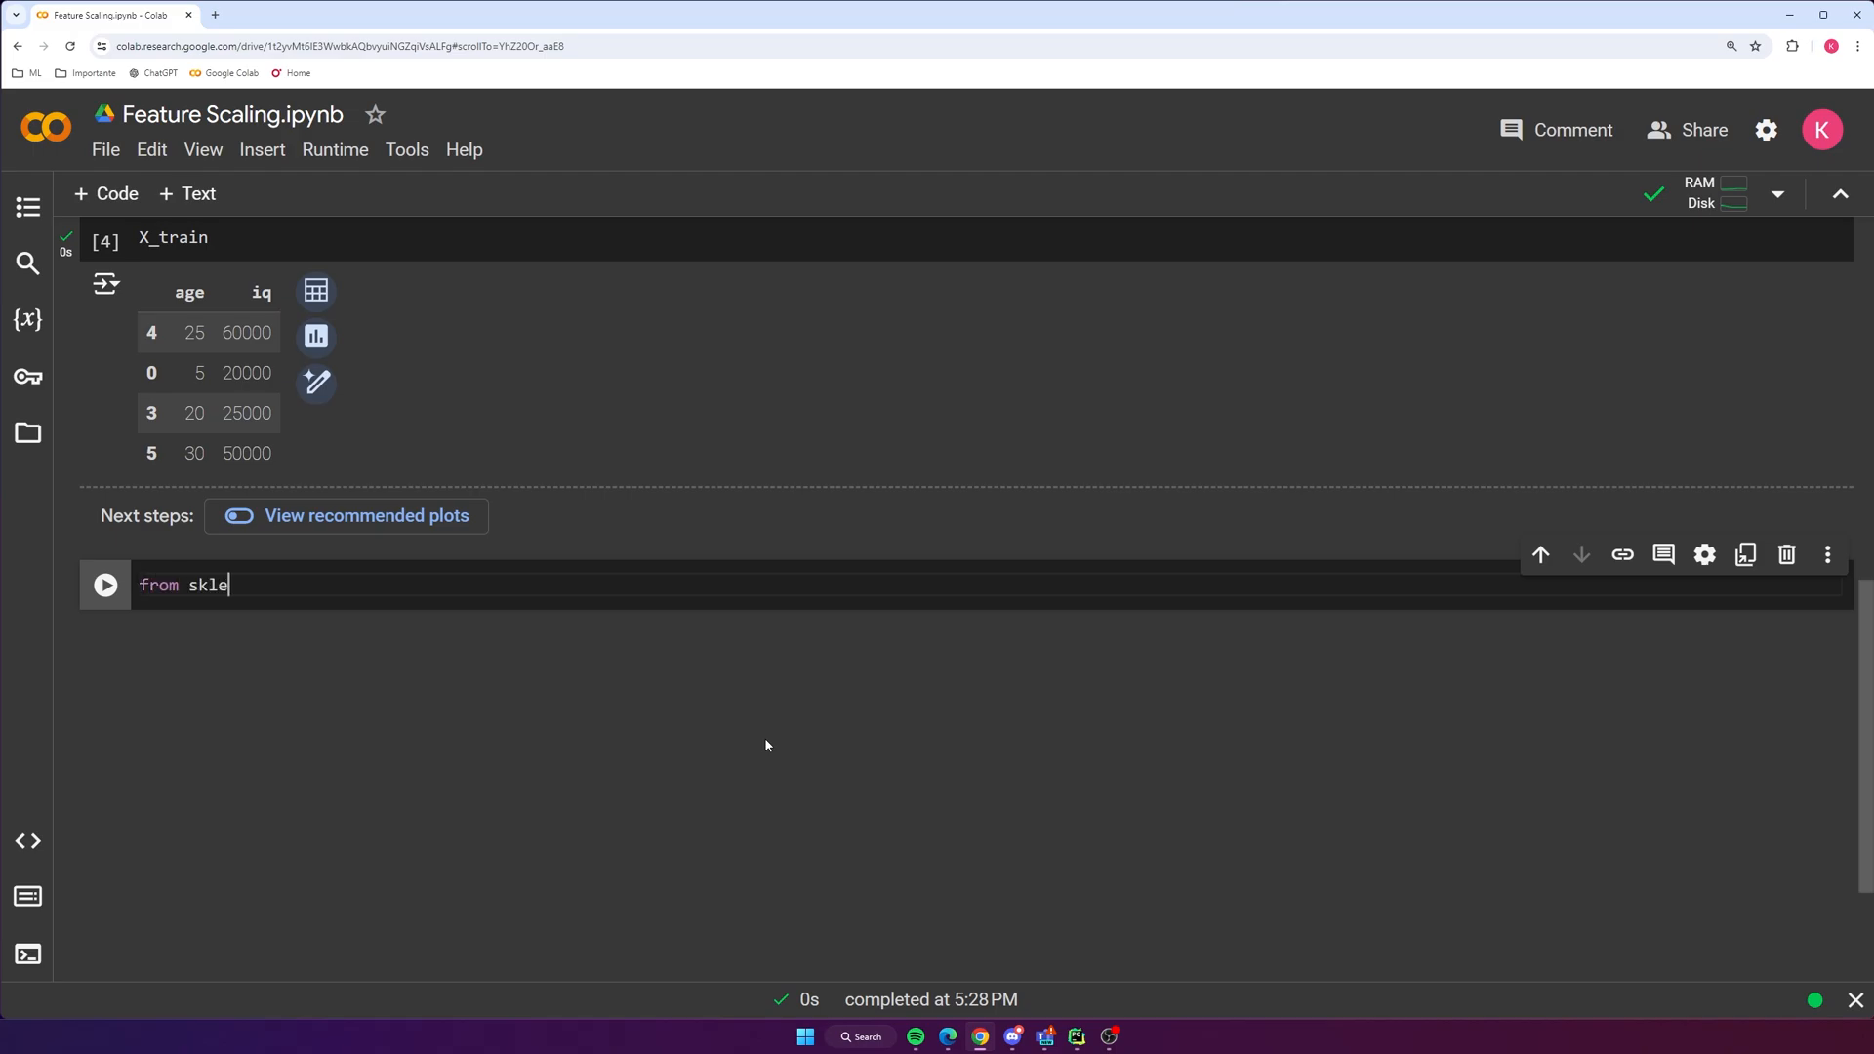
{"action": "type", "text": "arn.preprocessing import M"}
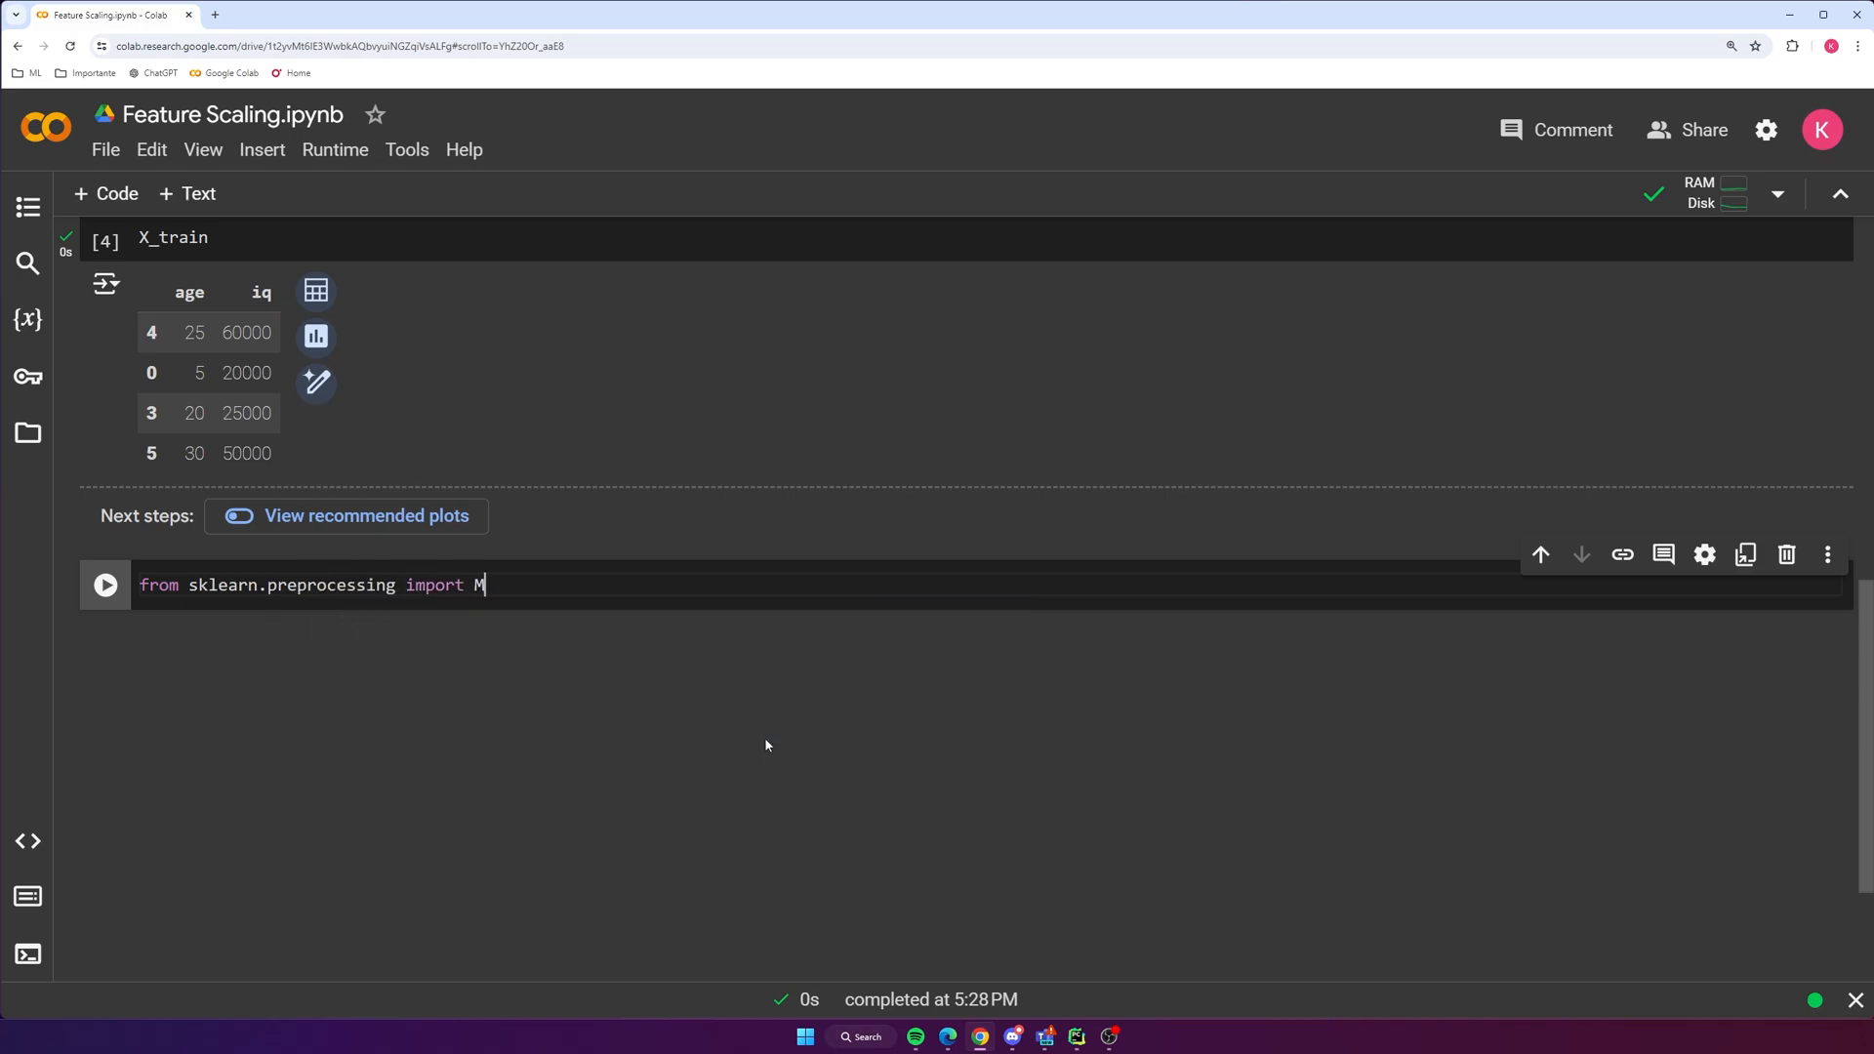
{"action": "type", "text": "inMaxScaler"}
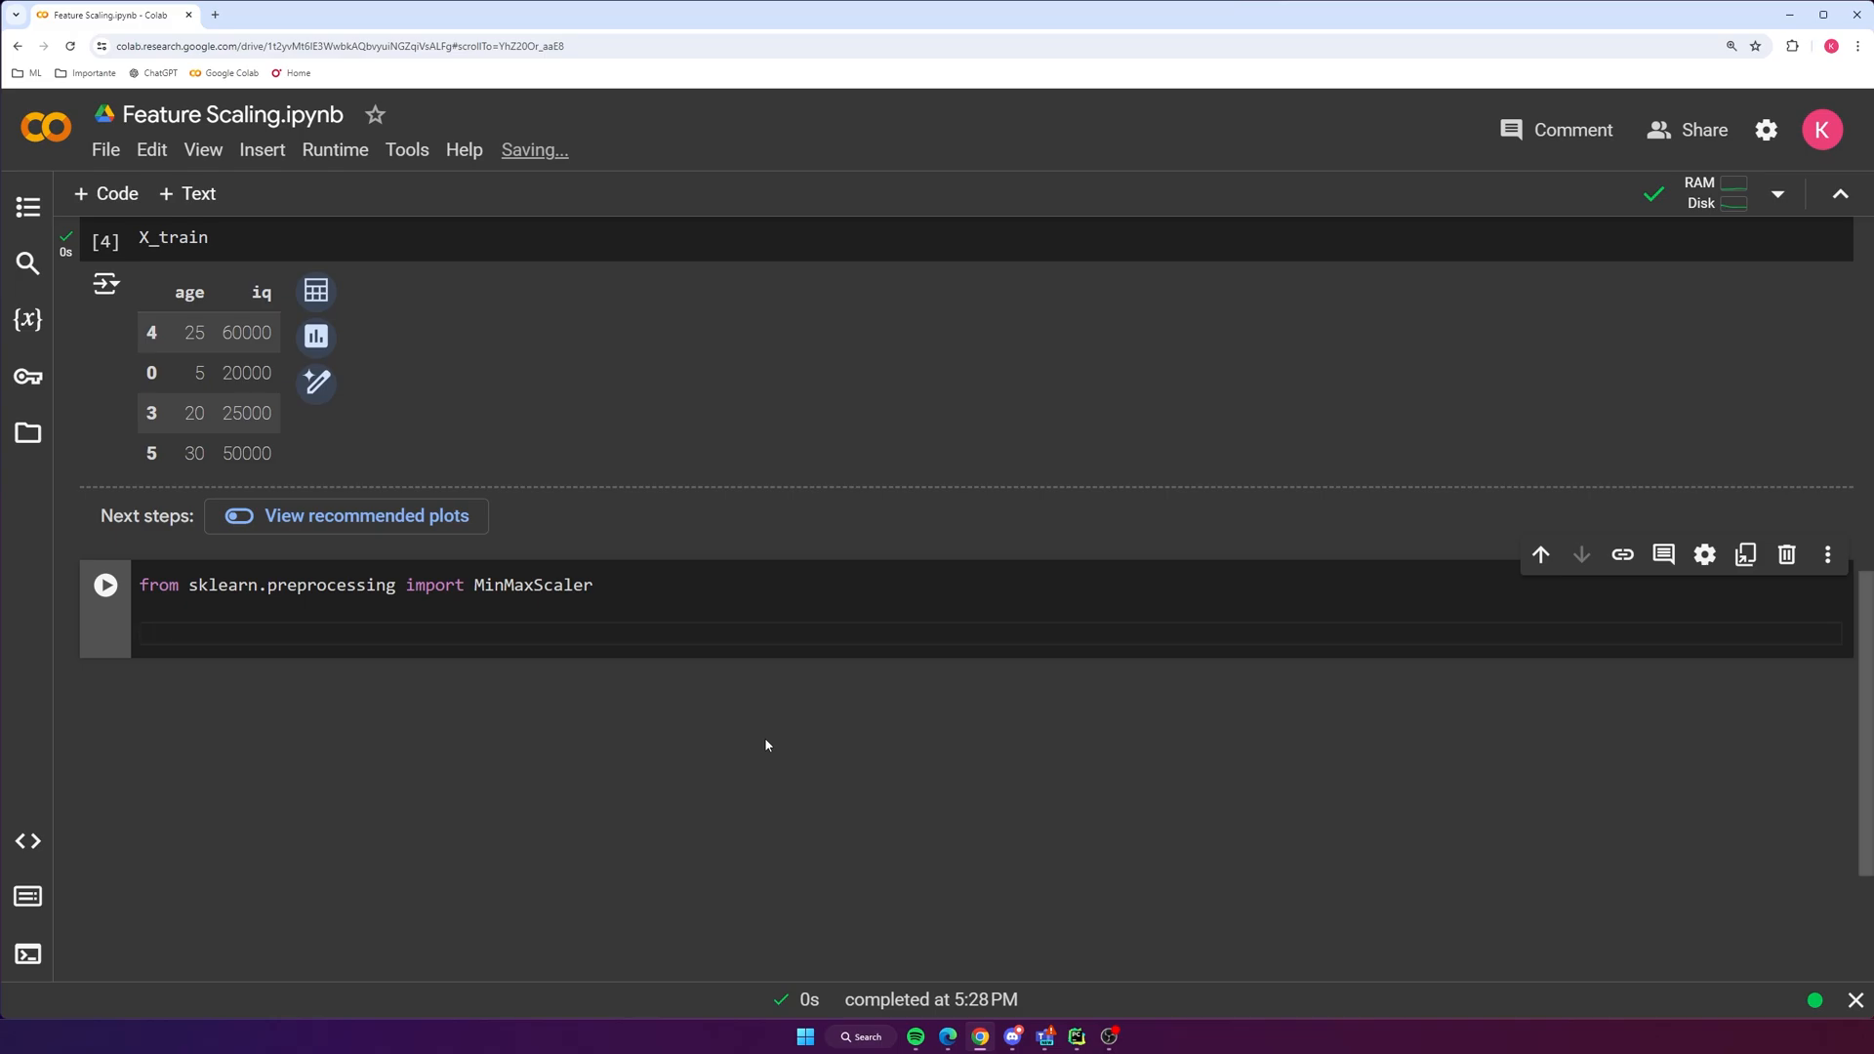
{"action": "type", "text": "scsaler"}
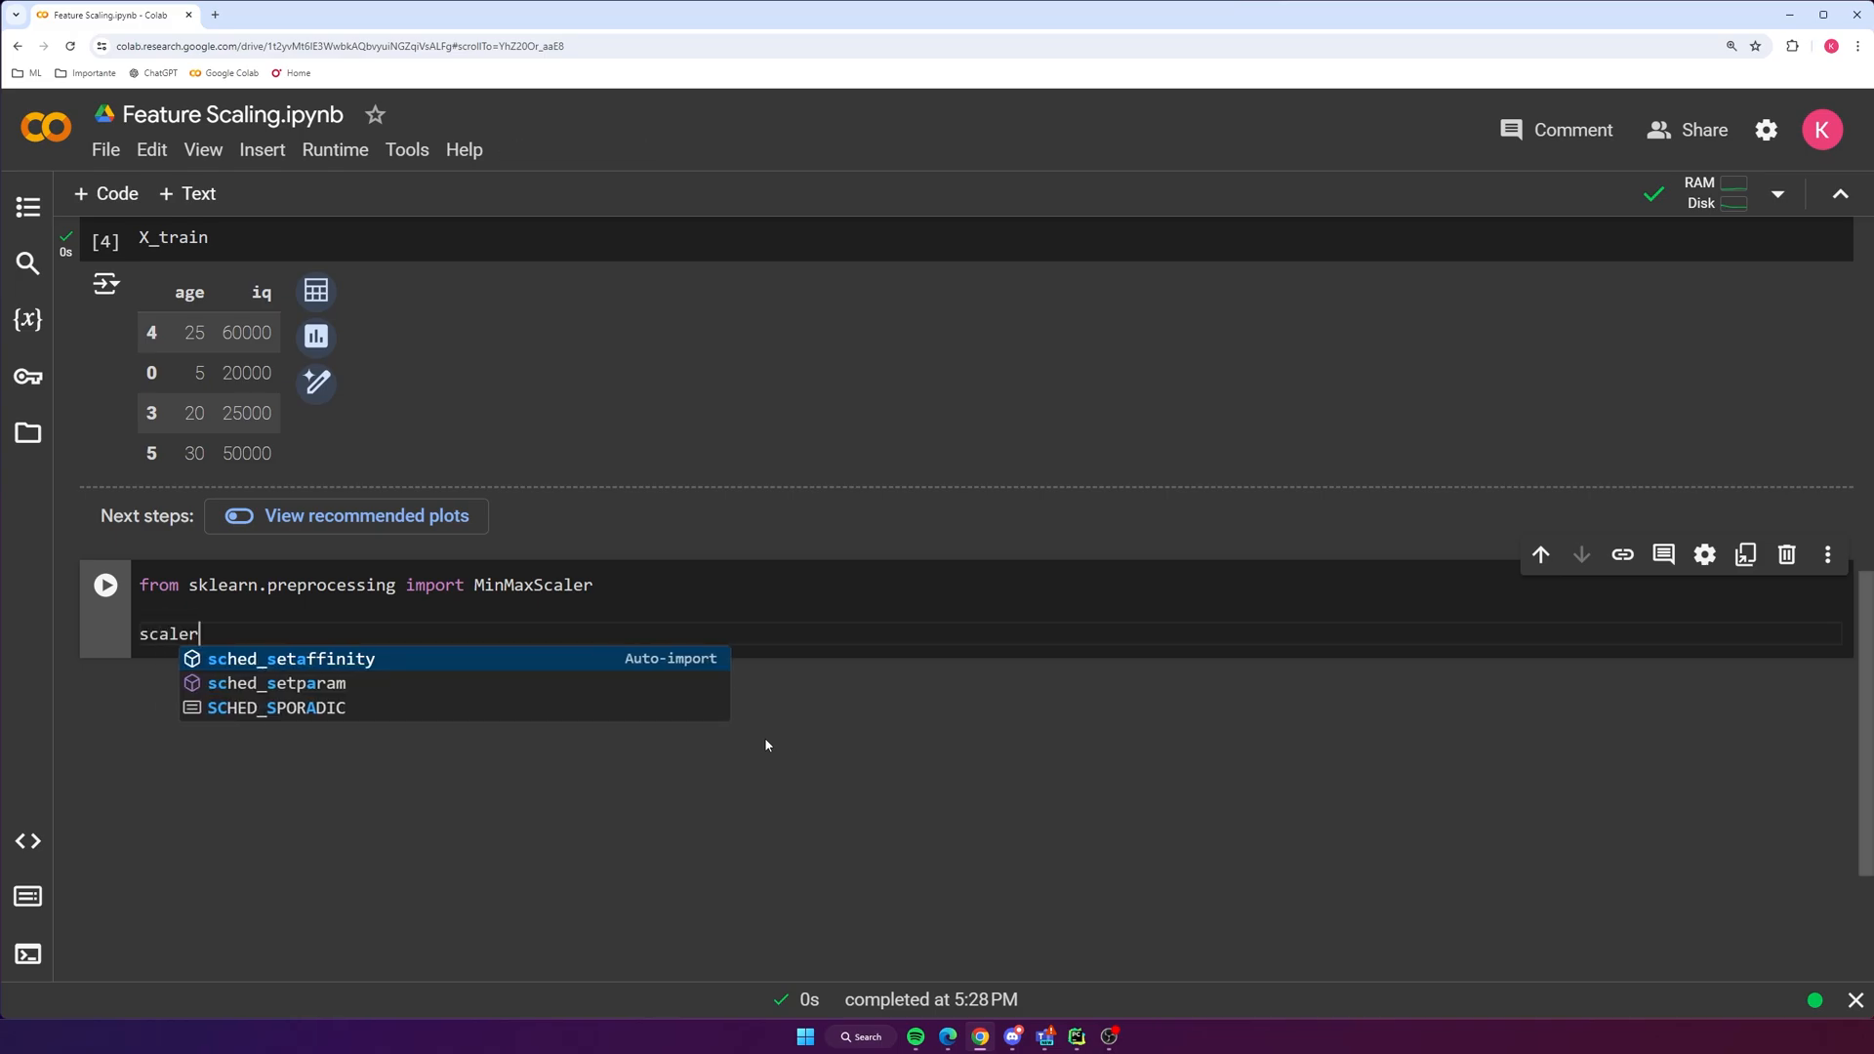
{"action": "type", "text": "= MinMaxScaler("}
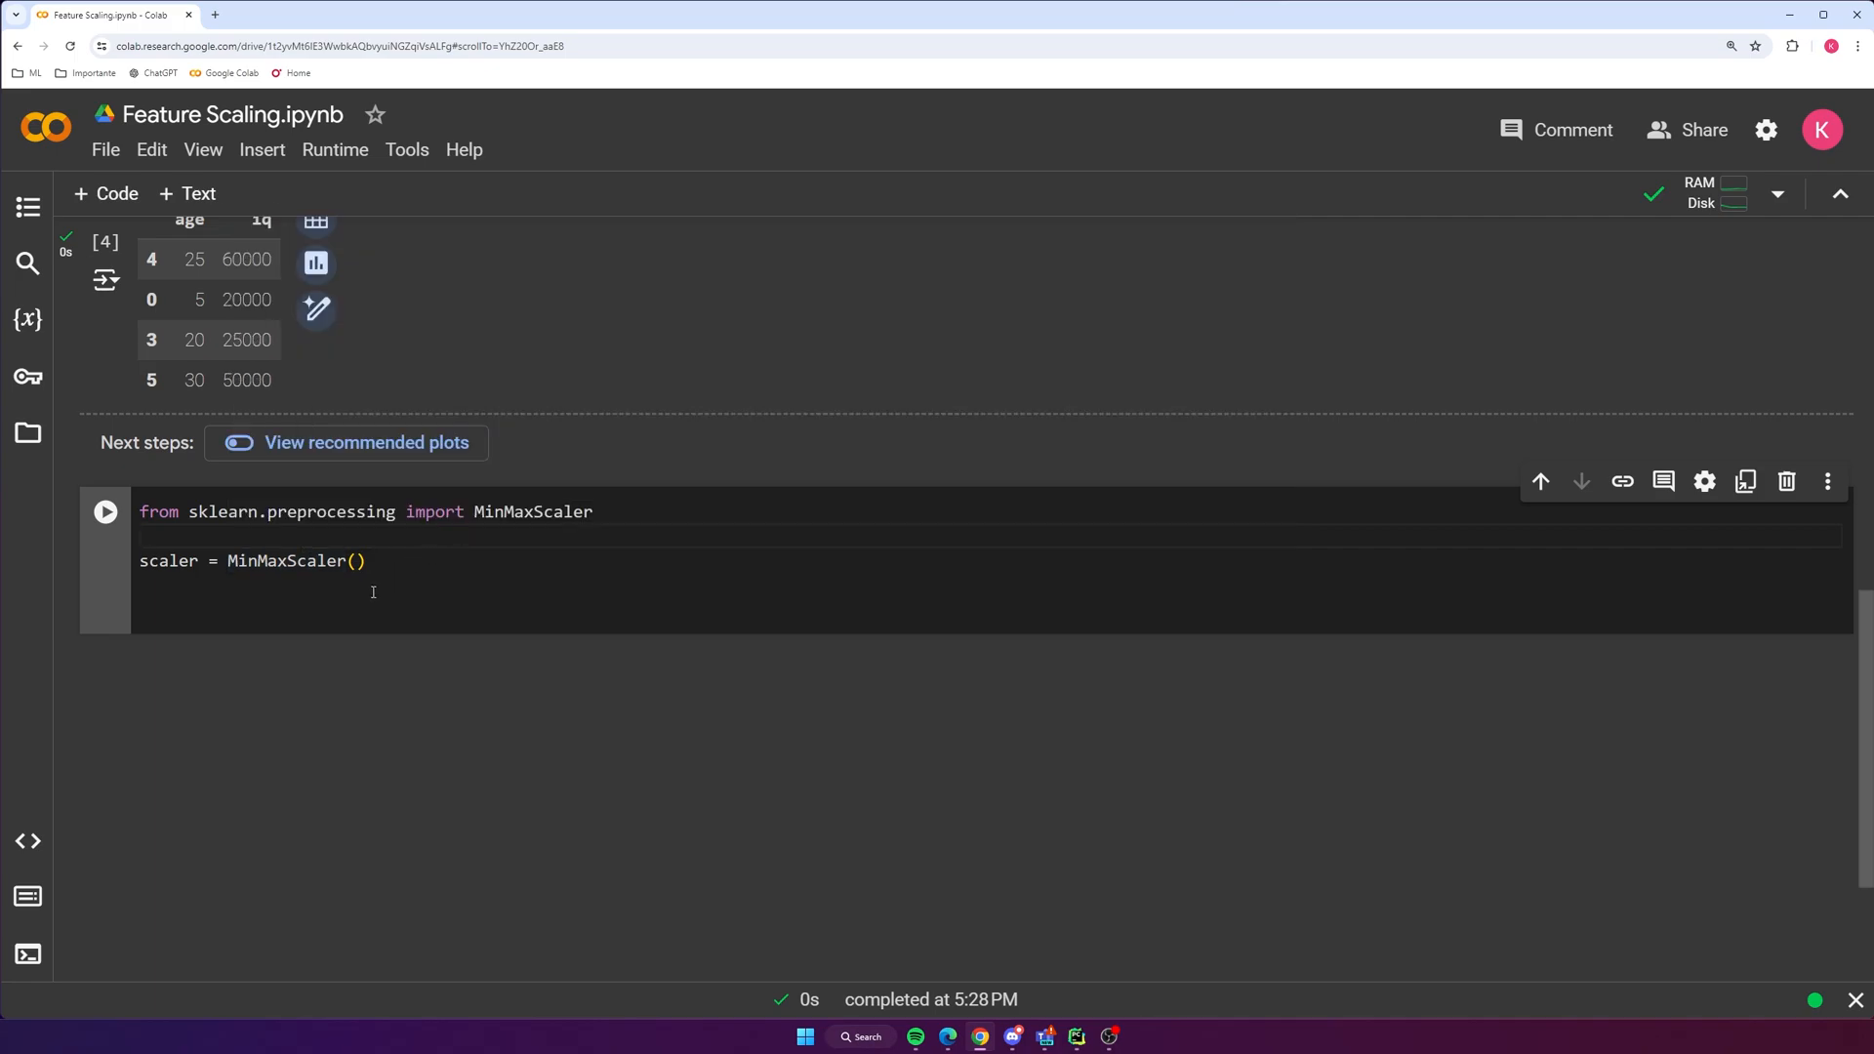
Write X_train = scaler.fit_transform(X_train)
{"action": "type", "text": "X"}
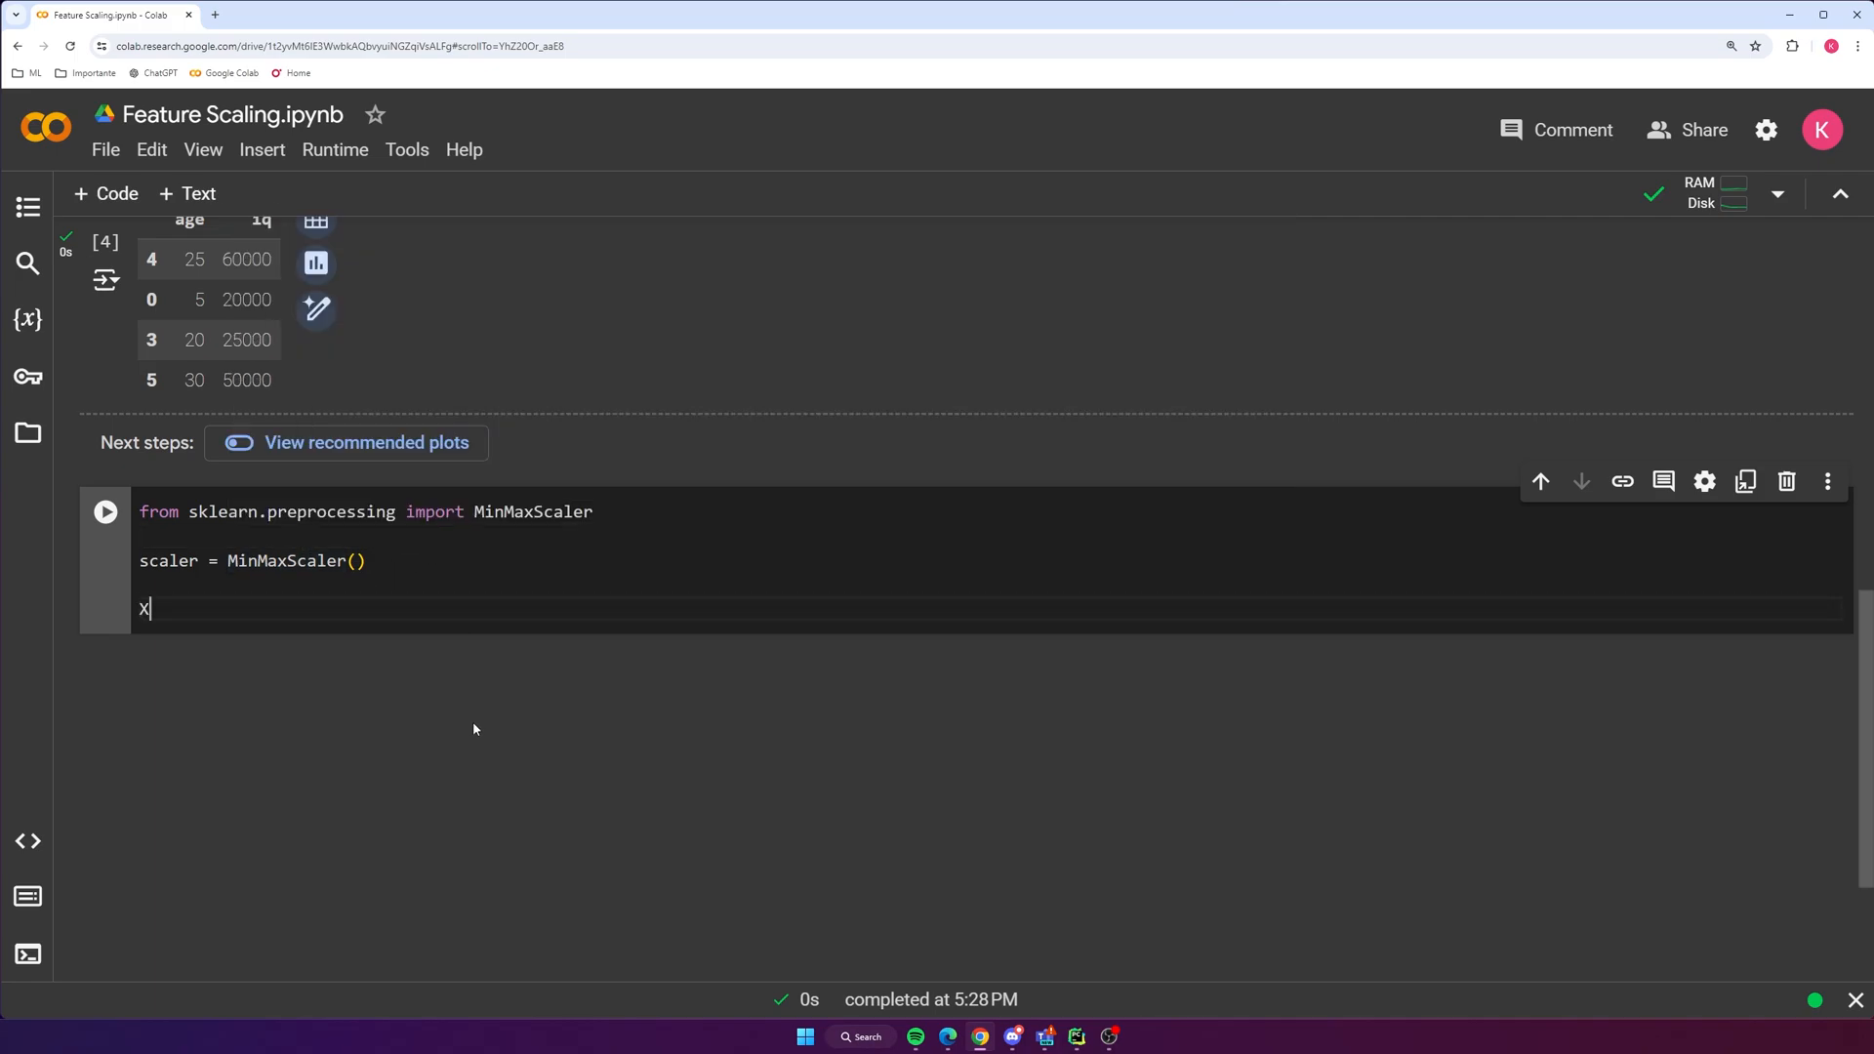
{"action": "type", "text": "_train = scaler."}
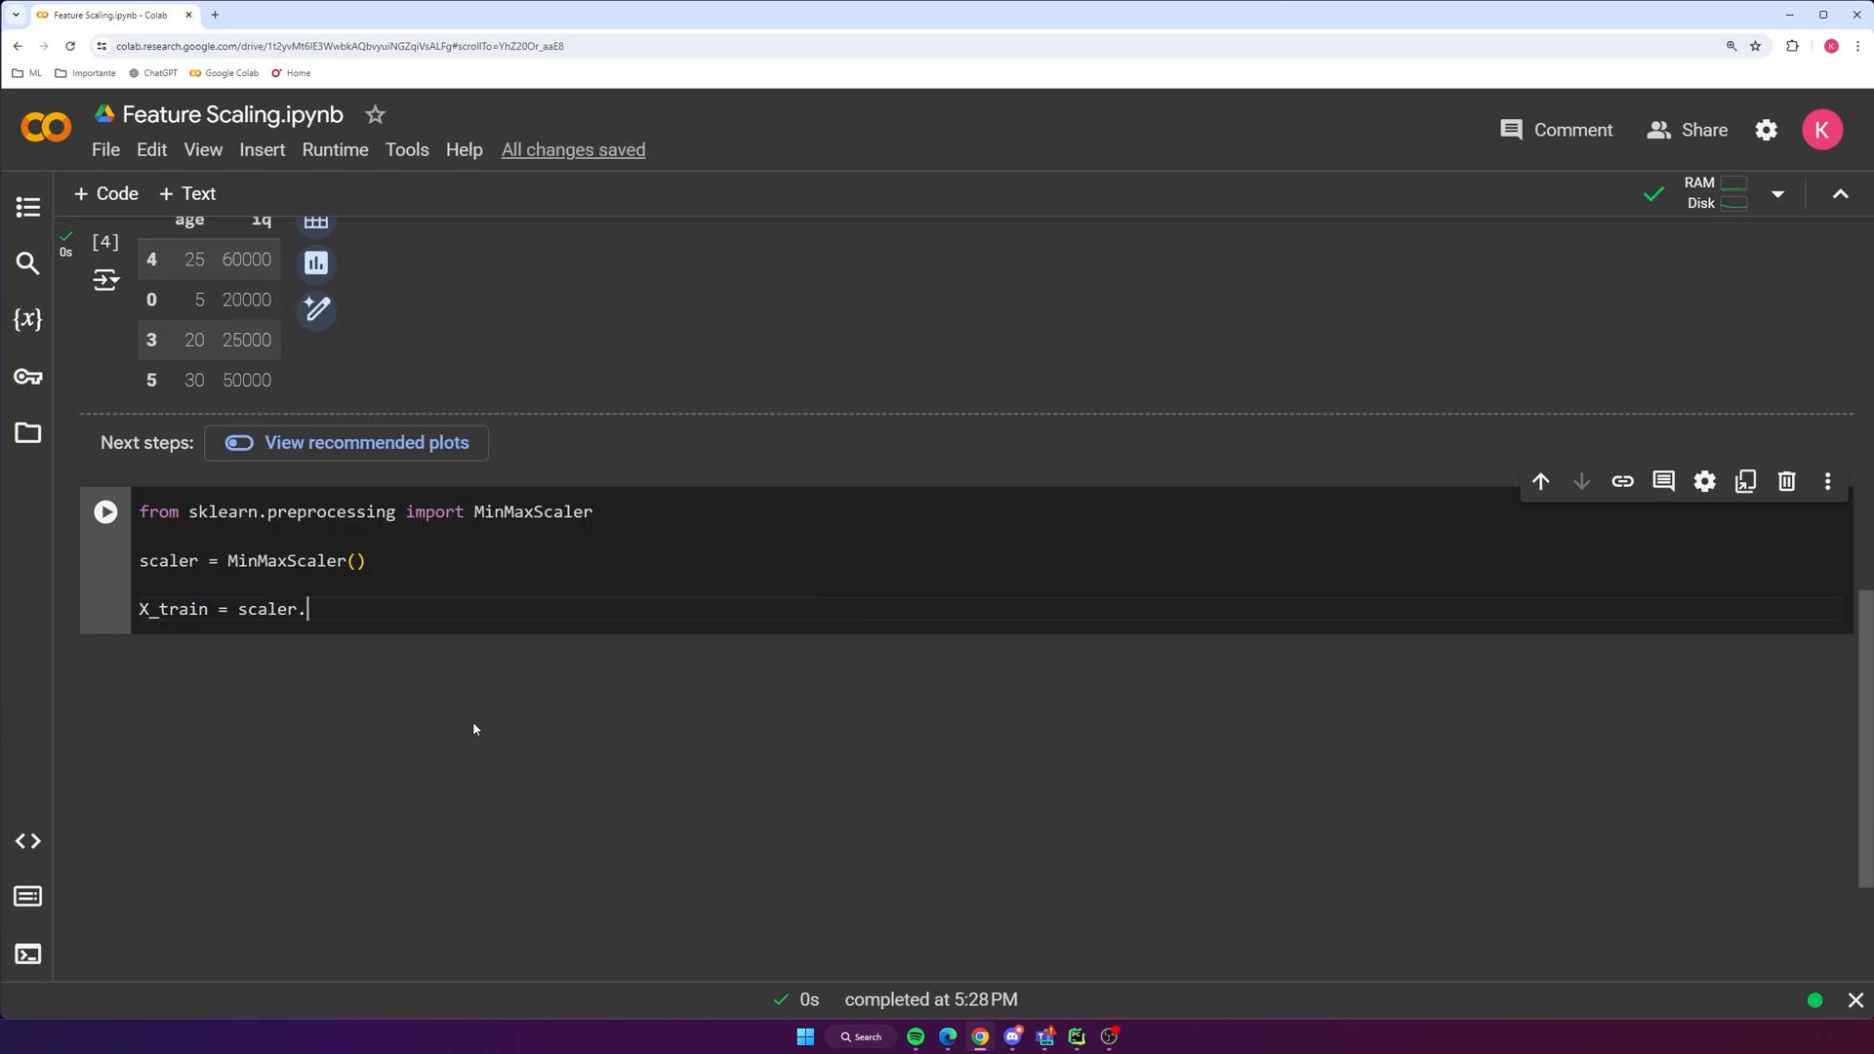
{"action": "type", "text": "fit_tr"}
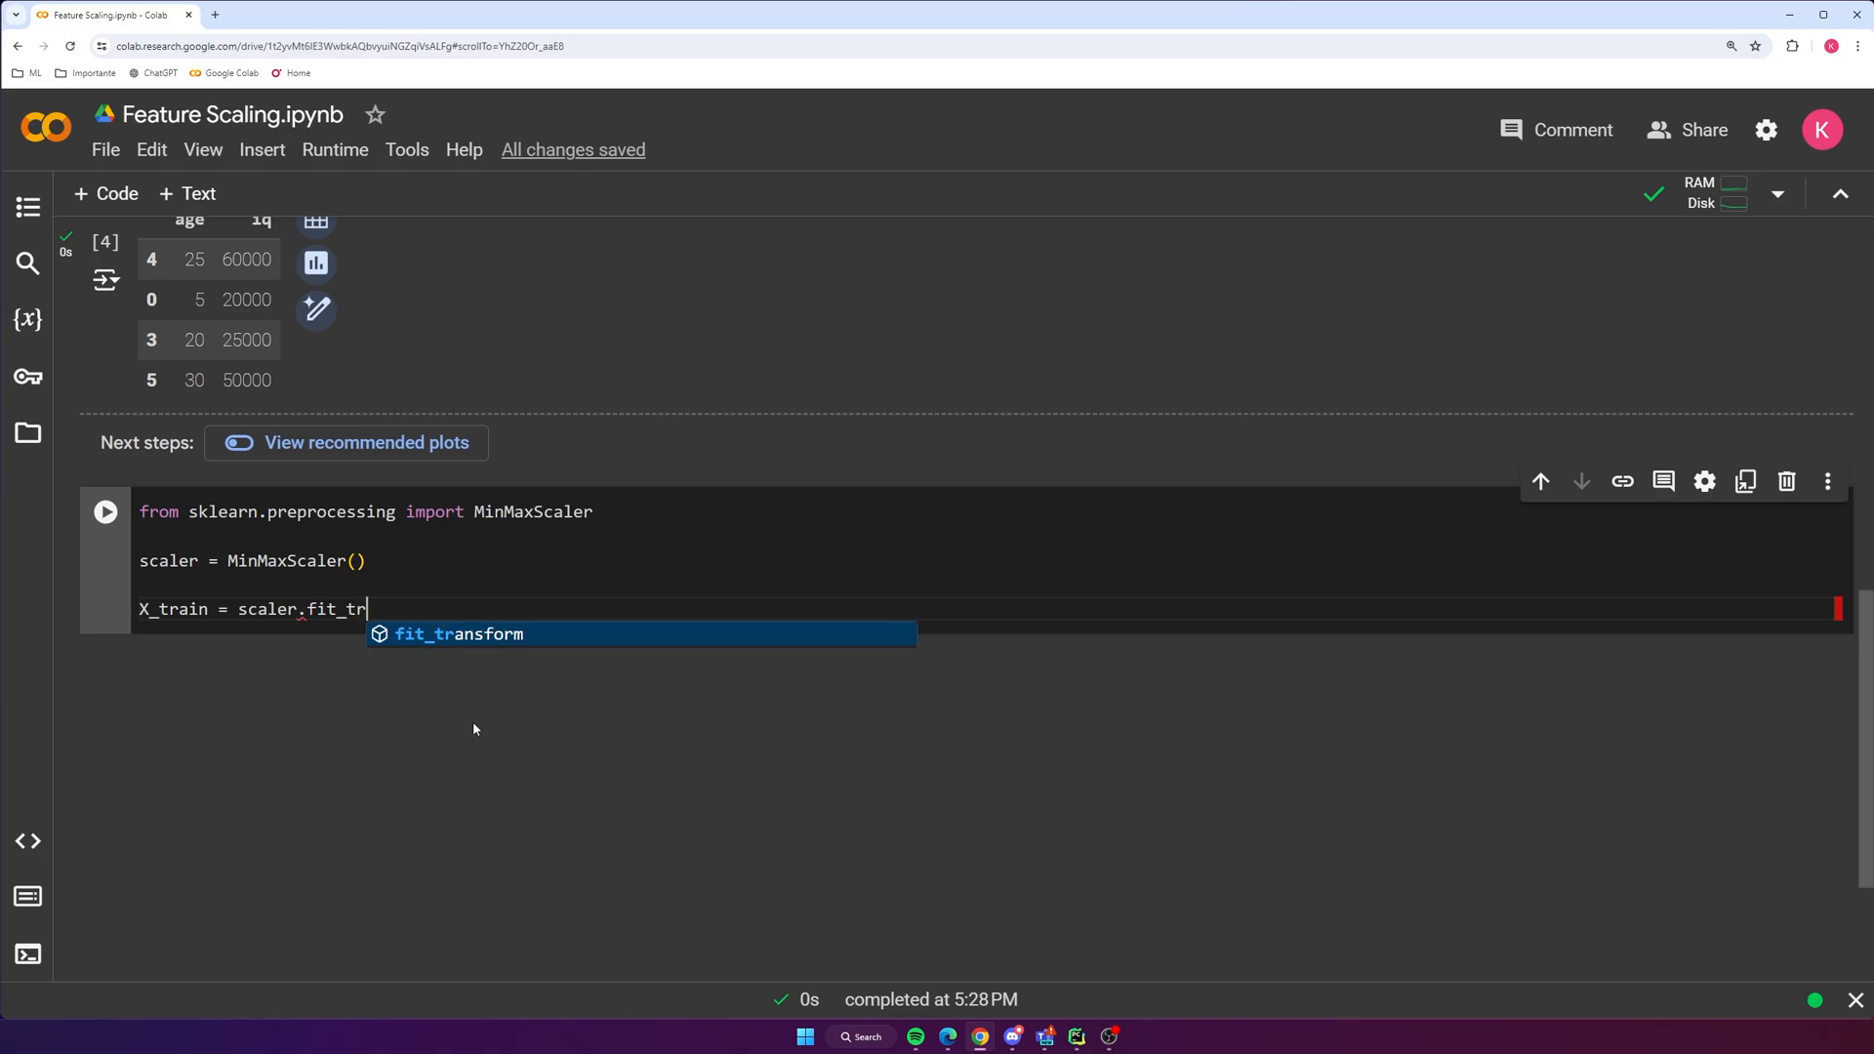
{"action": "key", "text": "Tab"}
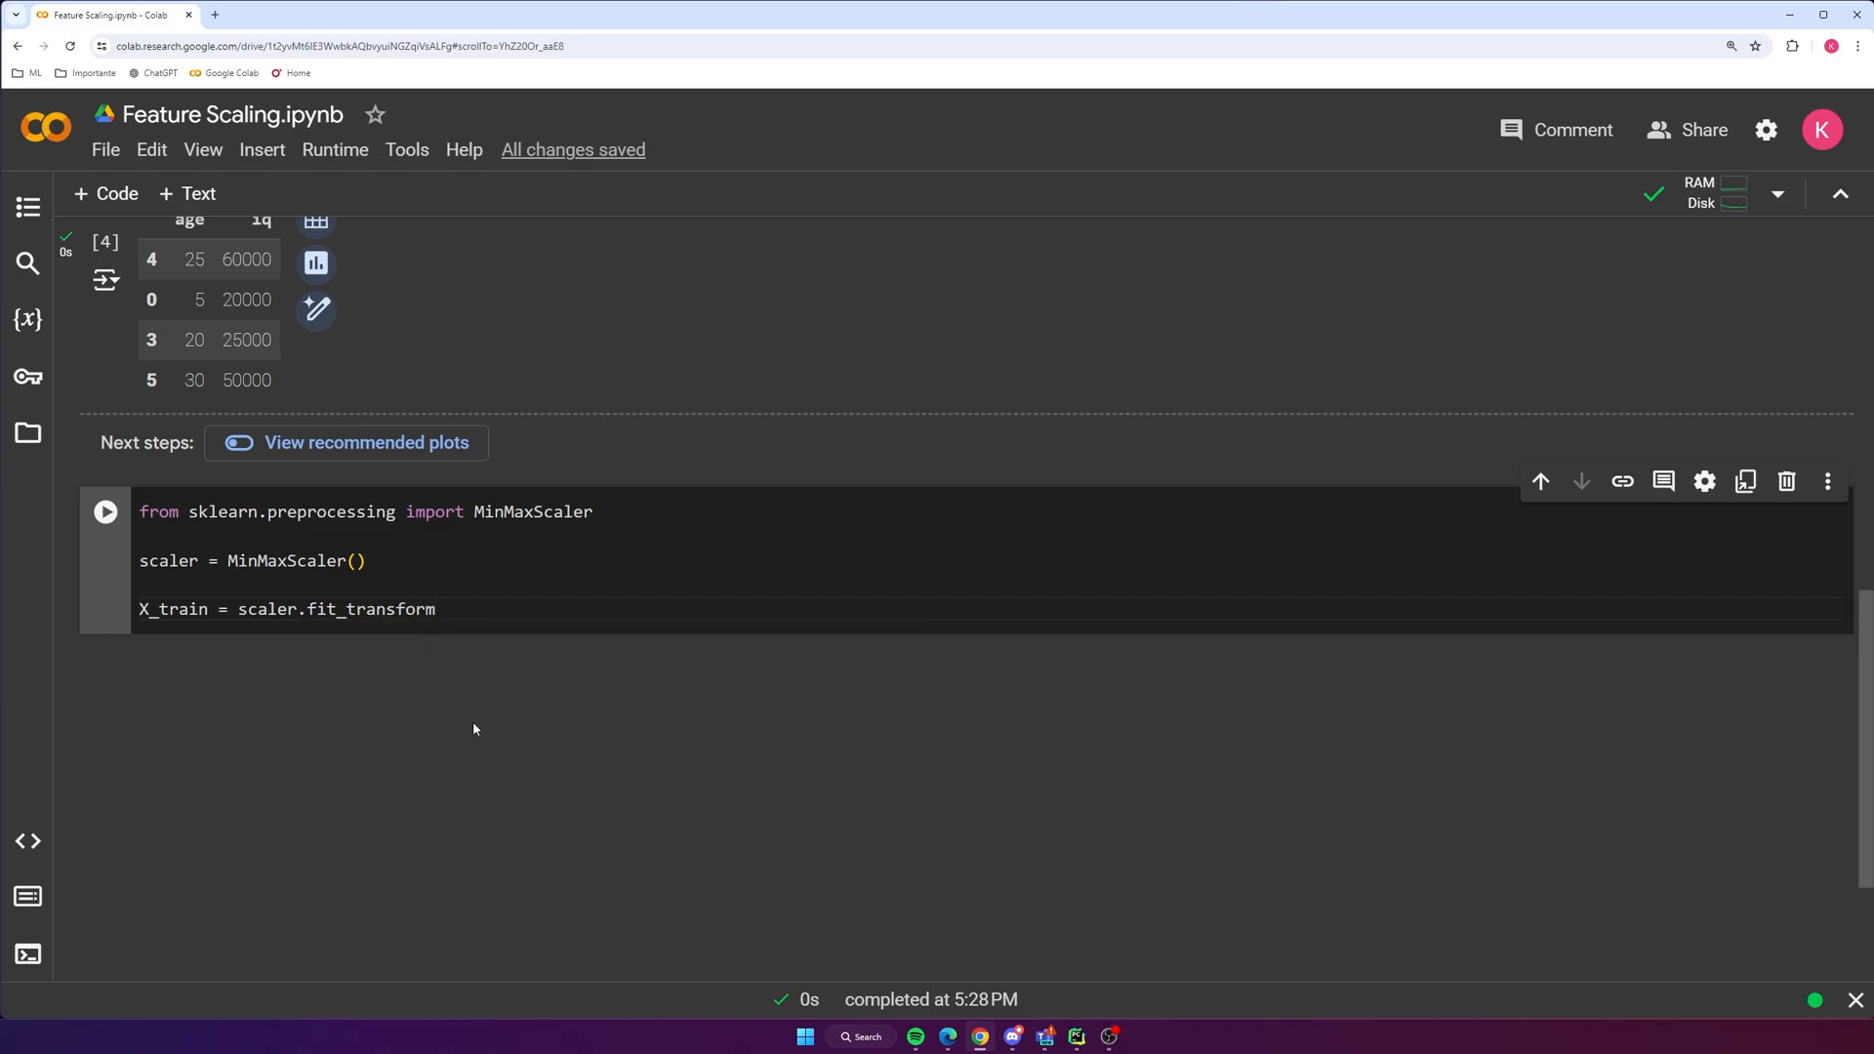
{"action": "type", "text": "(X_train"}
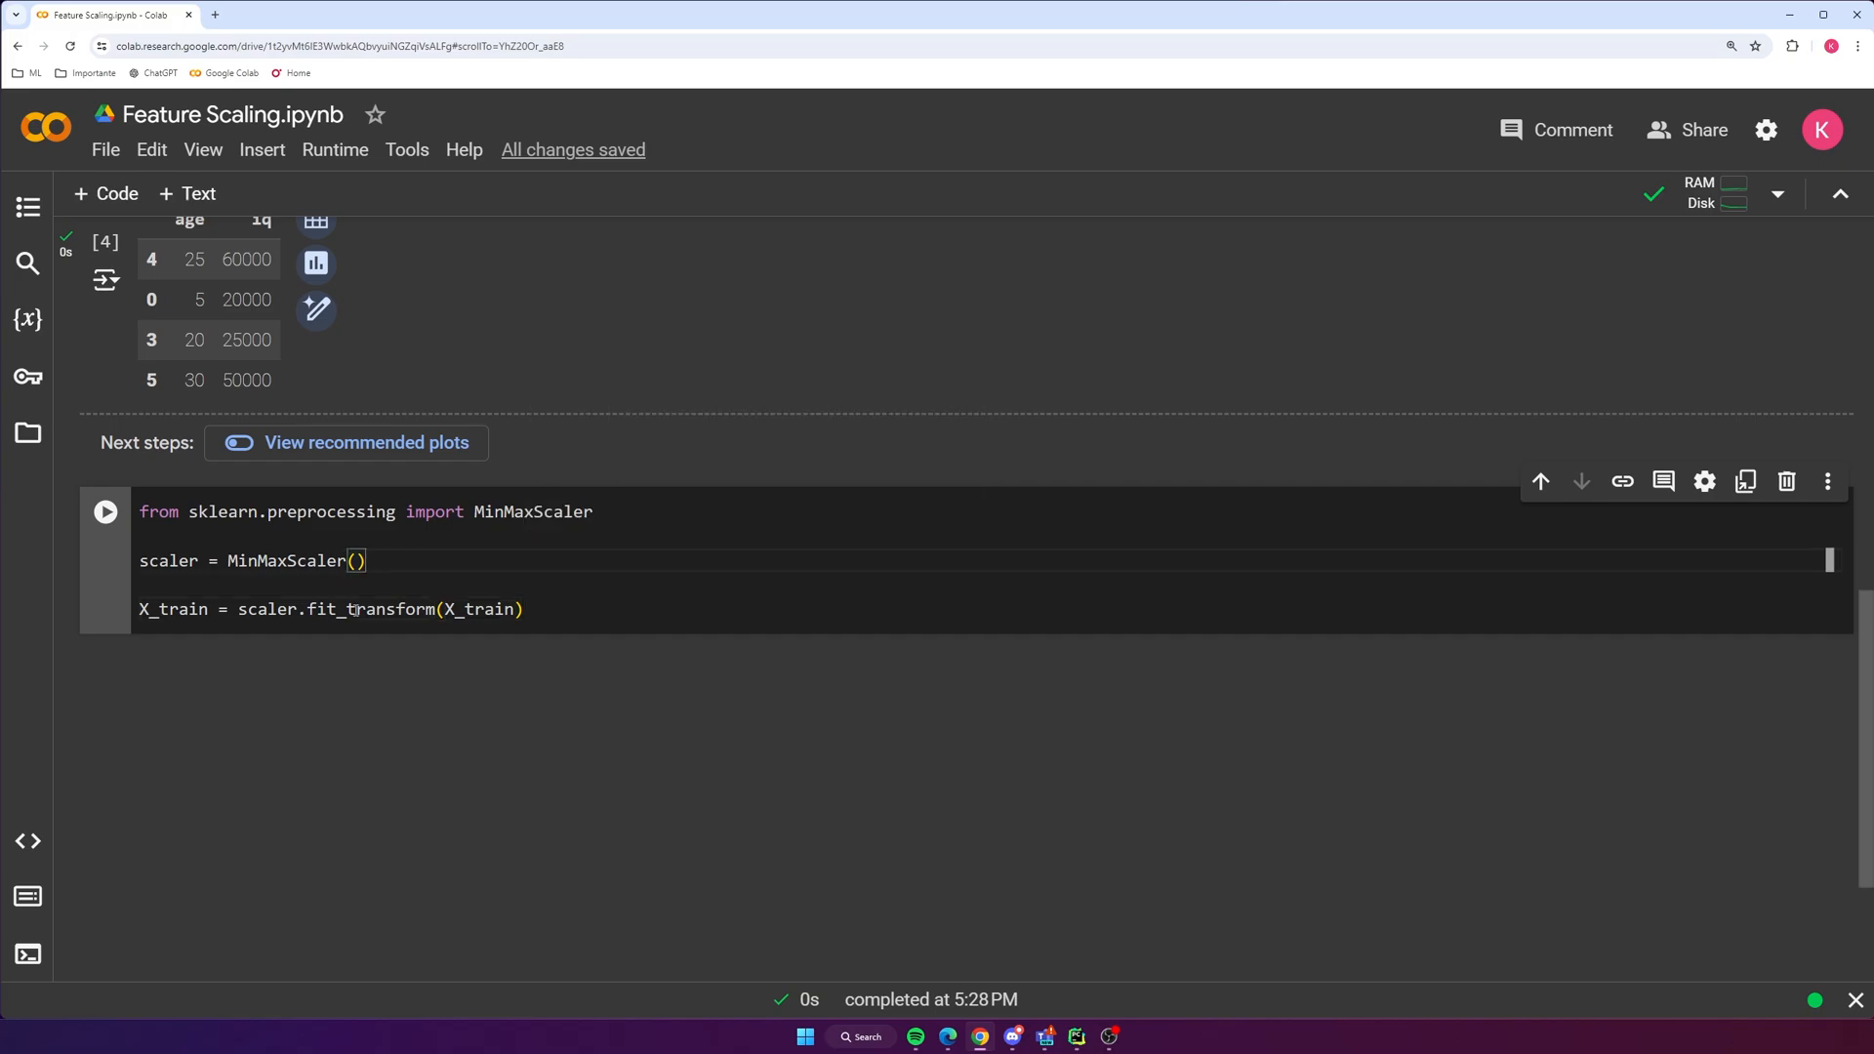
{"action": "double_click", "coordinate": [480, 609]}
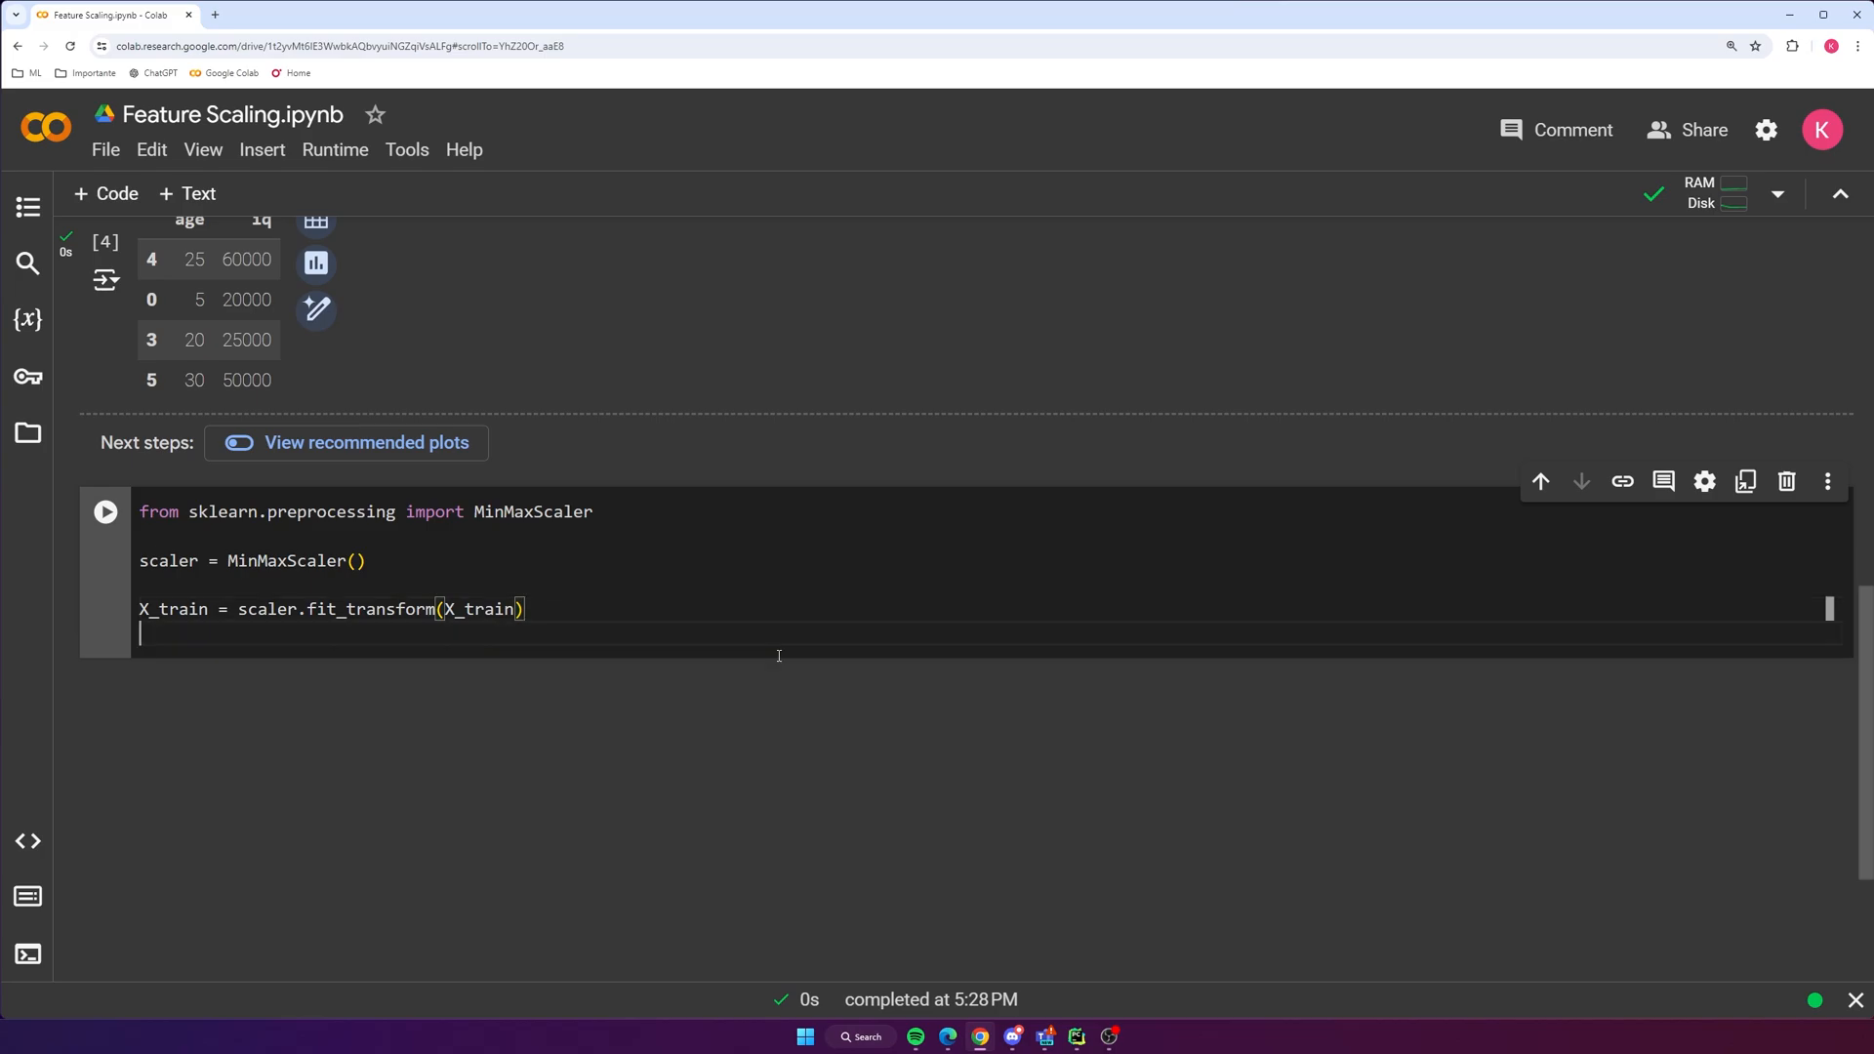
Write X_test = scaler.transform(X_test) to apply the same scaling to the test features
{"action": "type", "text": "X_"}
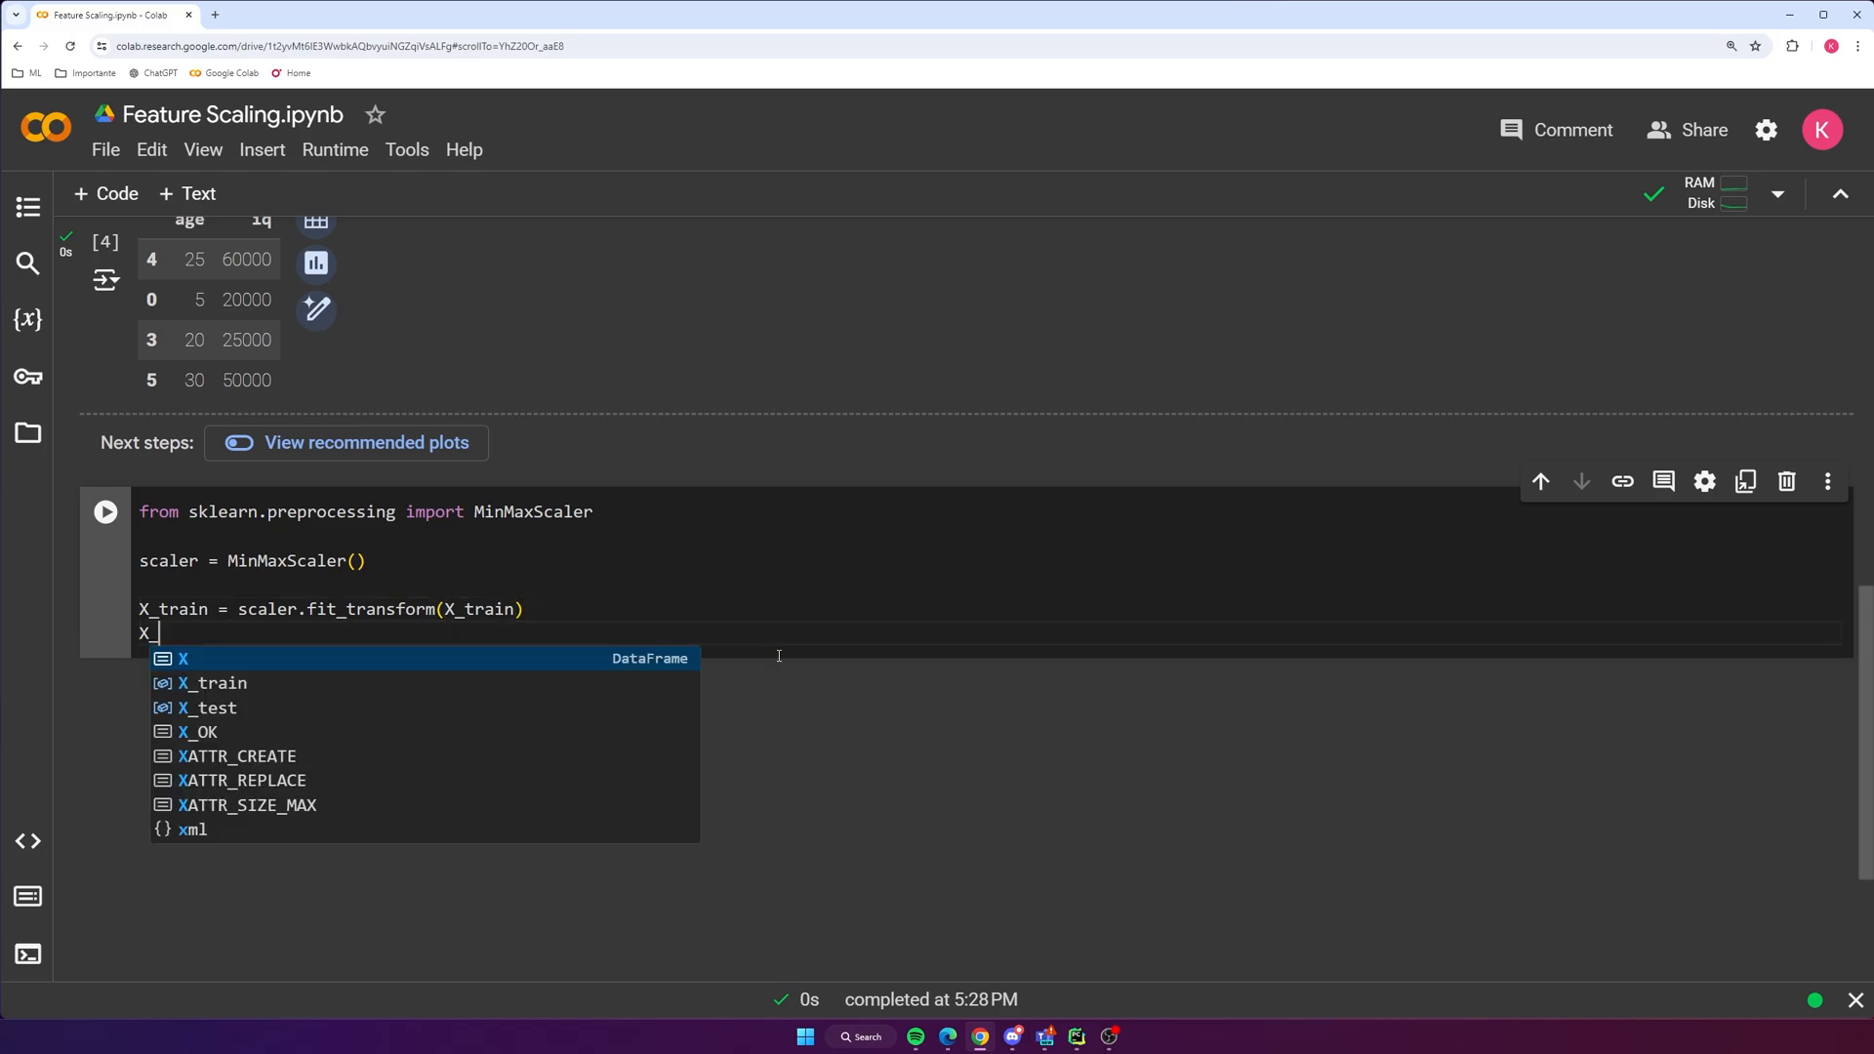
{"action": "type", "text": "test = scaler"}
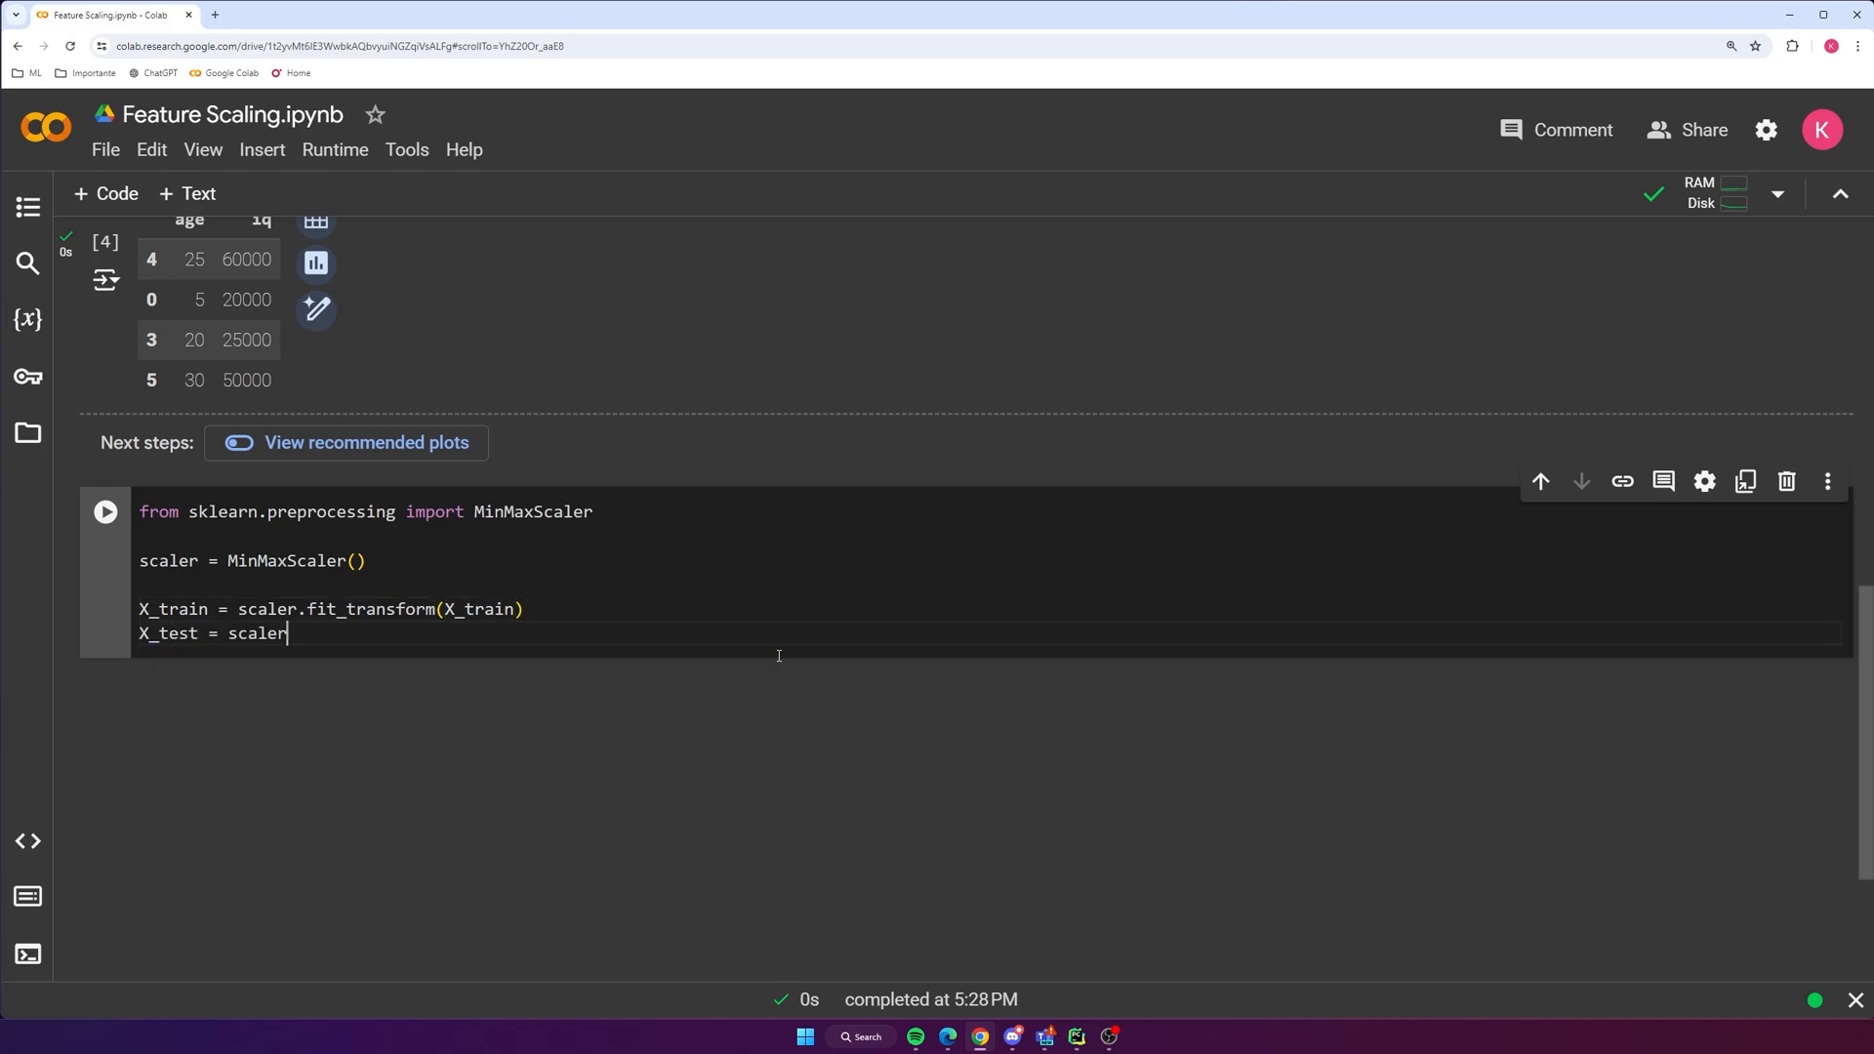
{"action": "type", "text": "."}
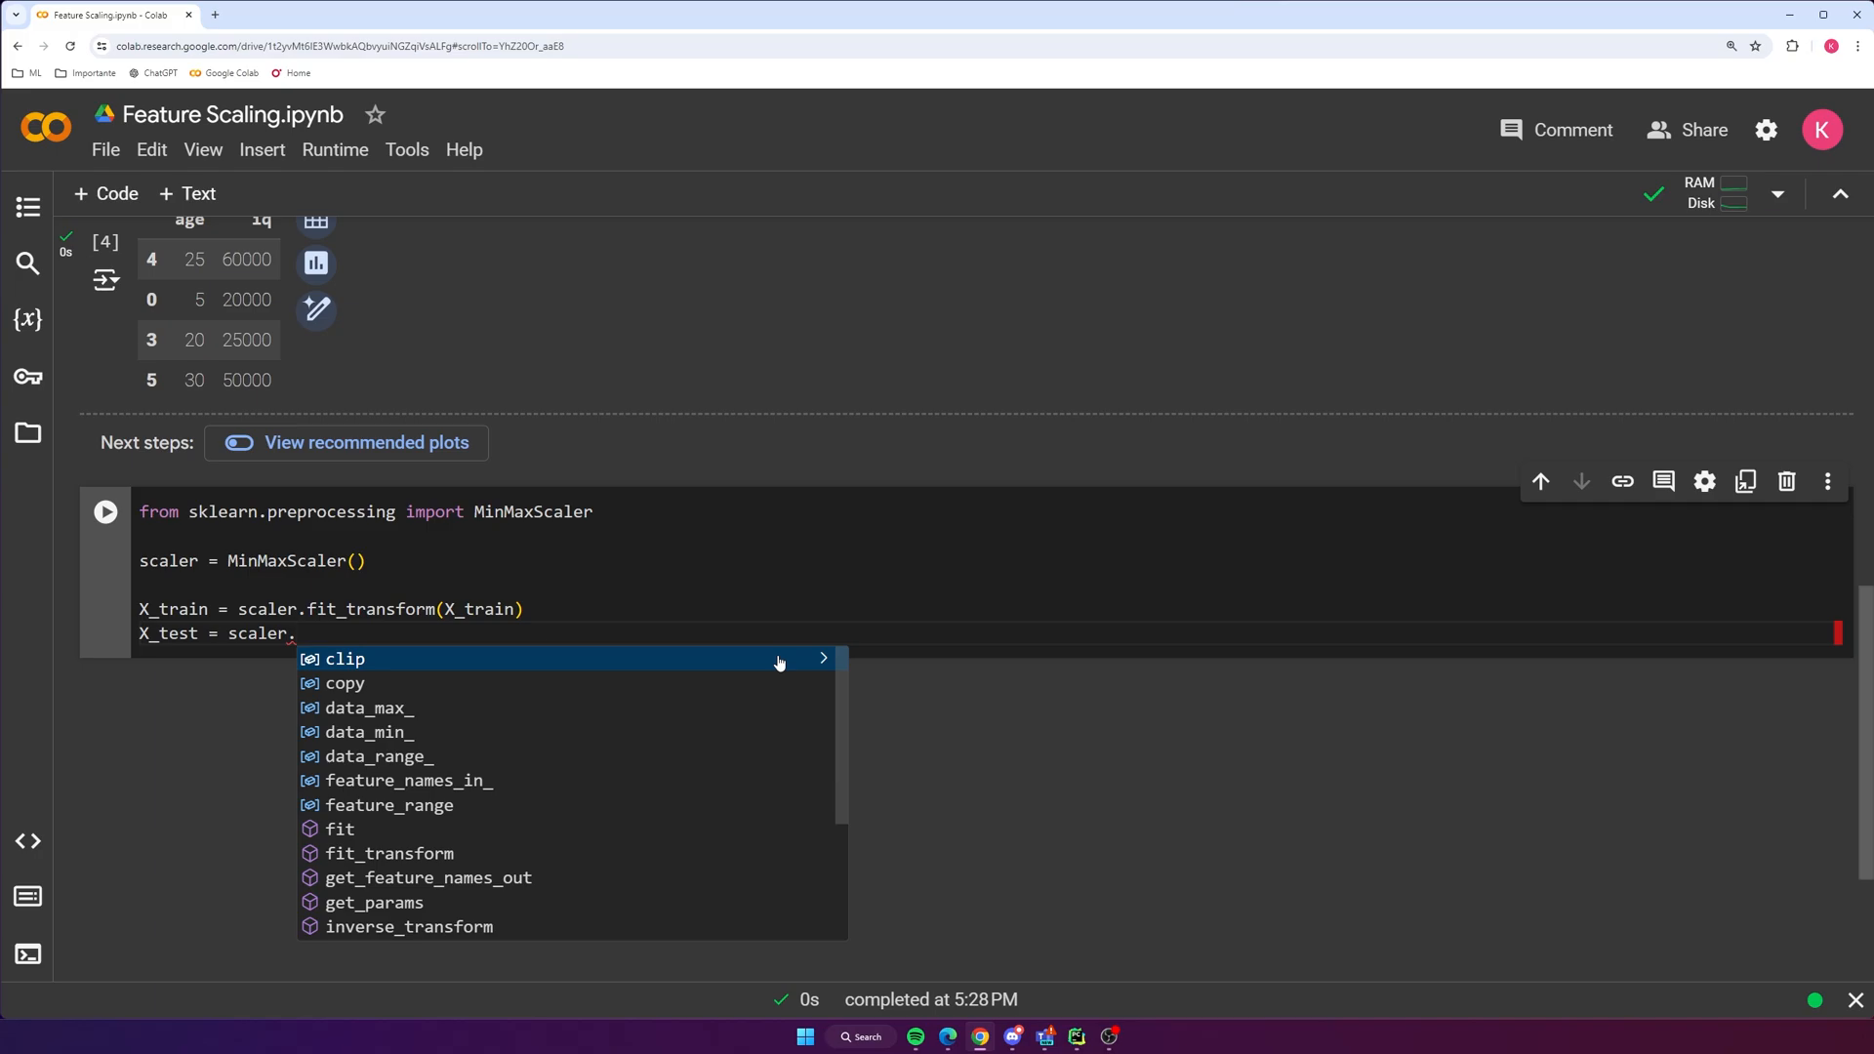
{"action": "type", "text": "transform("}
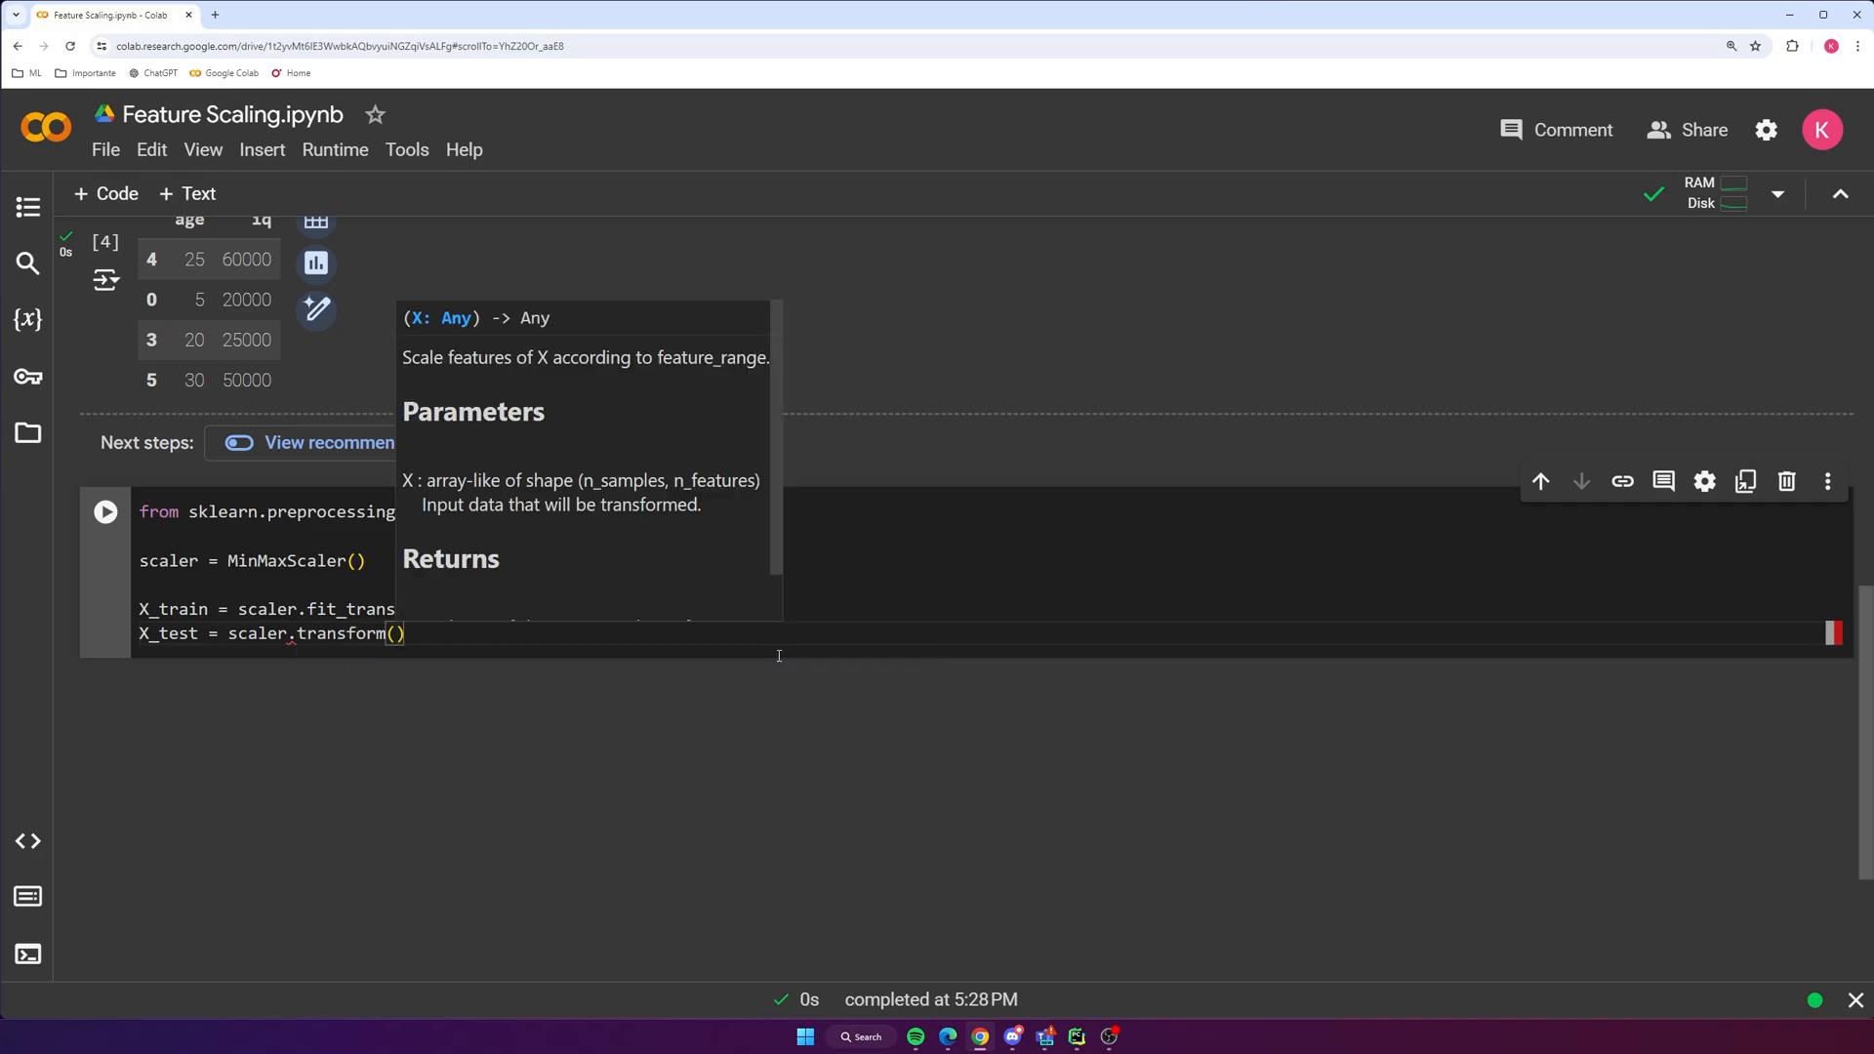
{"action": "type", "text": "X_test"}
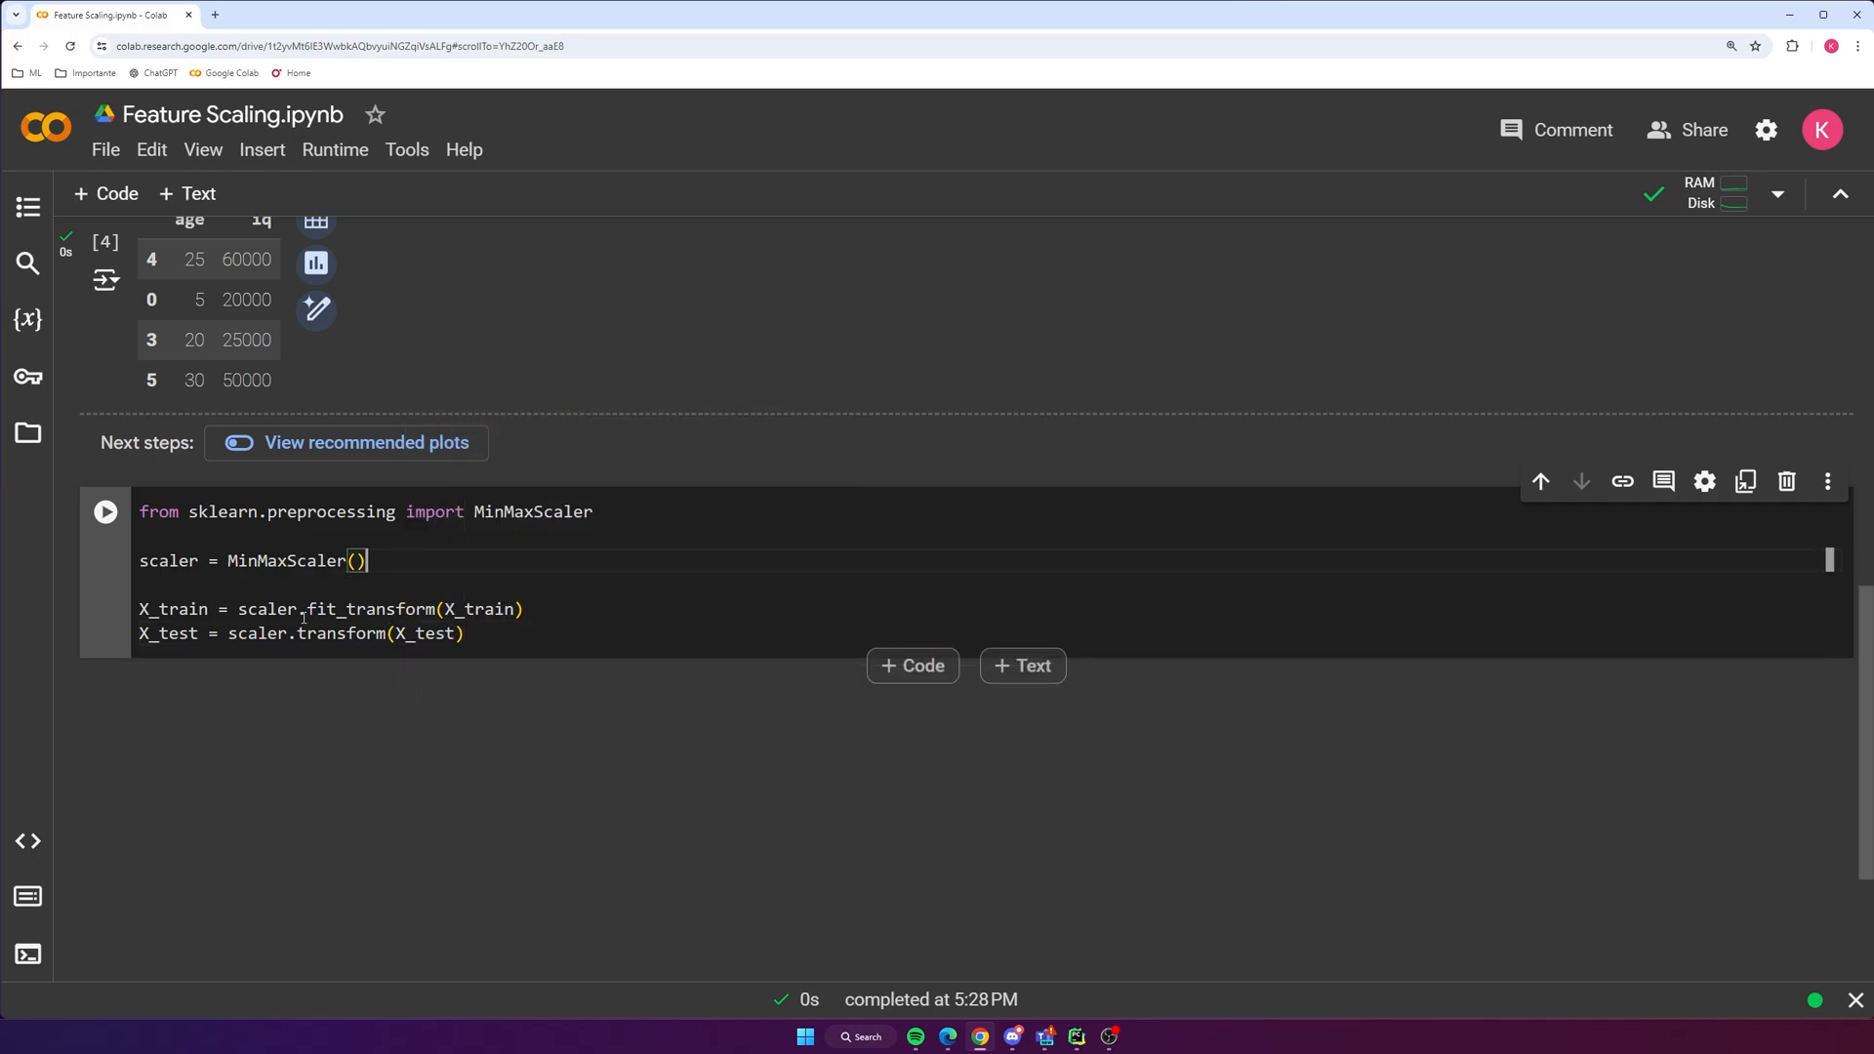
{"action": "double_click", "coordinate": [480, 609]}
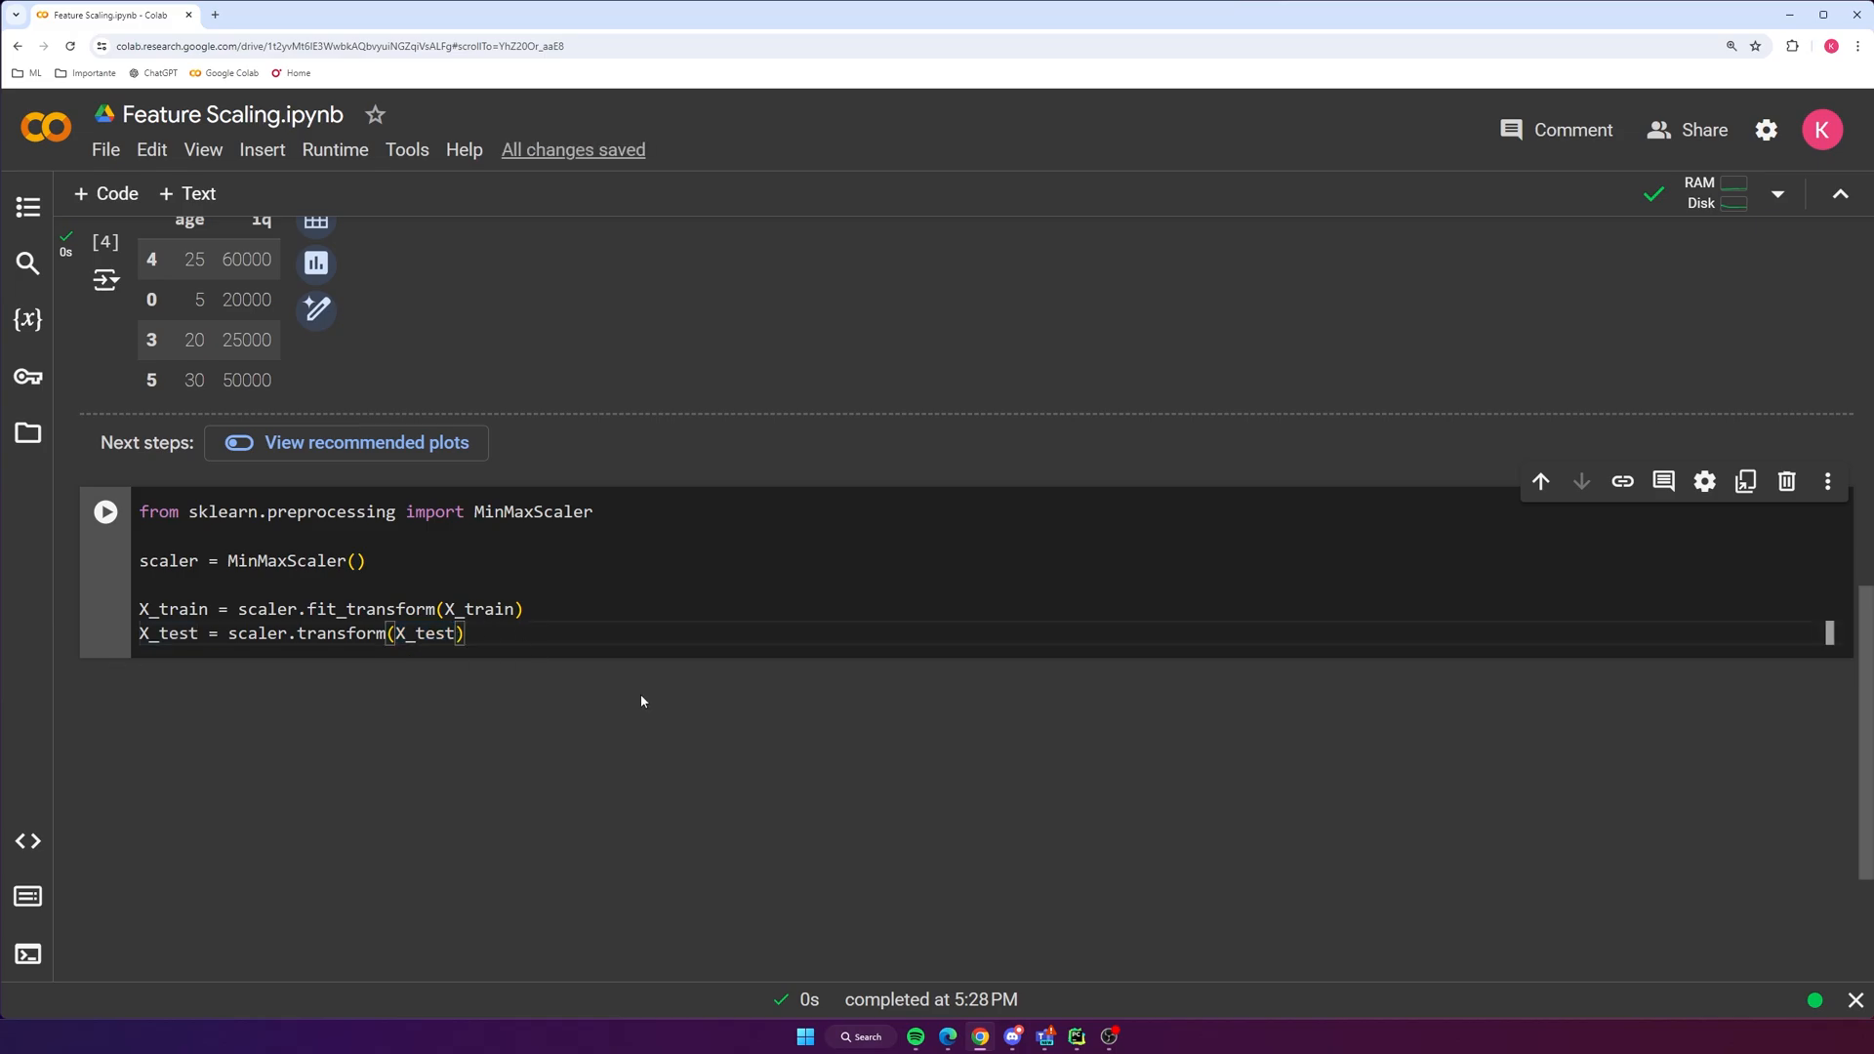
{"action": "mouse_move", "coordinate": [656, 719]}
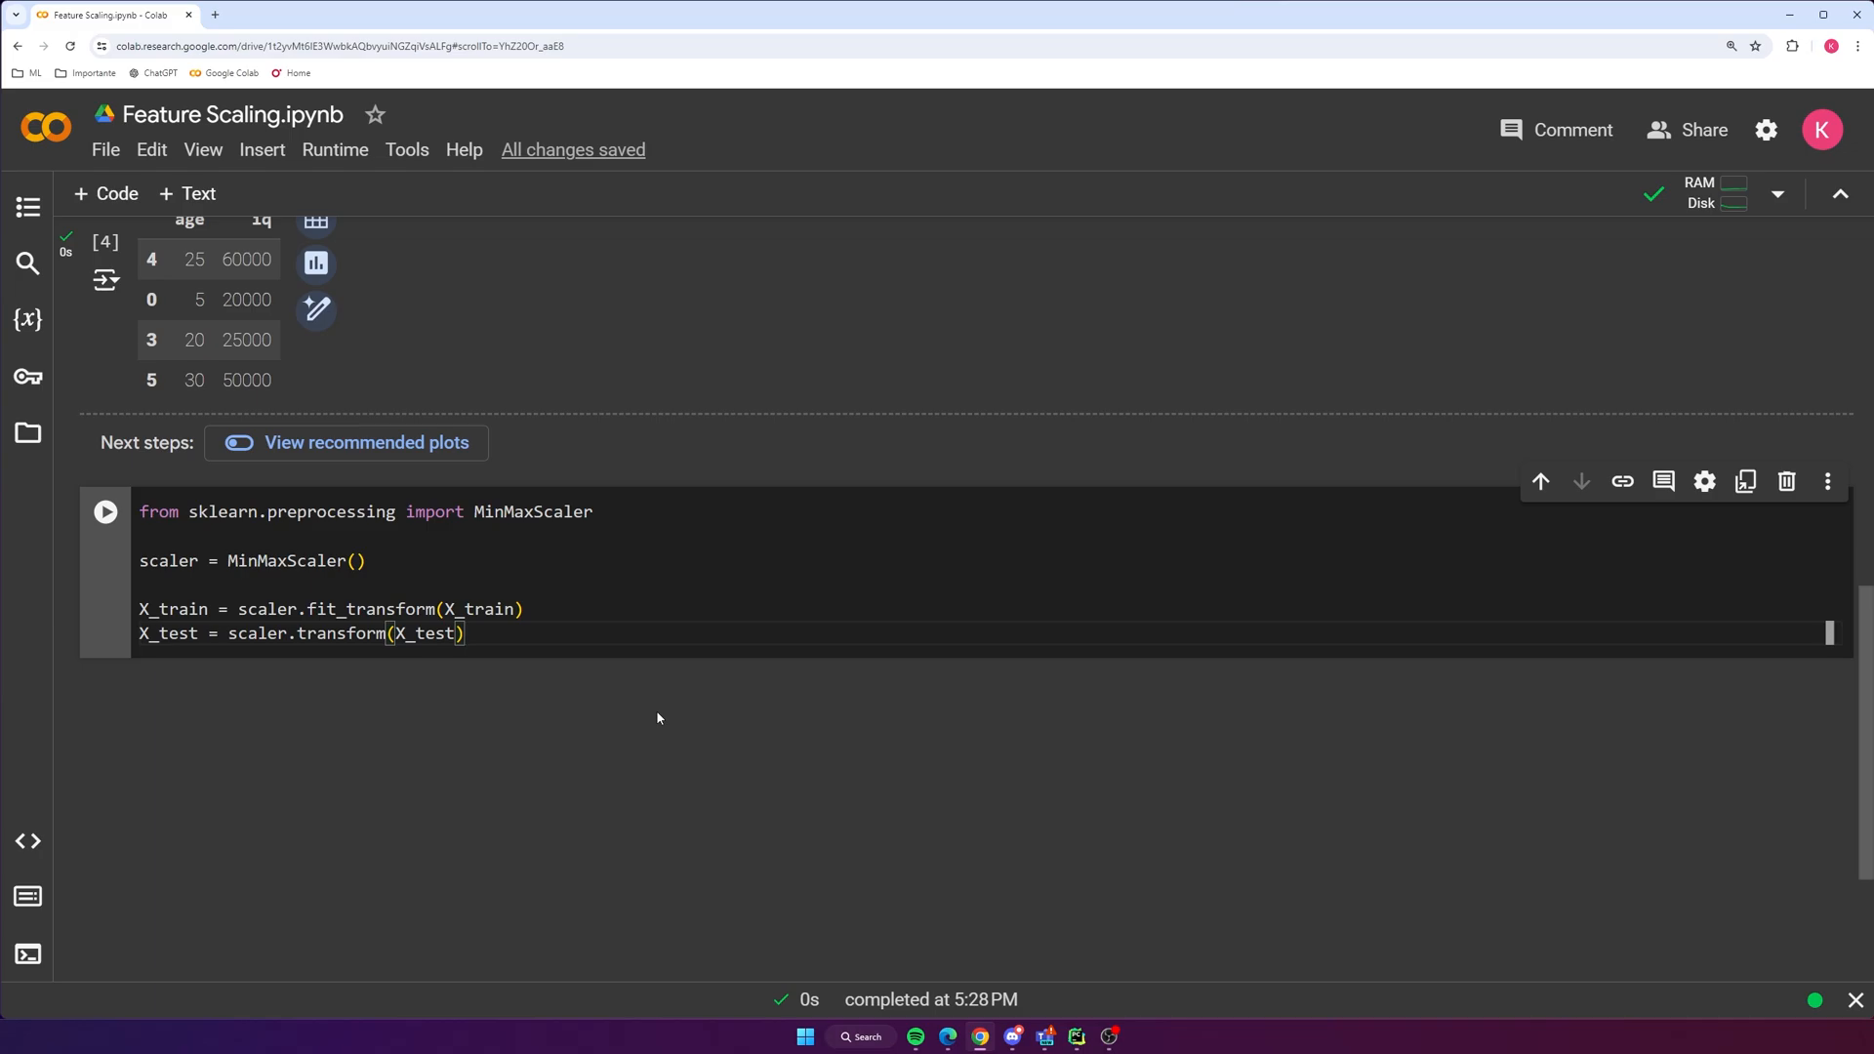
Highlight the X_test and X_train names in the scaling lines to review the cell
{"action": "double_click", "coordinate": [404, 632]}
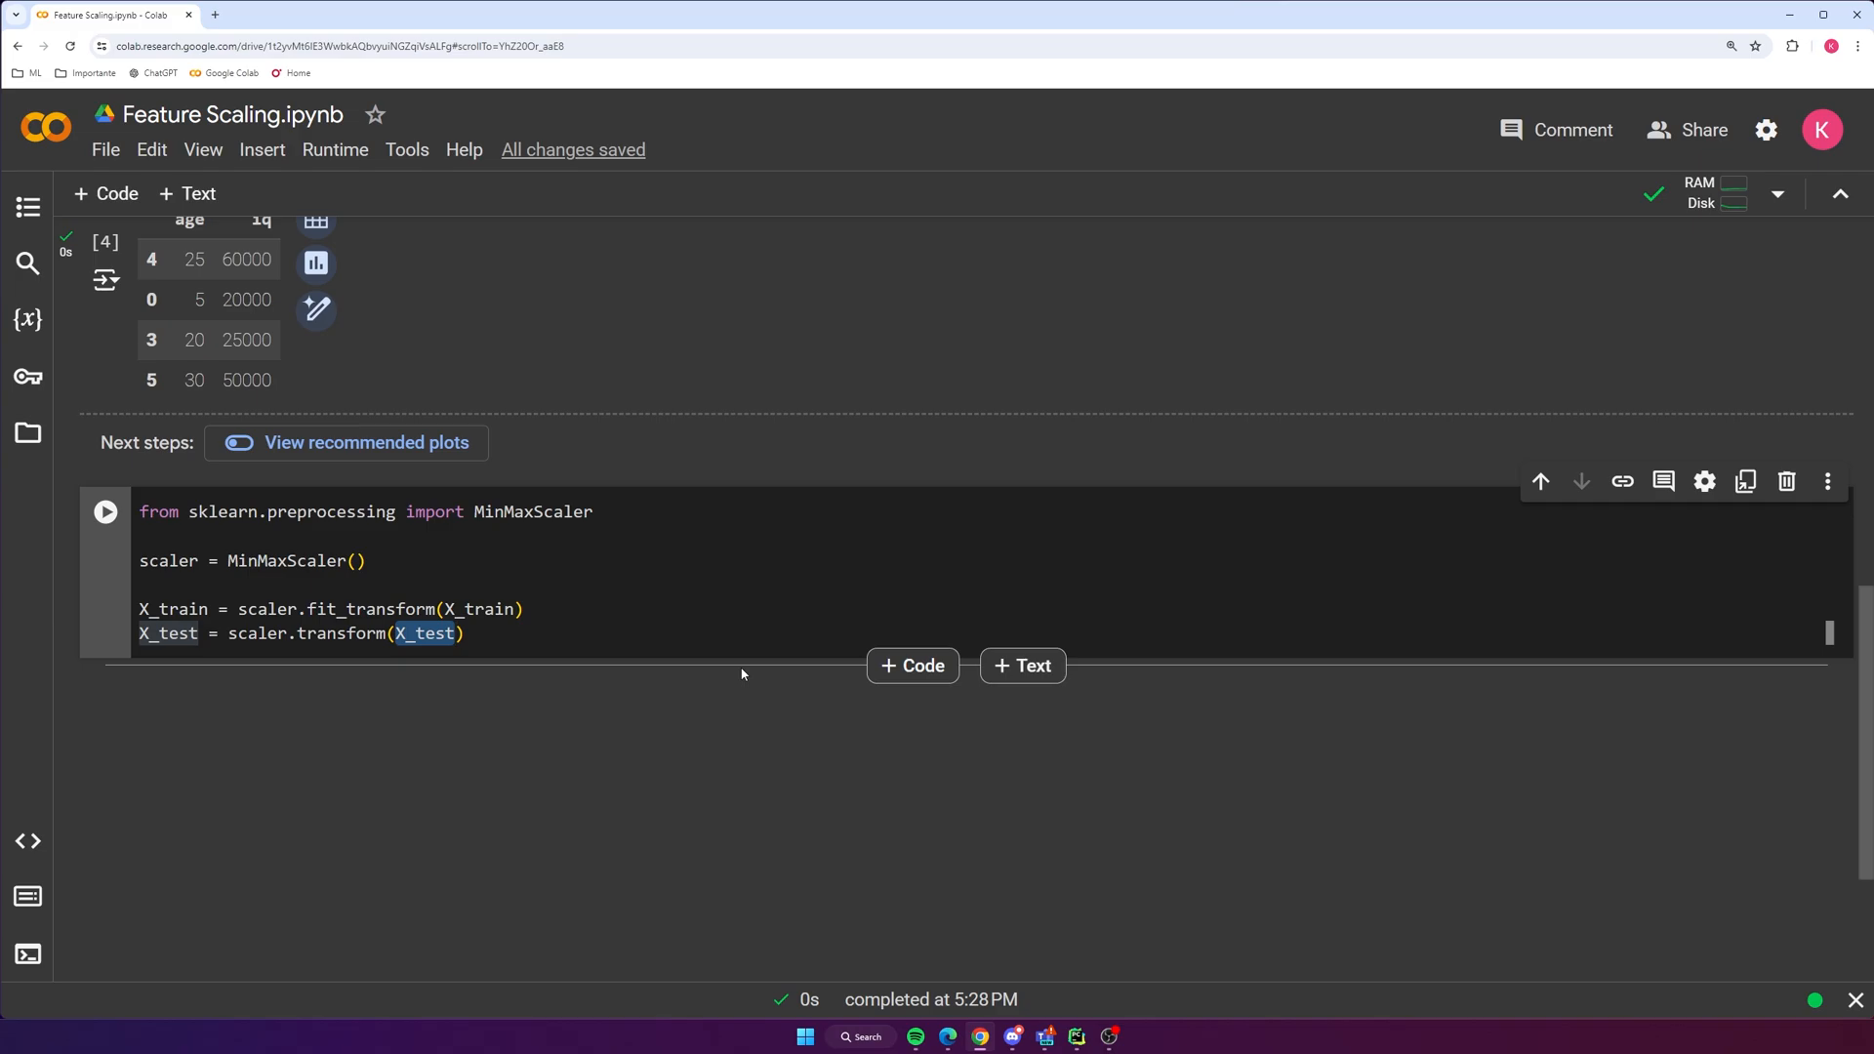
{"action": "double_click", "coordinate": [317, 609]}
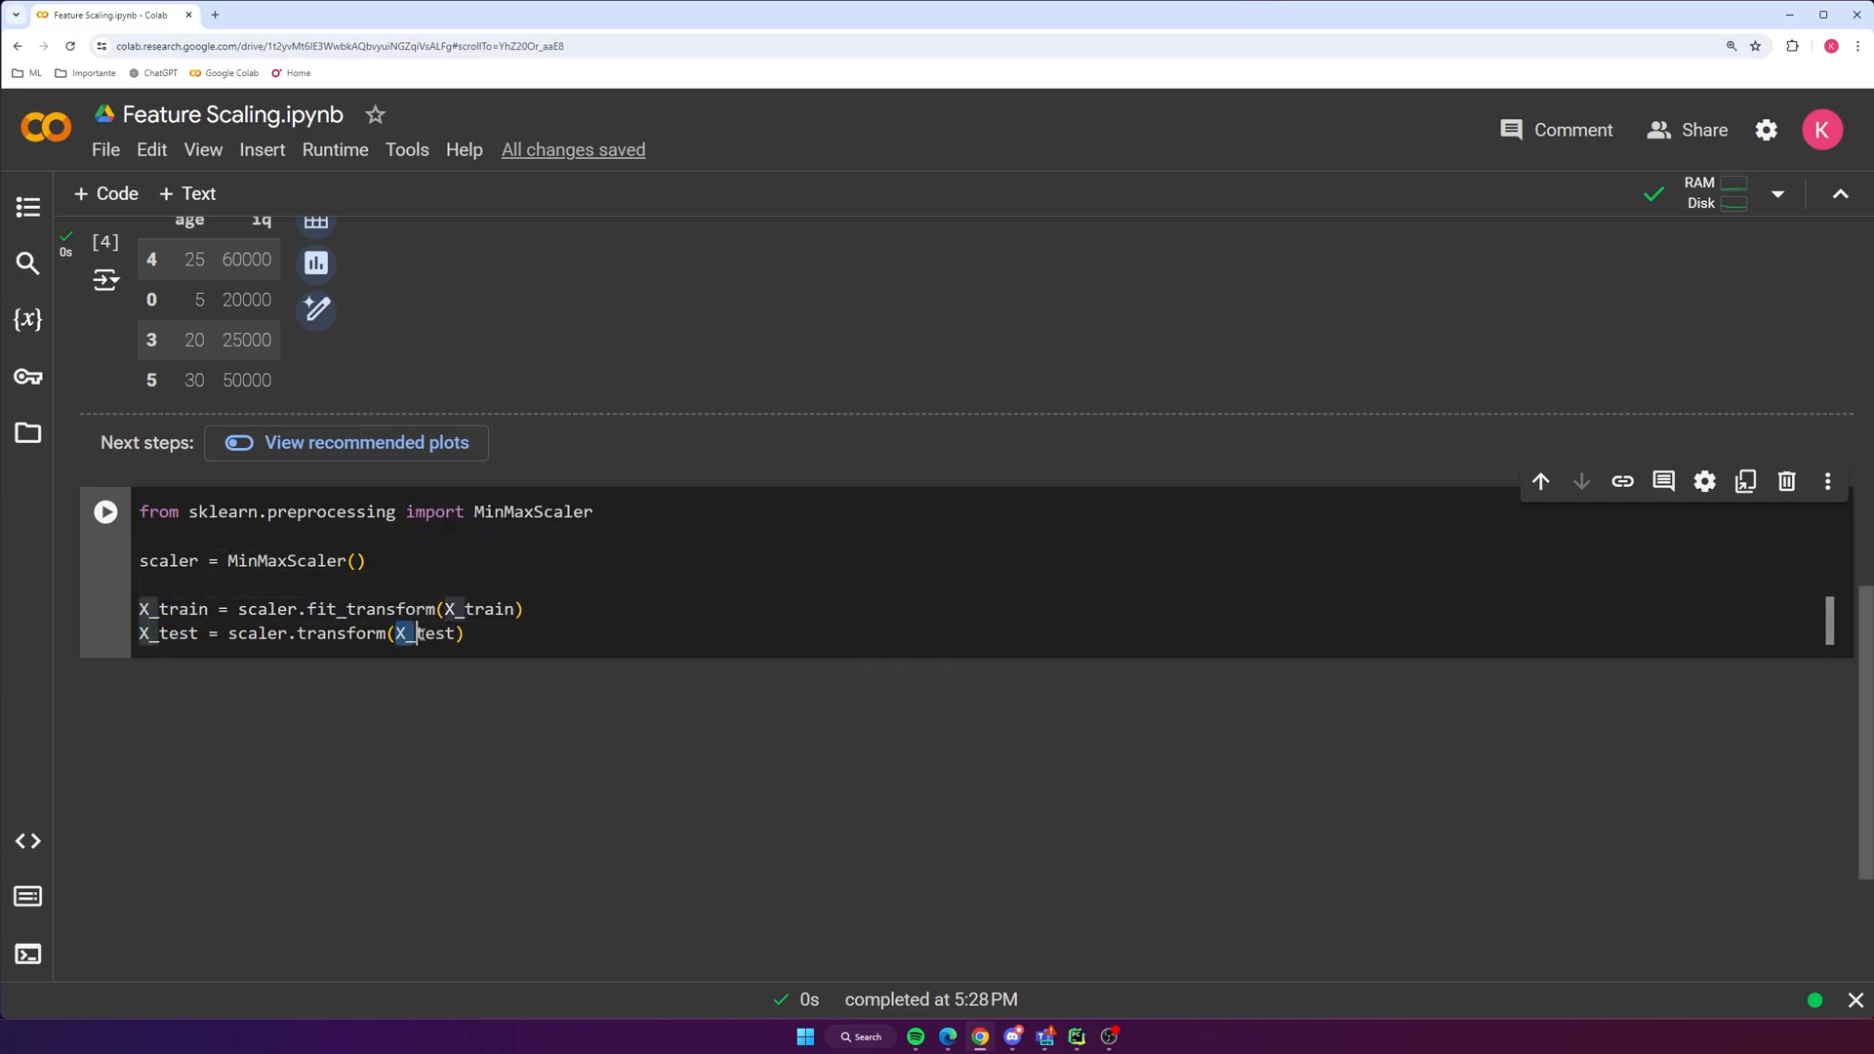
{"action": "left_click_drag", "start_coordinate": [244, 609], "coordinate": [523, 609]}
{"action": "type", "text": "X"}
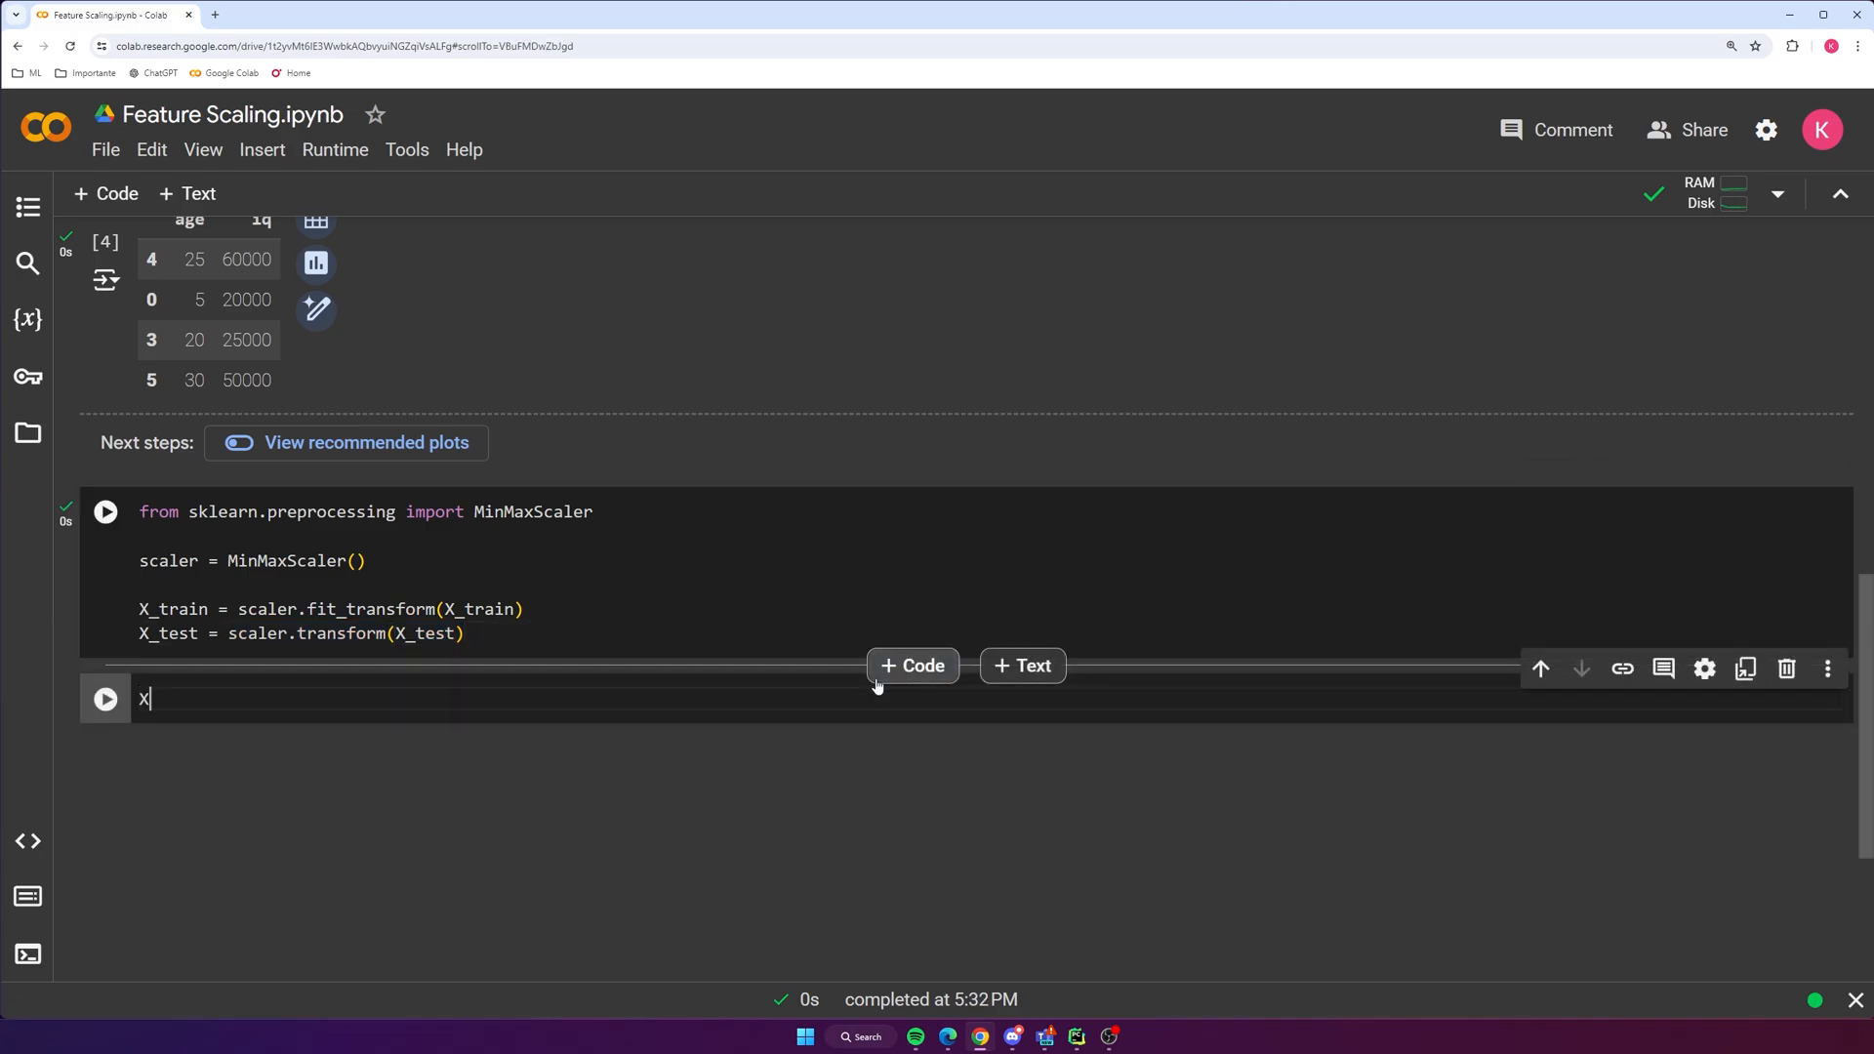
Display the min-max scaled X_train array of 0-1 values and add a new code cell below it
{"action": "type", "text": "_train"}
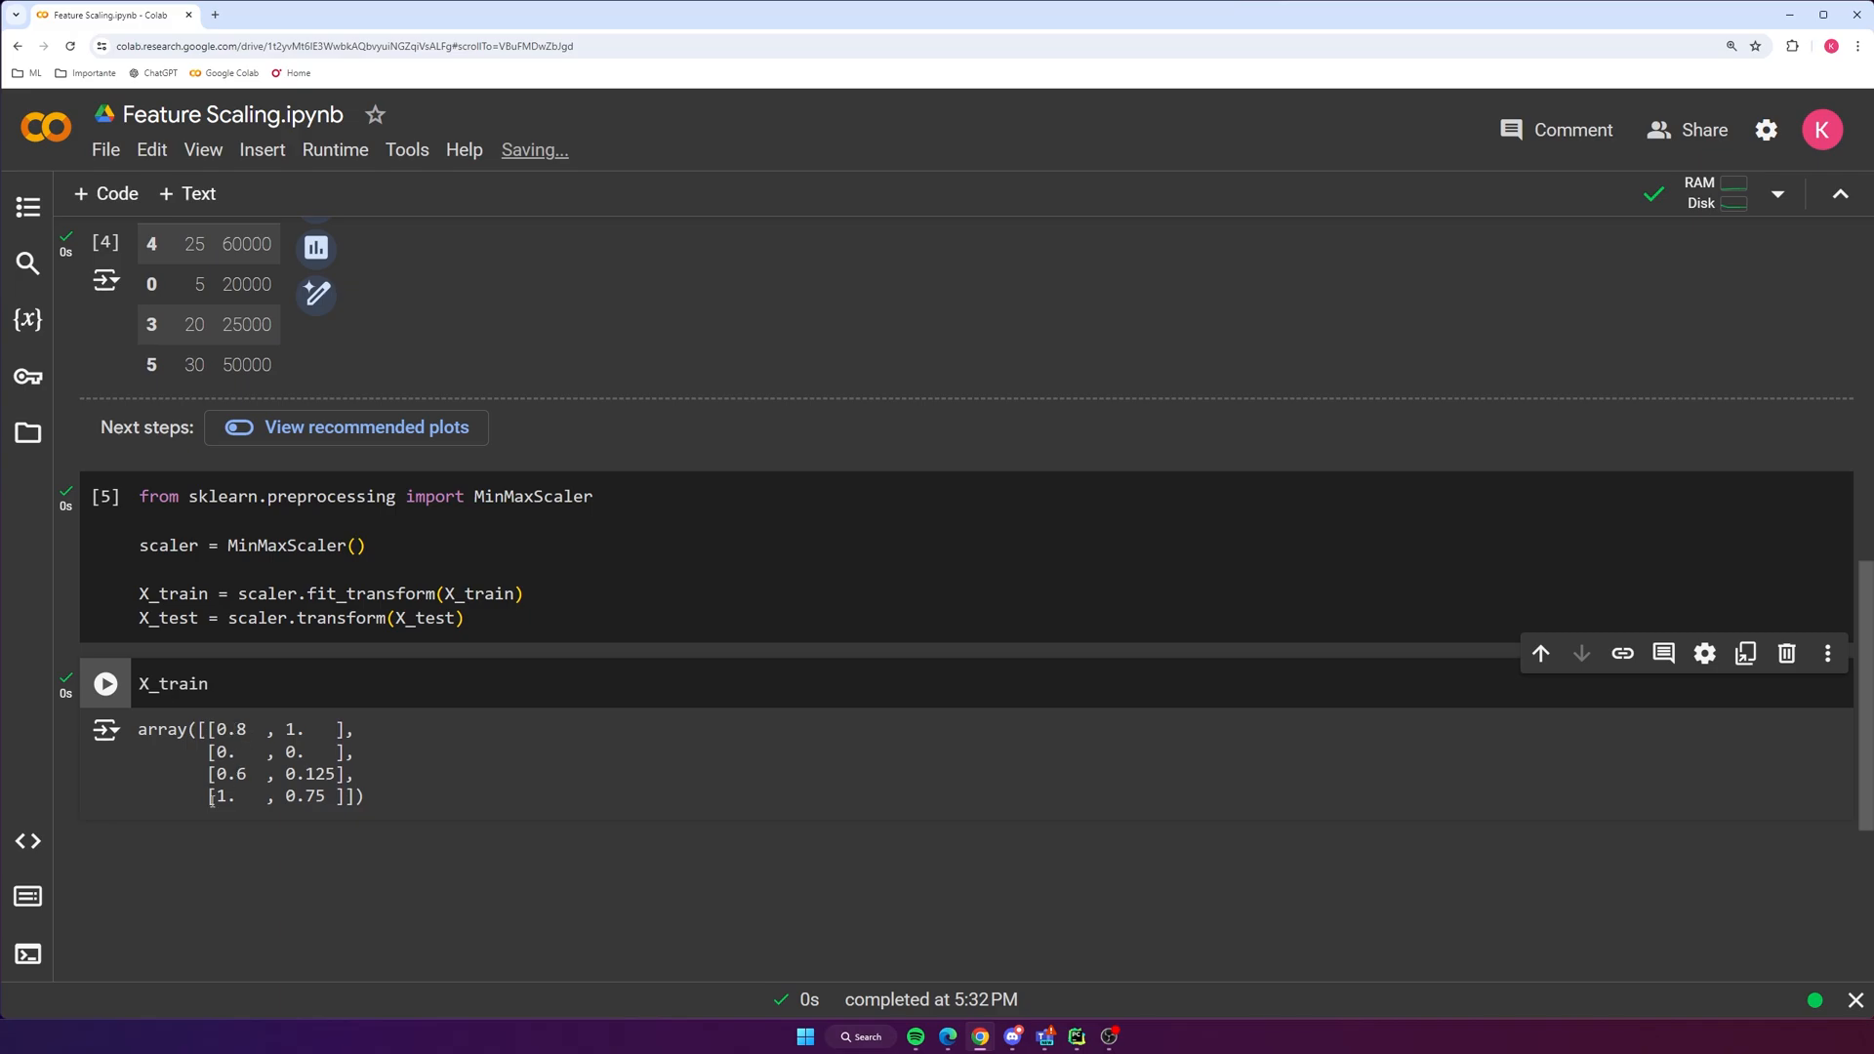
{"action": "scroll", "scroll_direction": "down", "scroll_amount": 3}
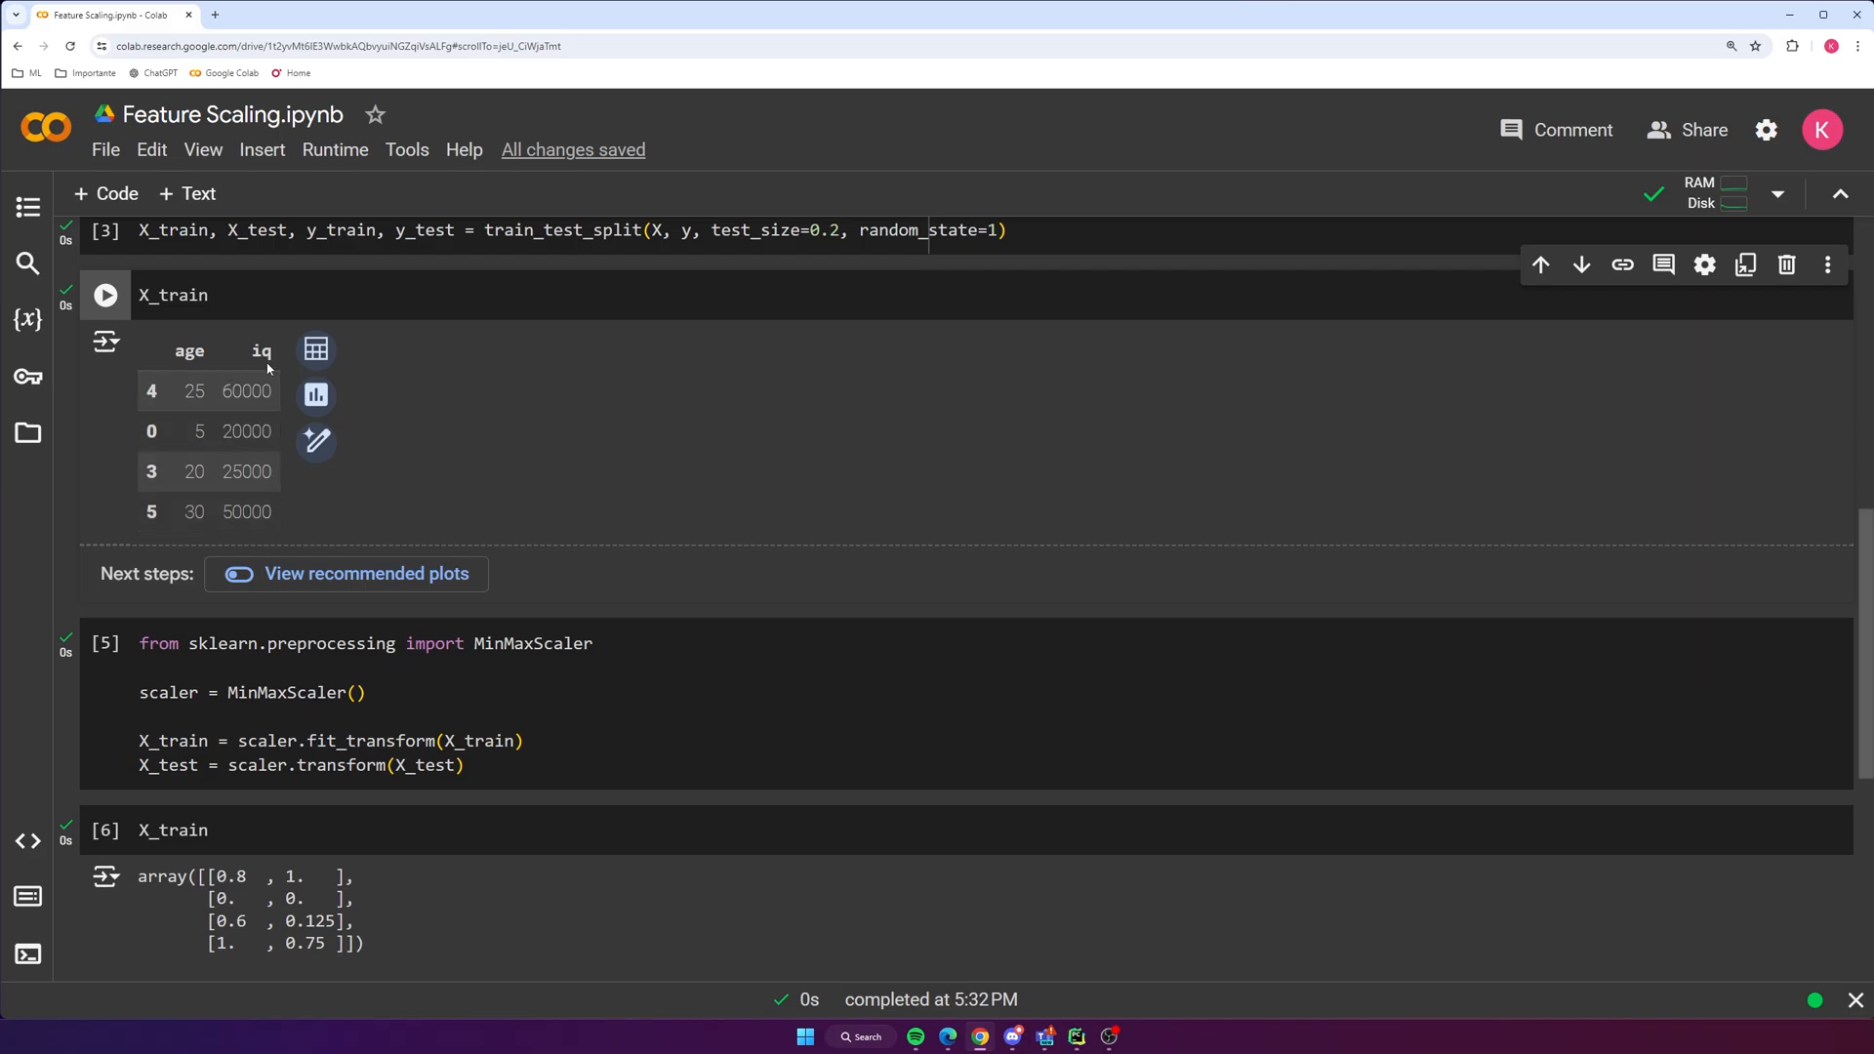
{"action": "scroll", "scroll_direction": "down", "scroll_amount": 3}
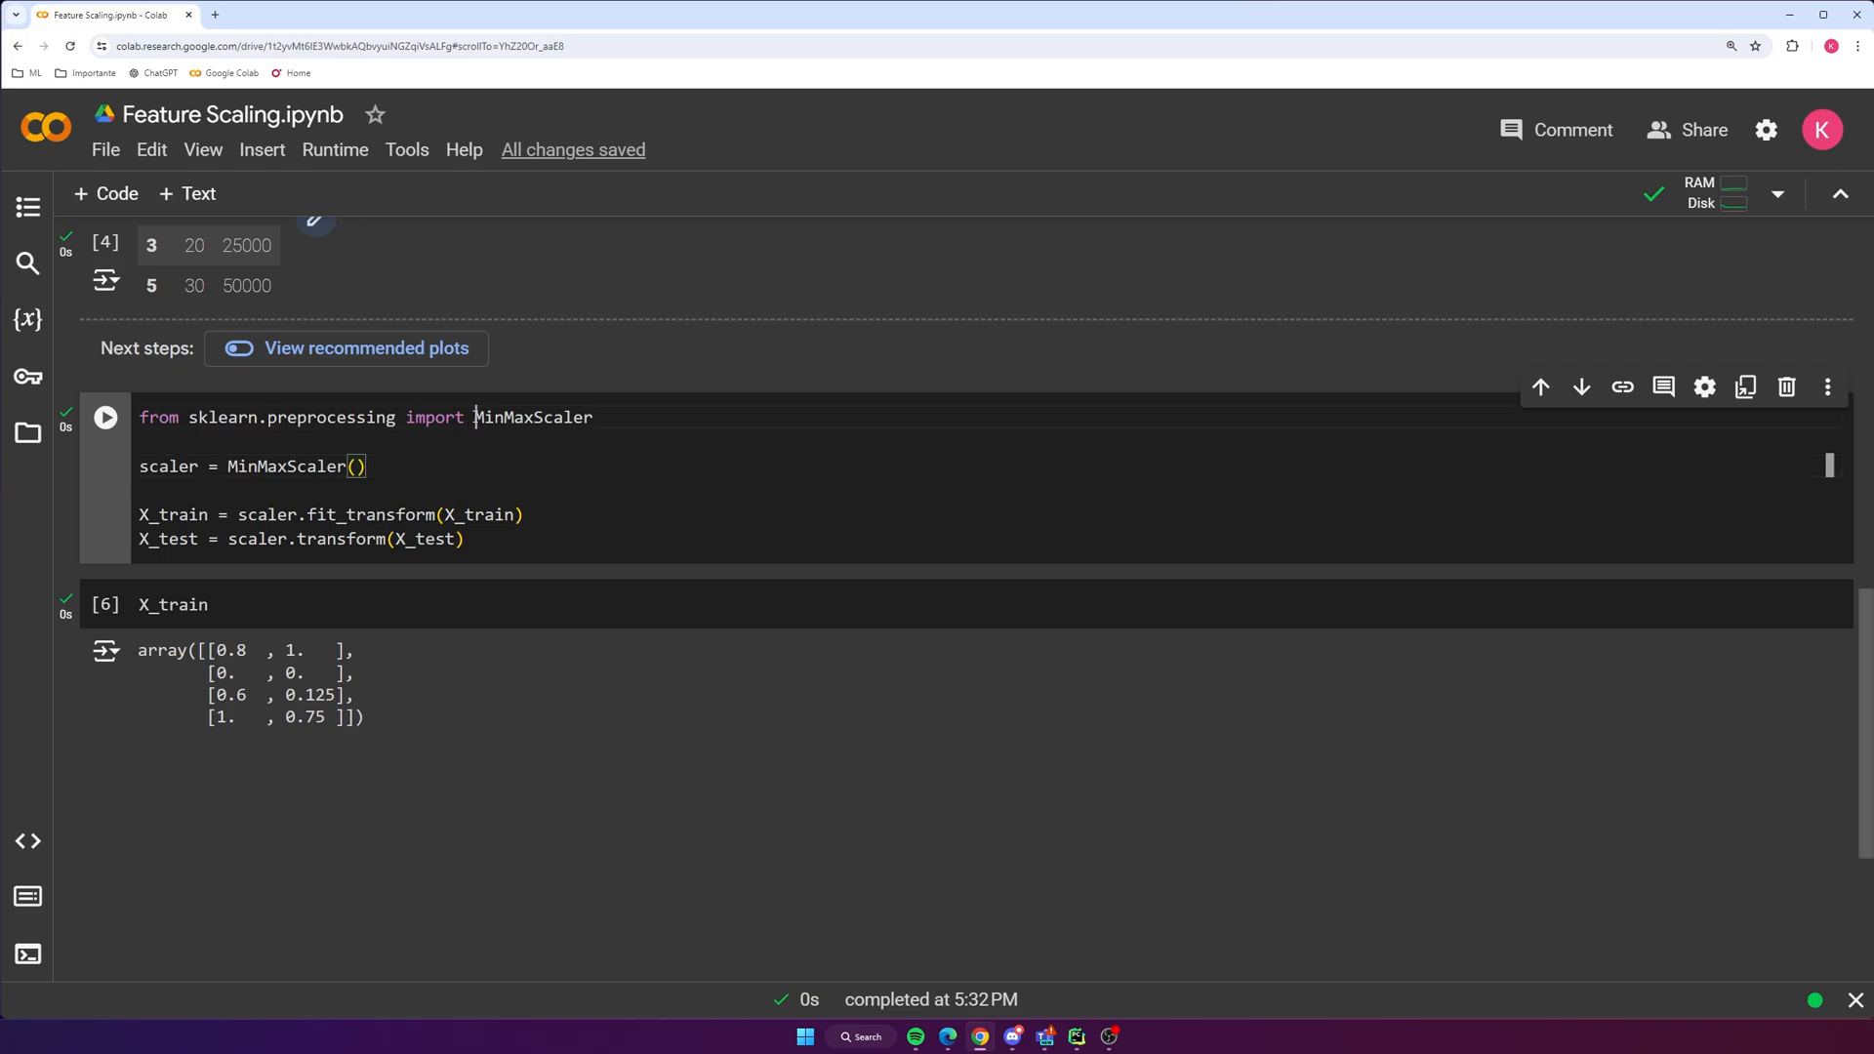
{"action": "double_click", "coordinate": [531, 418]}
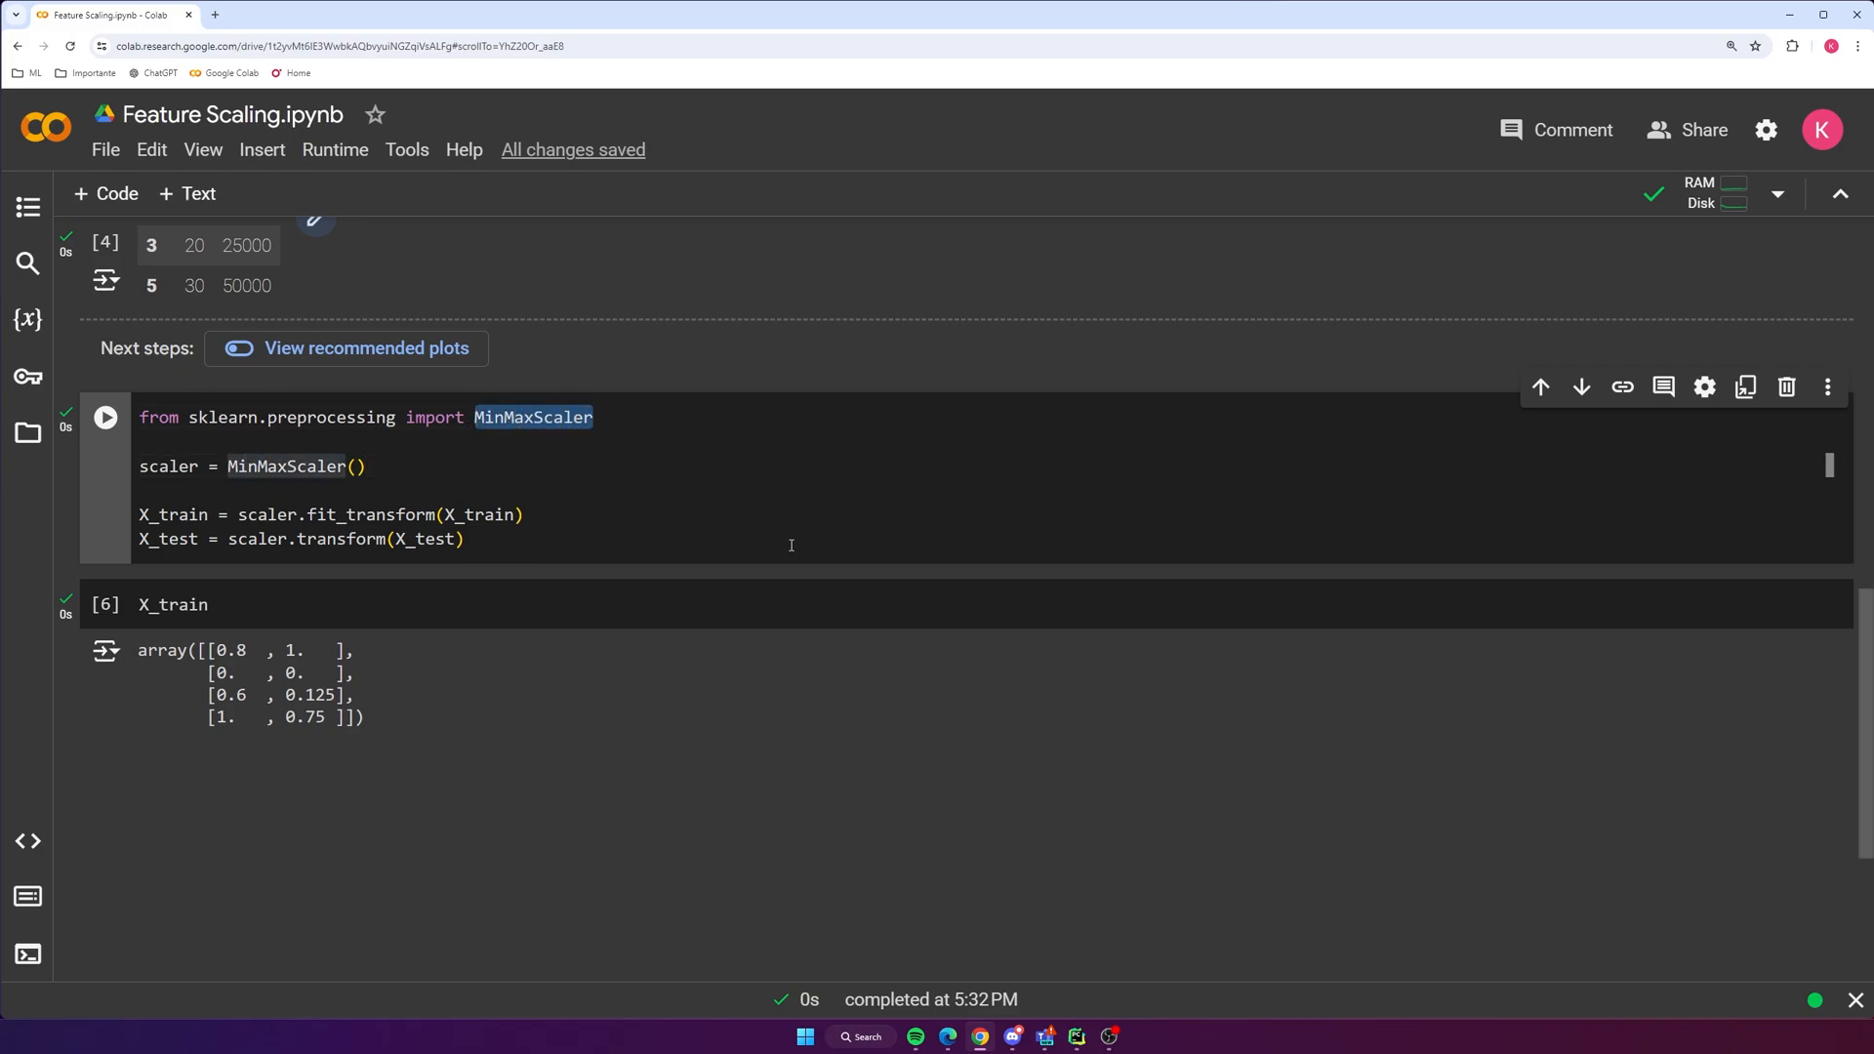
{"action": "left_click", "coordinate": [911, 675]}
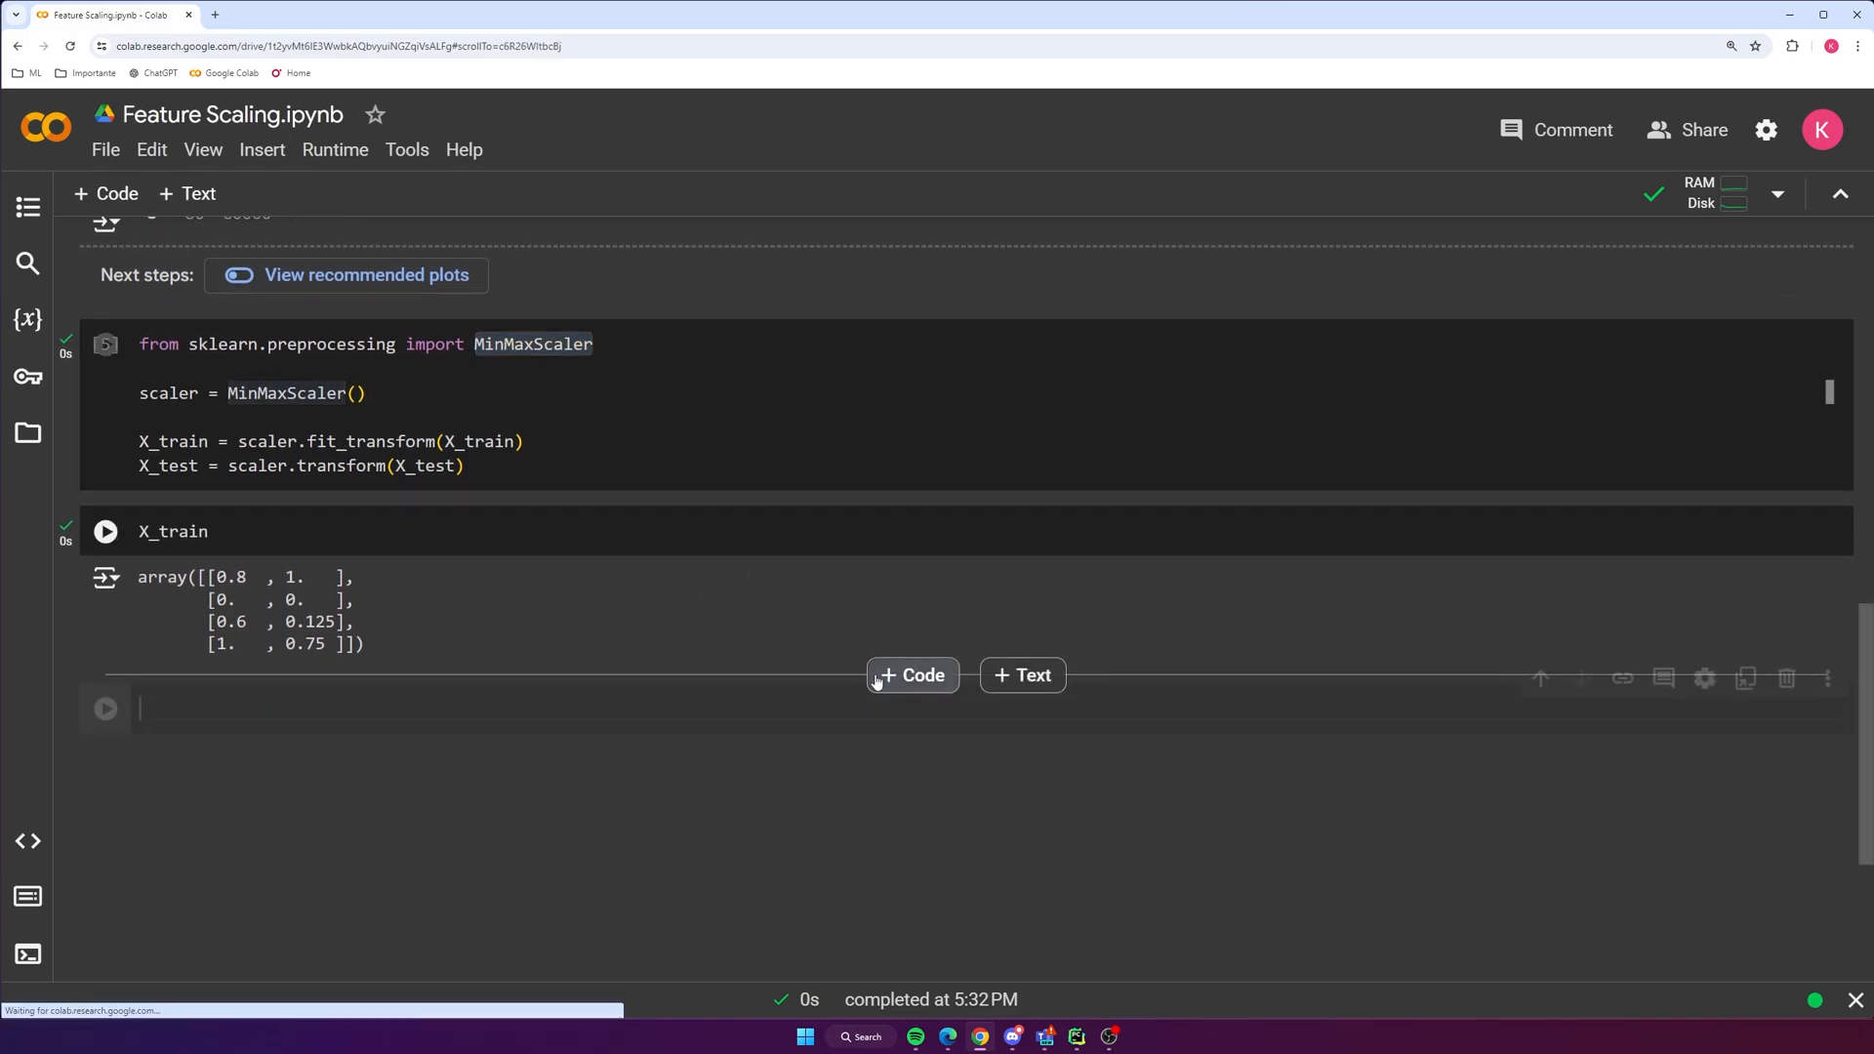
Import StandardScaler from sklearn.preprocessing and create scaler = StandardScaler()
{"action": "type", "text": "from sklearn"}
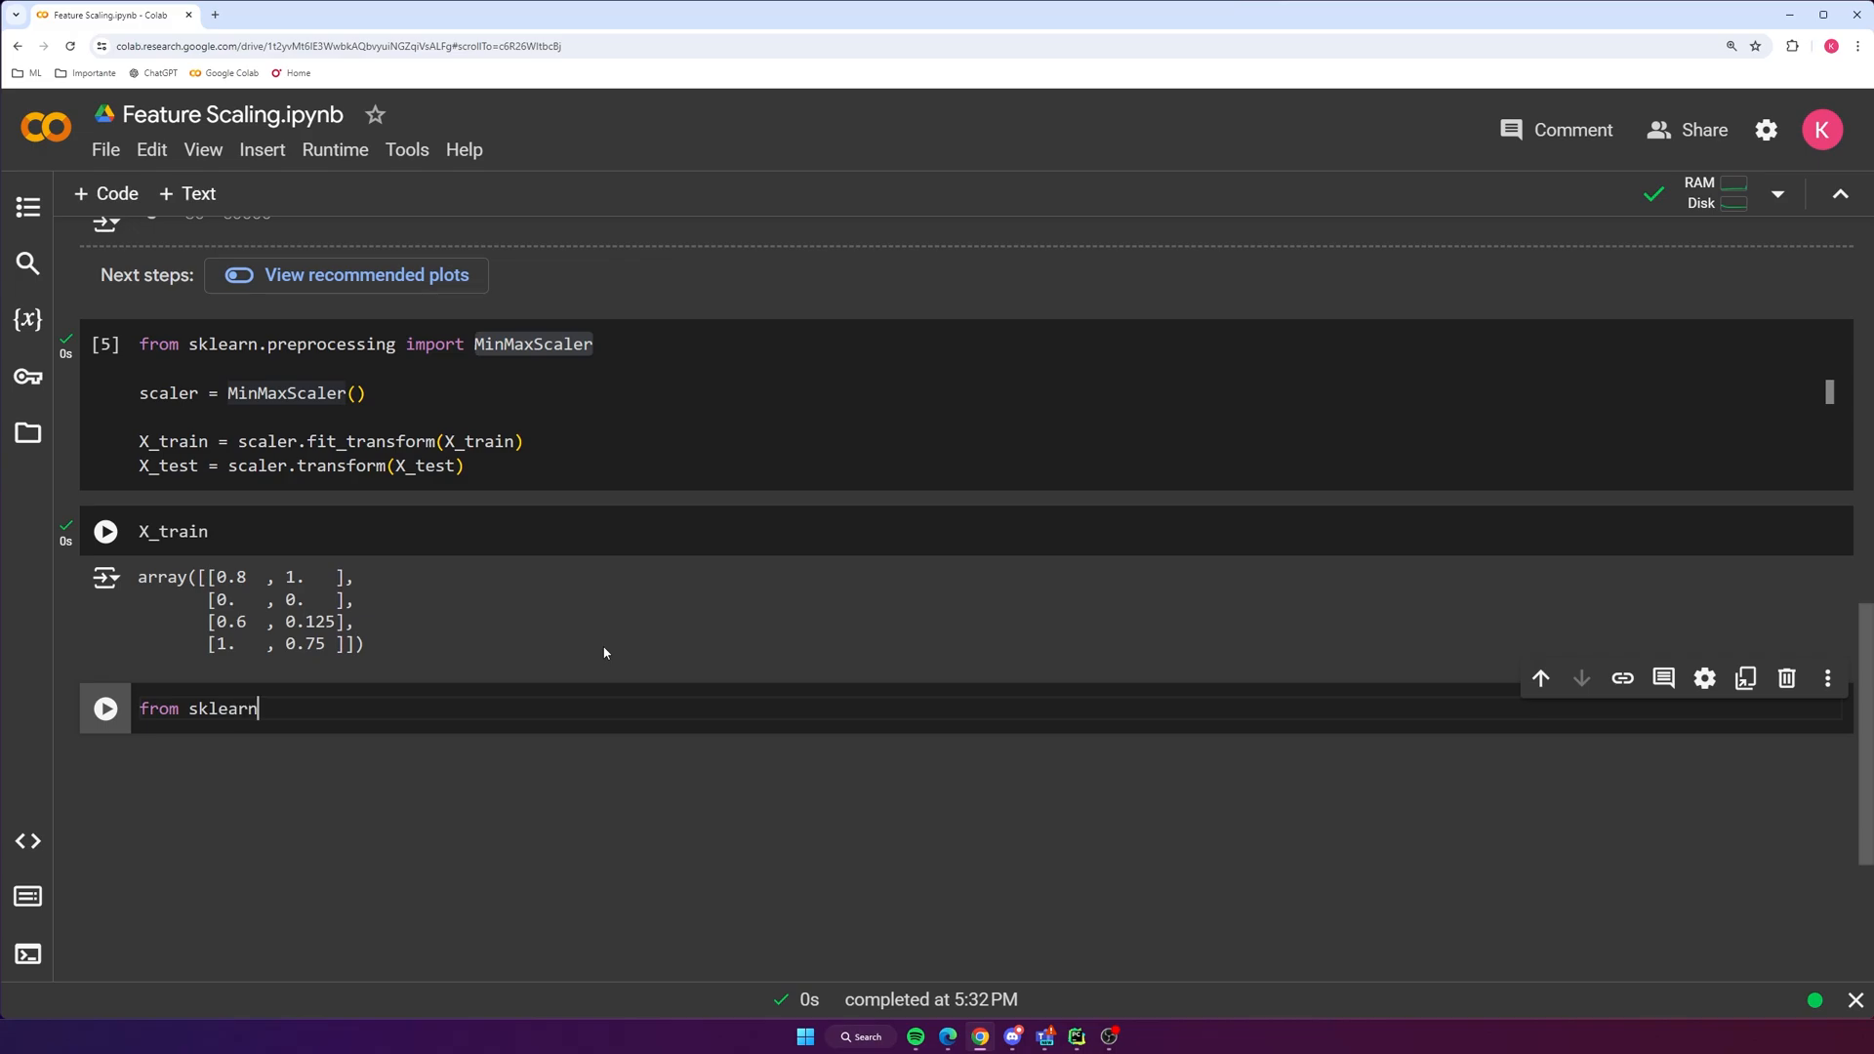
{"action": "type", "text": ".preprocessing import Stand"}
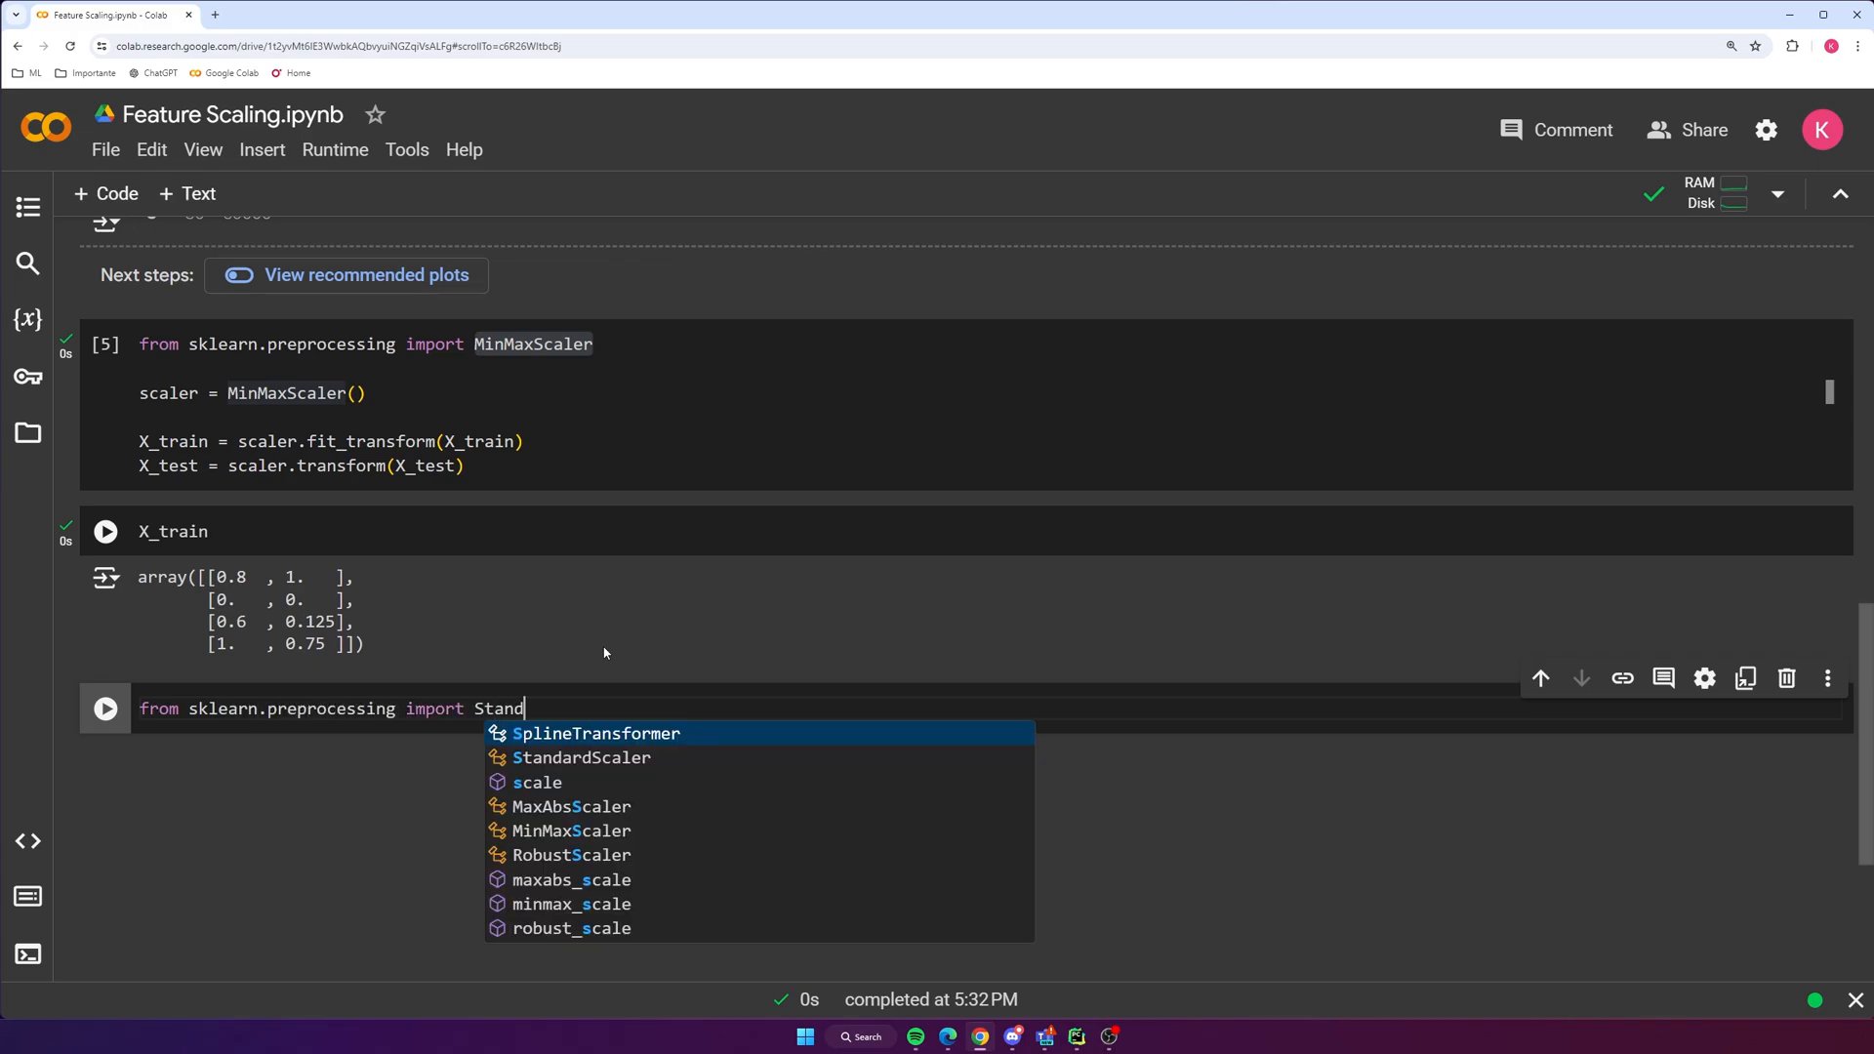
{"action": "left_click", "coordinate": [581, 757]}
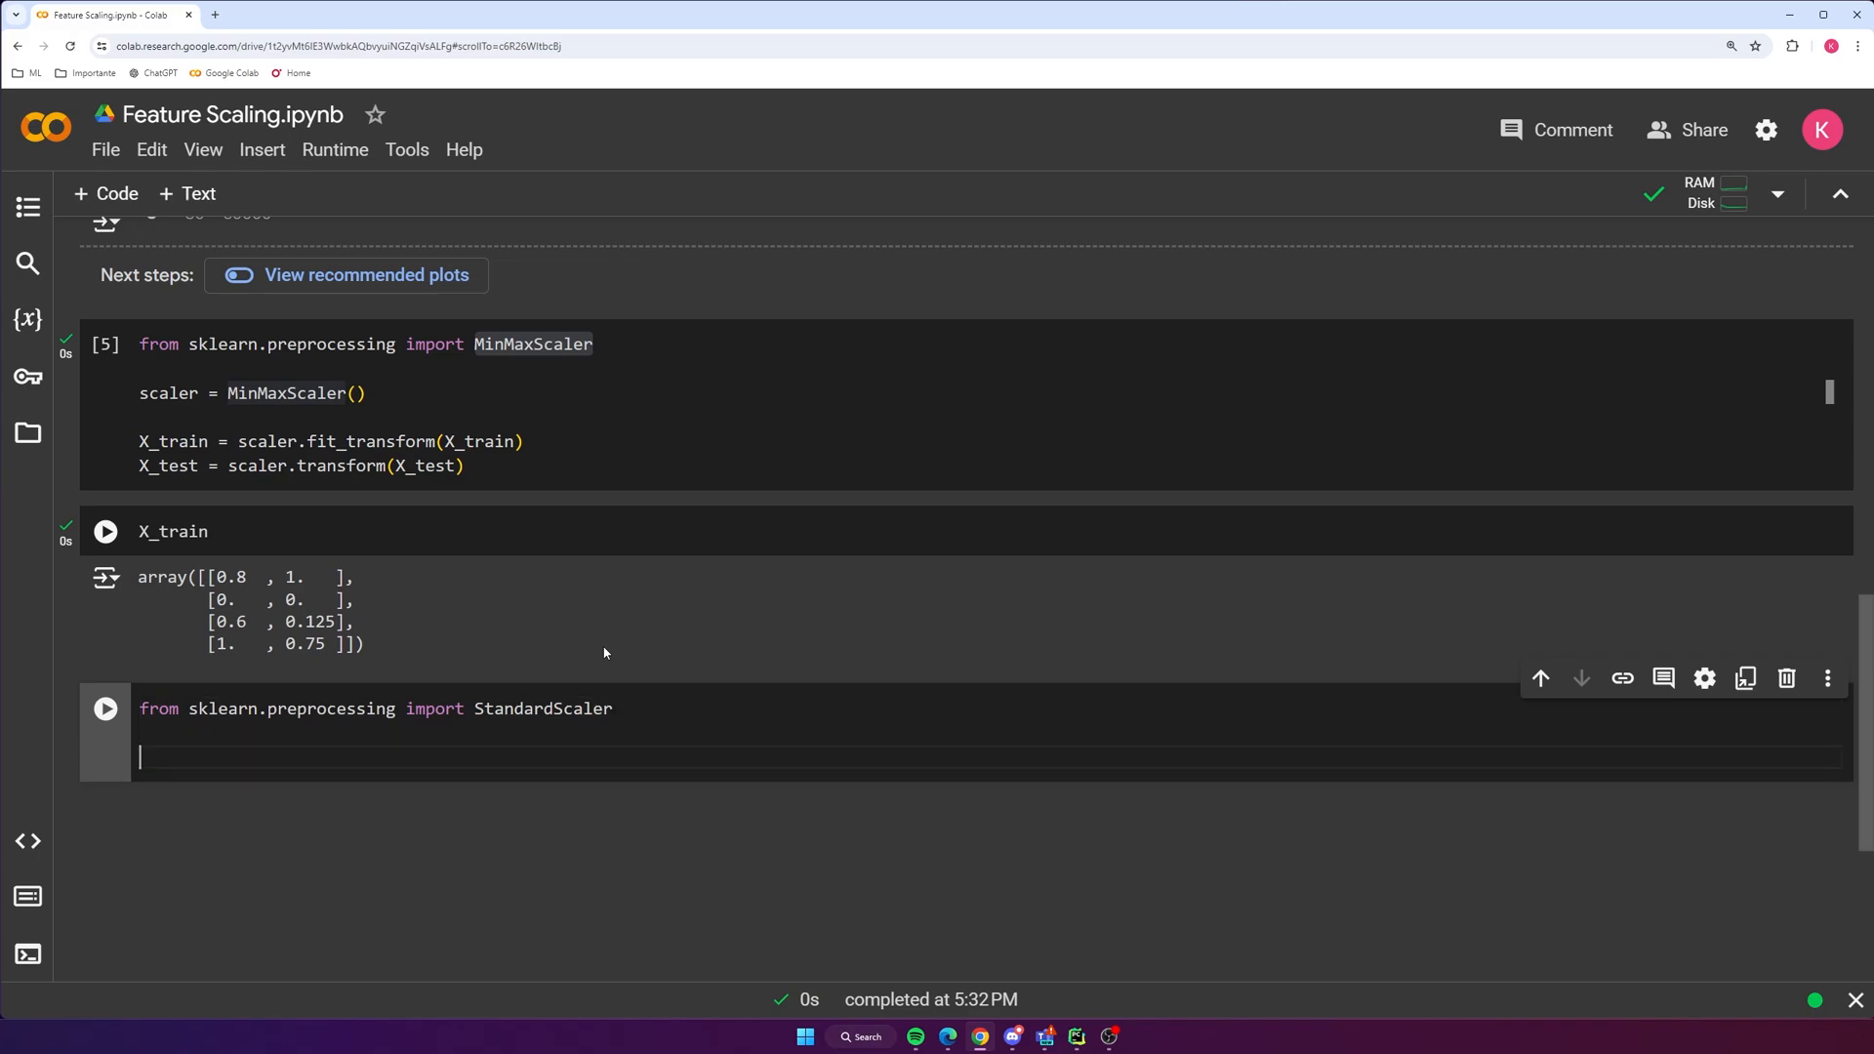
{"action": "type", "text": "scaler ="}
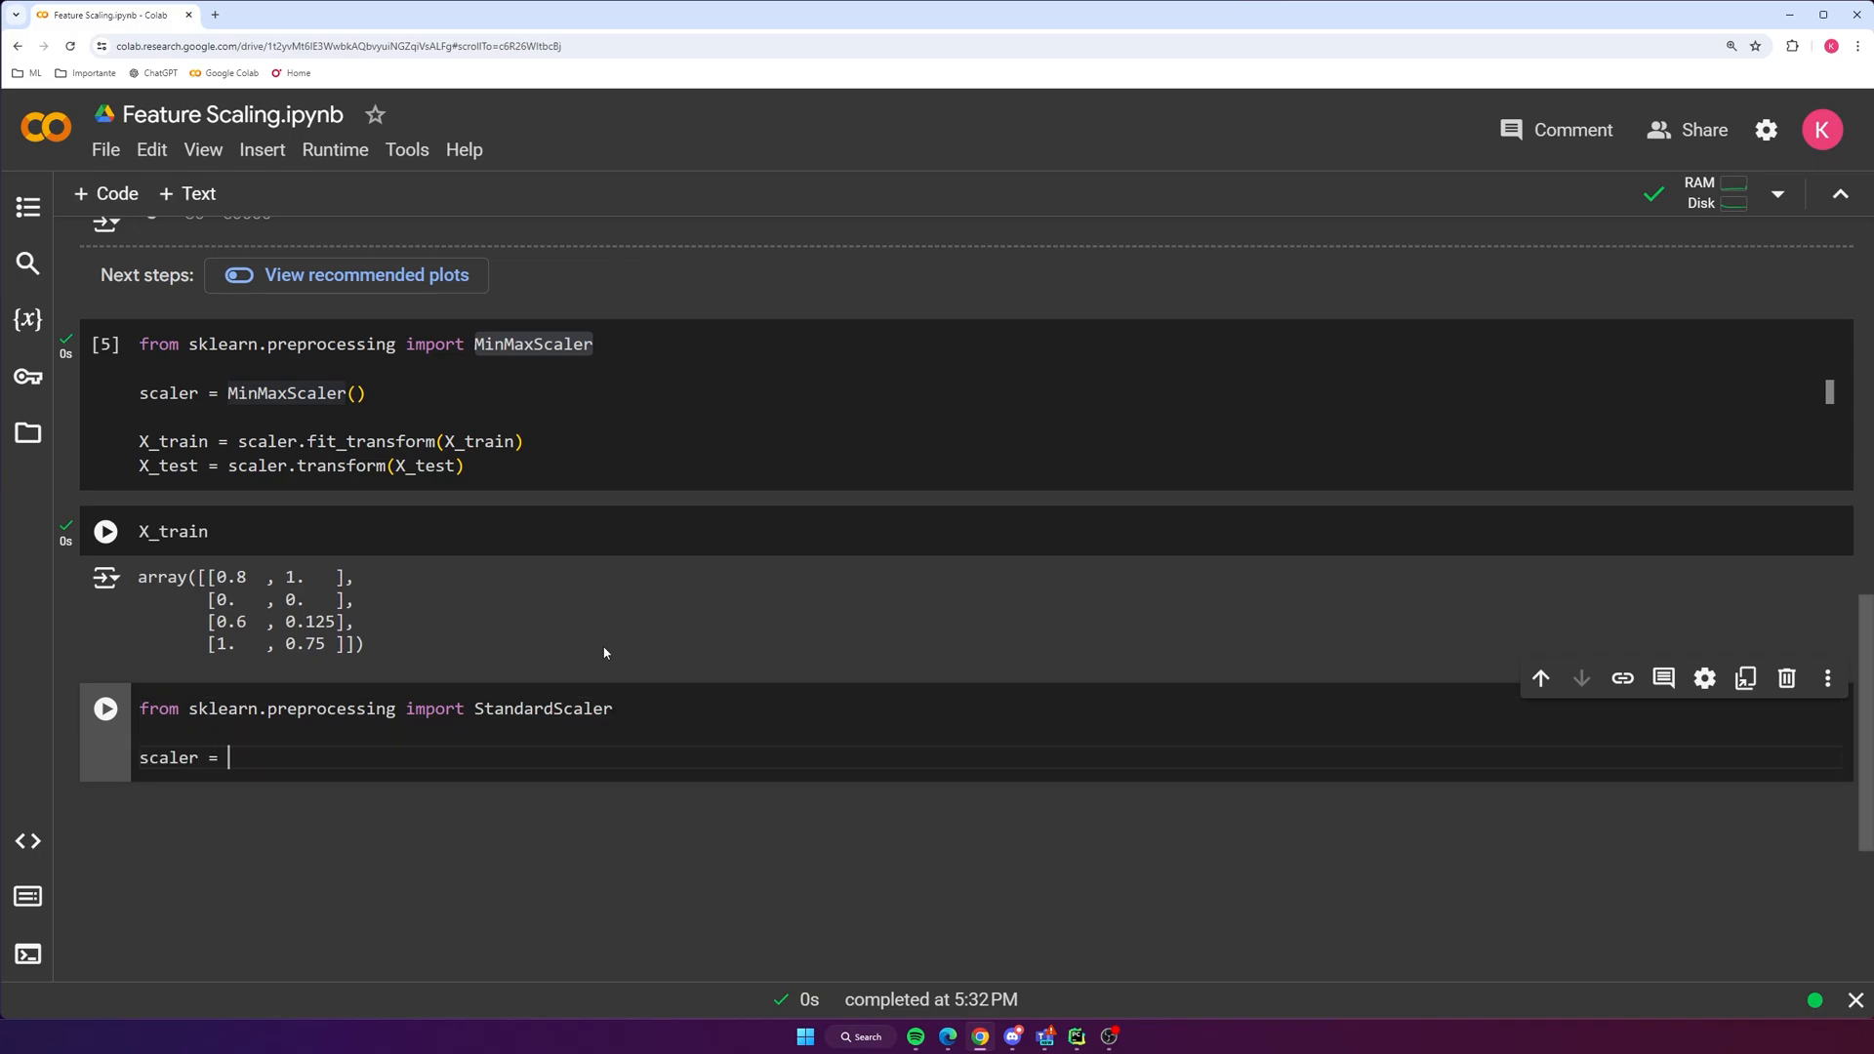
{"action": "type", "text": "StandardScaler"}
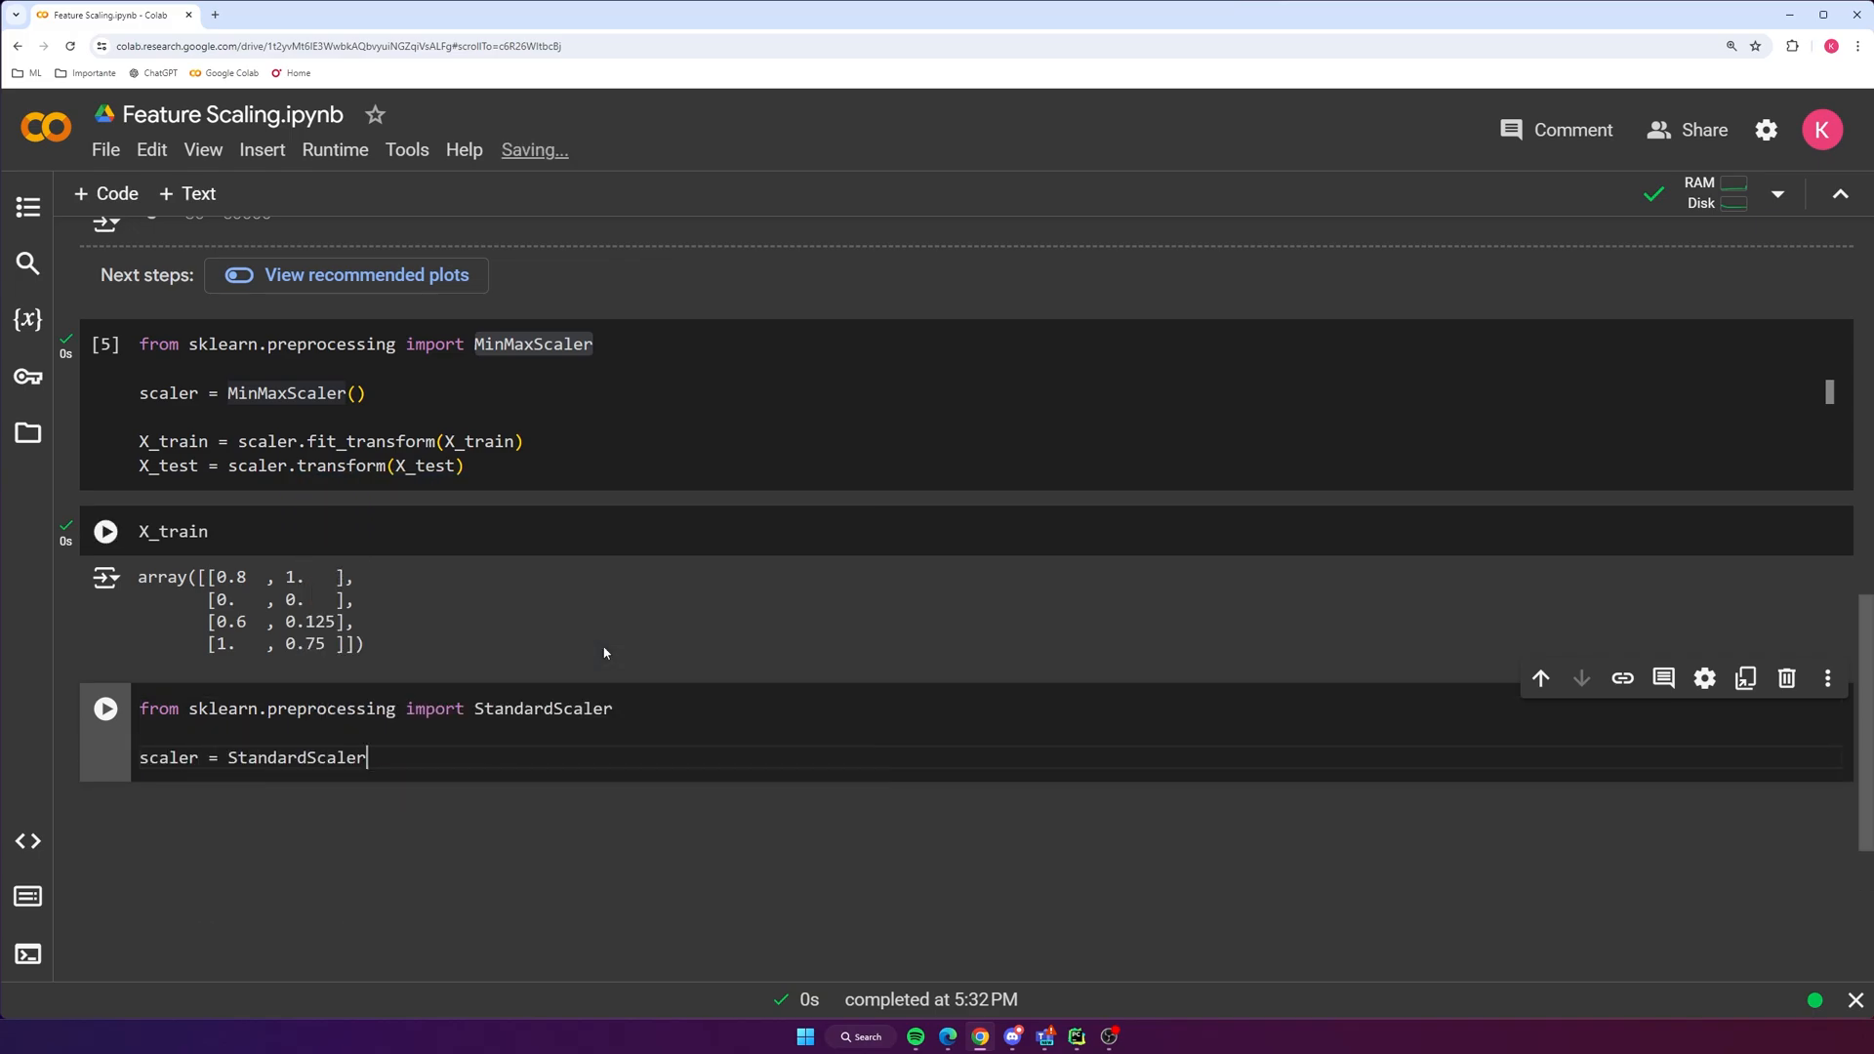
{"action": "type", "text": "()"}
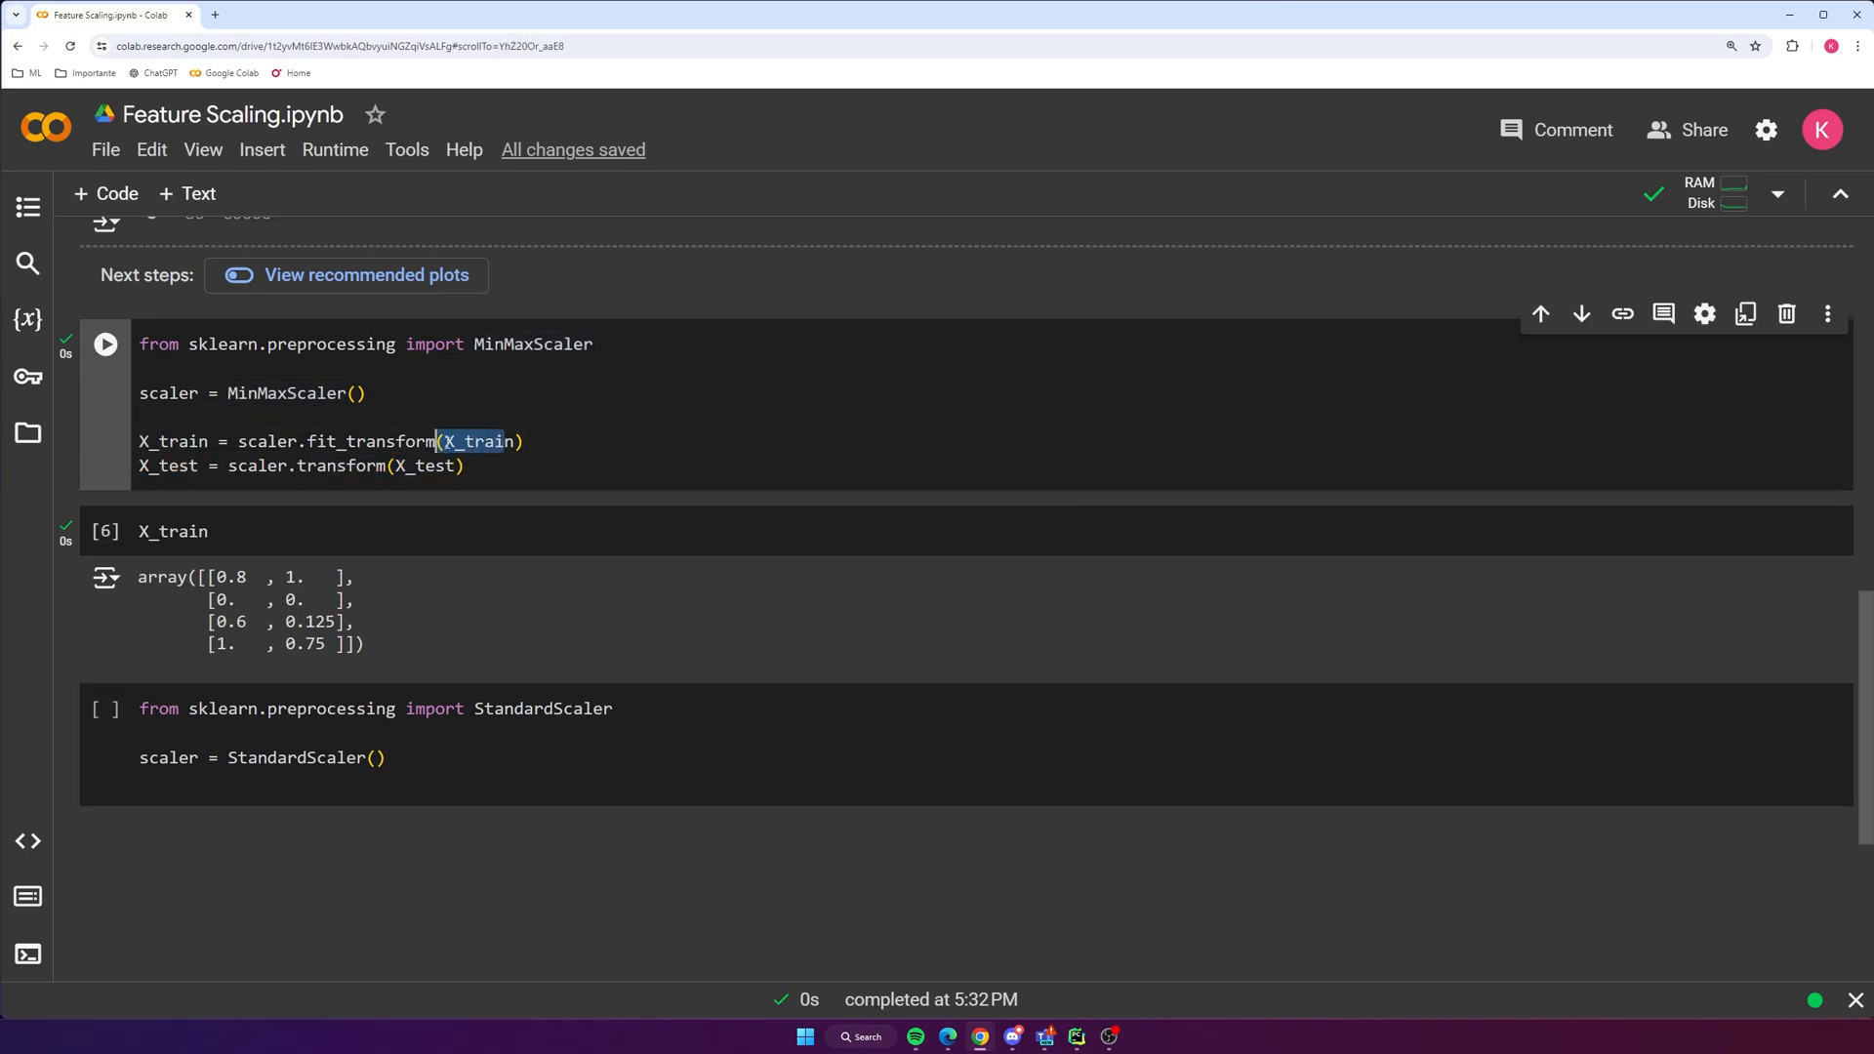
Write X_train = scaler.fit_transform(X_train)
{"action": "left_click", "coordinate": [175, 467]}
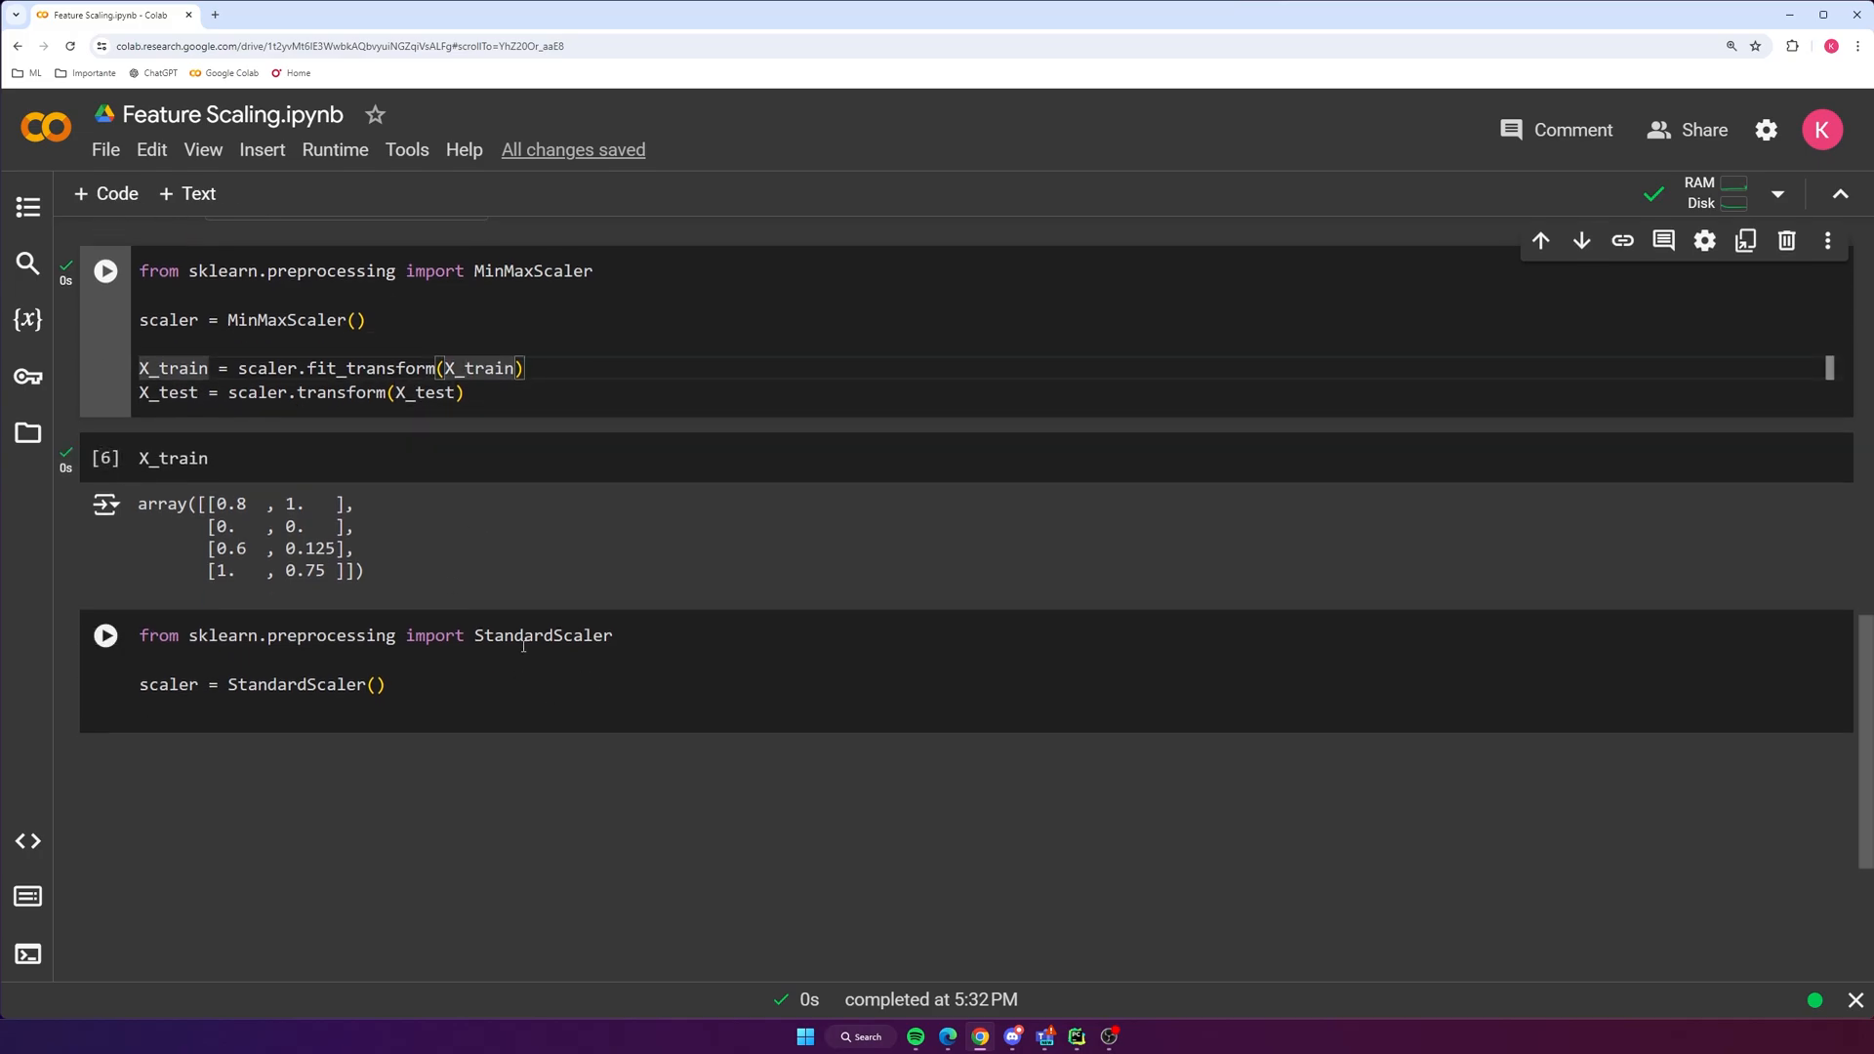
{"action": "type", "text": "x"}
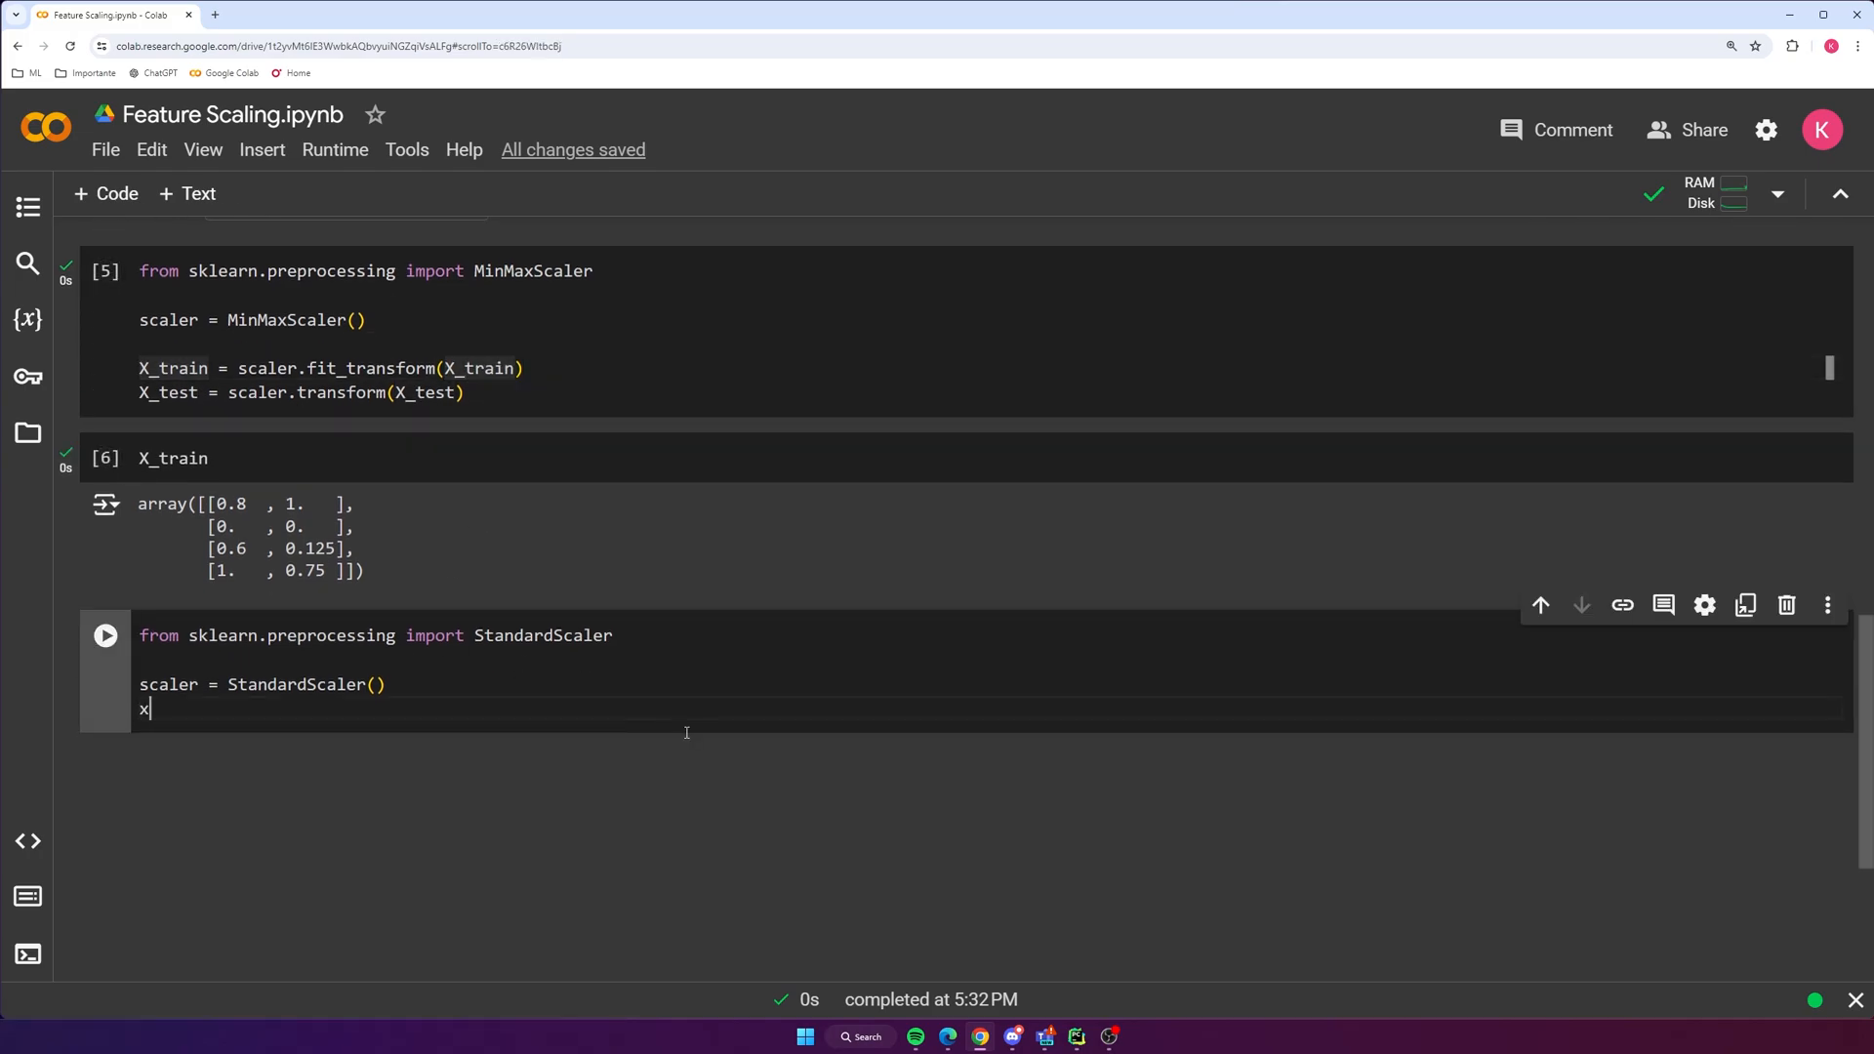
{"action": "type", "text": "_train = s"}
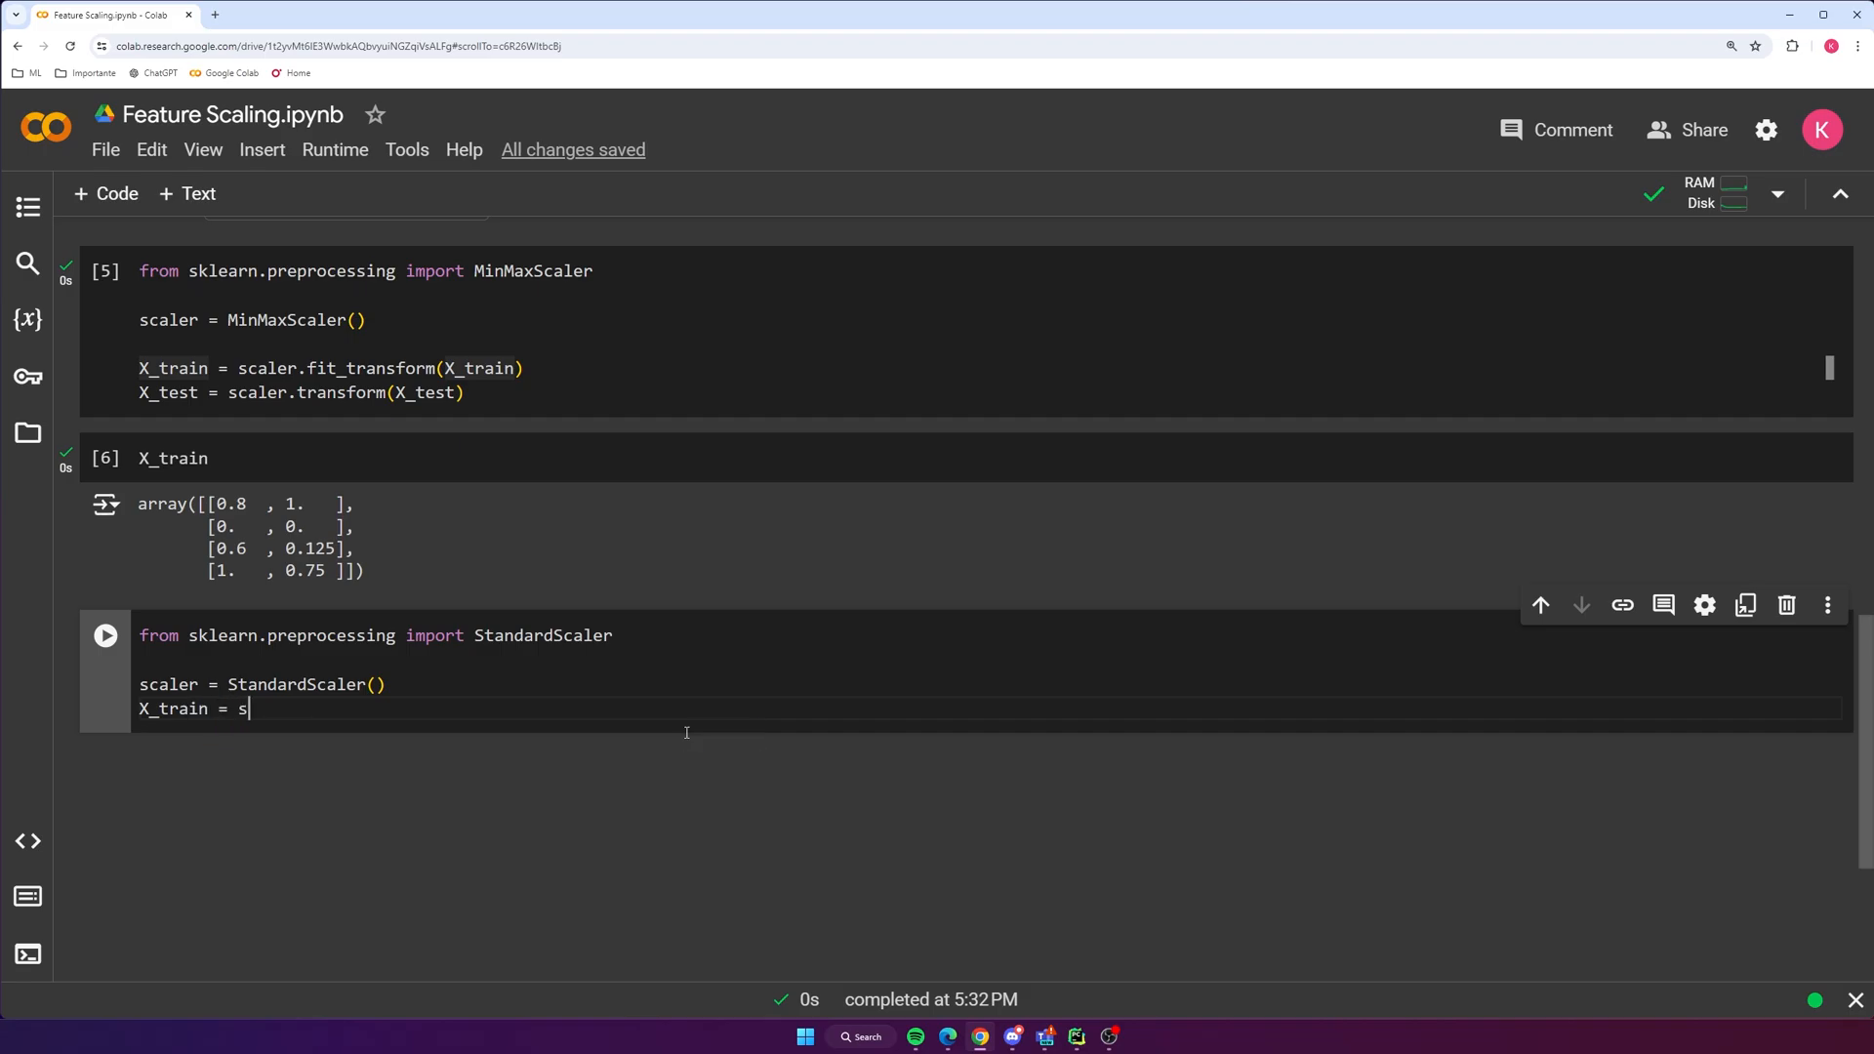
{"action": "type", "text": "caler.fit_tr"}
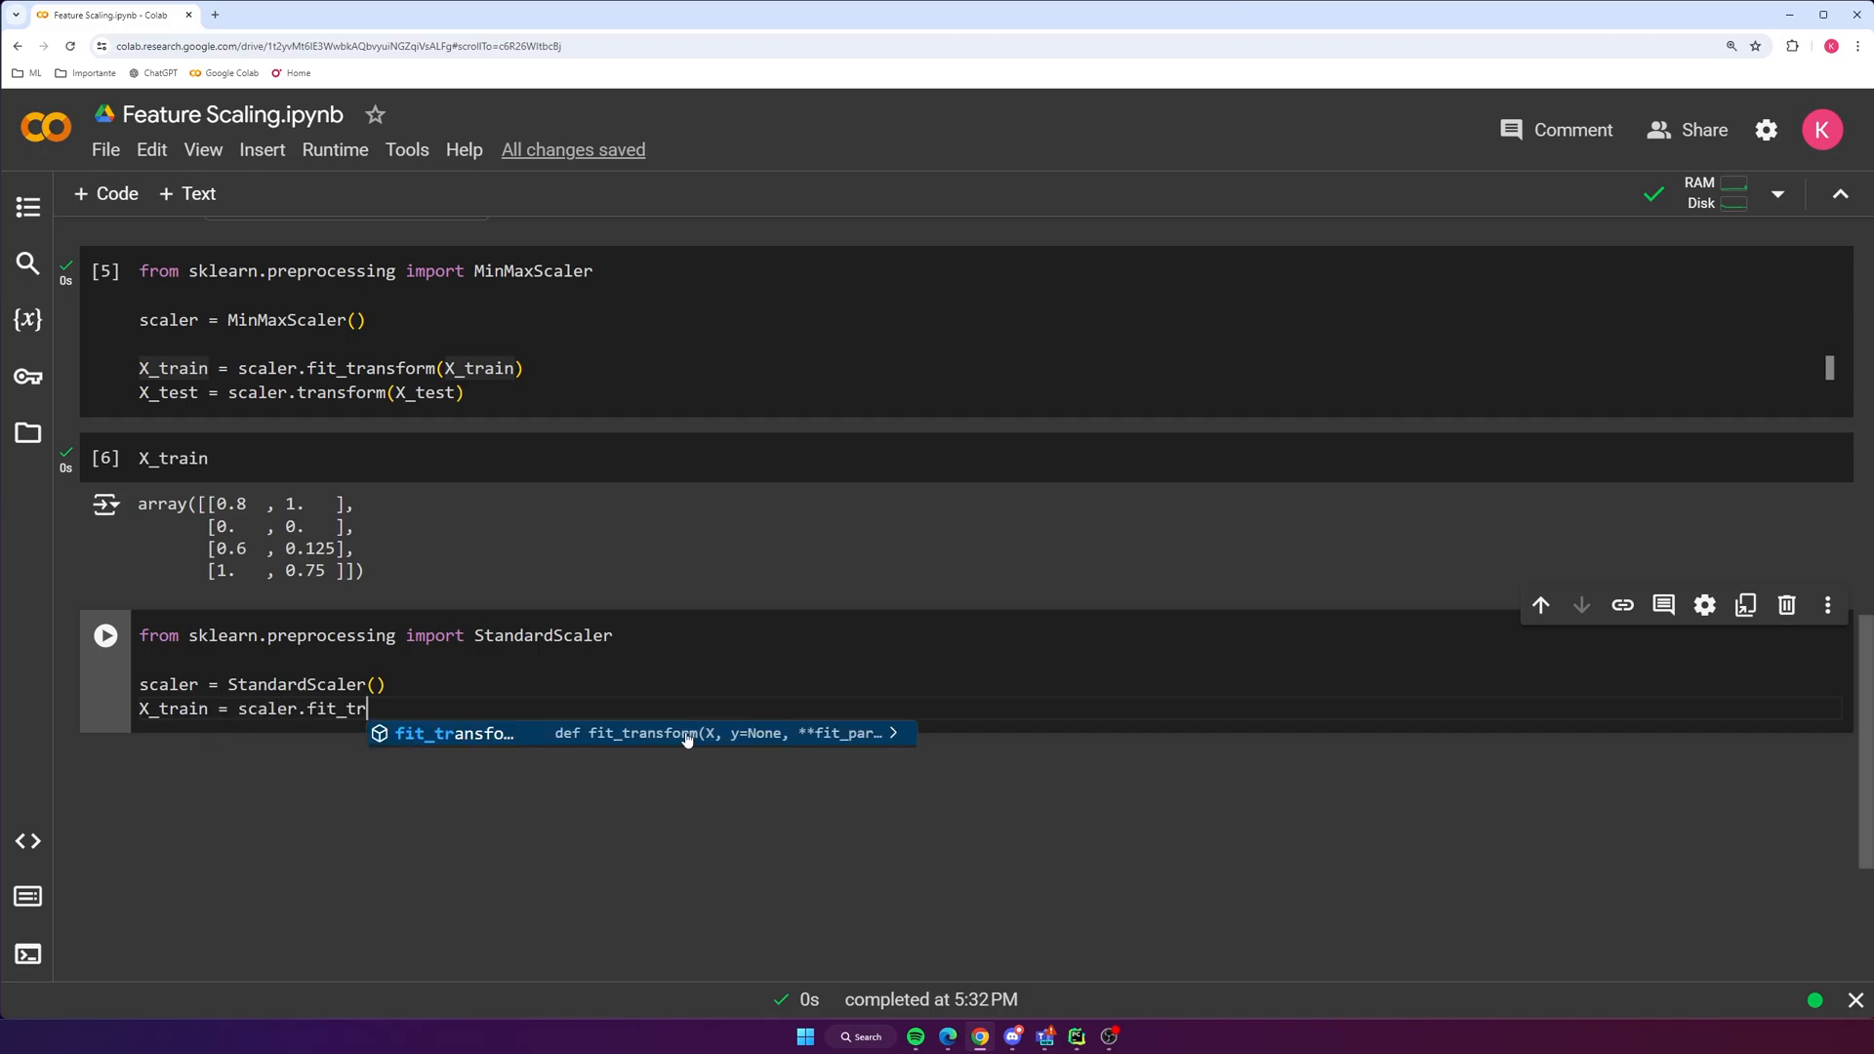
{"action": "type", "text": "ansform"}
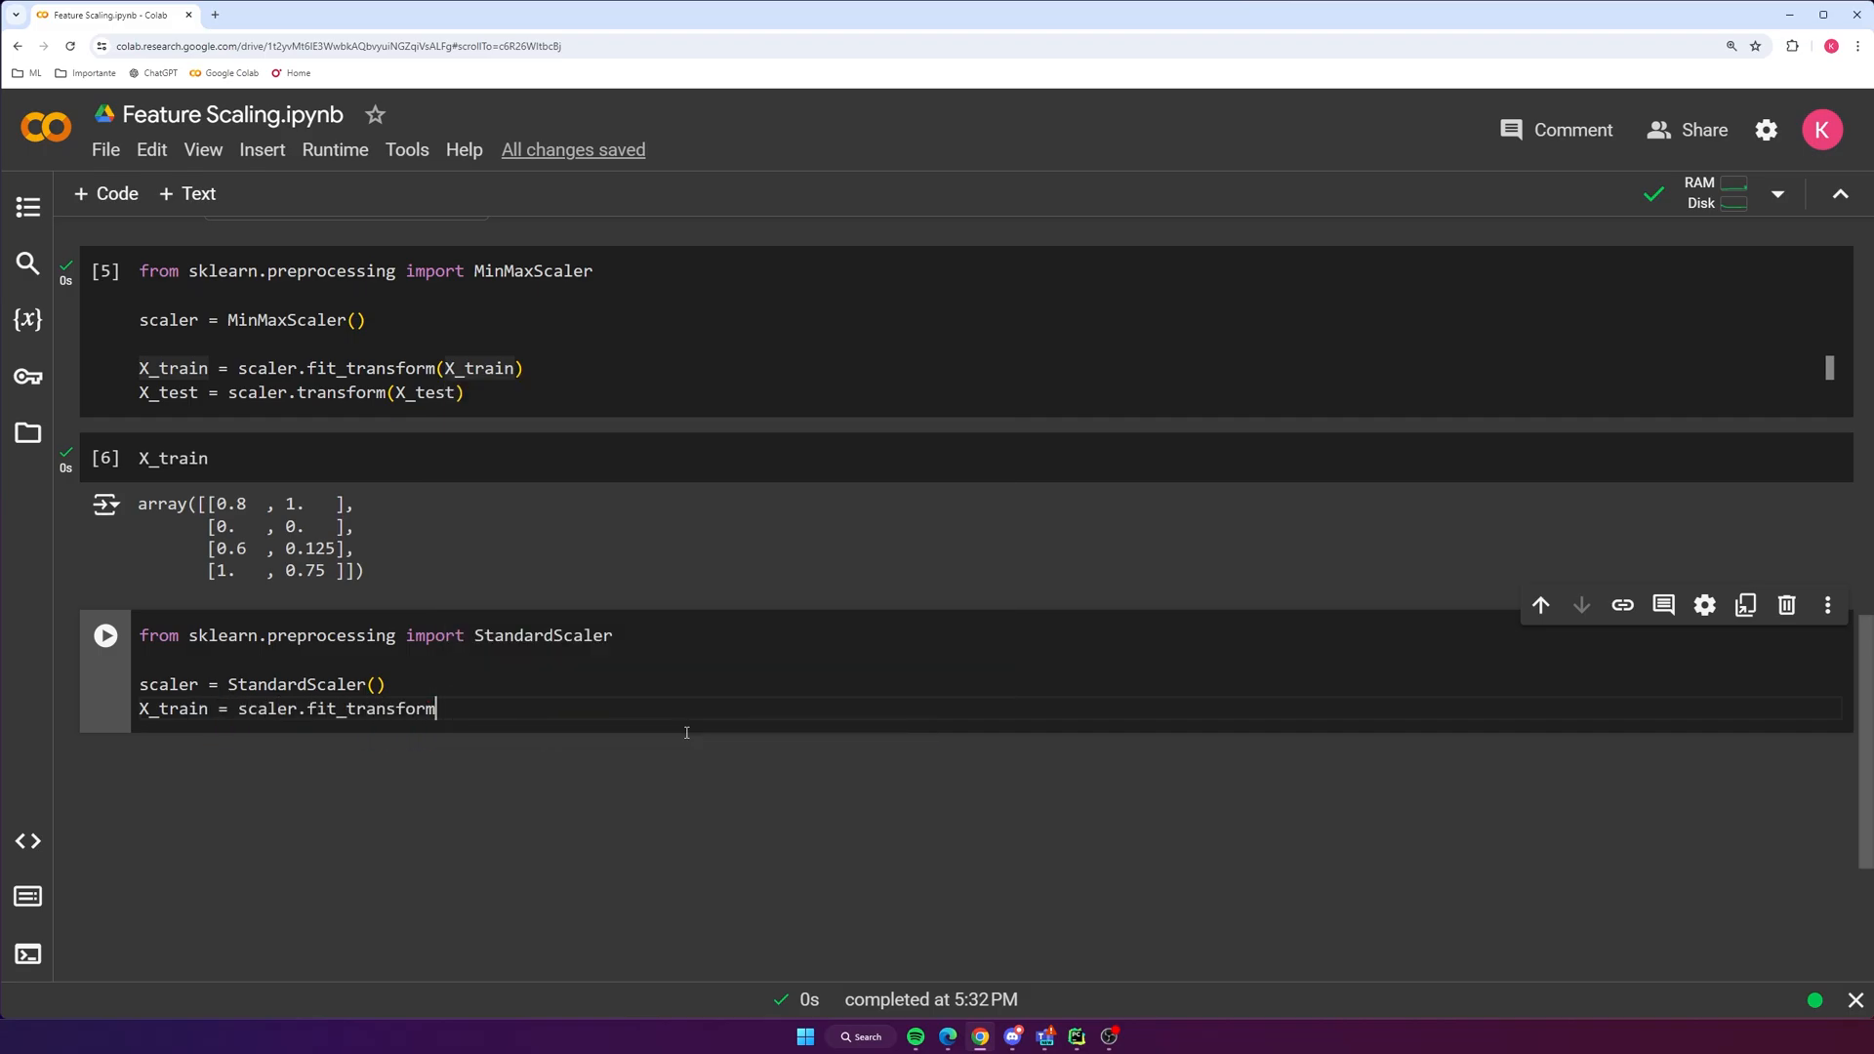
{"action": "type", "text": "(X_train"}
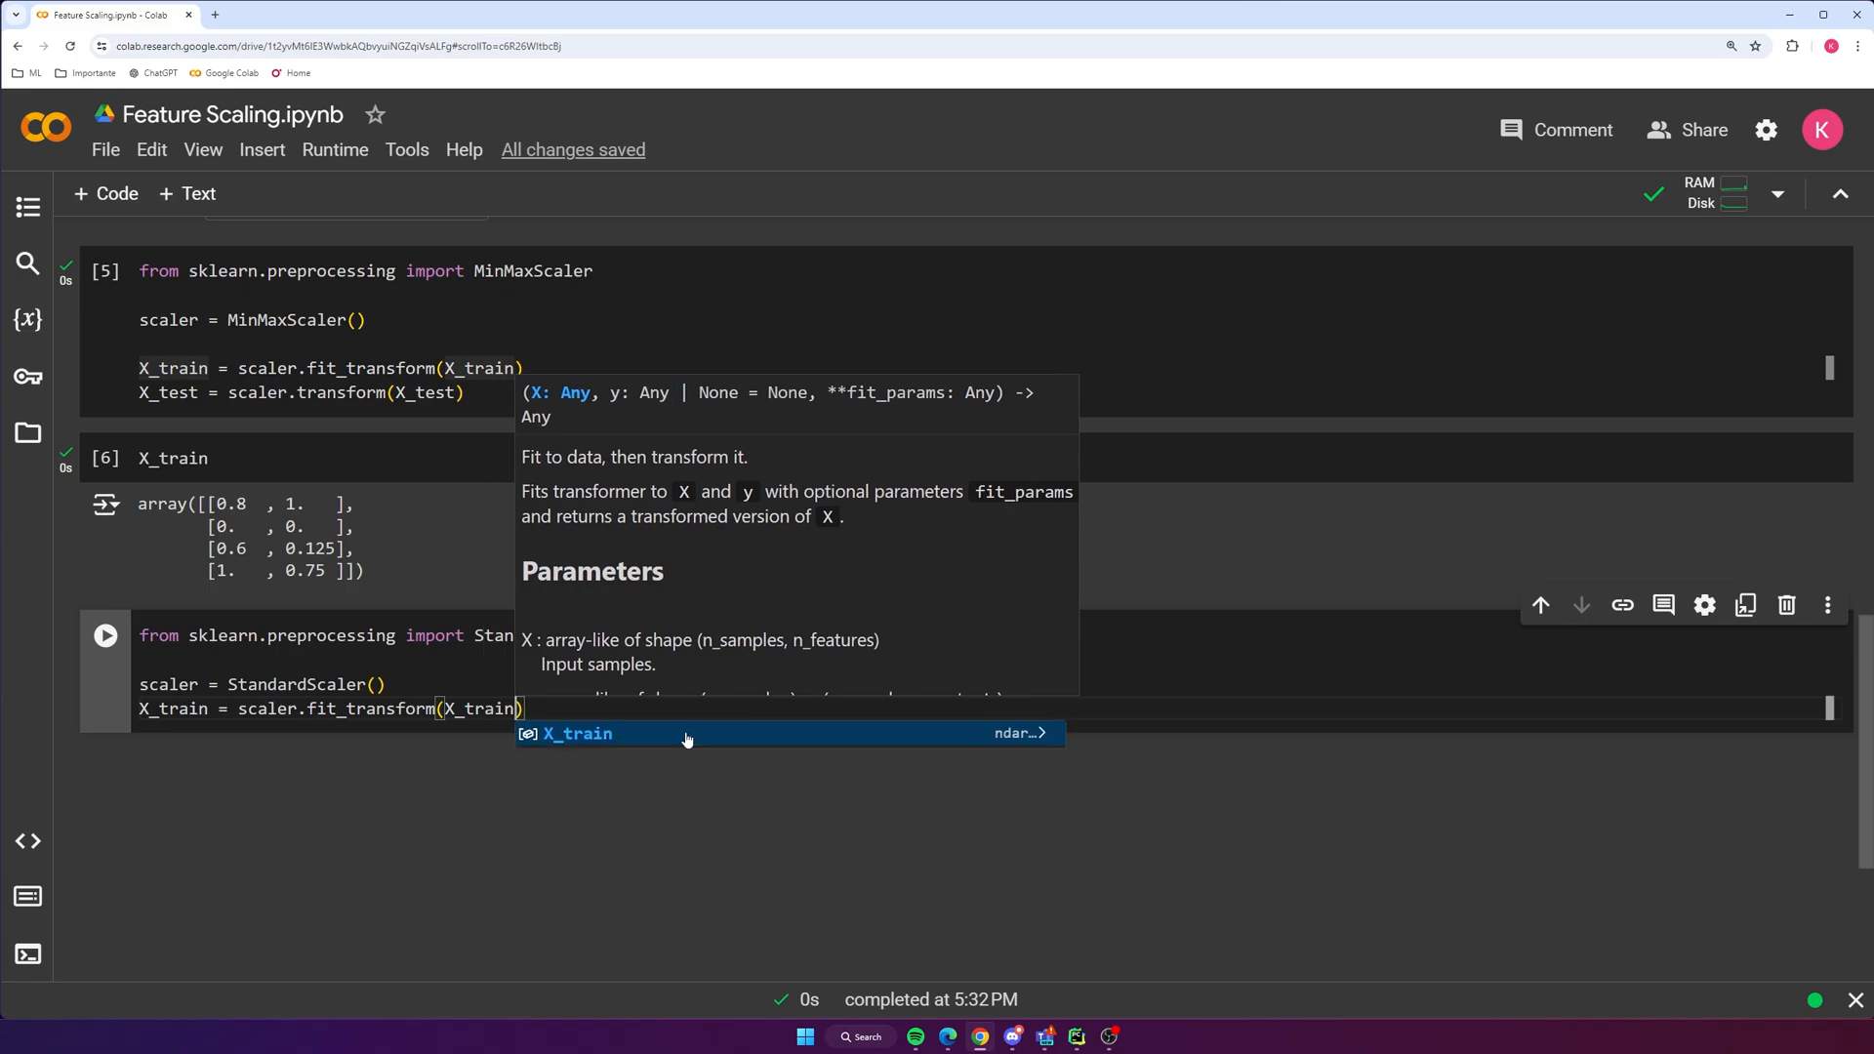
{"action": "key", "text": "enter"}
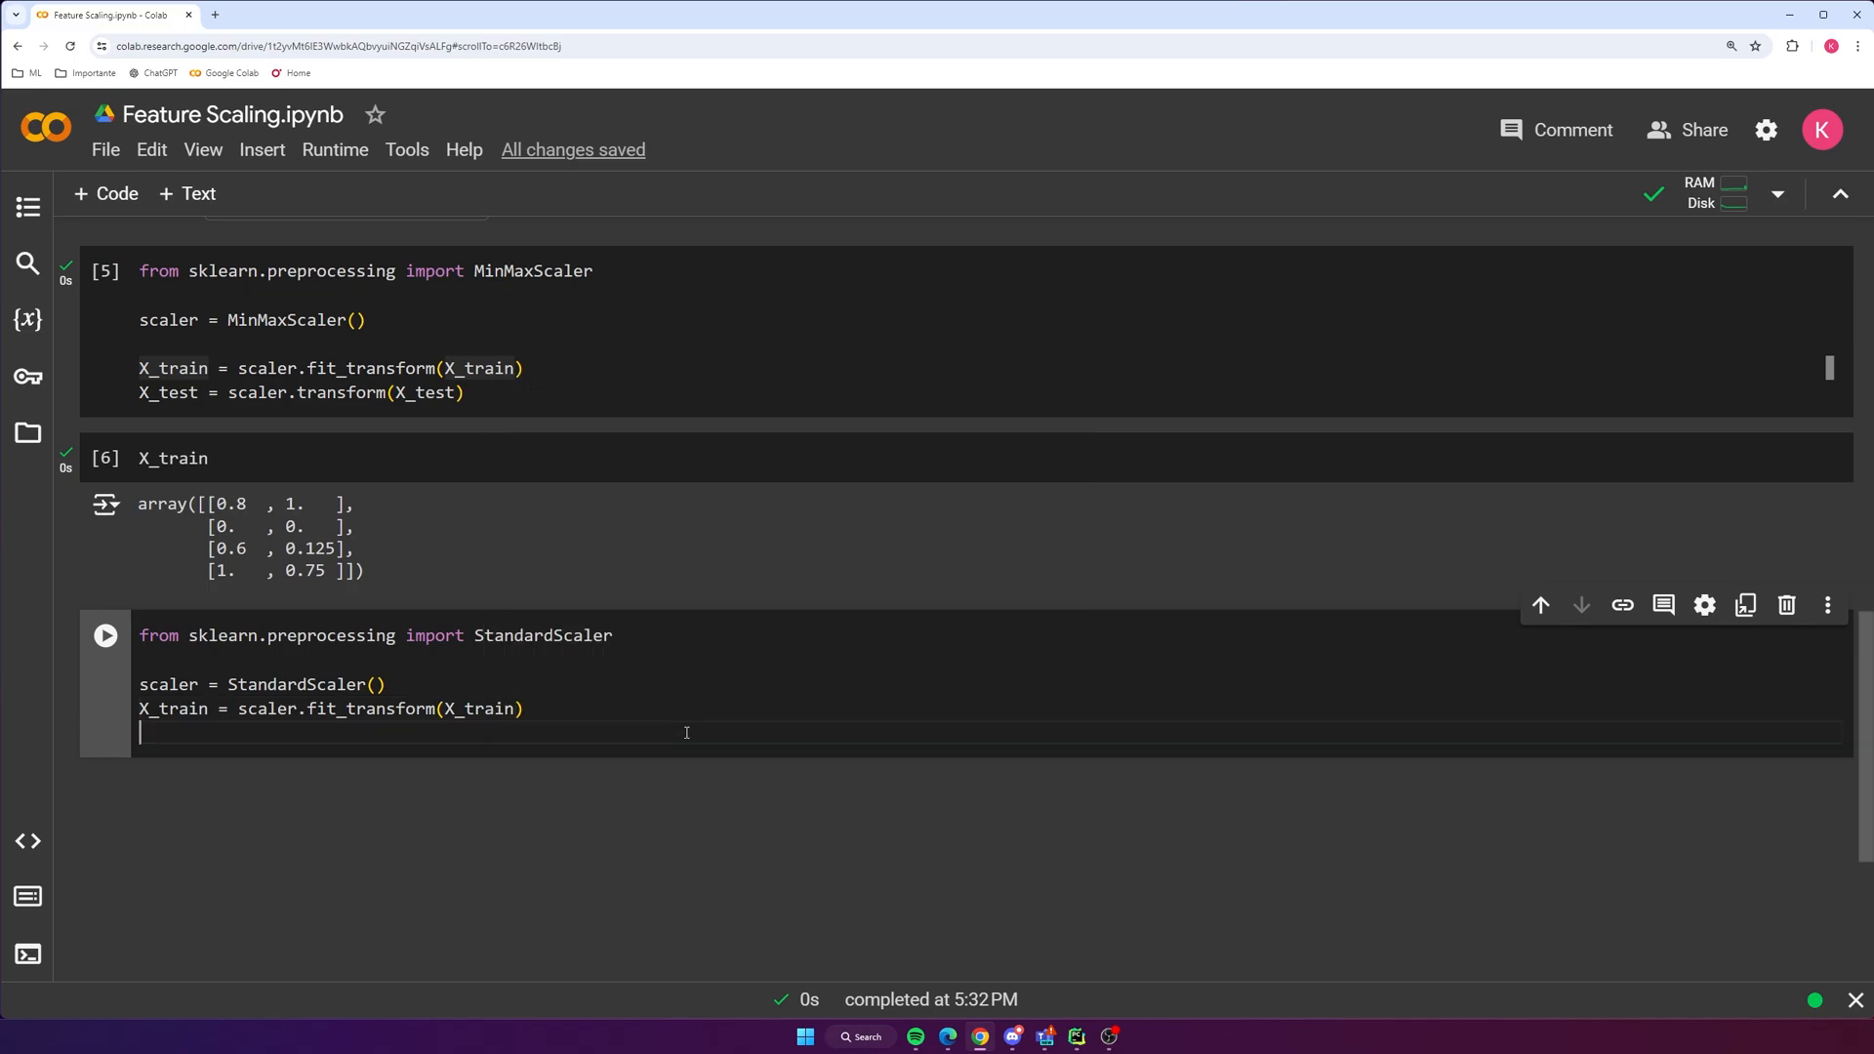
Write X_test = scaler.transform(X_test) and note scaler.inverse_transform
{"action": "type", "text": "X_test ="}
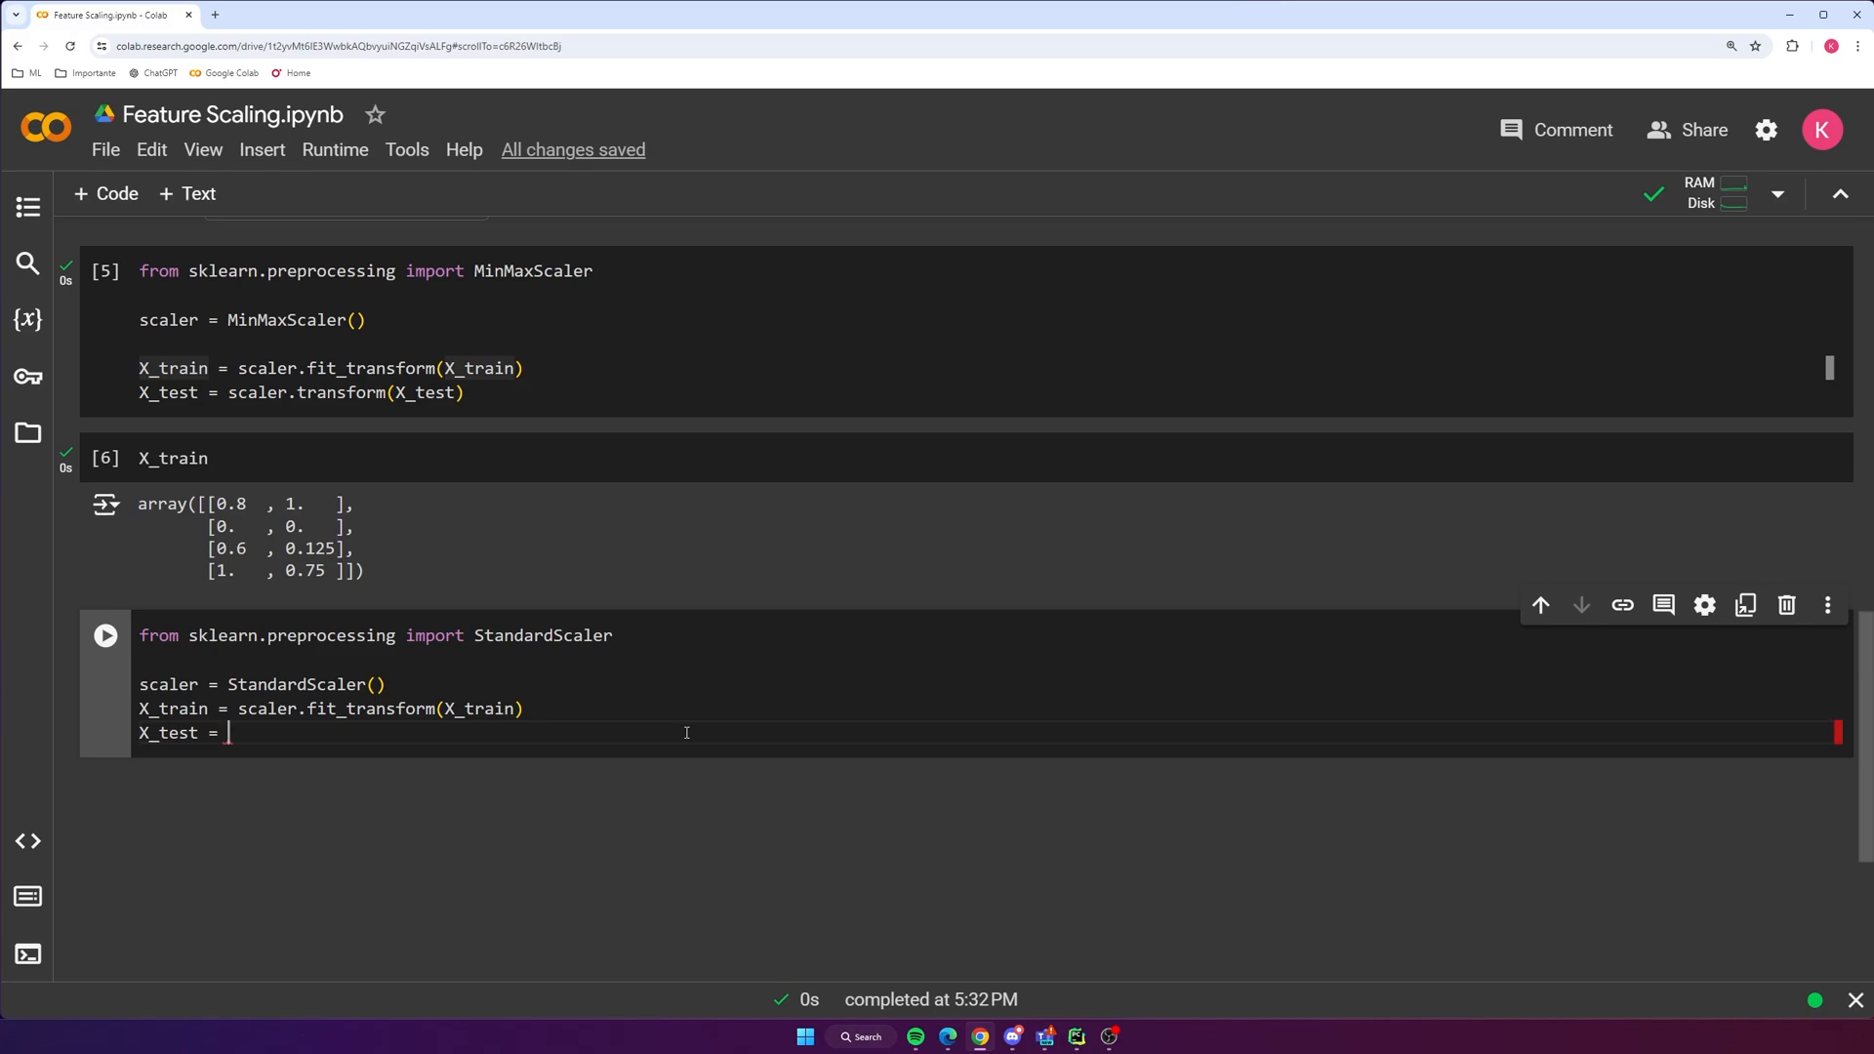
{"action": "type", "text": "transform()"}
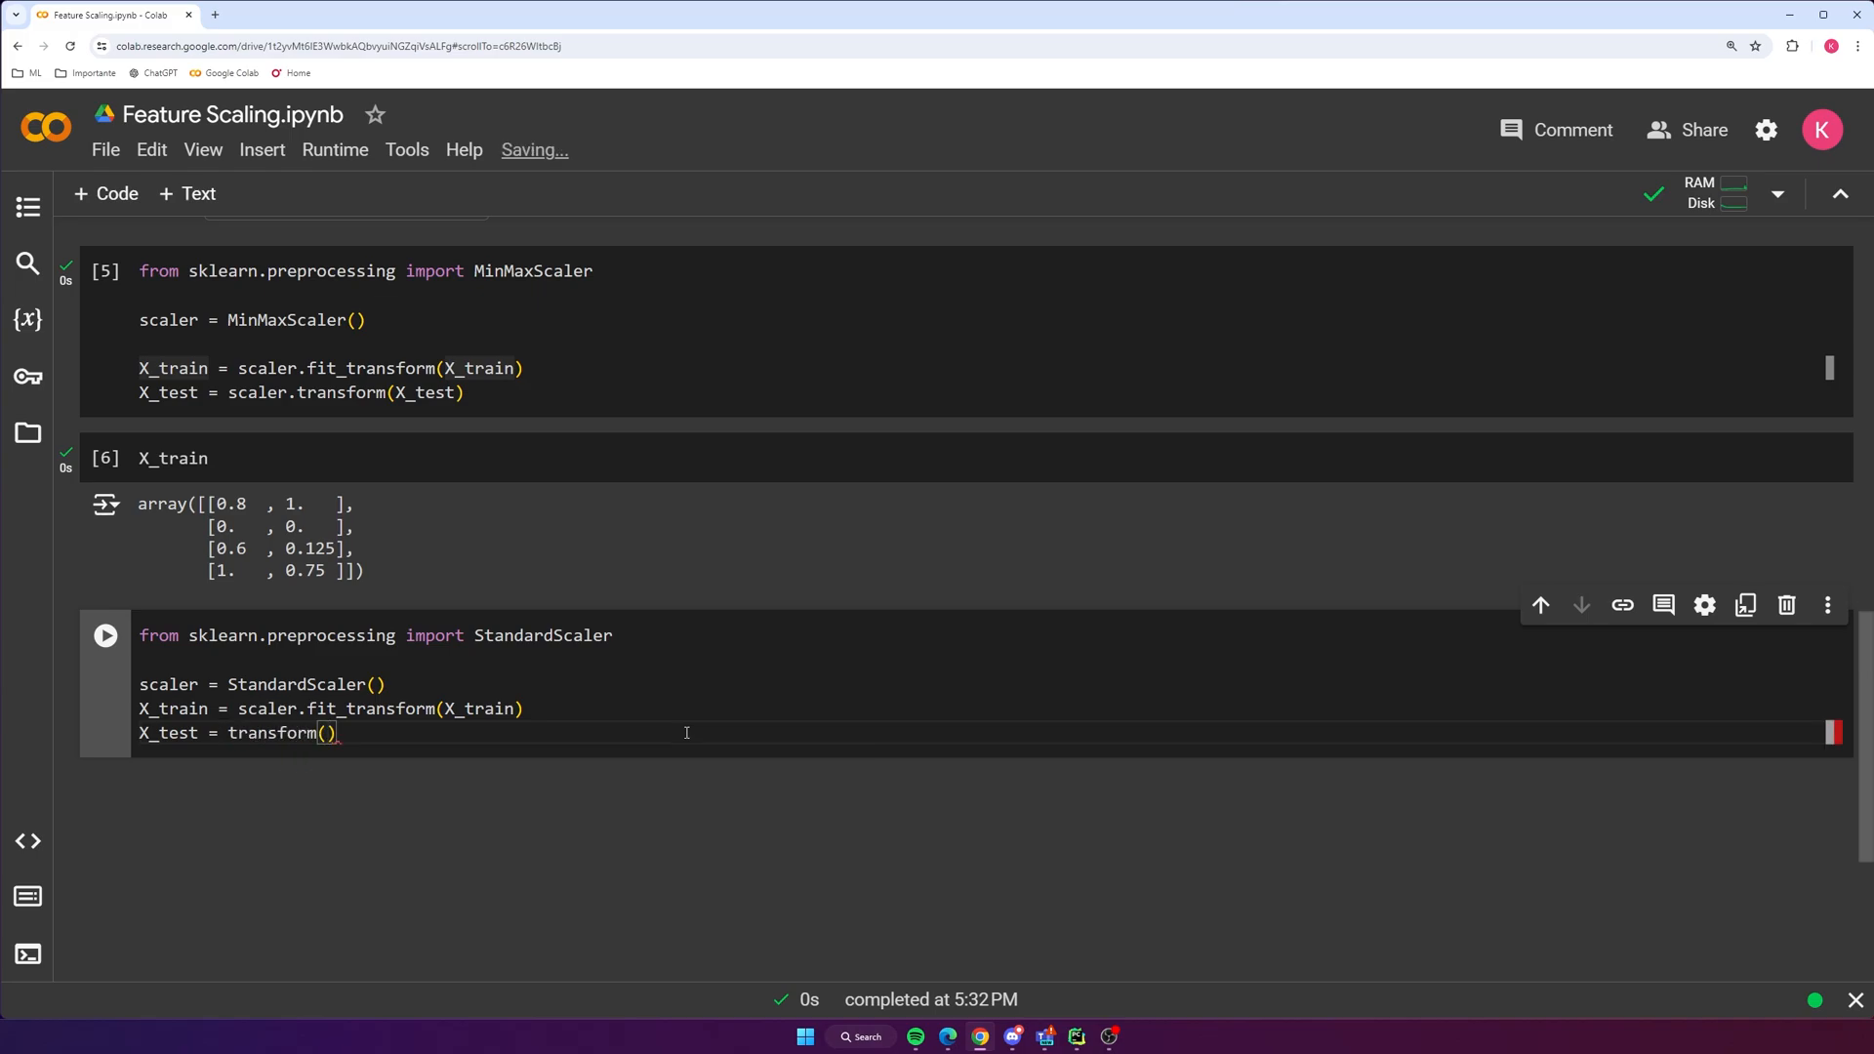
{"action": "type", "text": "X_test"}
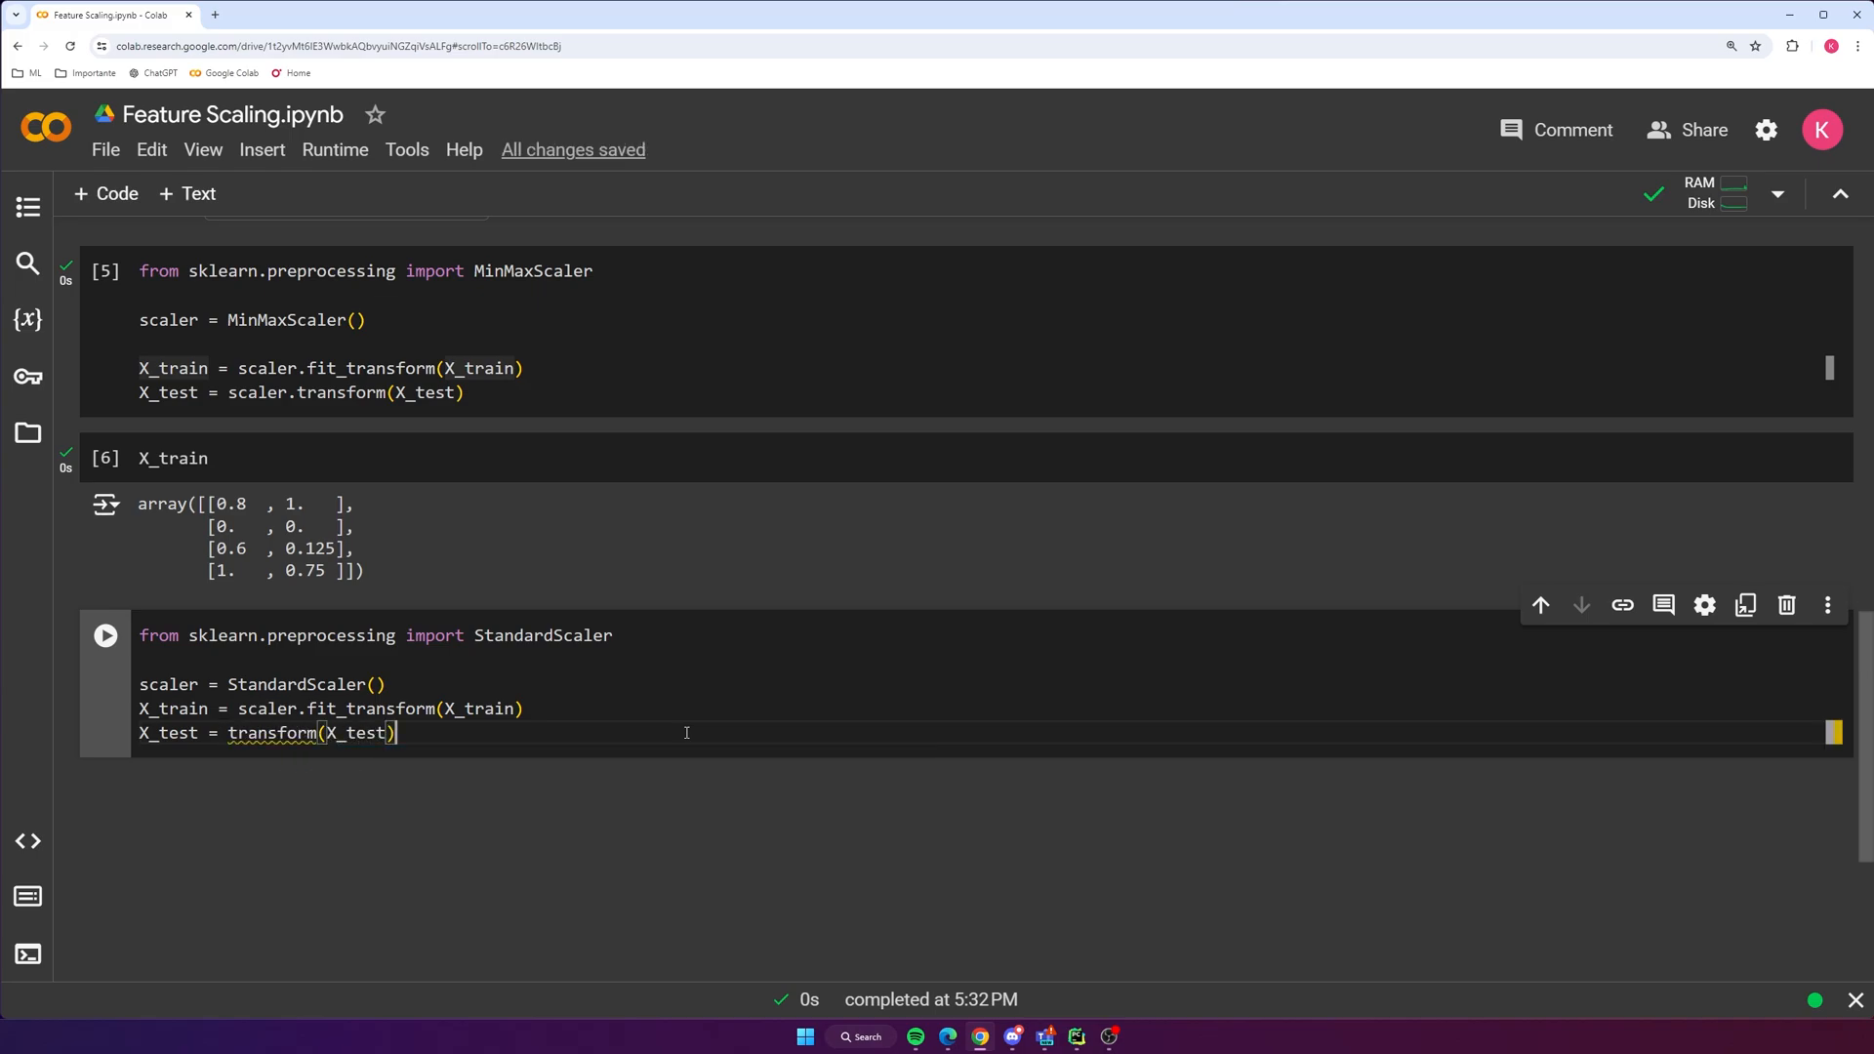
{"action": "type", "text": "sc"}
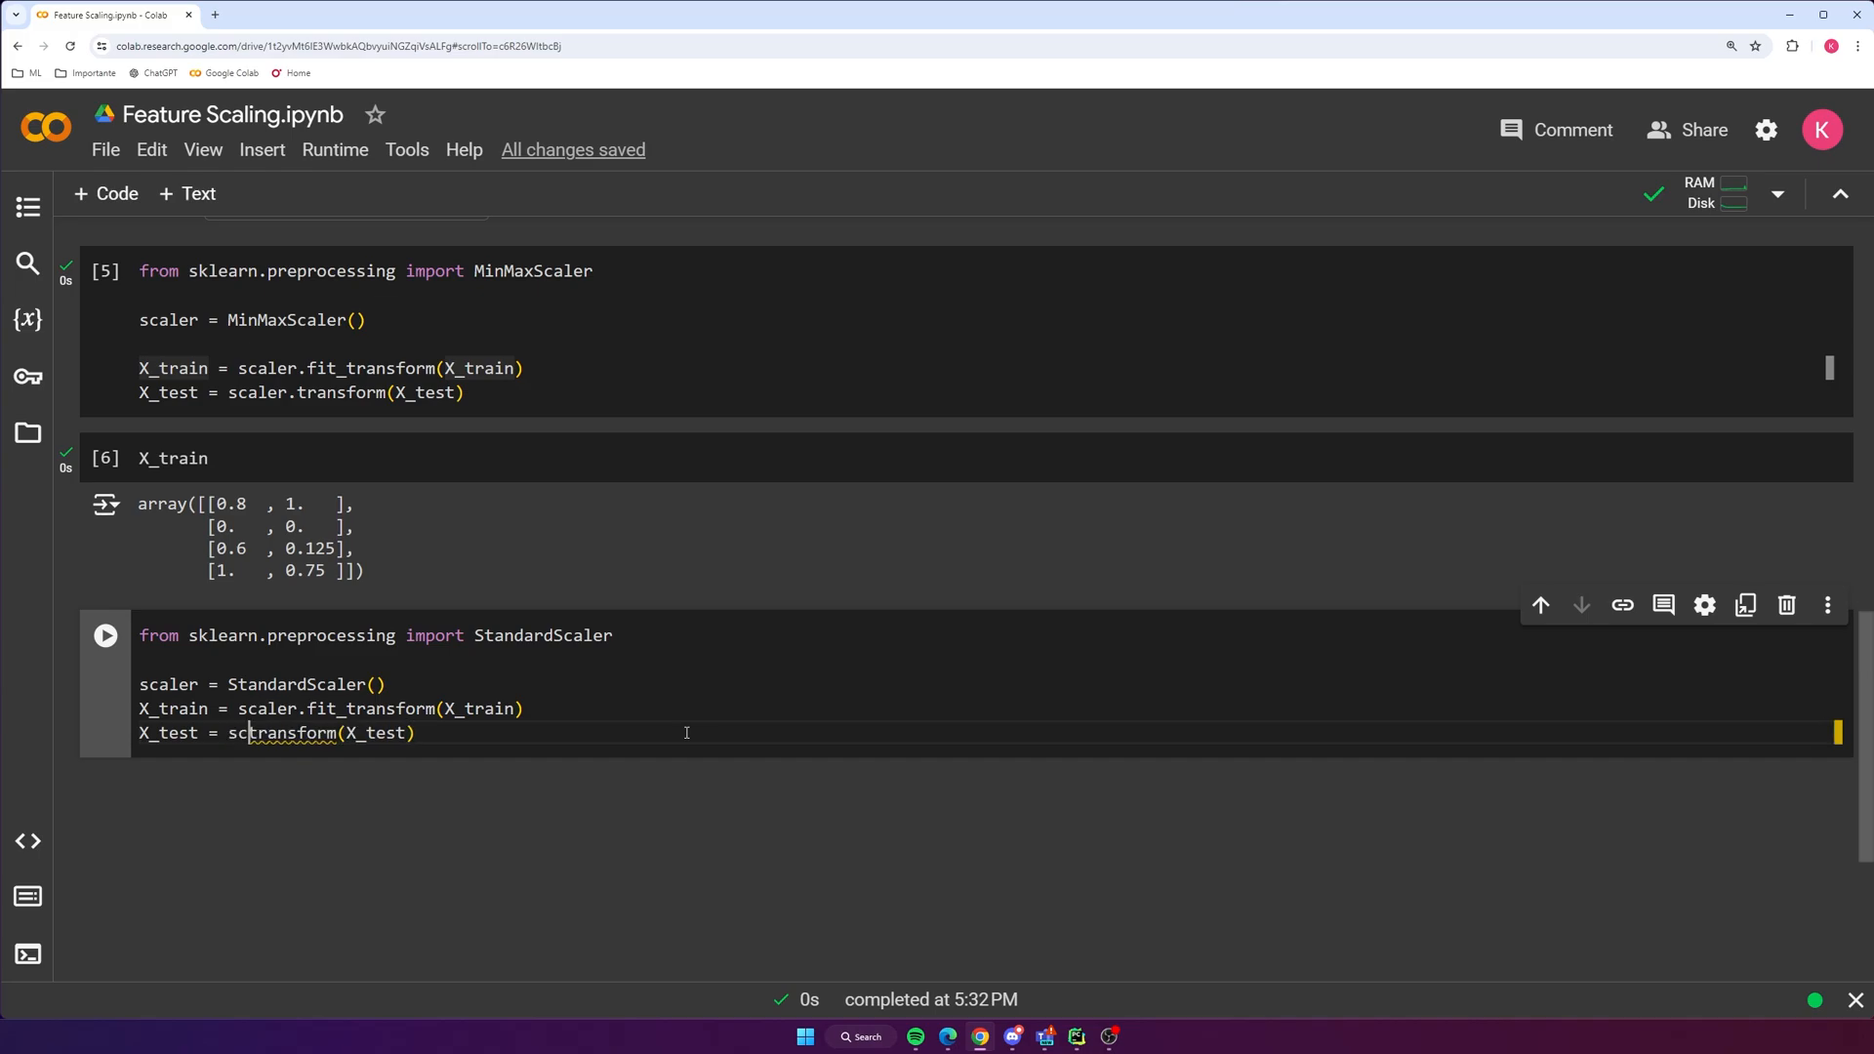
{"action": "type", "text": "scaler.inverse_transform"}
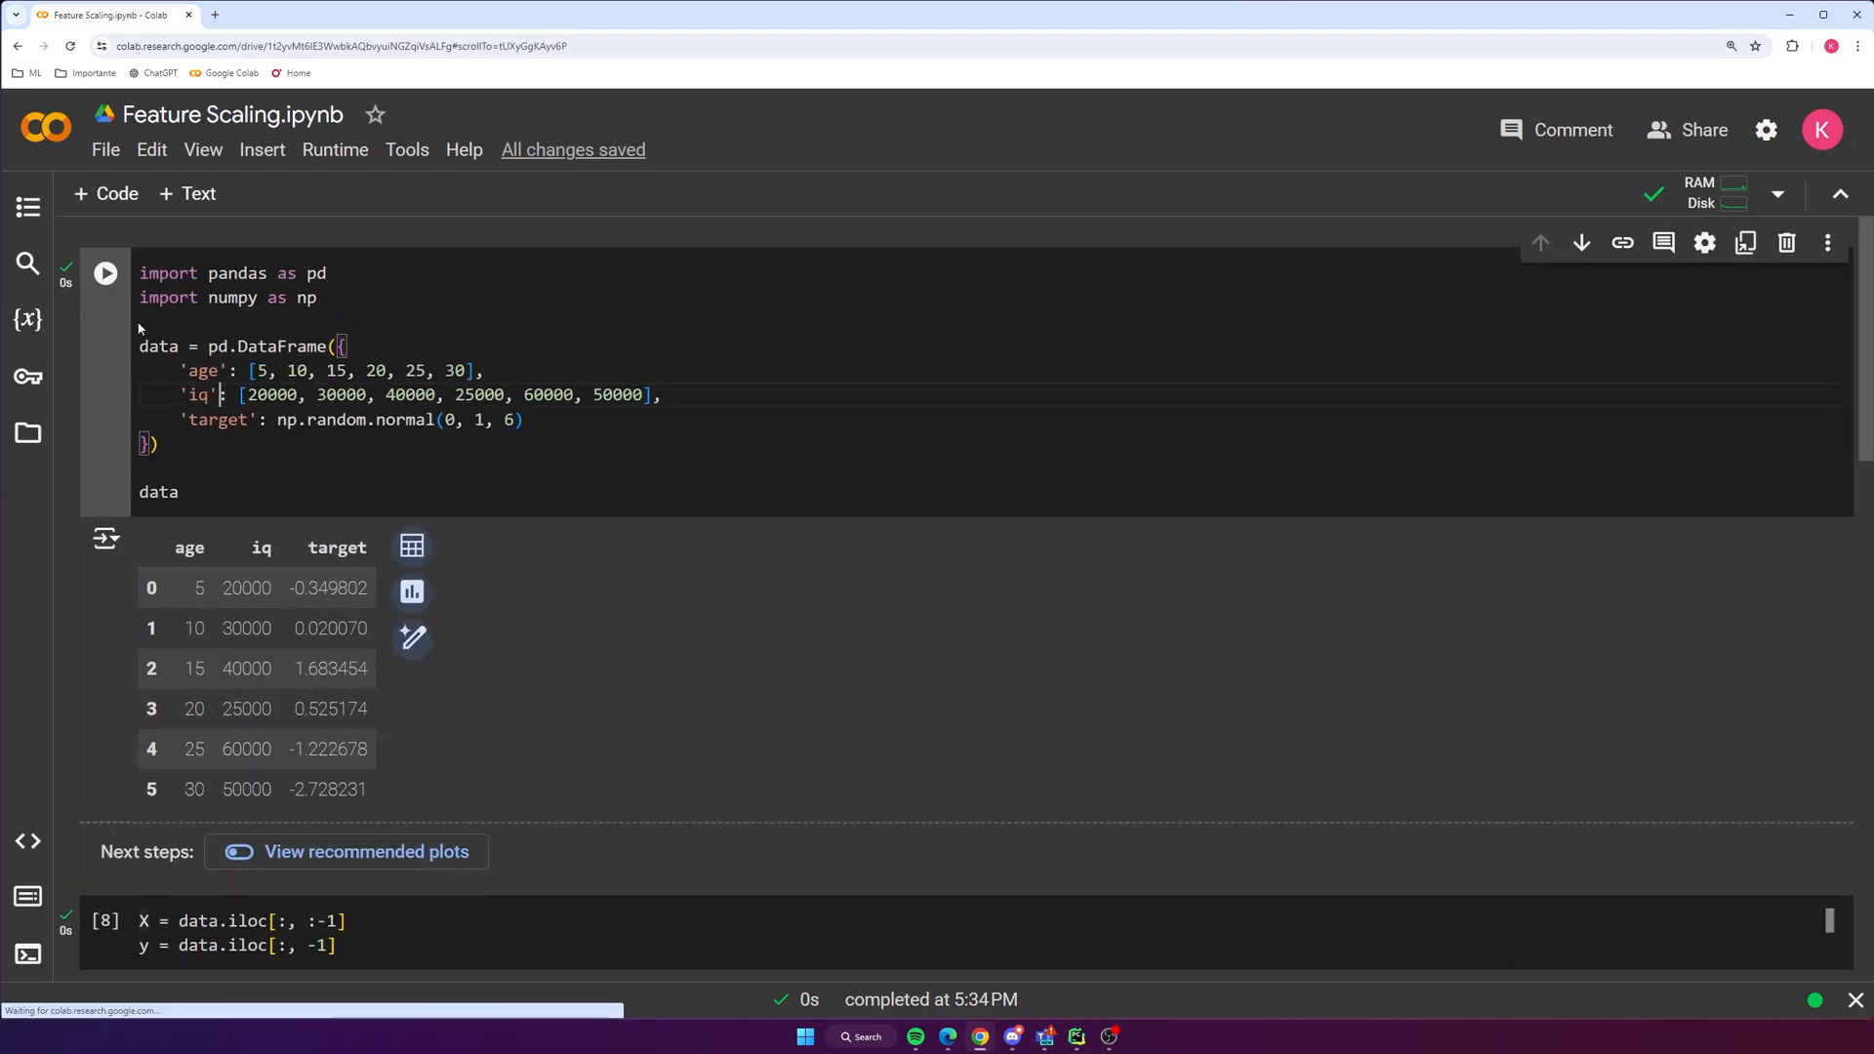
Rerun the split cell and display the standardized X_train array with values like 0.53452248 and -1.60356745
{"action": "scroll", "scroll_direction": "down", "scroll_amount": 3}
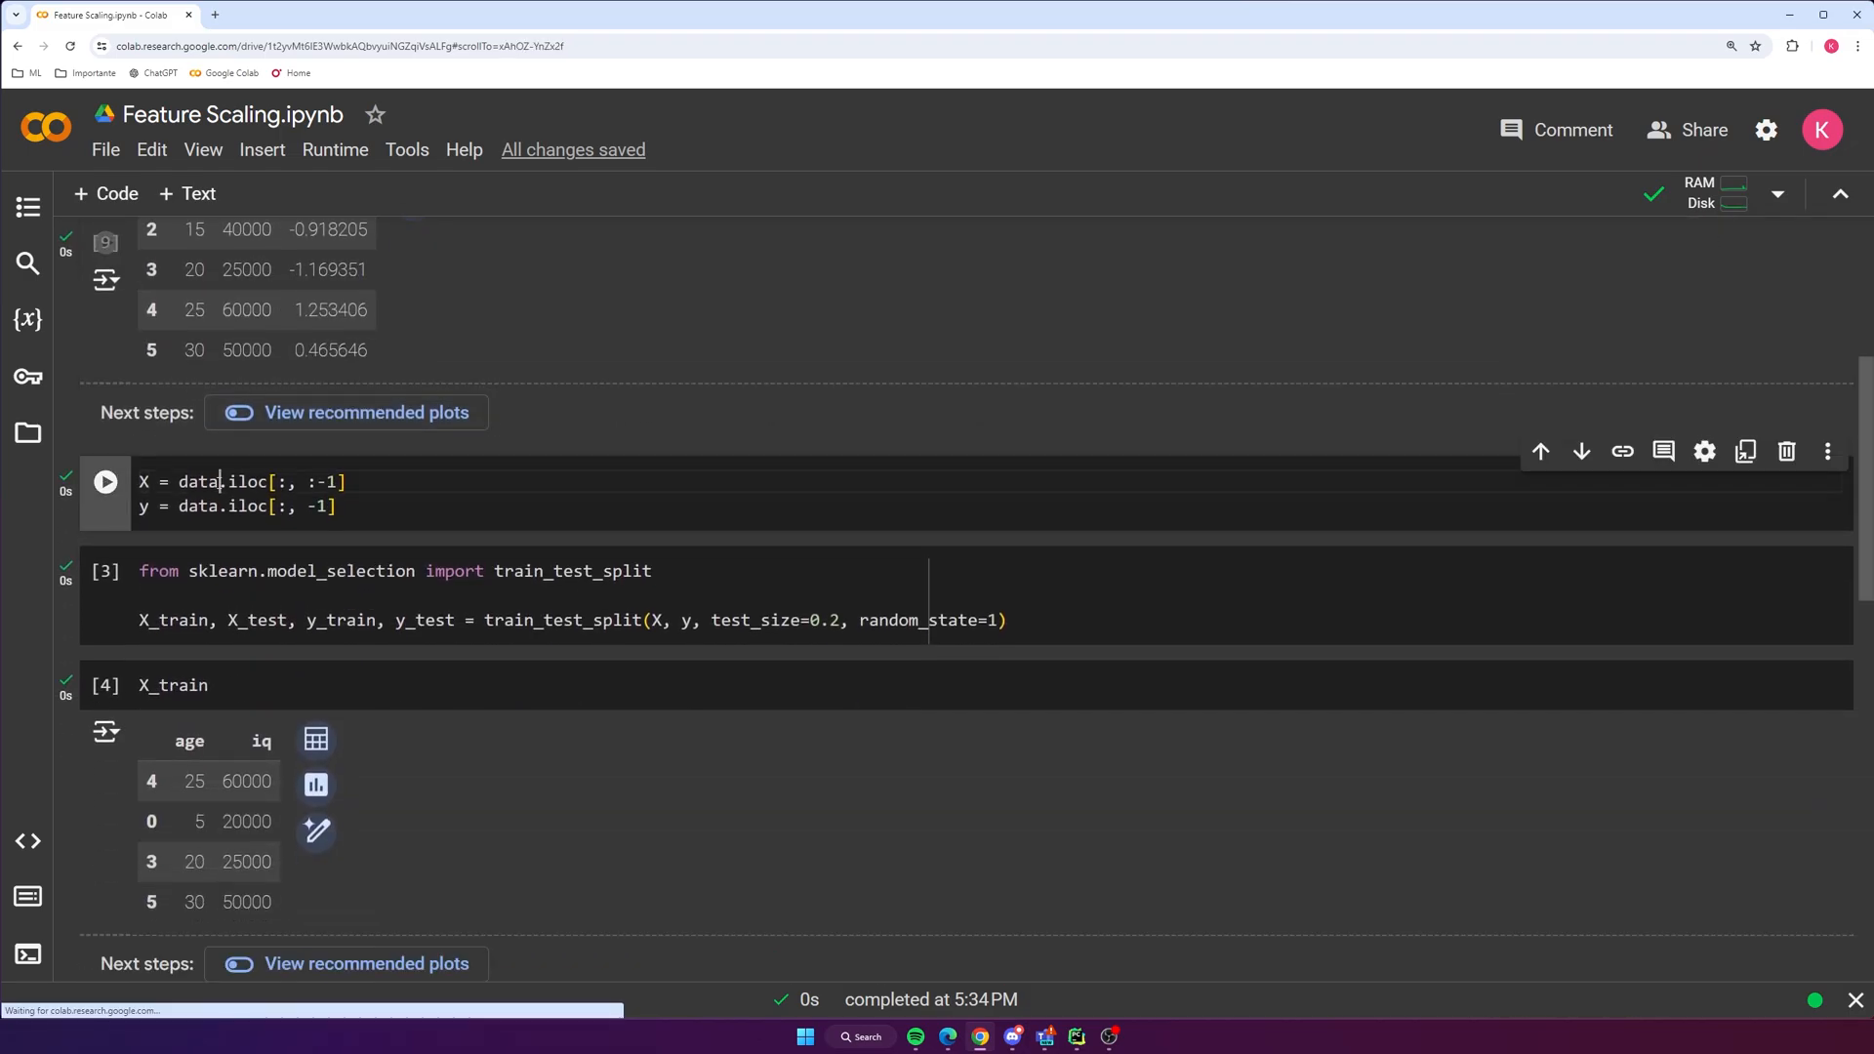
{"action": "left_click", "coordinate": [105, 482]}
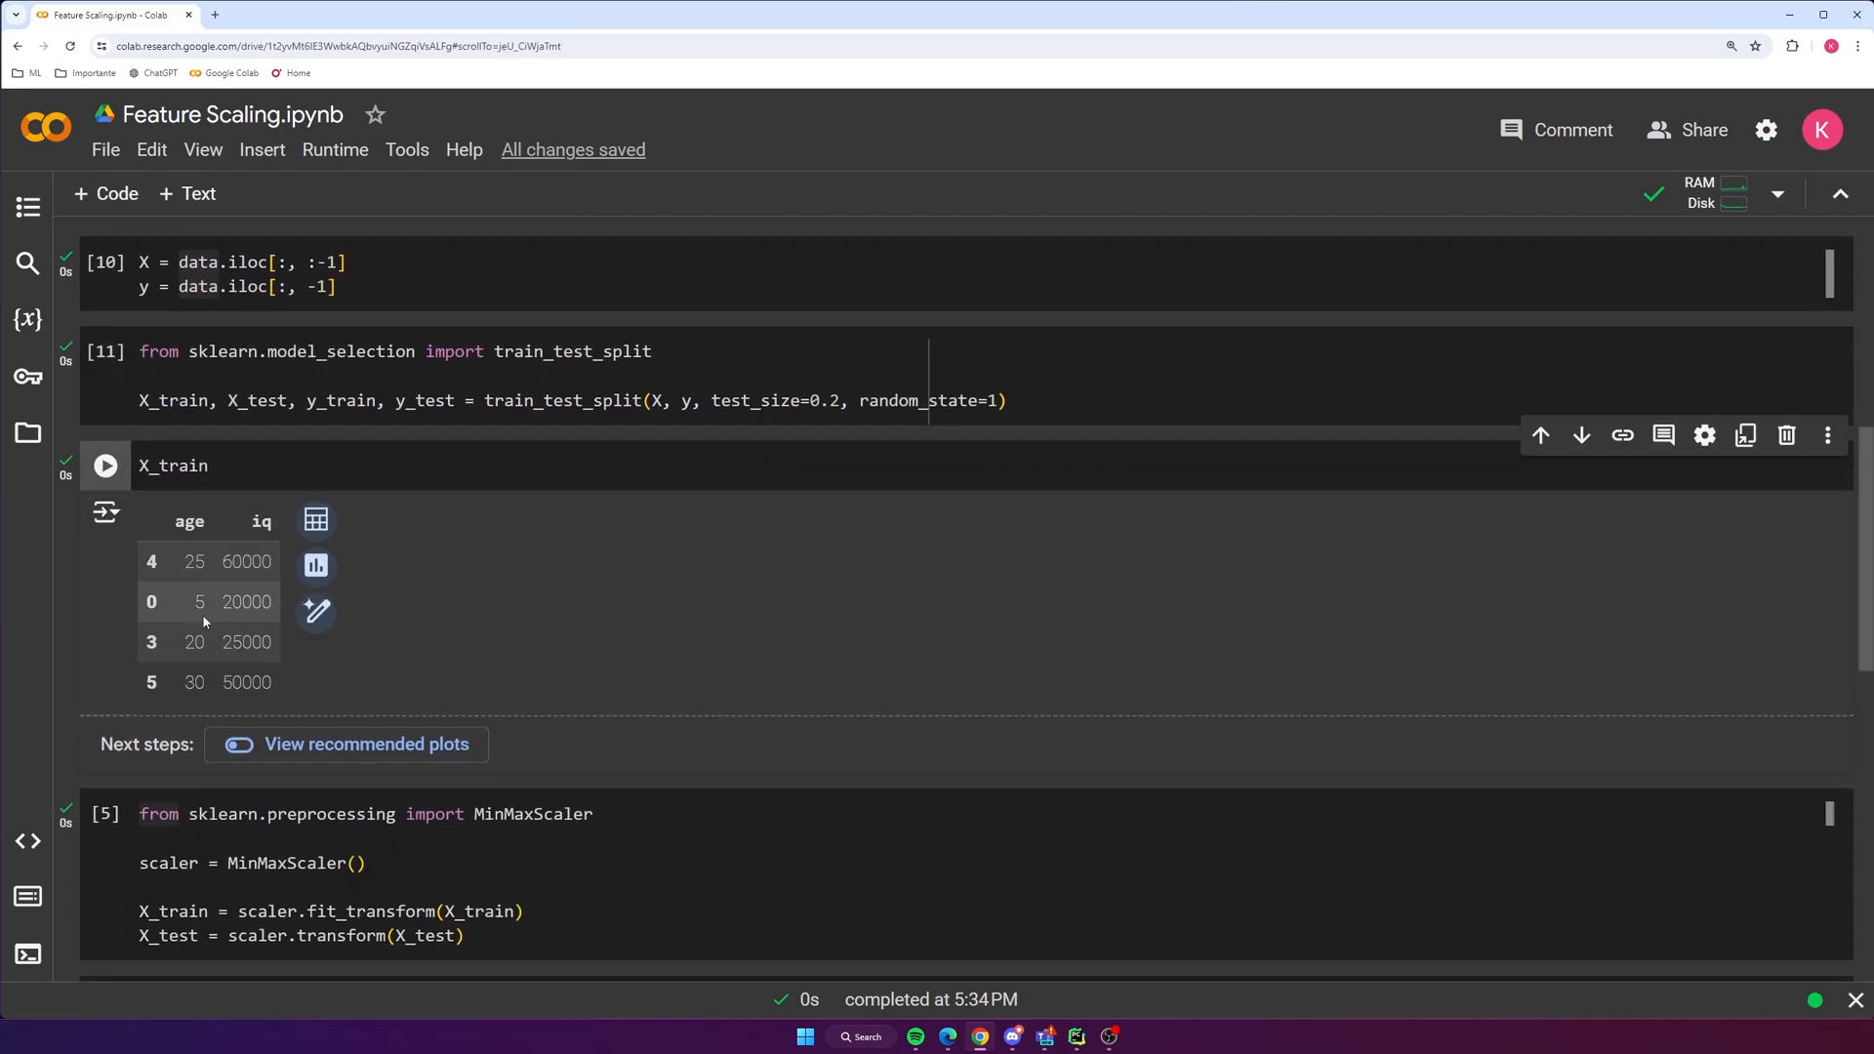
{"action": "scroll", "scroll_direction": "down", "scroll_amount": 3}
{"action": "type", "text": "X_train"}
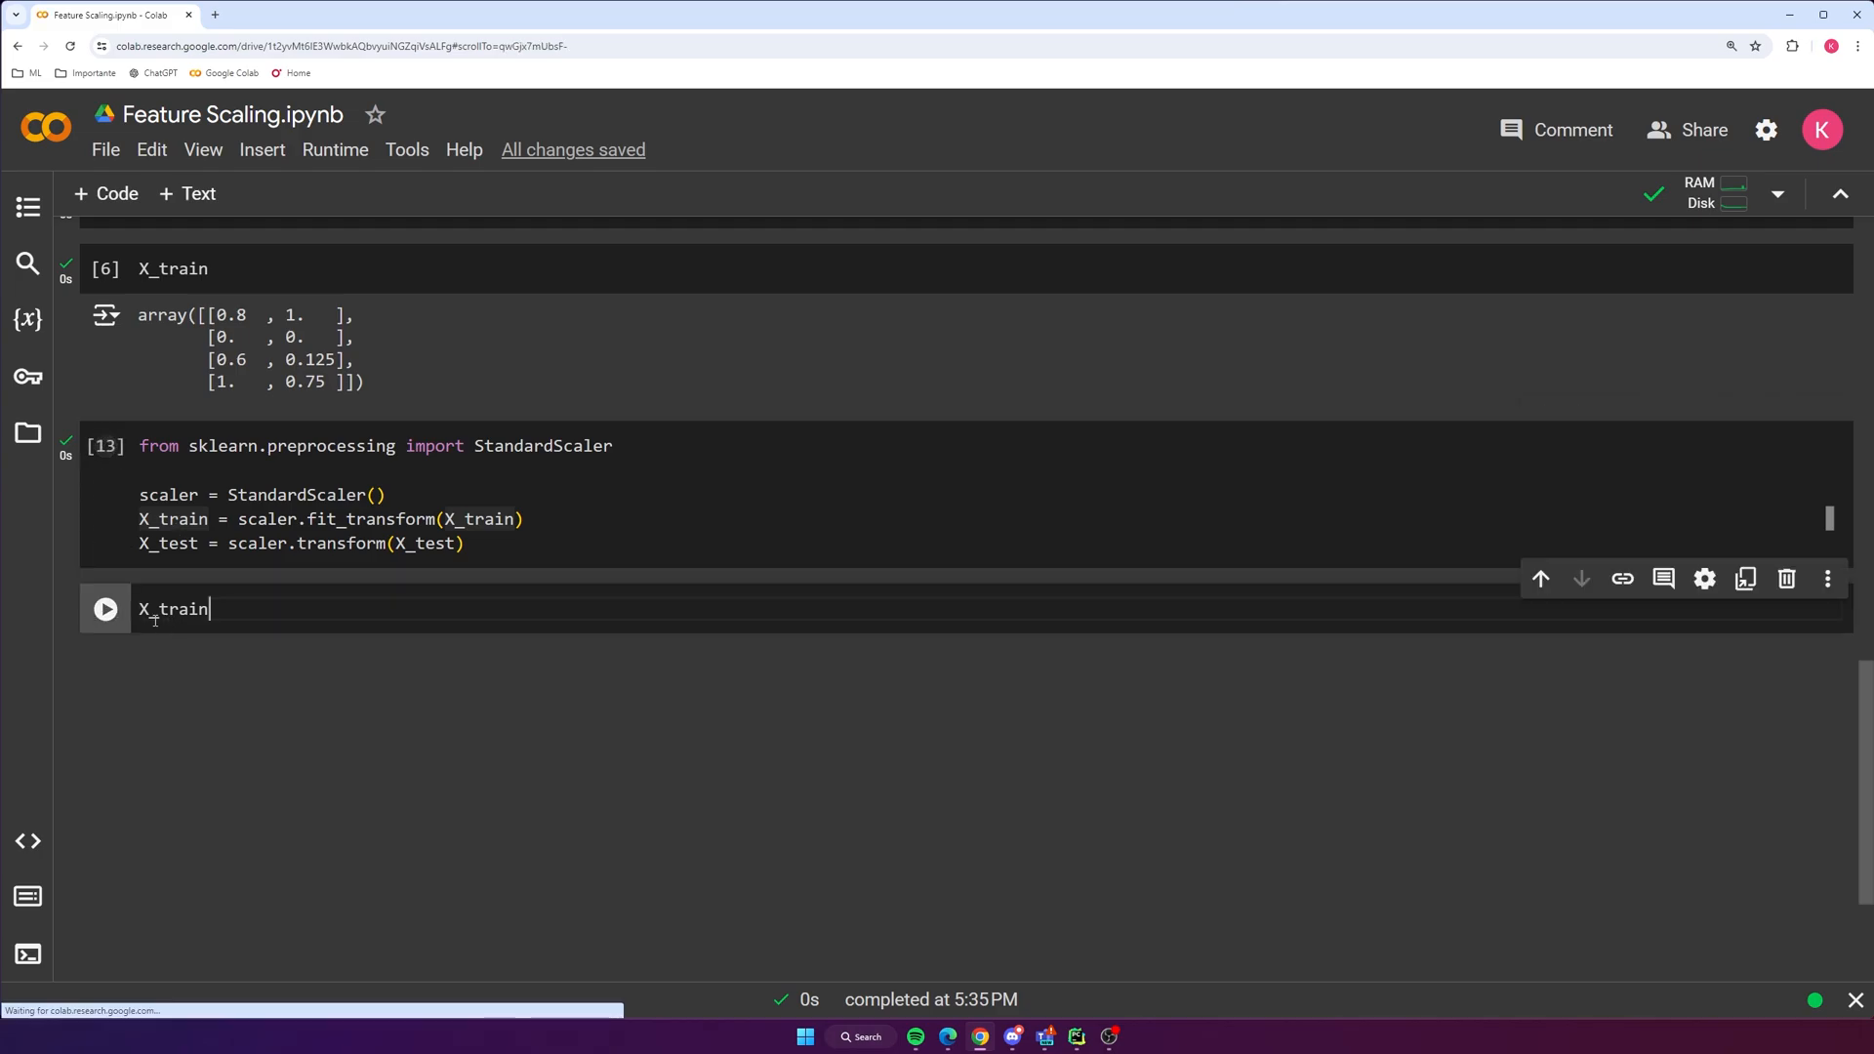
{"action": "left_click", "coordinate": [104, 609]}
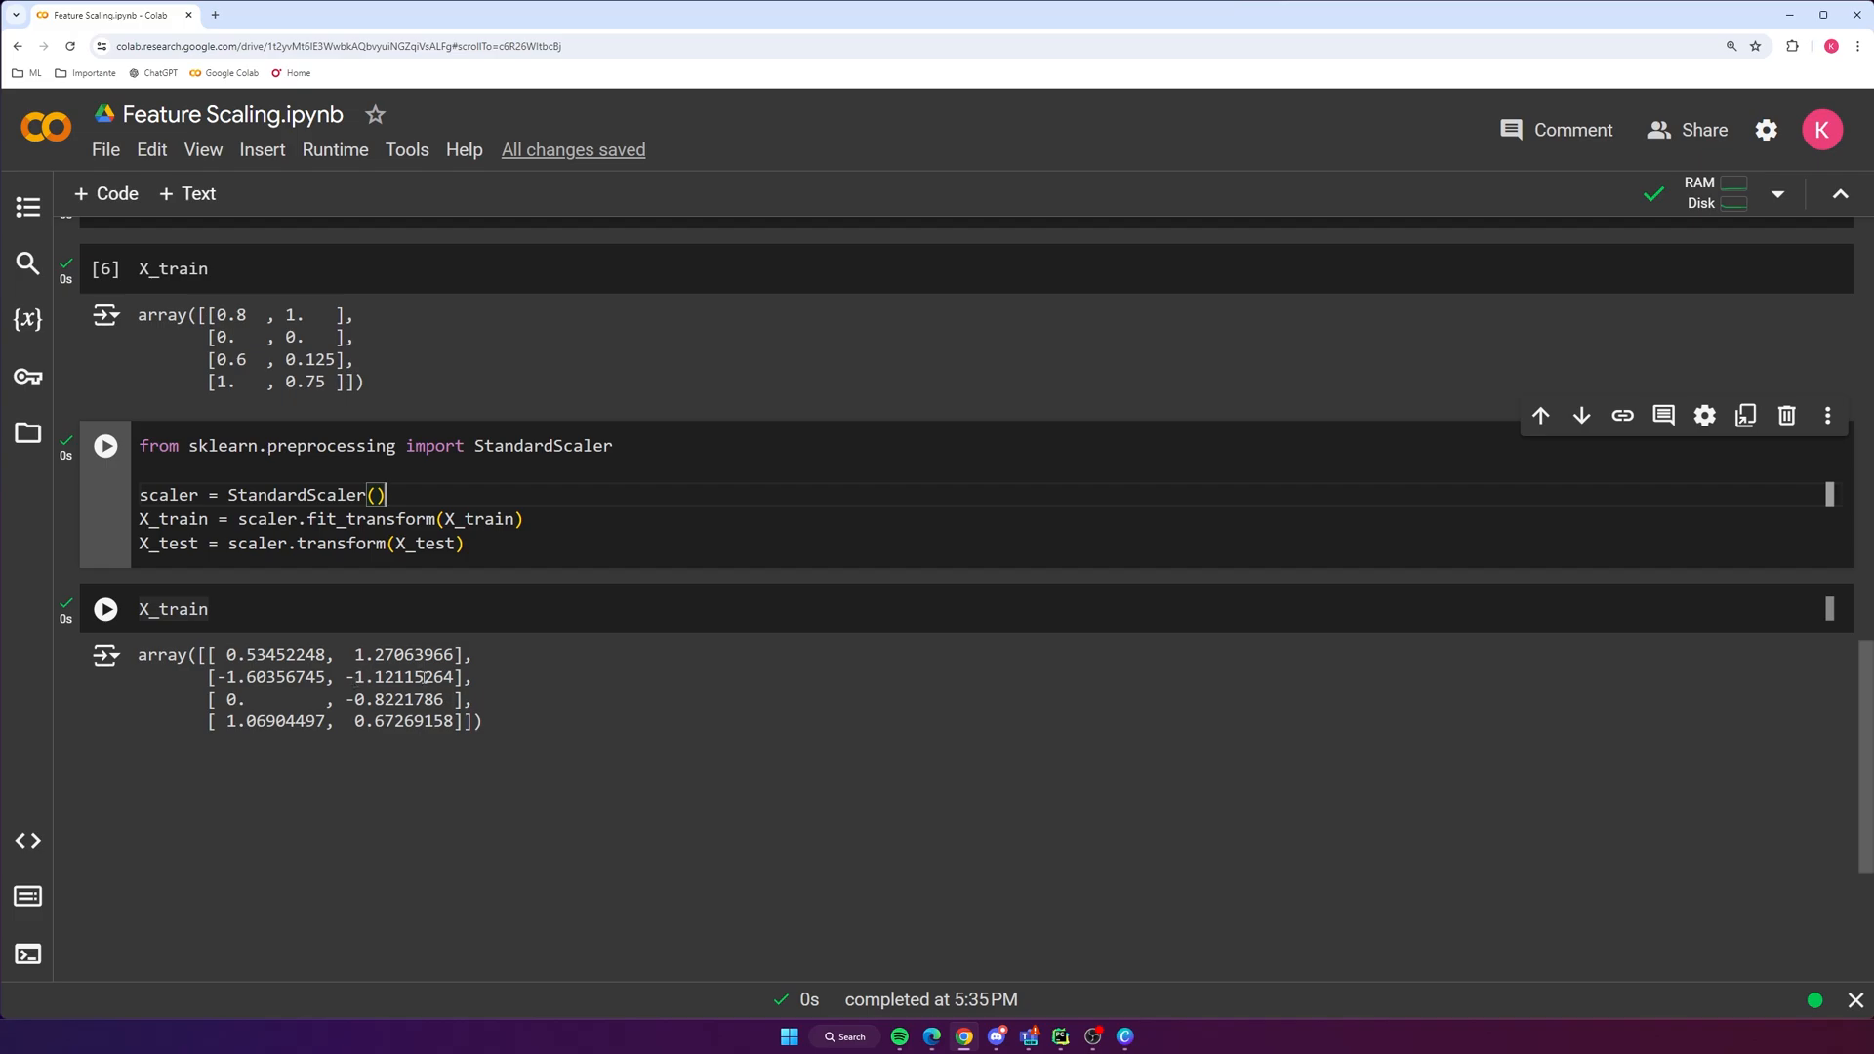
{"action": "mouse_move", "coordinate": [476, 696]}
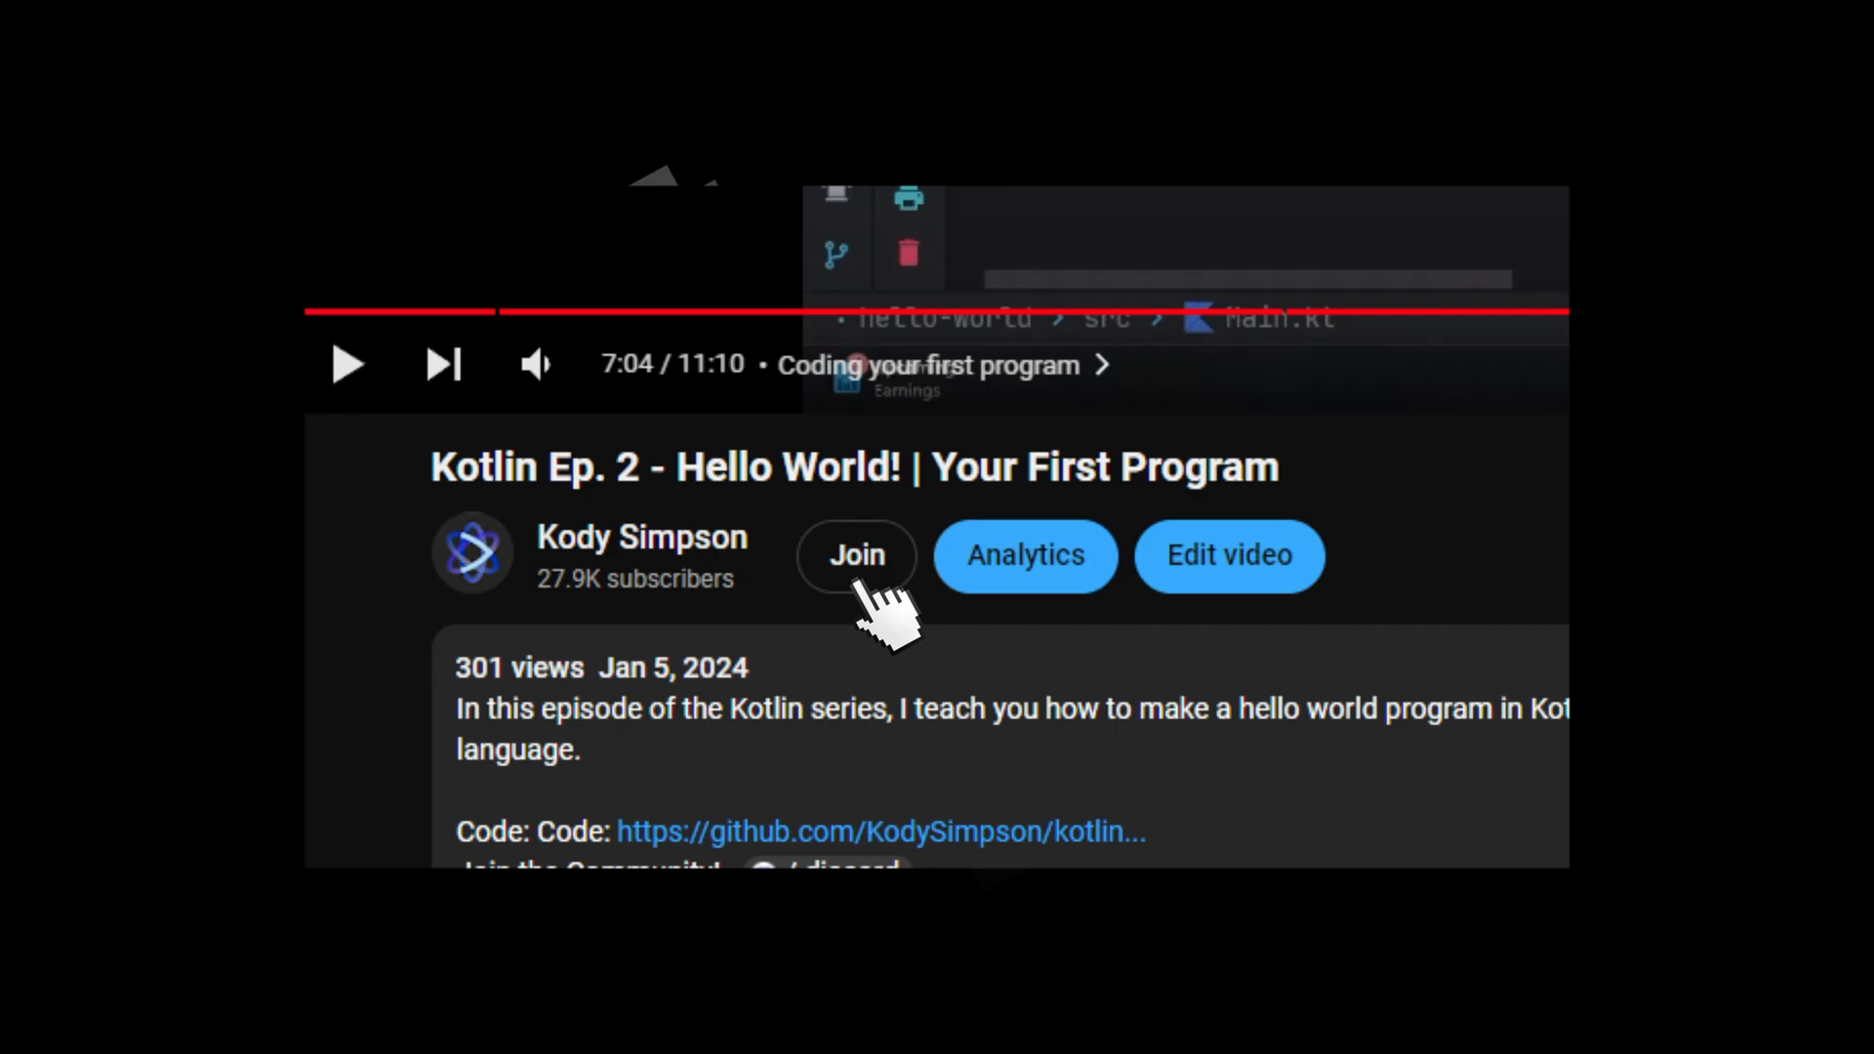
Show the YouTube channel membership tiers such as Supporter and Super Coder
{"action": "left_click", "coordinate": [855, 554]}
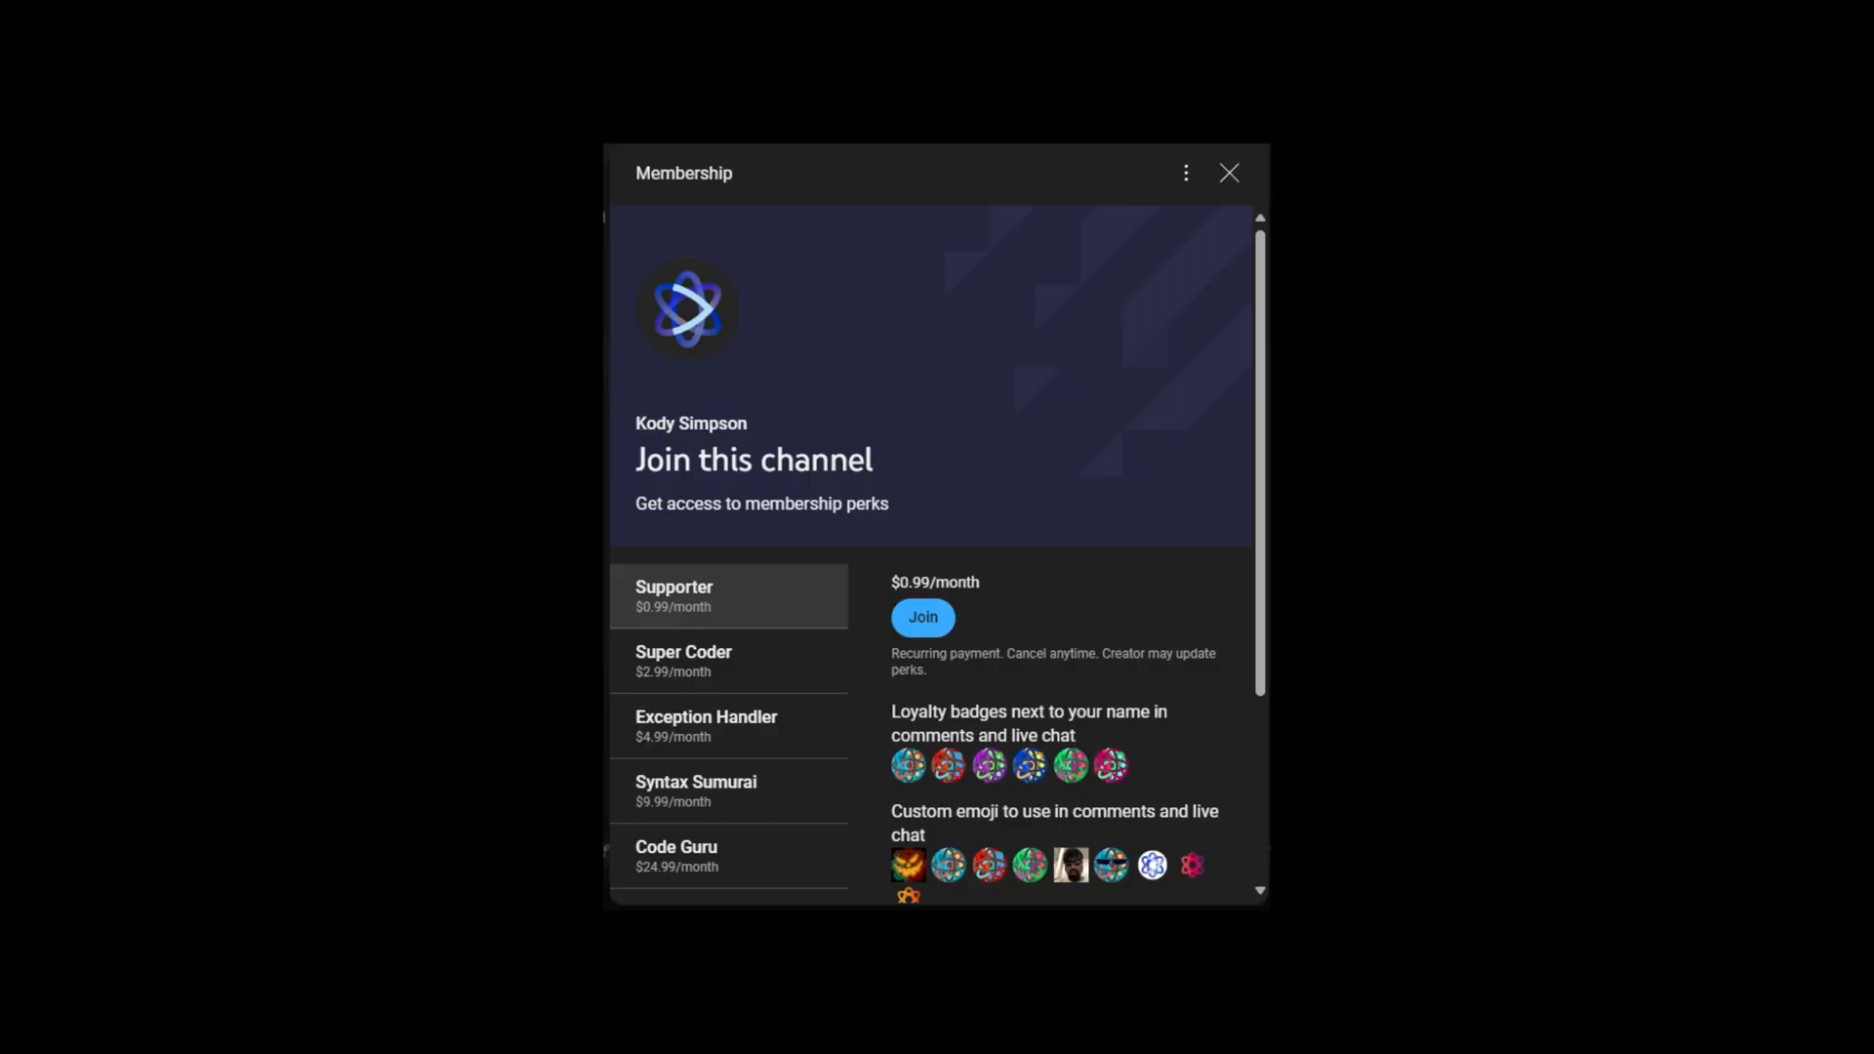